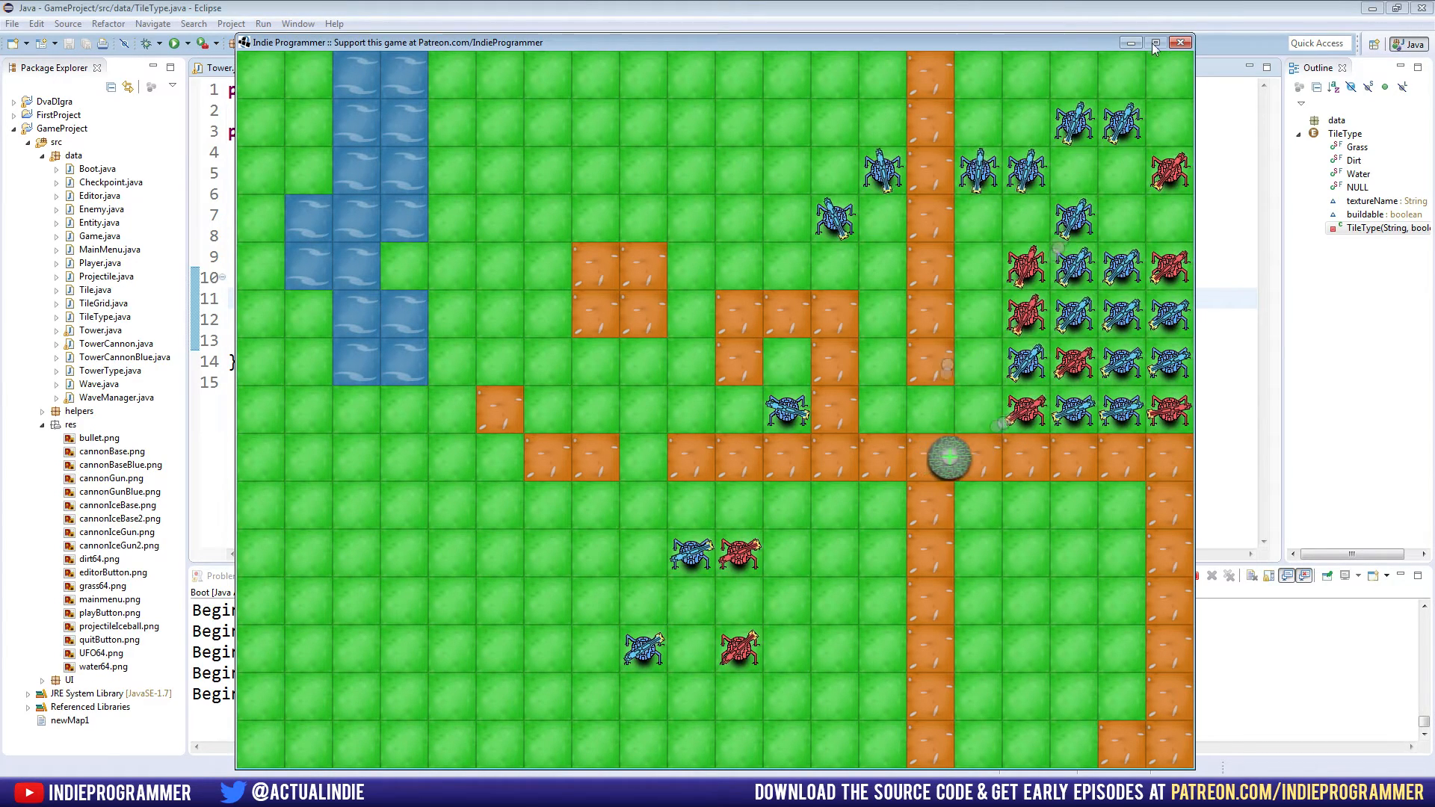
Close the running Power Towers game window.
left_click(1180, 42)
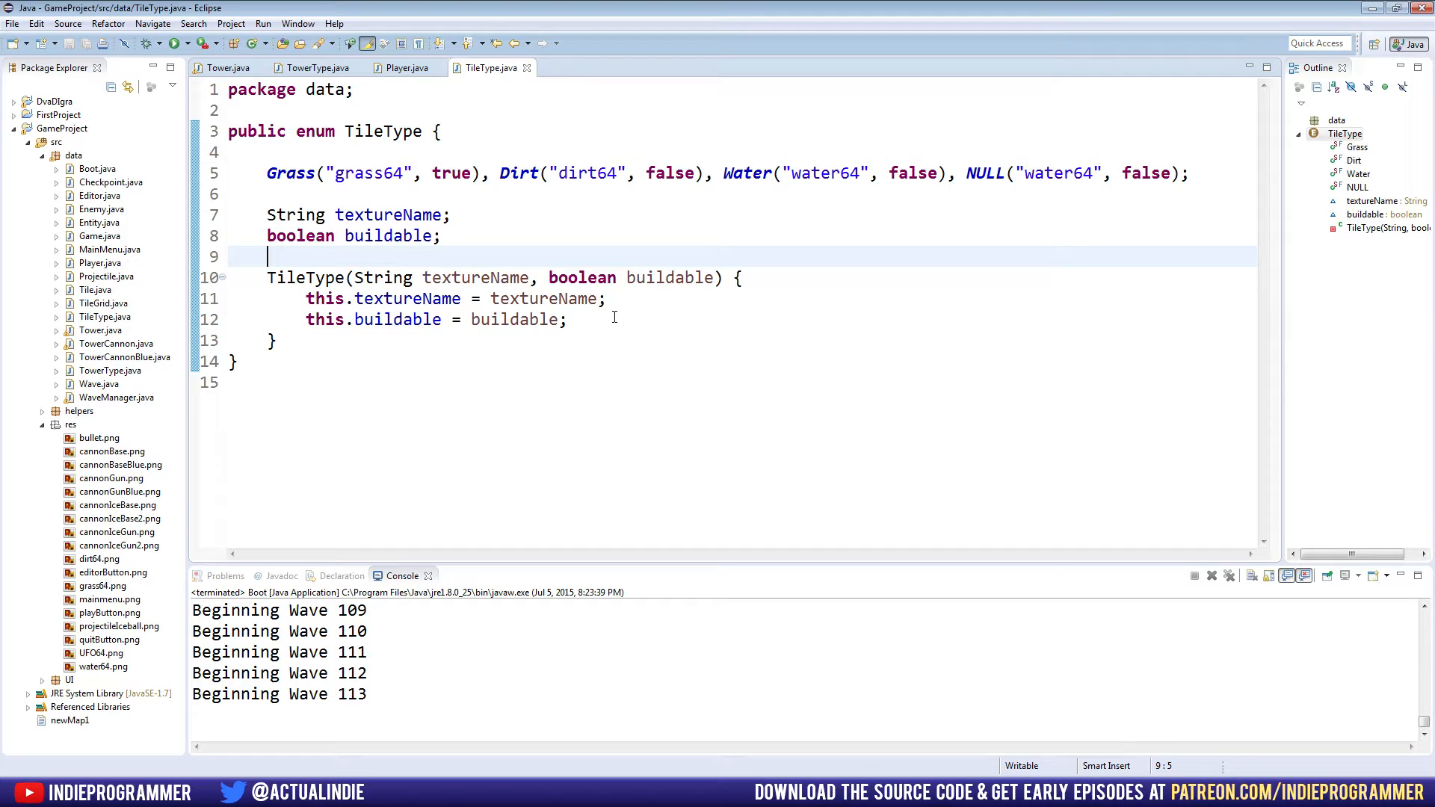
Open Tower.java and inspect the cannonIceBase, cannonIceGun2 and projectileIceball image files in res.
left_click(227, 68)
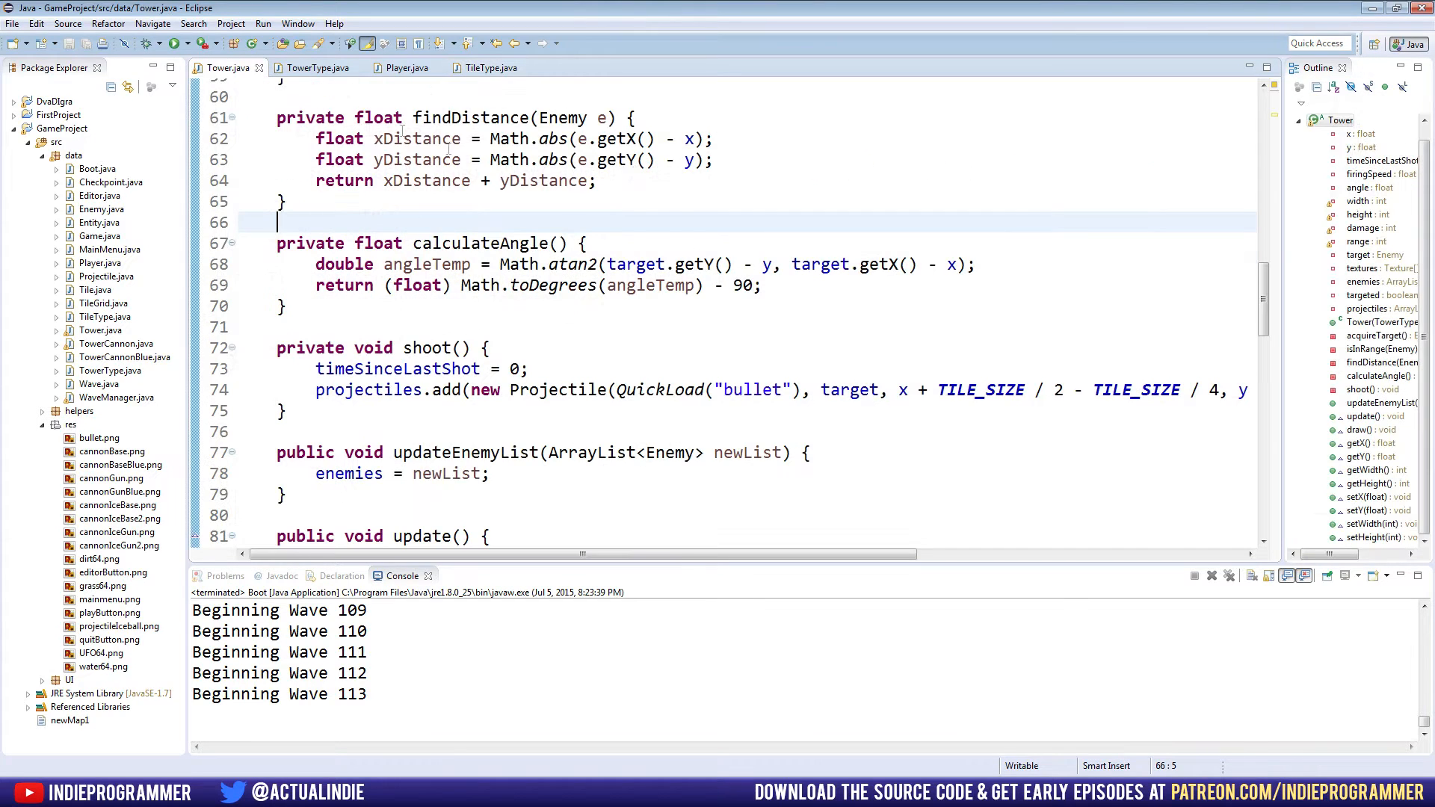
mouse_move(774, 248)
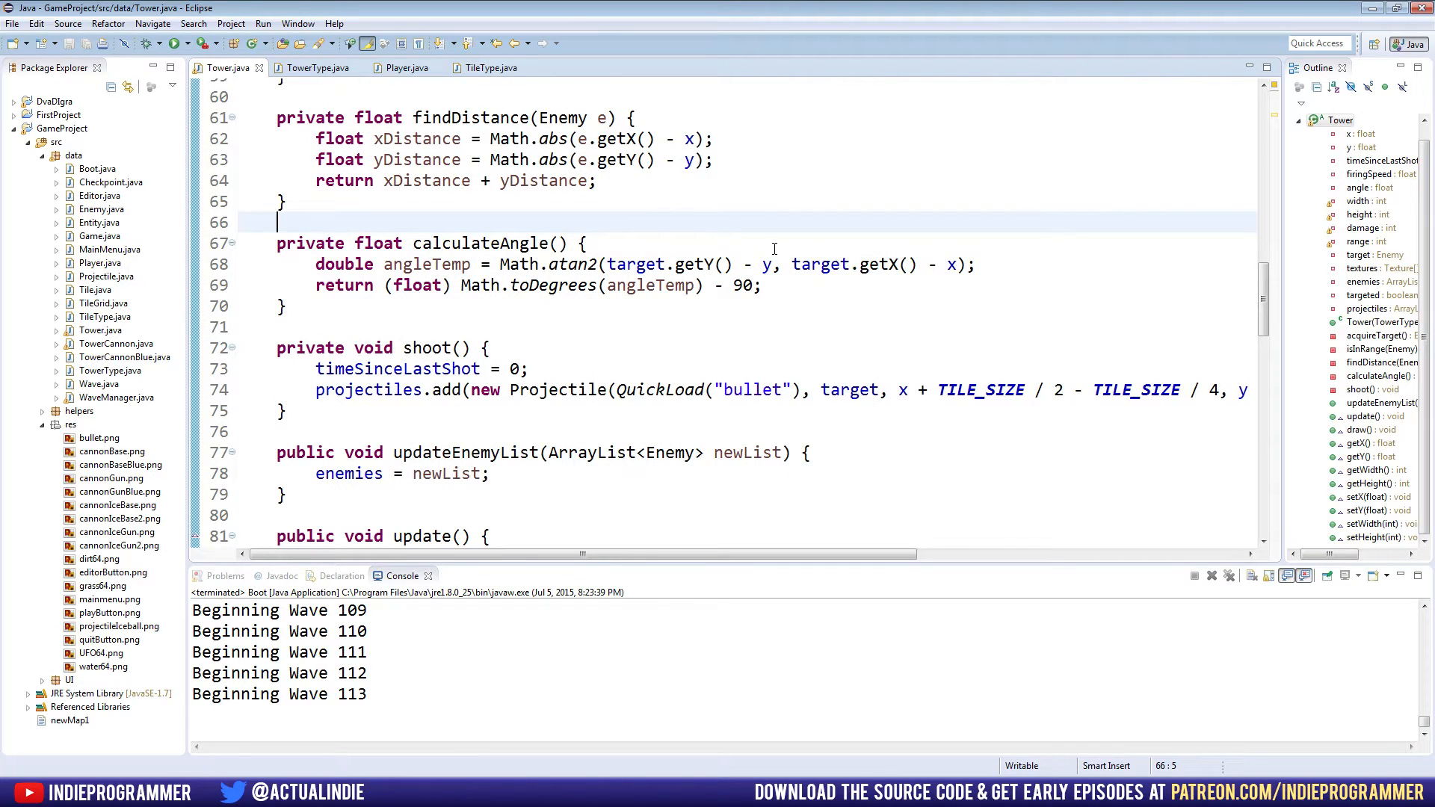
scroll("down", 3)
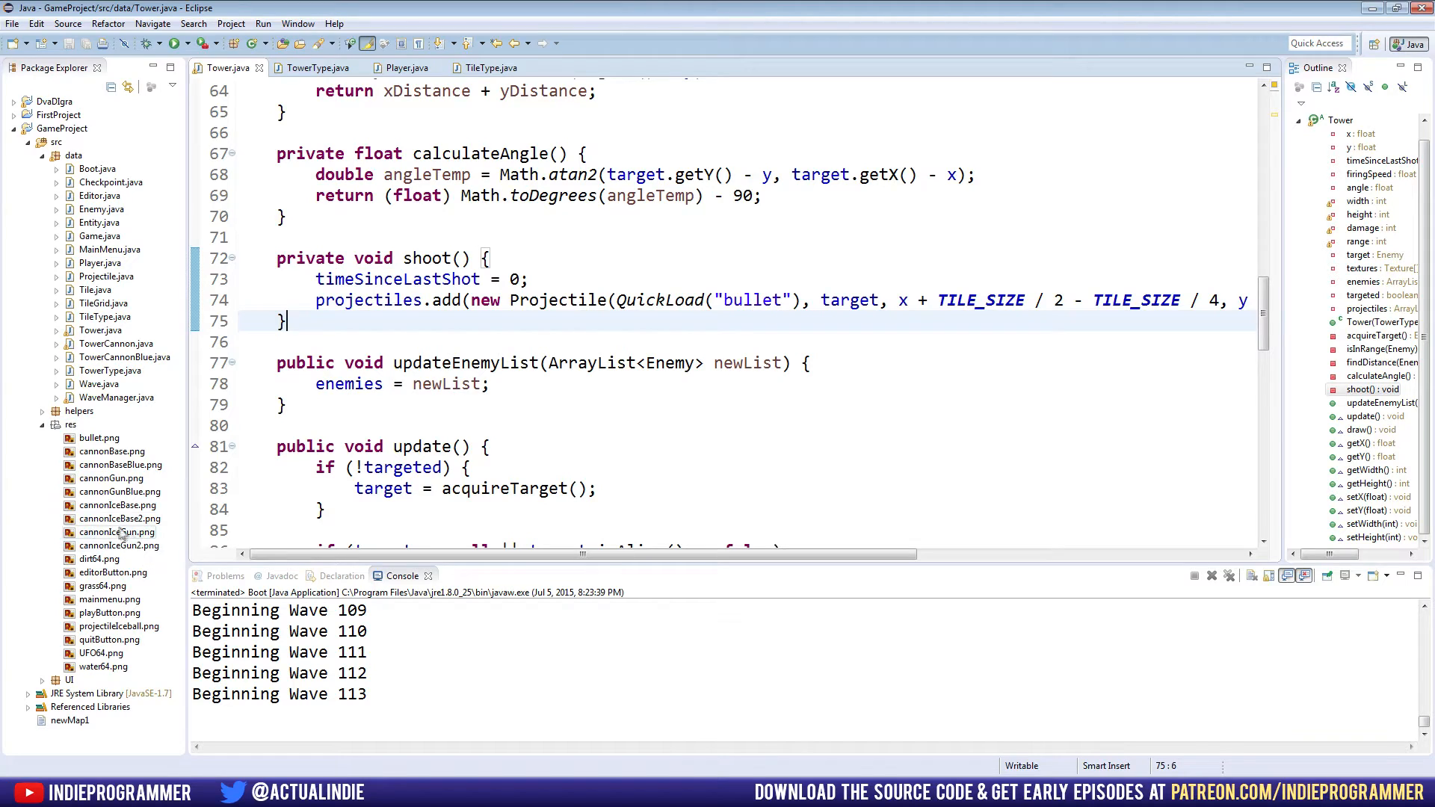
left_click(116, 519)
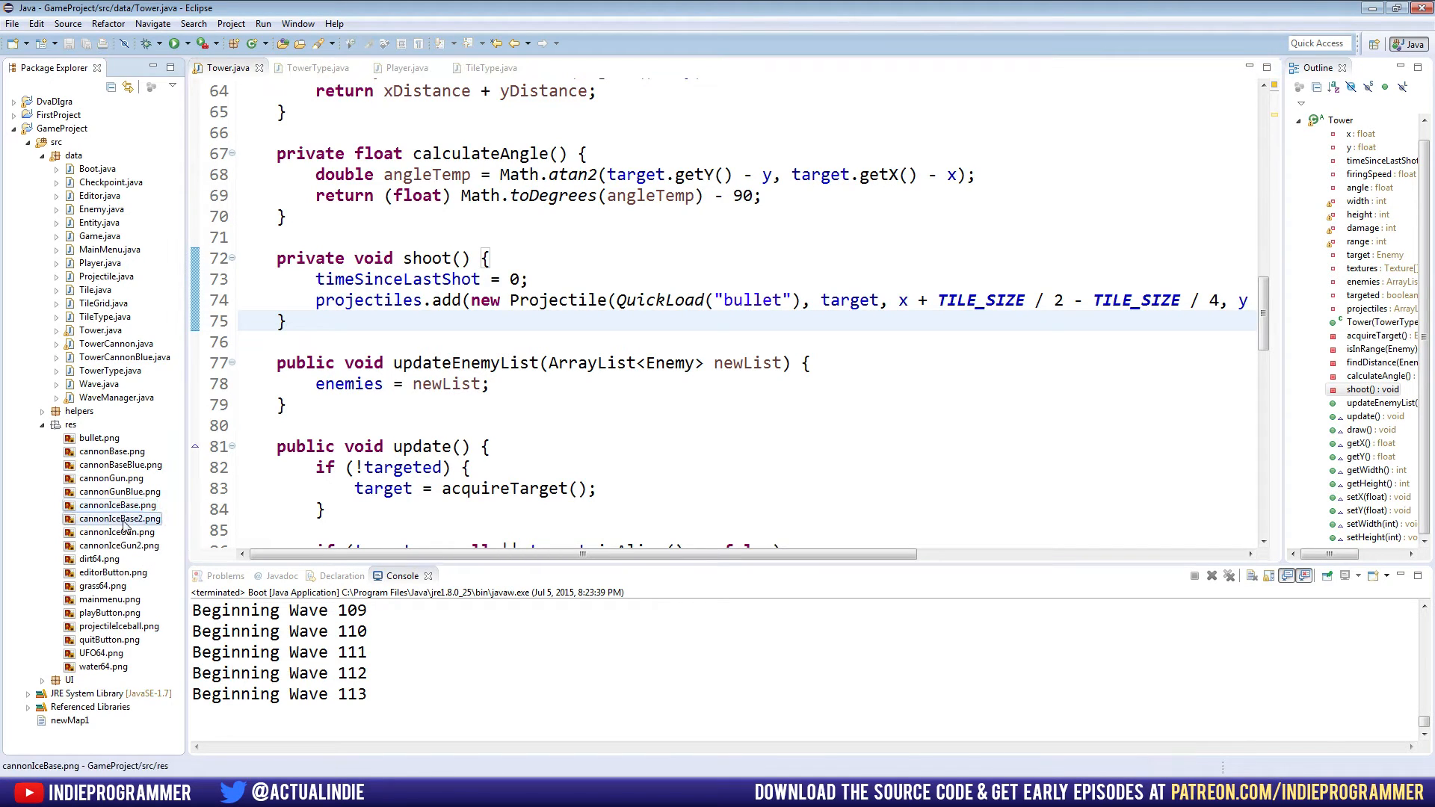
left_click(118, 545)
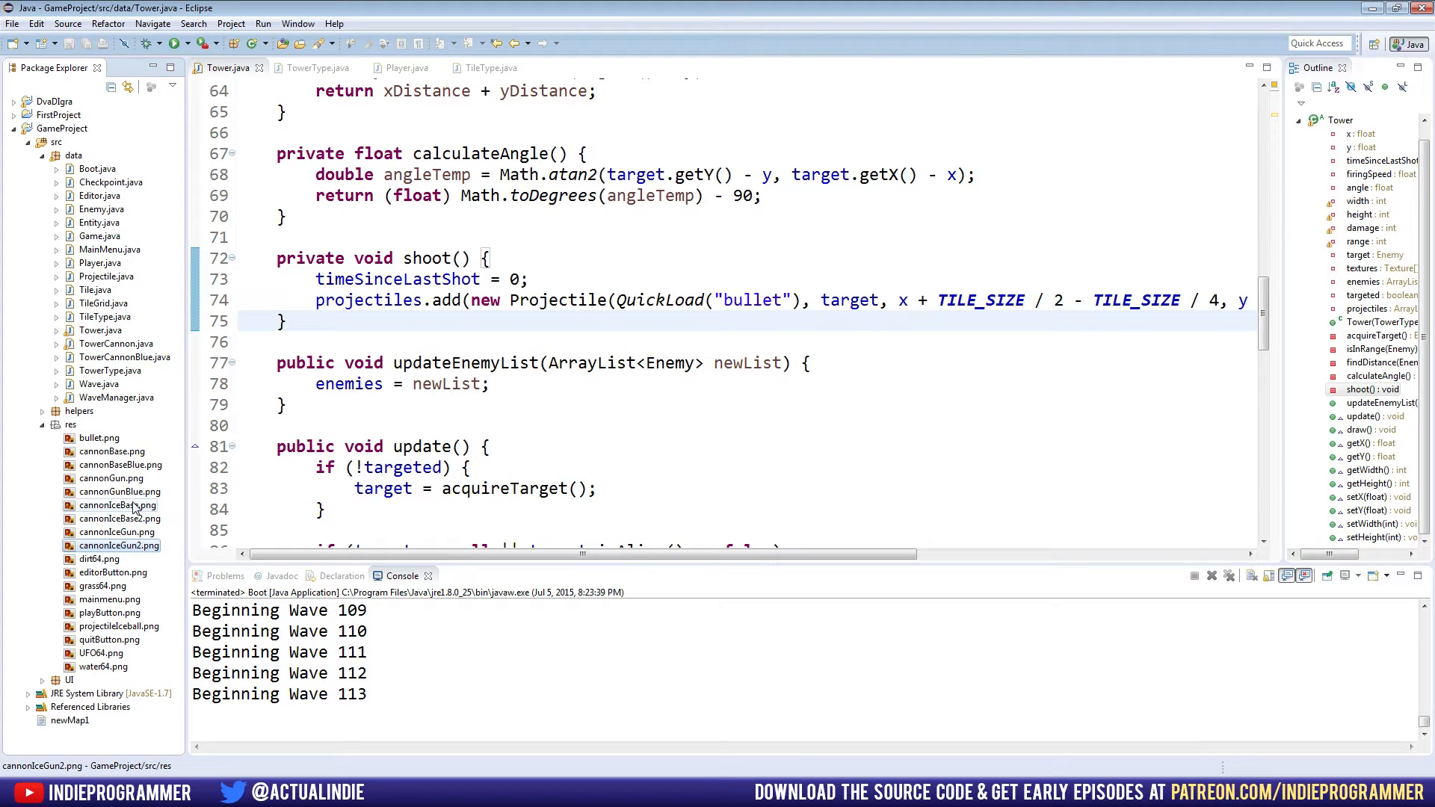
left_click(117, 626)
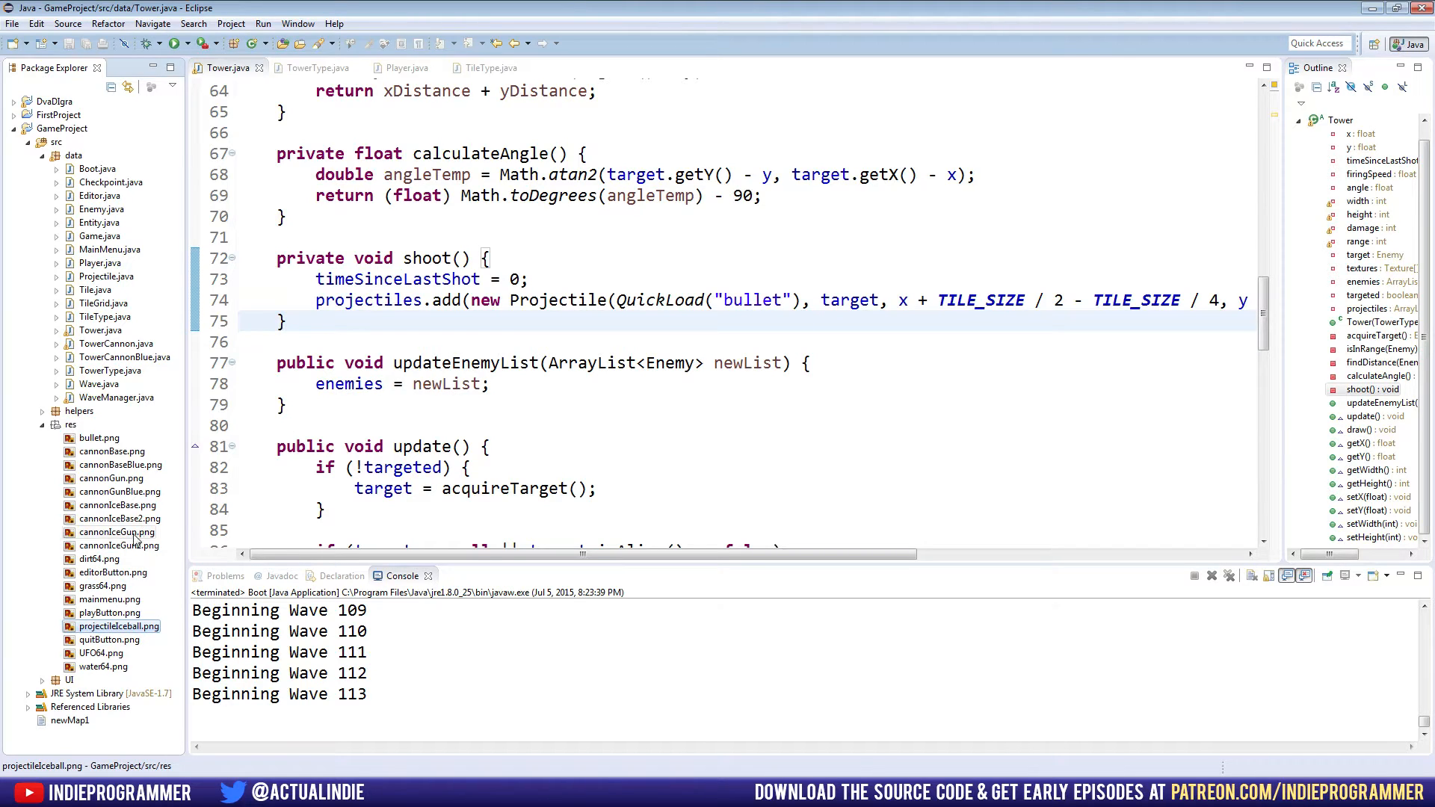
left_click(118, 519)
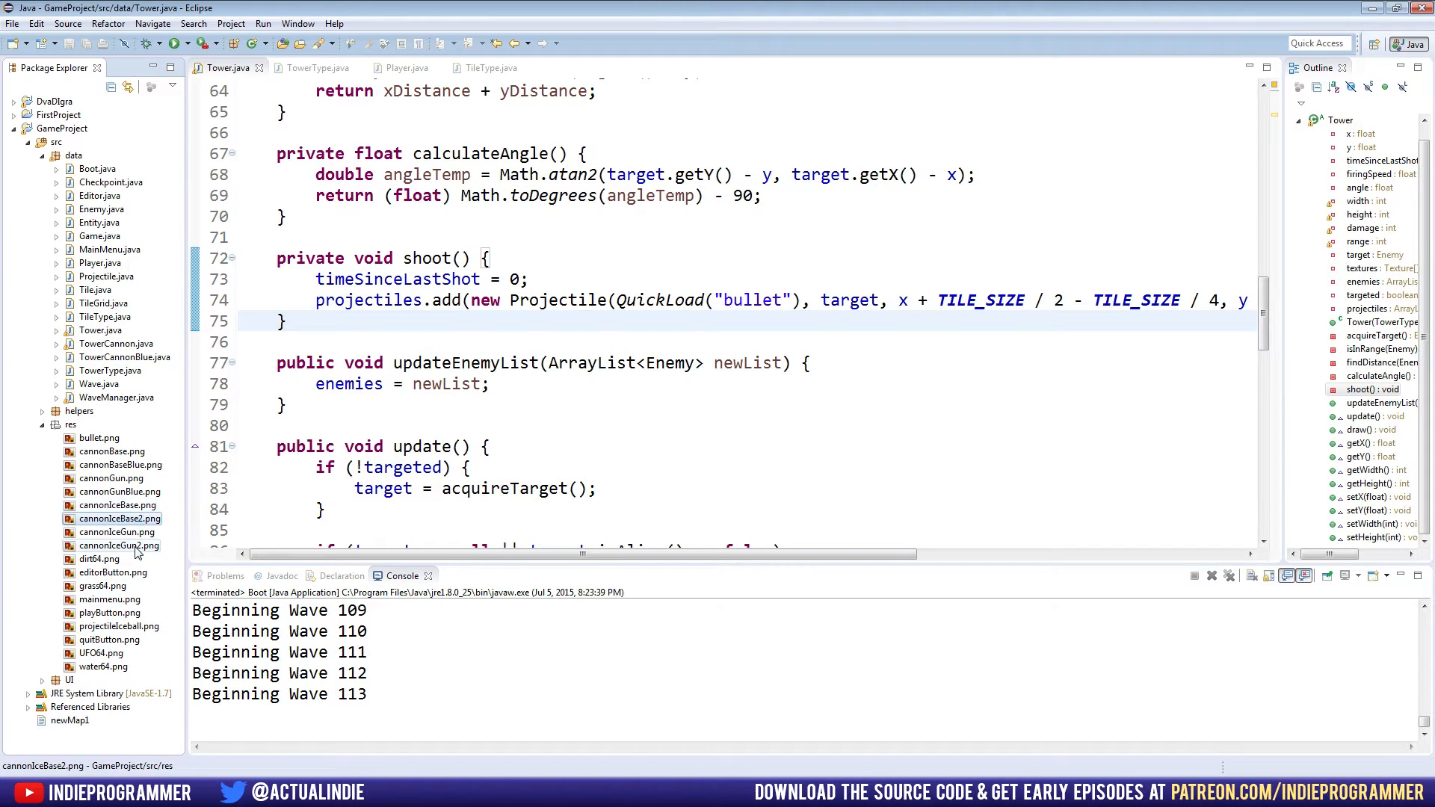
left_click(118, 546)
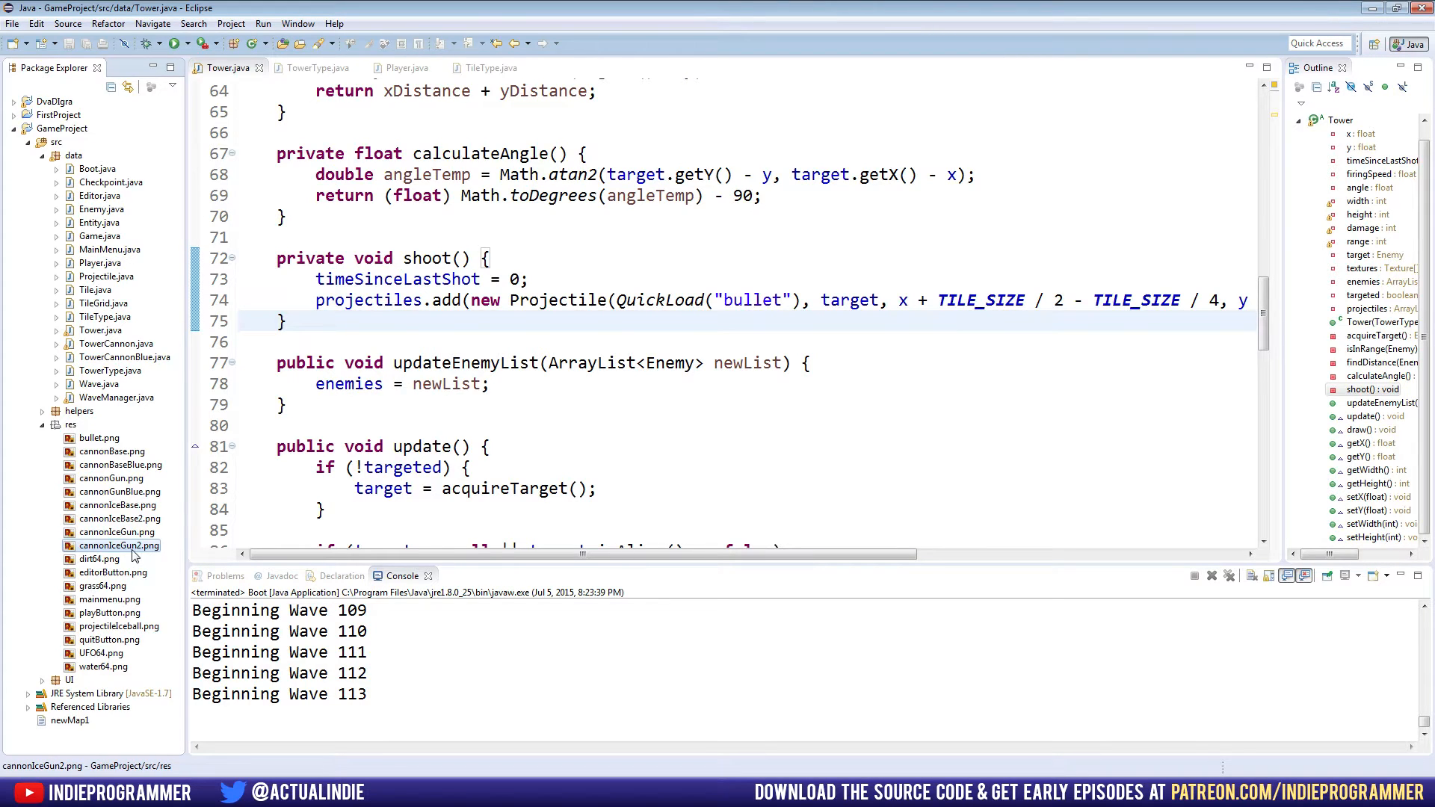
left_click(118, 531)
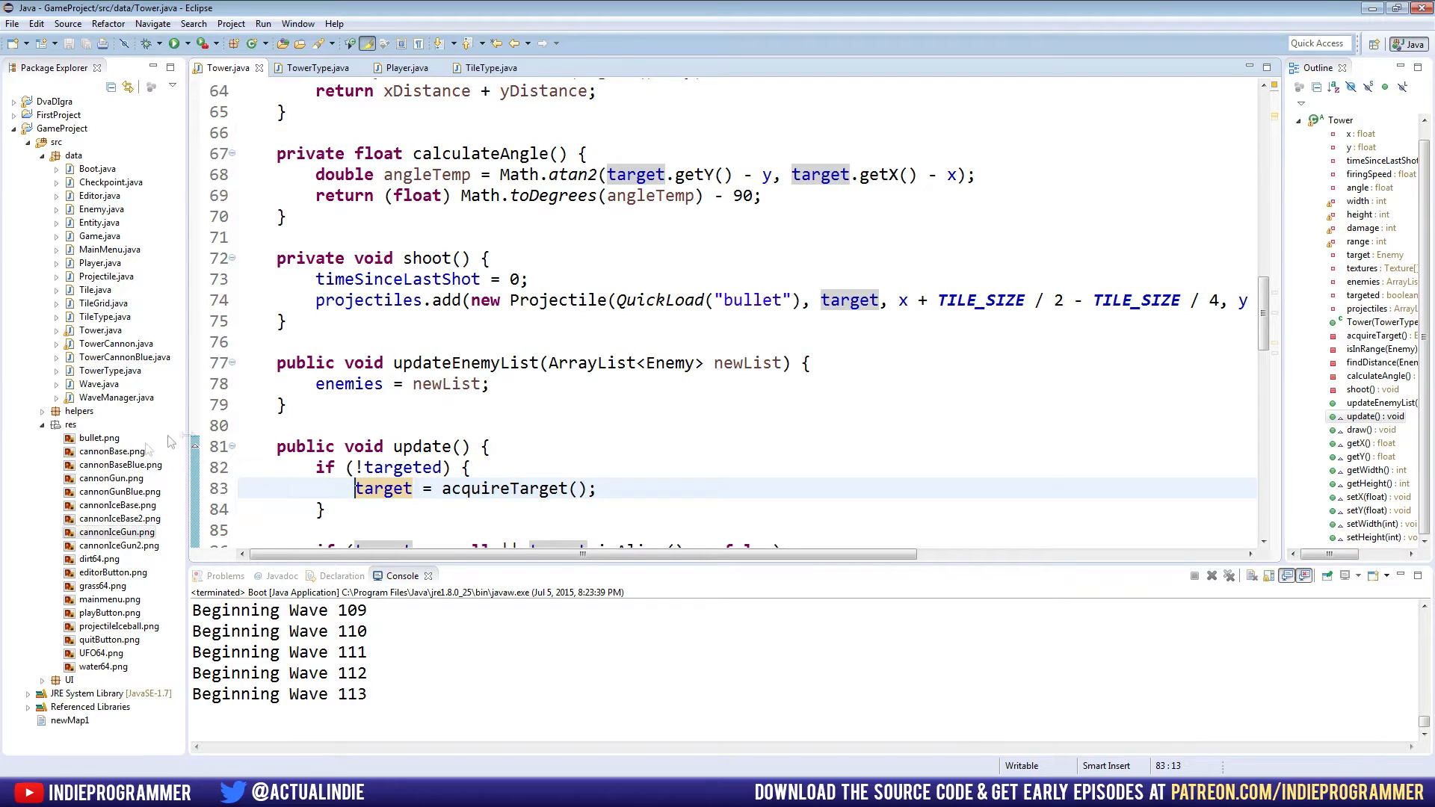
mouse_move(227, 452)
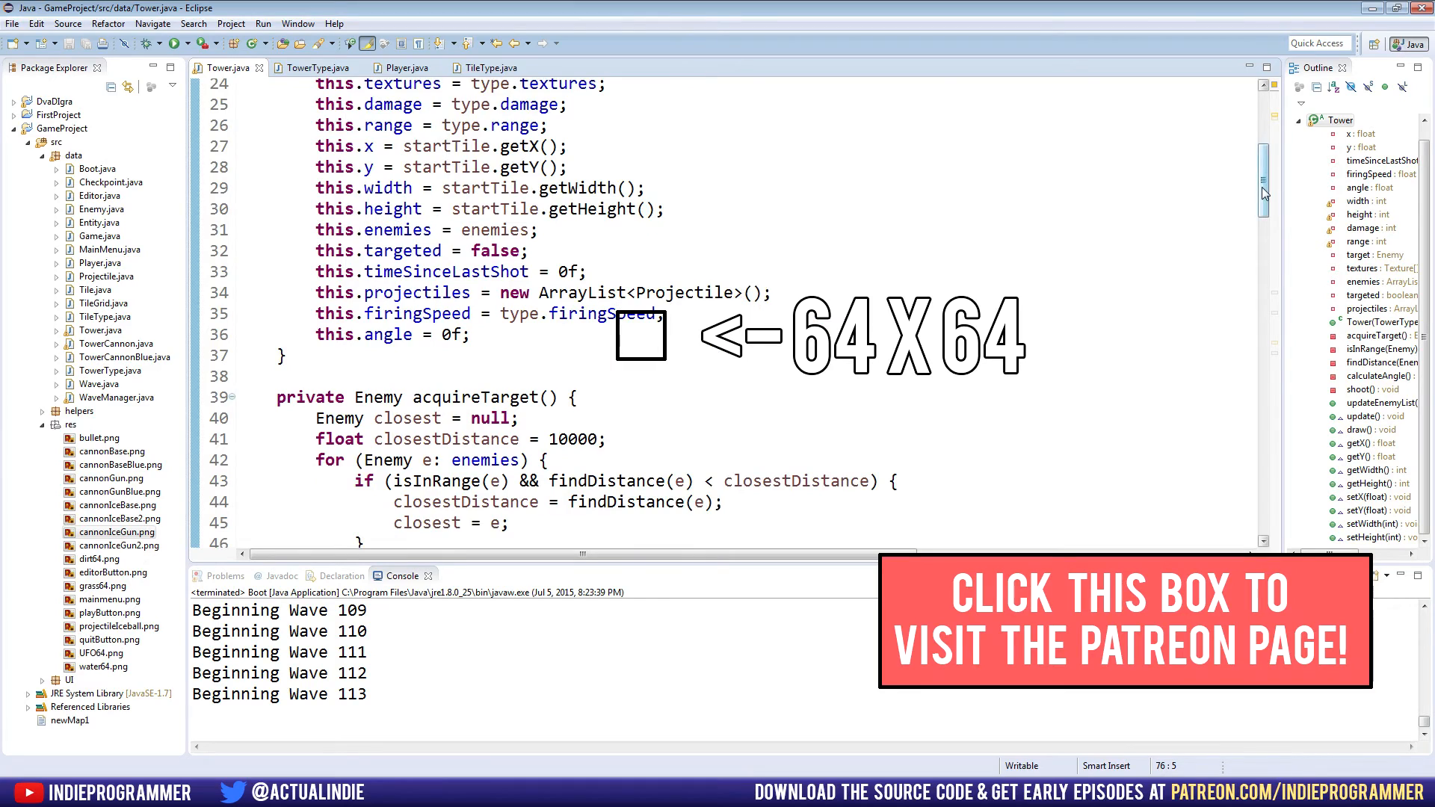
scroll("up", 3)
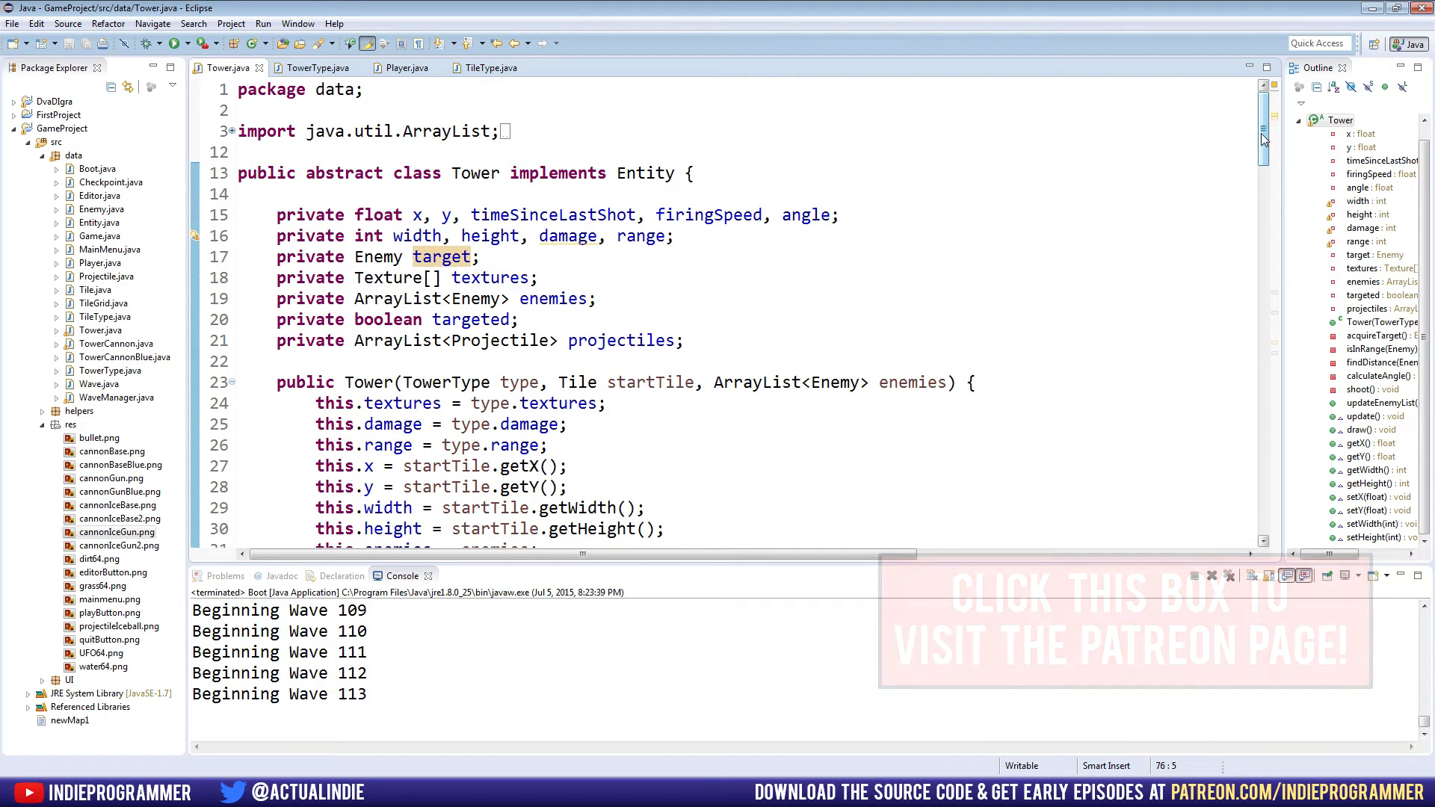
Open the context menu on the data package in Package Explorer.
scroll("down", 3)
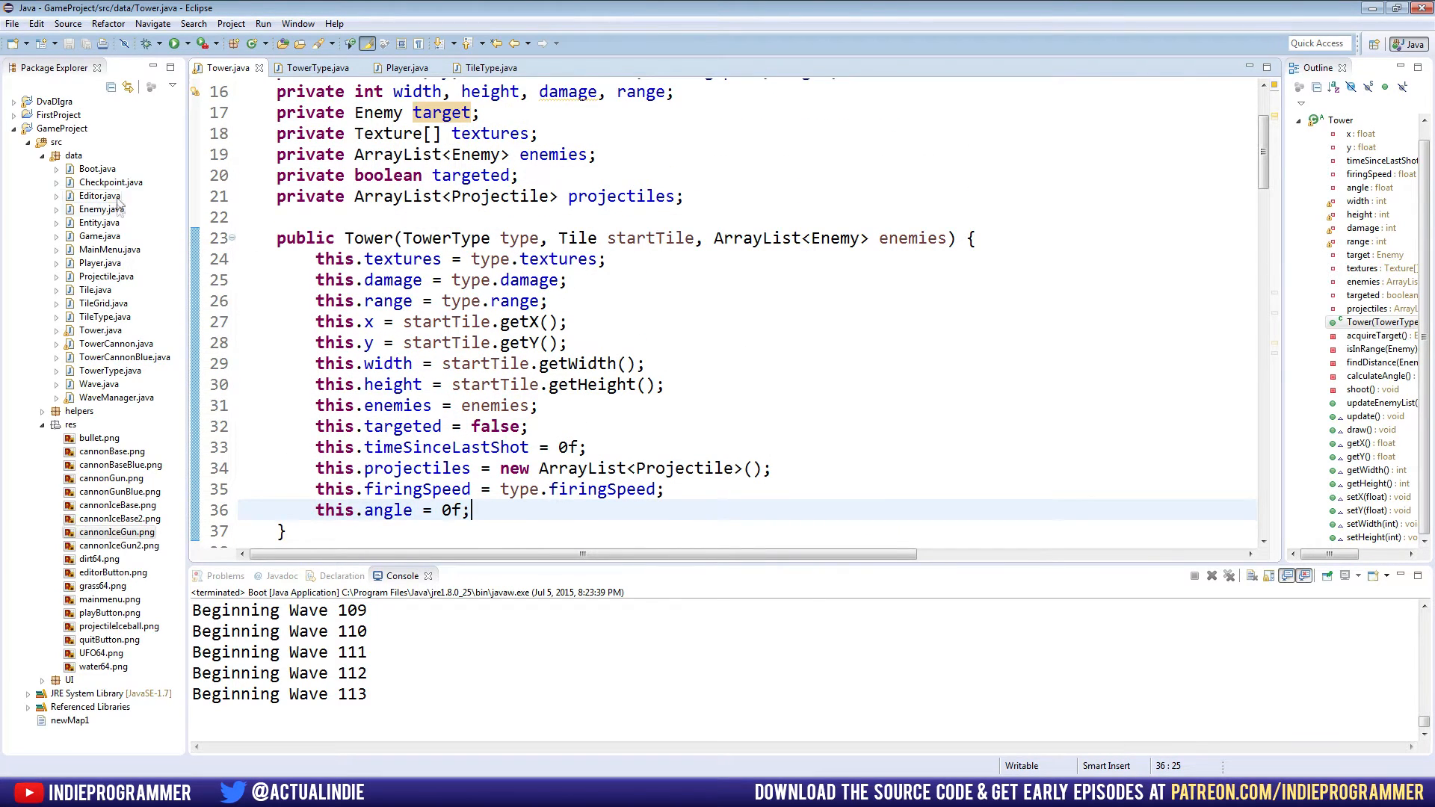
right_click(73, 156)
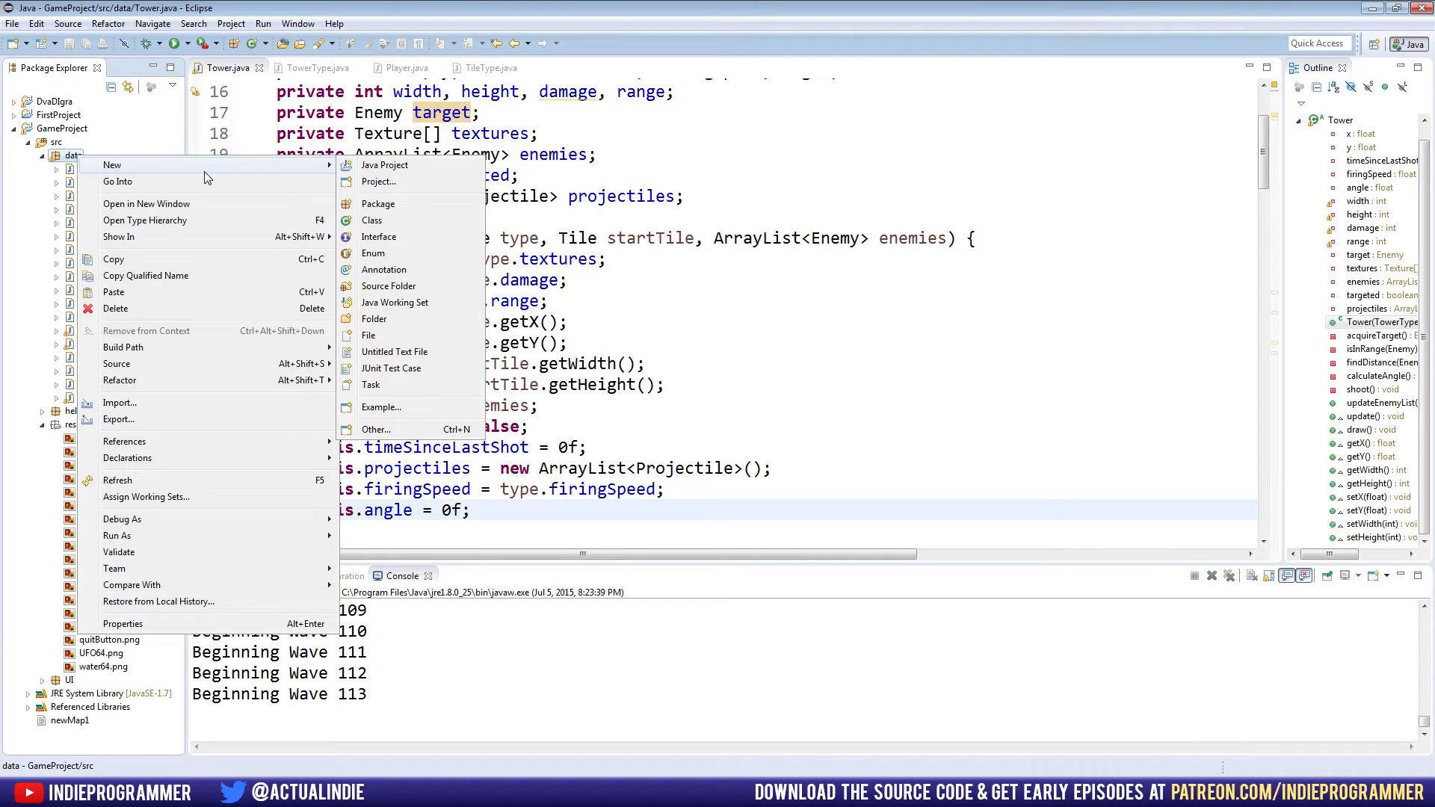
Create a class named TowerIce in the data package with the New Class wizard.
left_click(371, 220)
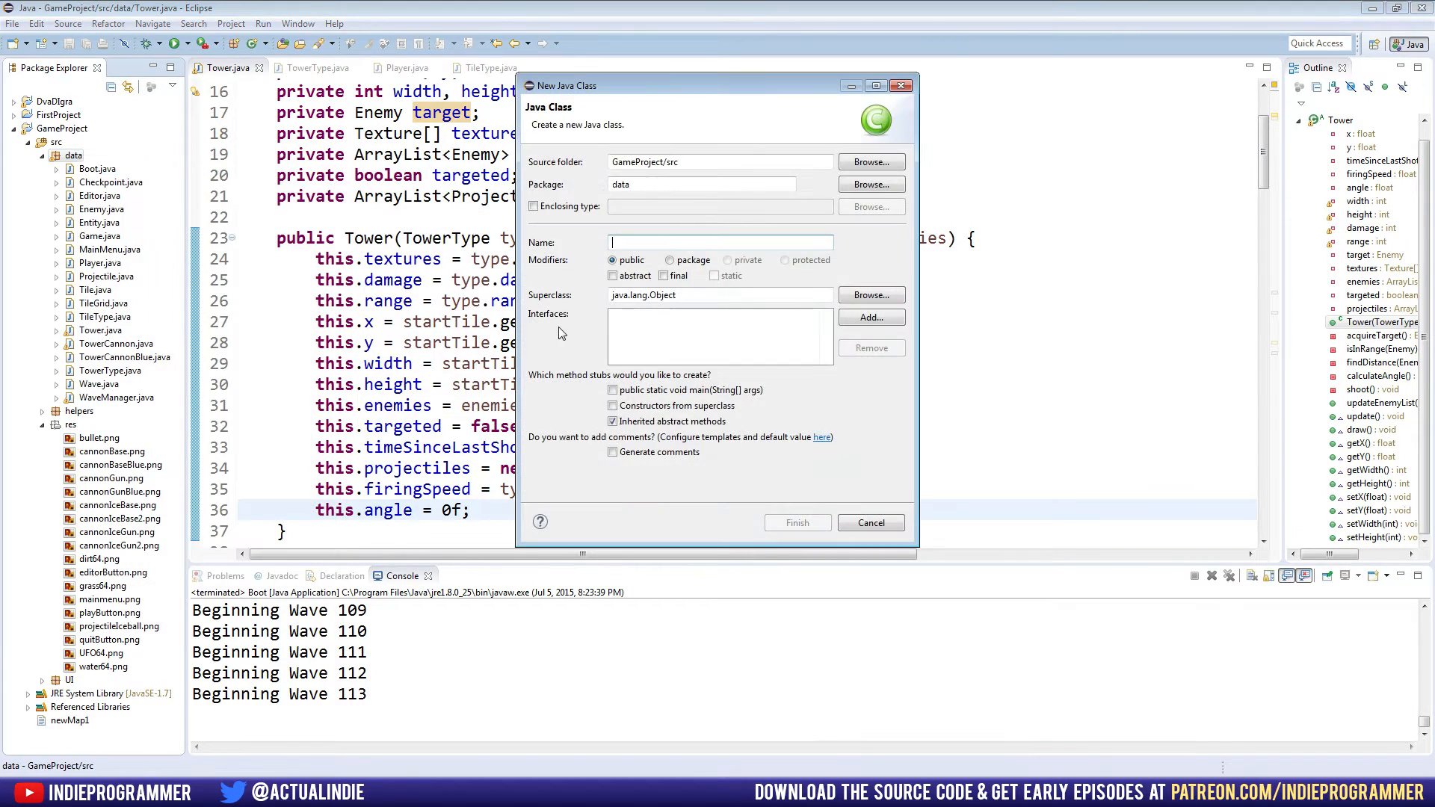
type("Towe")
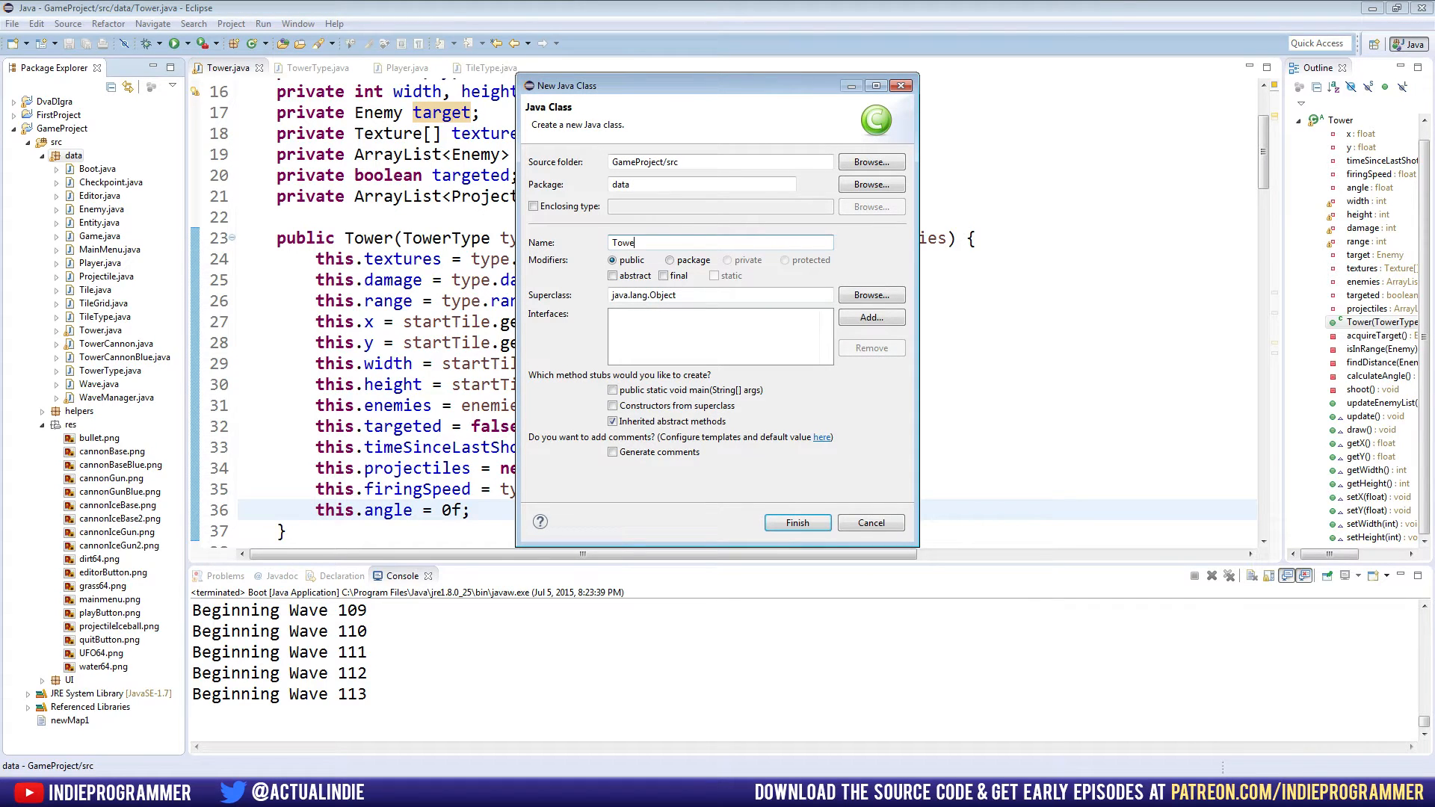
left_click(795, 523)
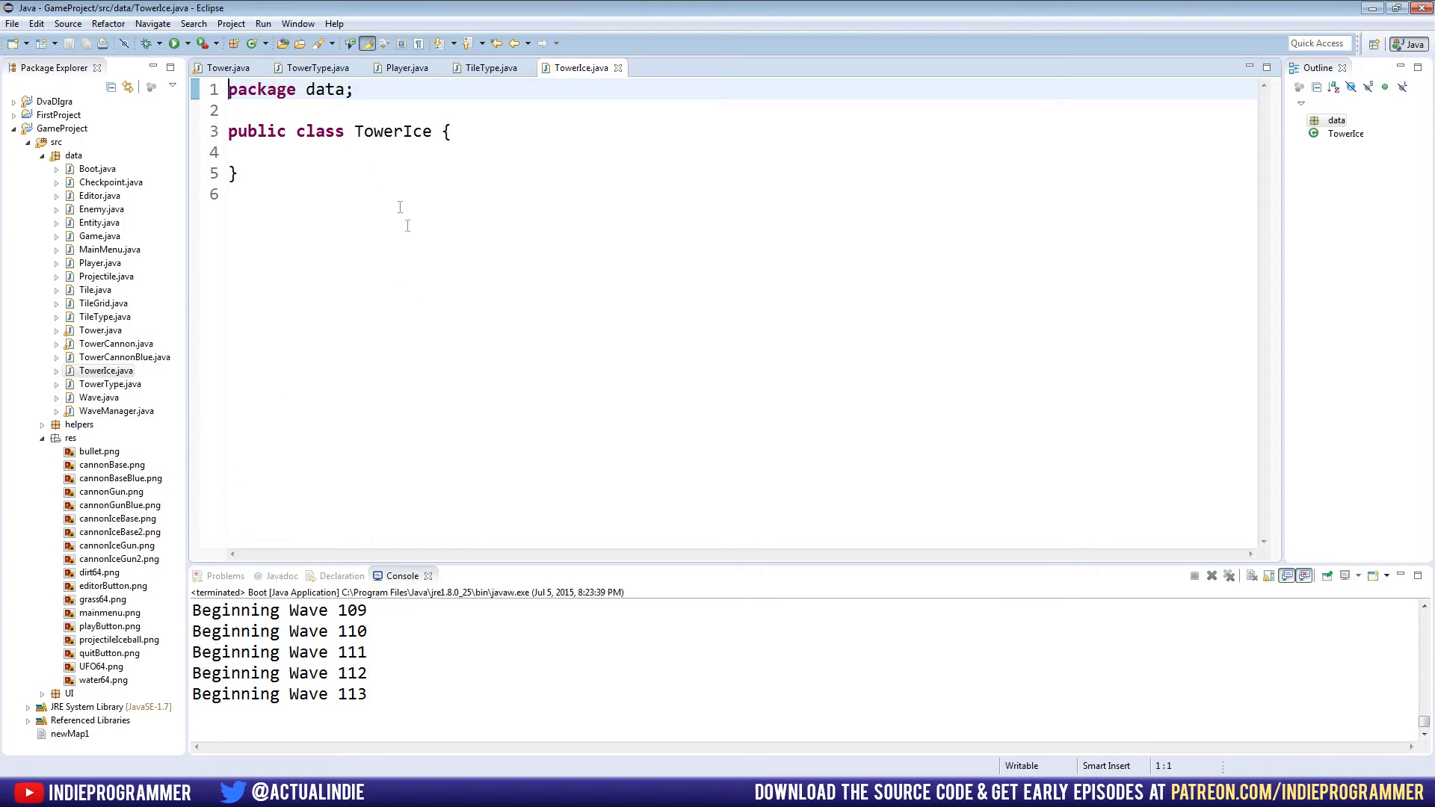
mouse_move(364, 161)
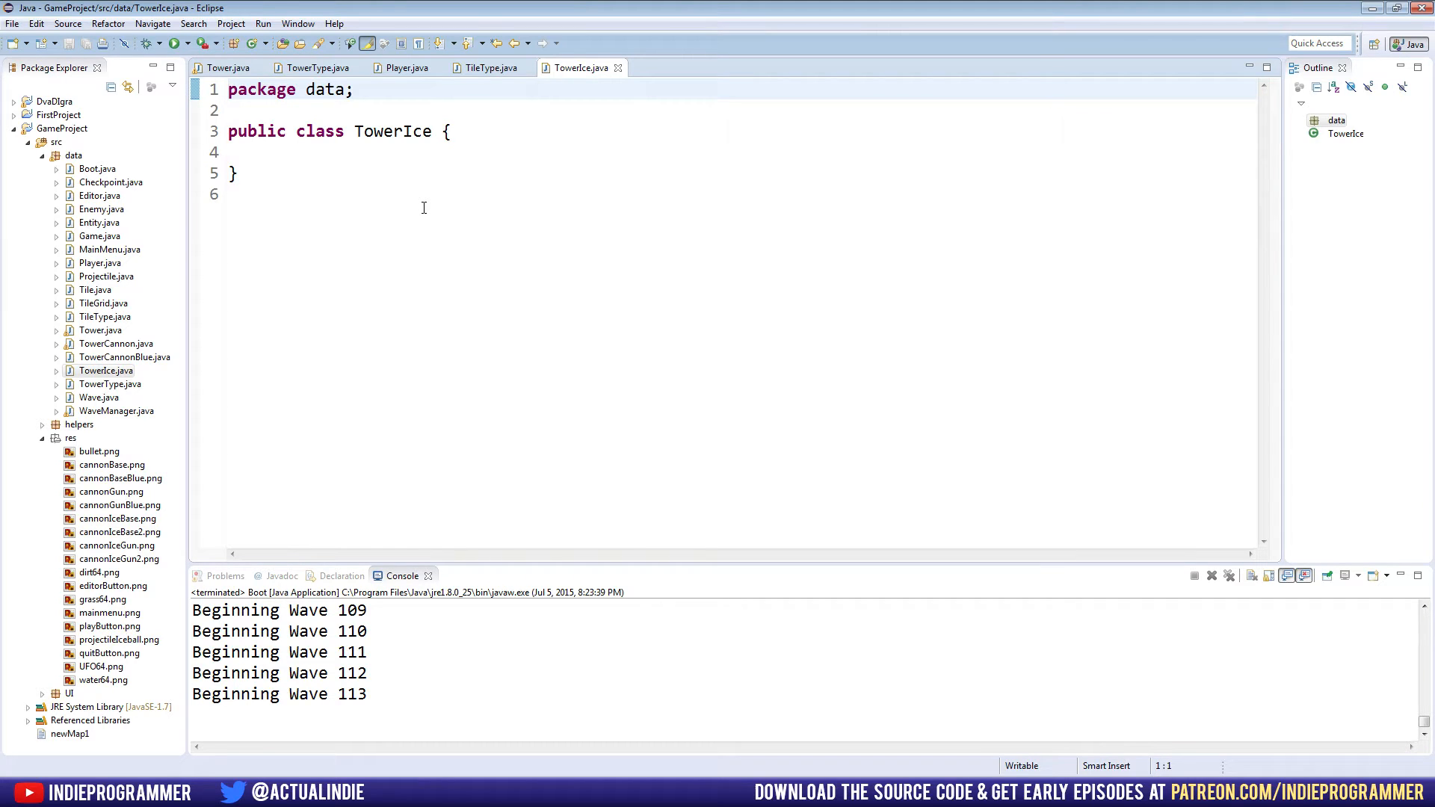
mouse_move(372, 170)
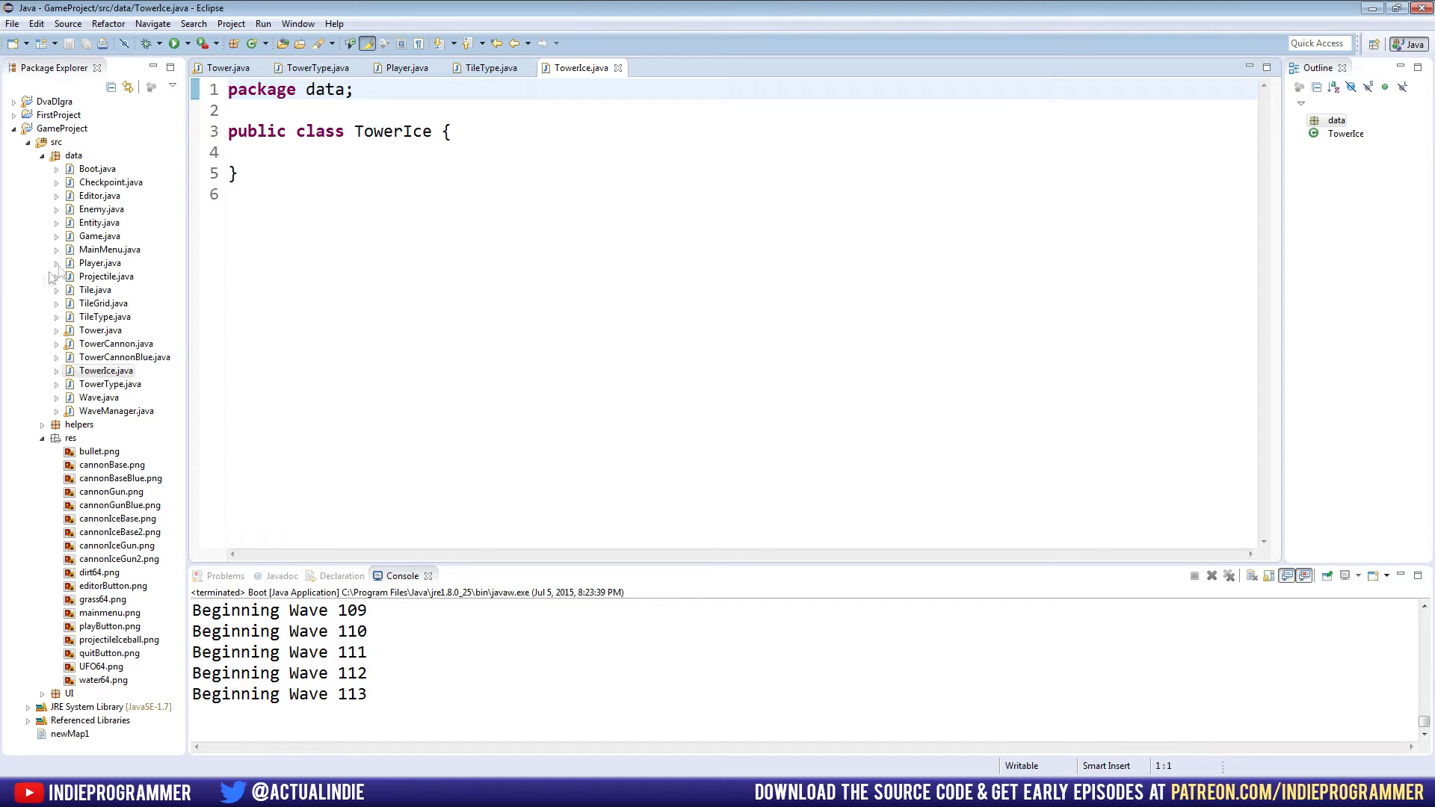
left_click(101, 371)
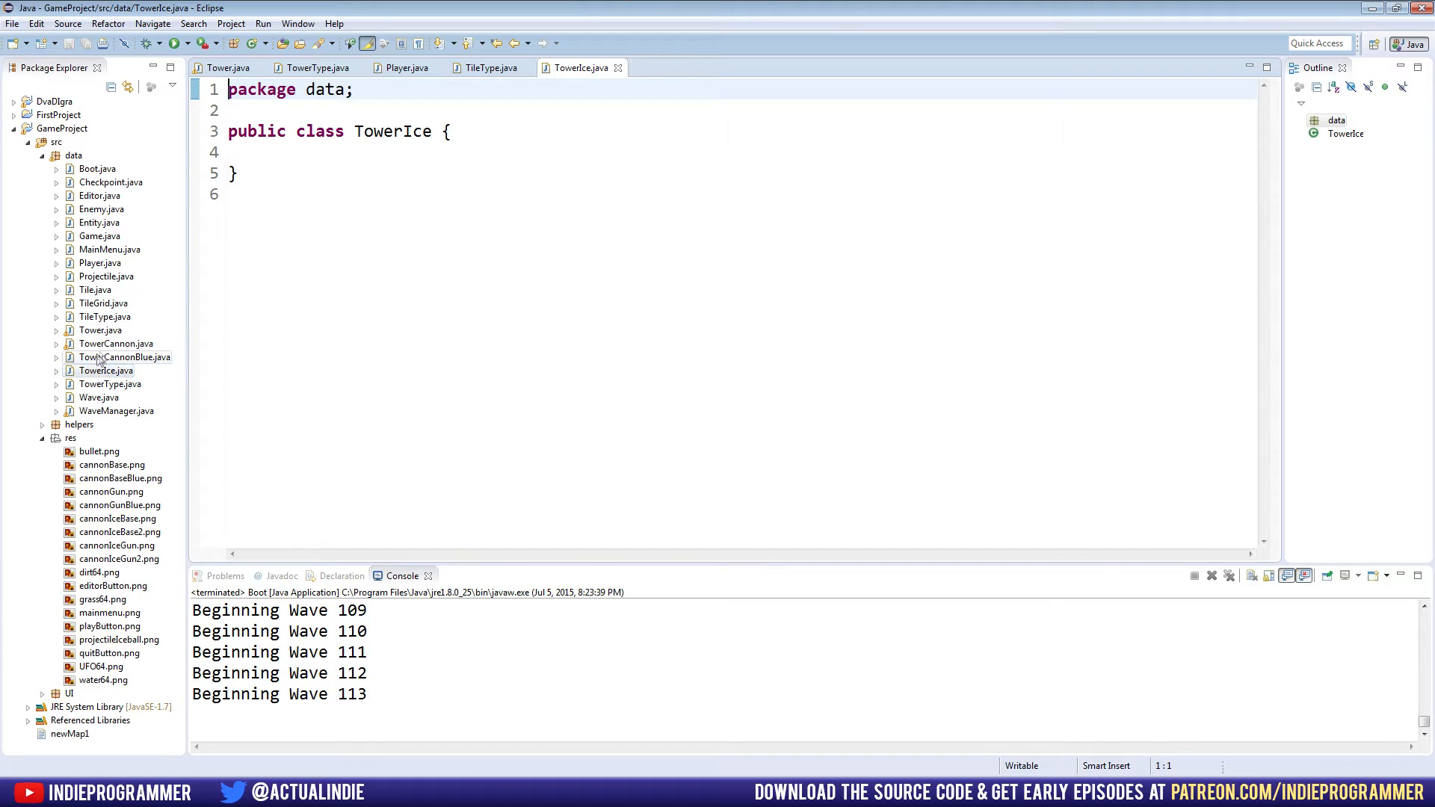
left_click(106, 369)
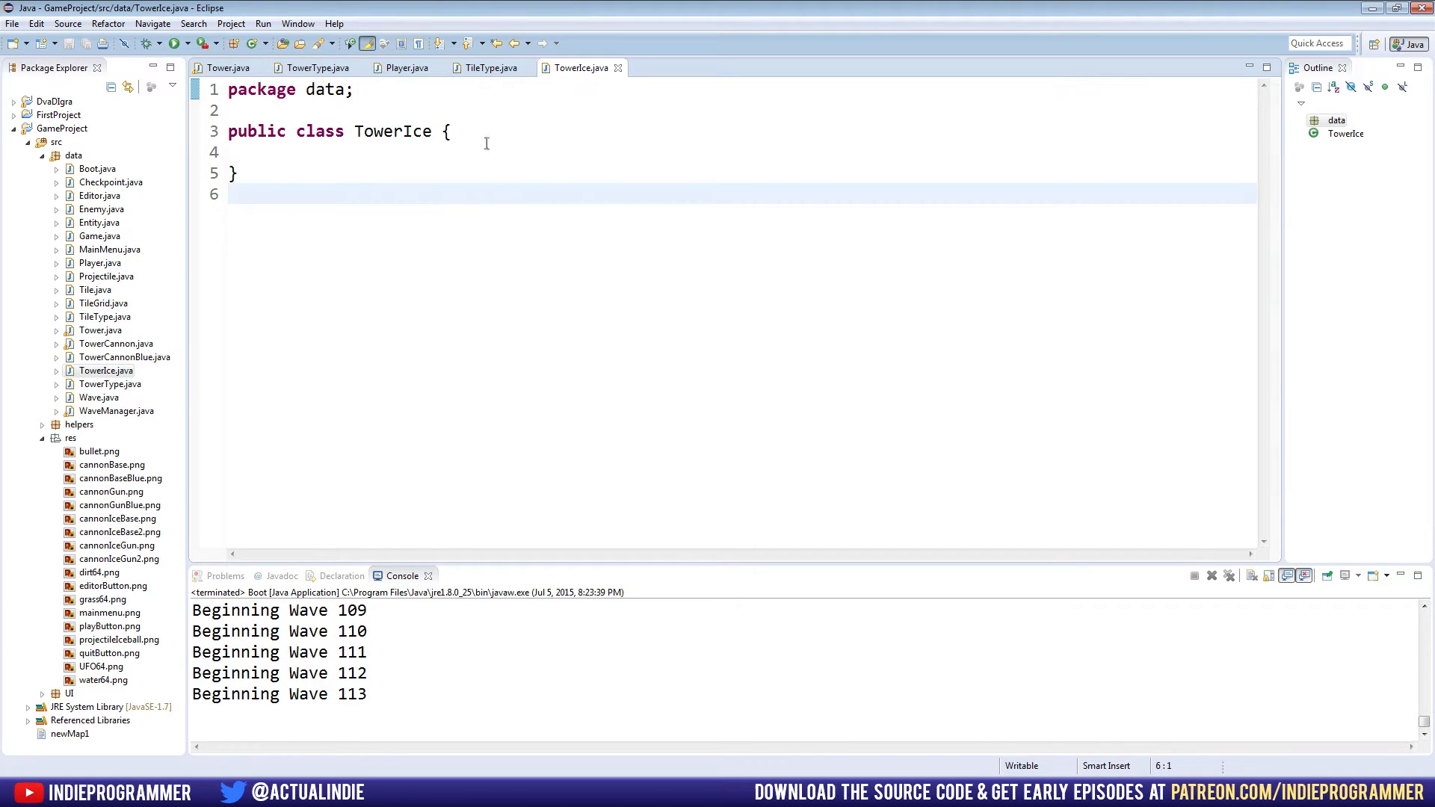
Declare TowerIce extends Tower and add the missing constructor with the quick fix.
type("ex")
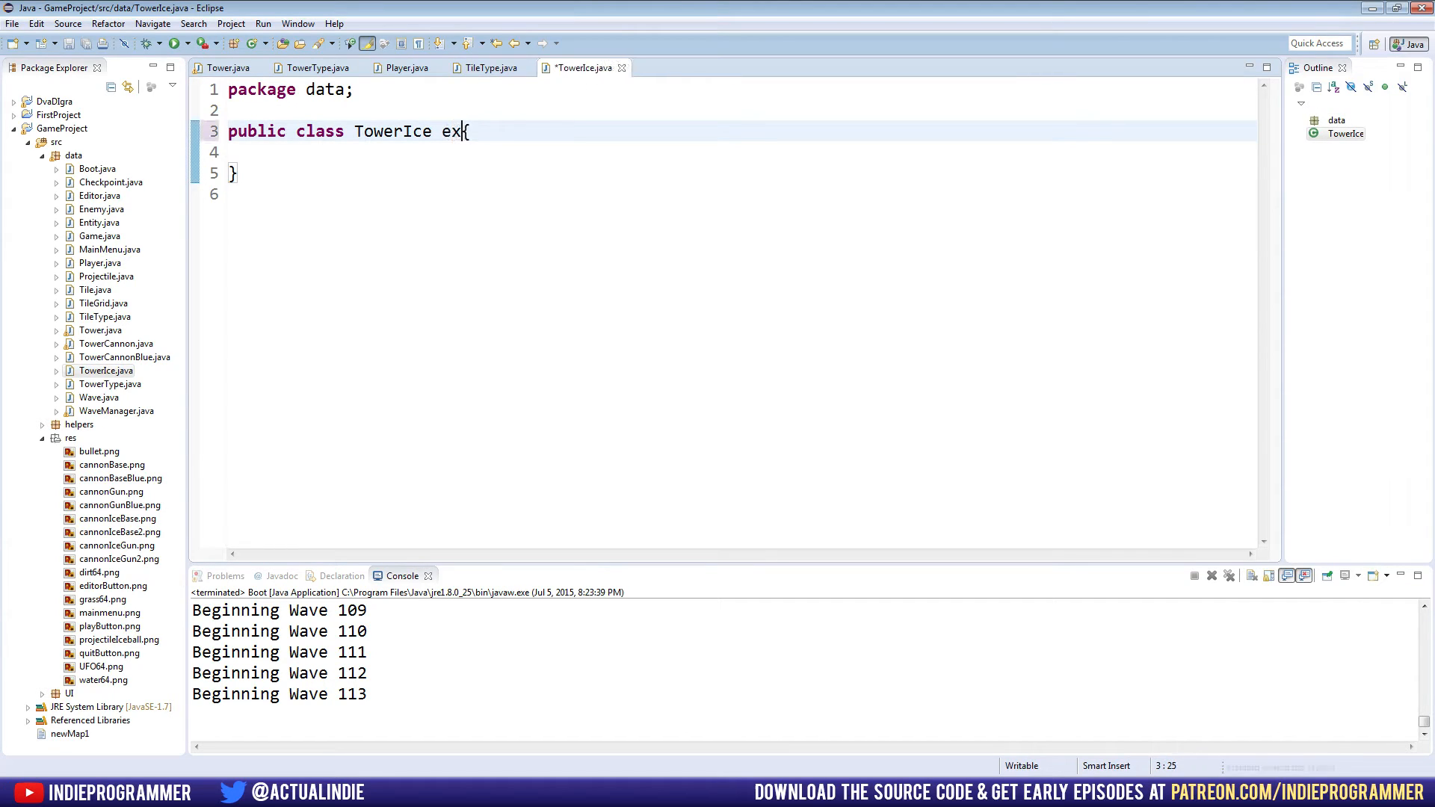
type("end Tower")
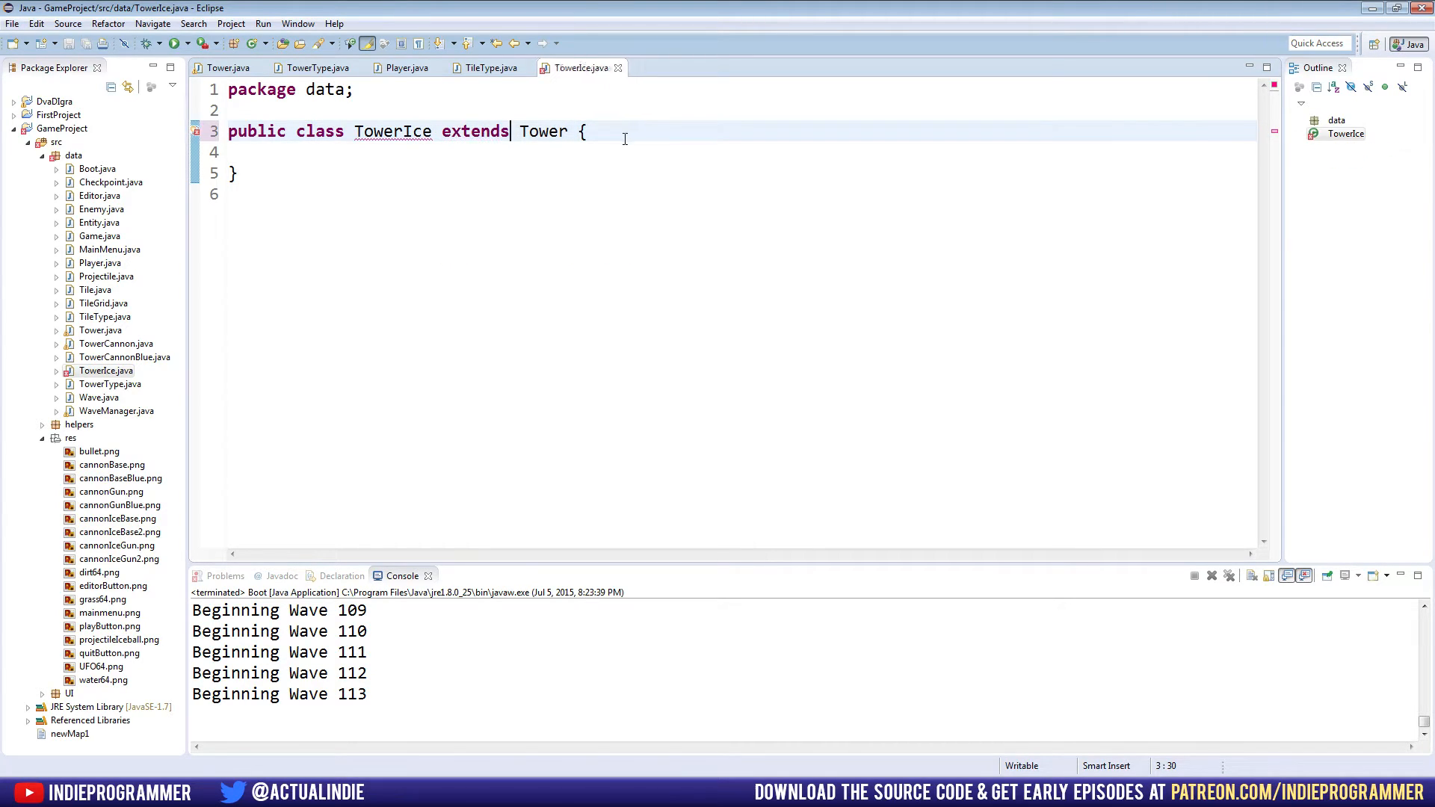
mouse_move(392, 131)
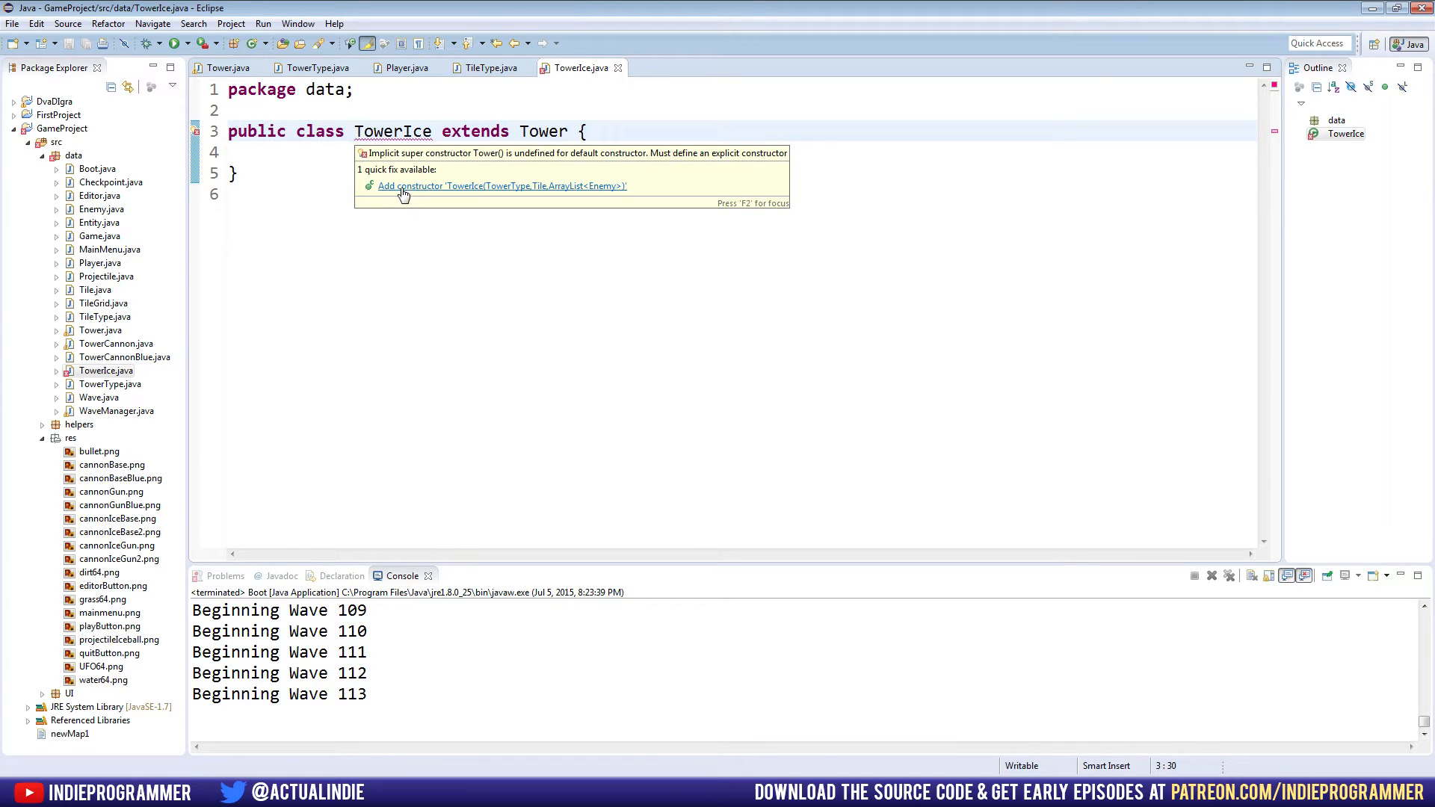
left_click(502, 186)
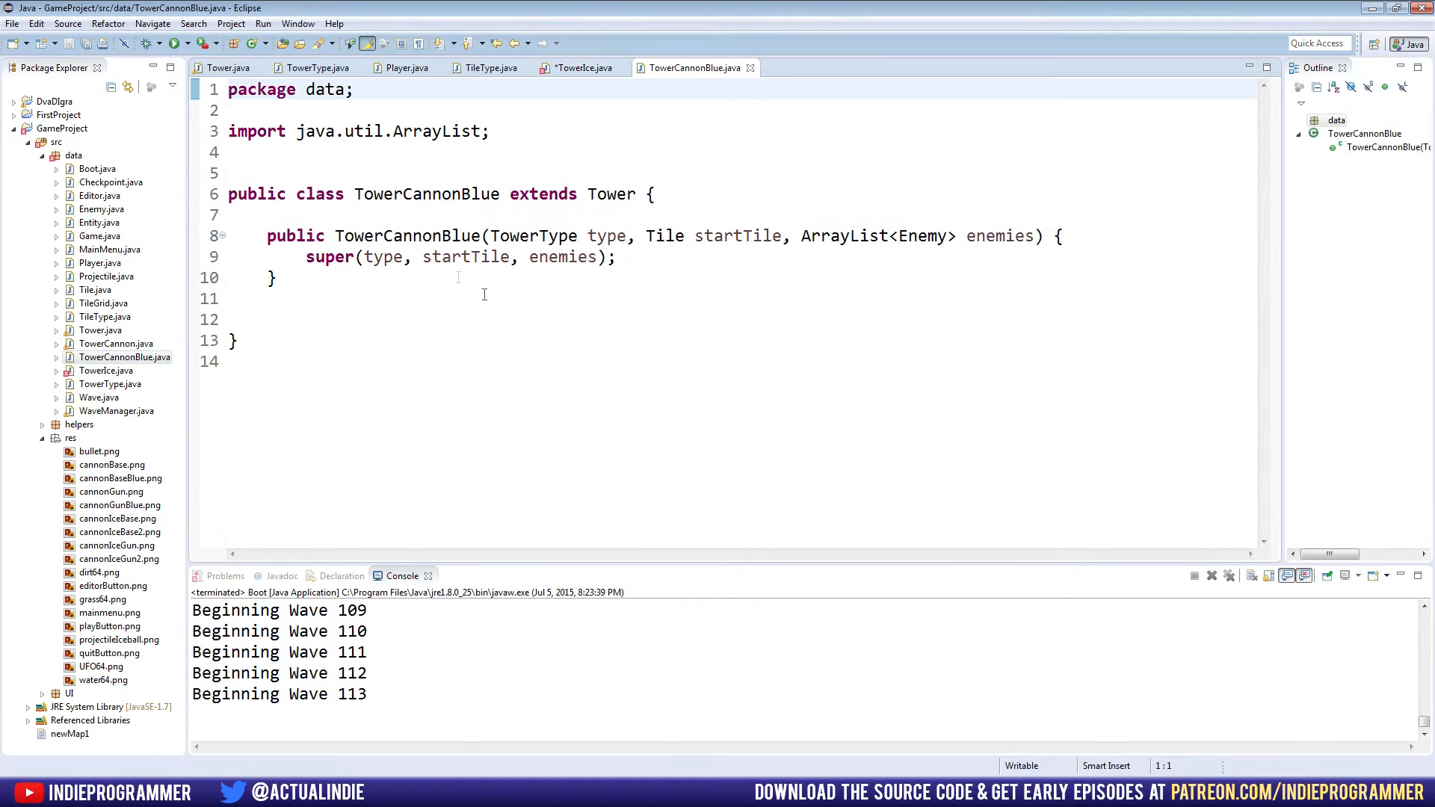
Select the TowerIce constructor code, then switch to the TowerType enum.
left_click_drag(421, 236, 616, 257)
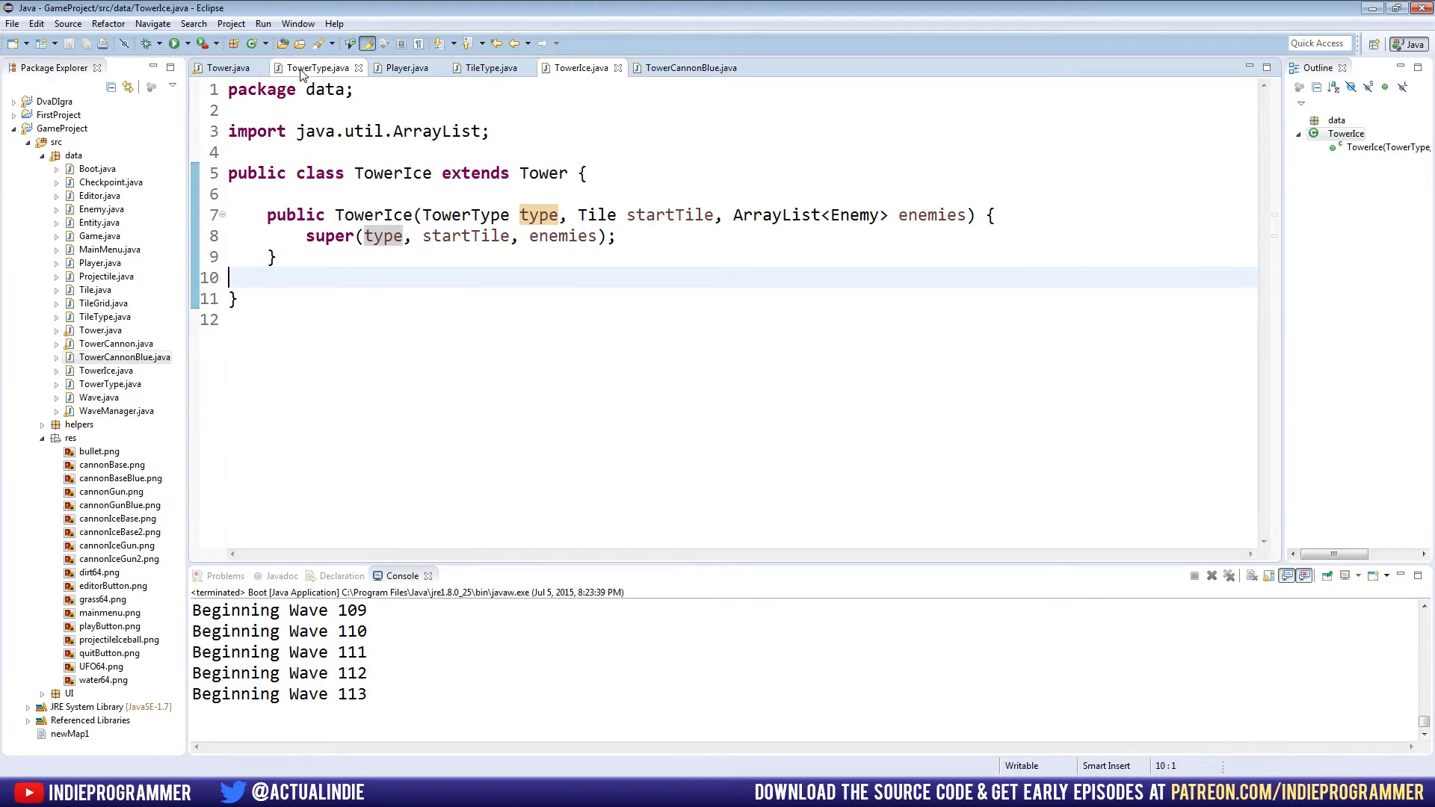
left_click(314, 66)
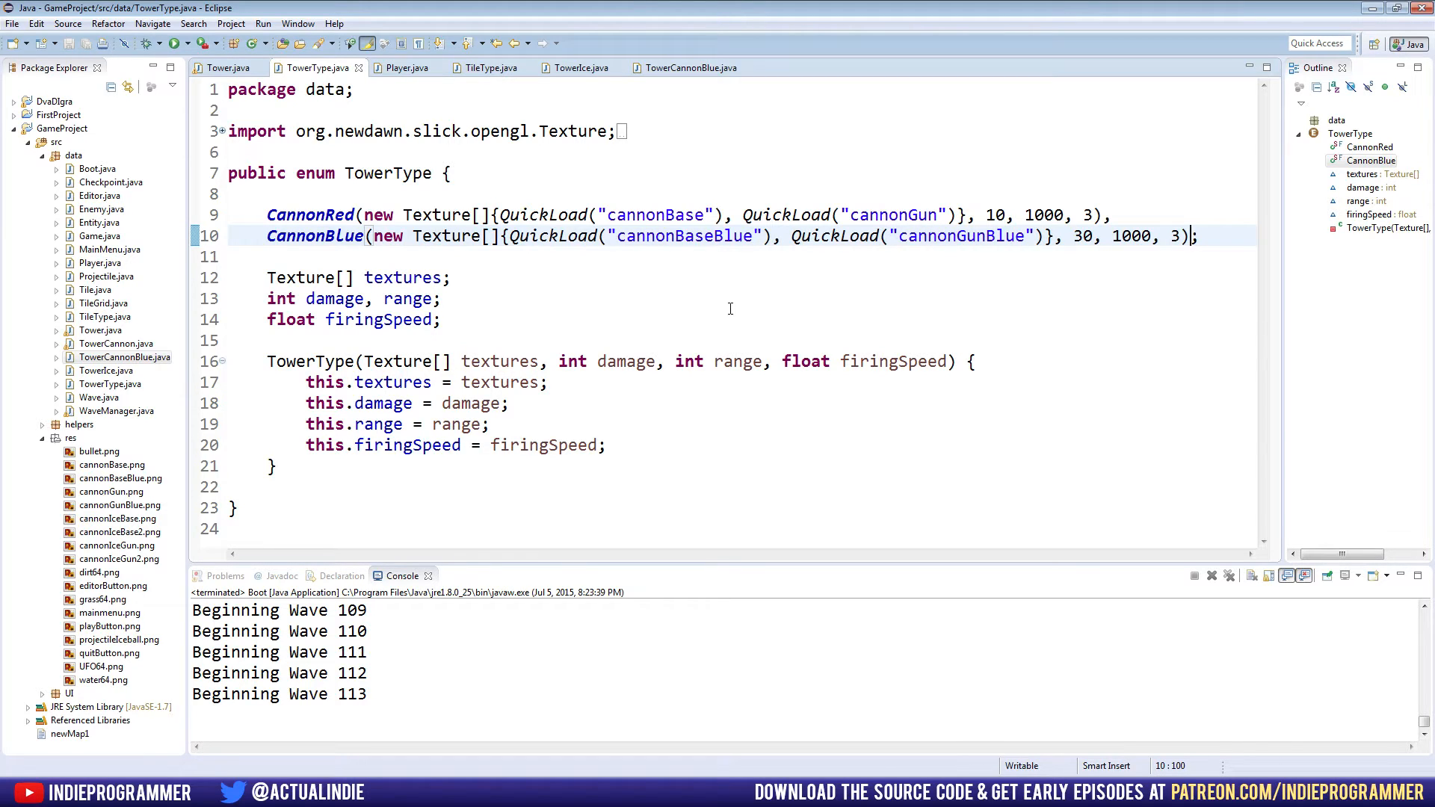
Add CannonIce after CannonBlue, loading cannonIceBase2 and cannonIceGun2, with 30, 1000, 3.
left_click(576, 67)
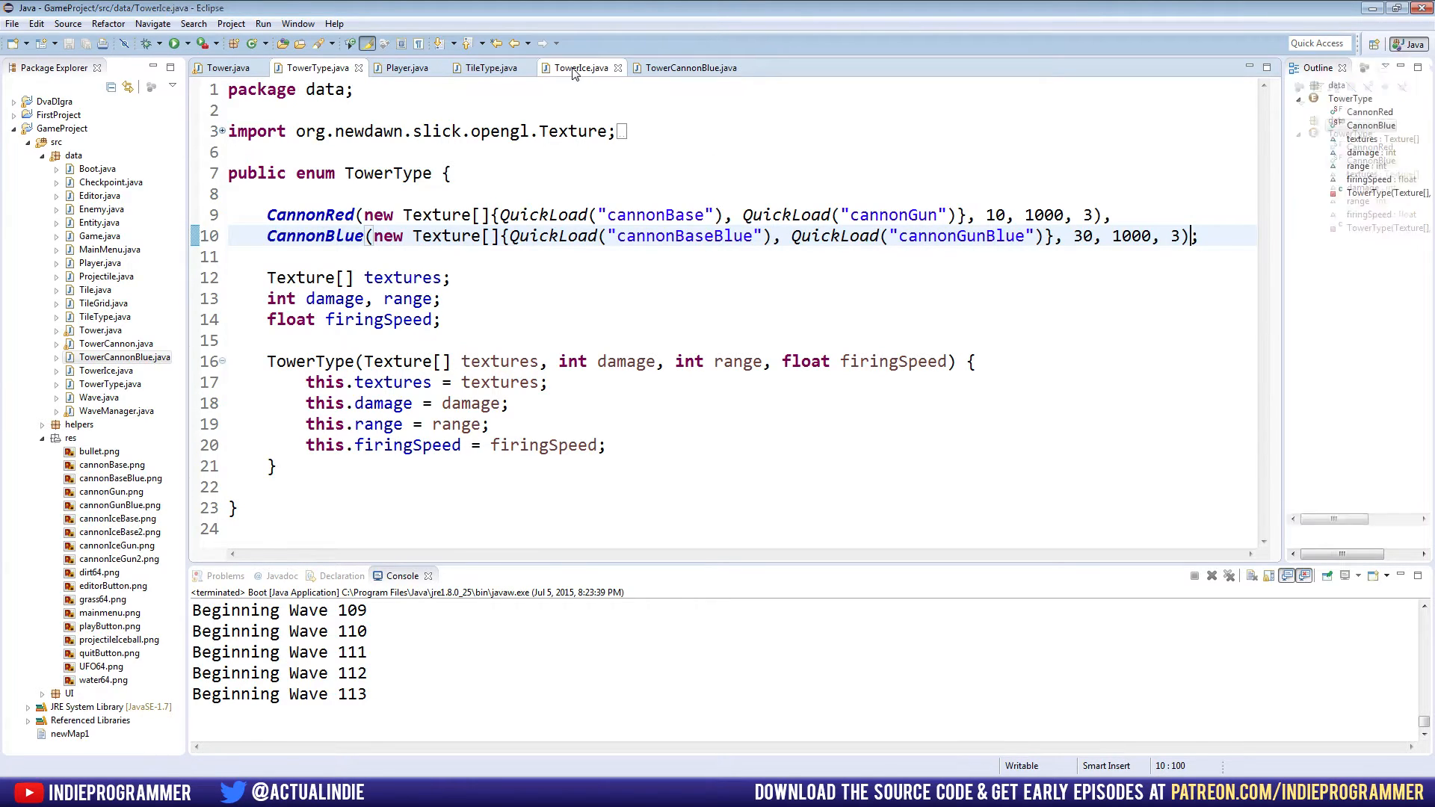
left_click(576, 66)
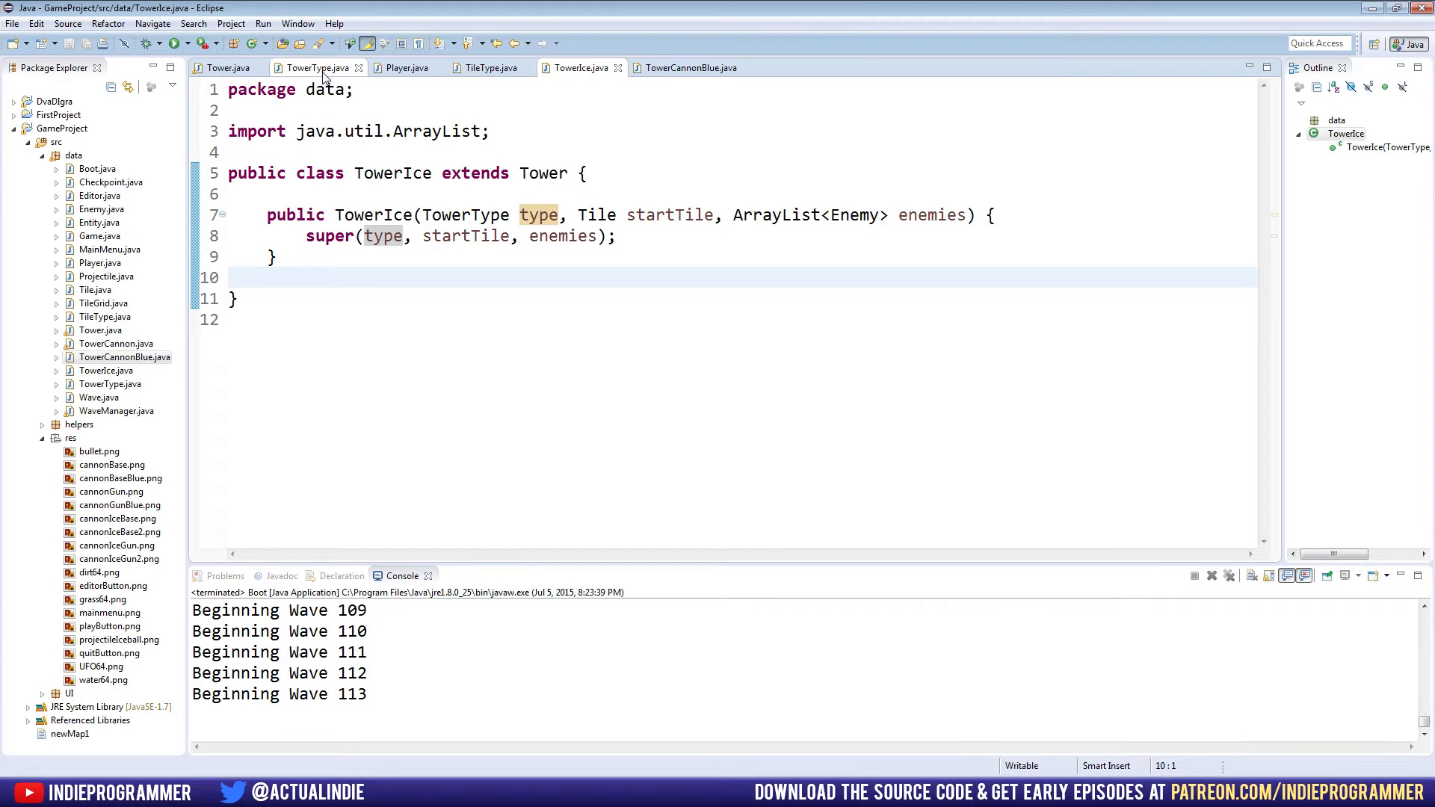
left_click(316, 67)
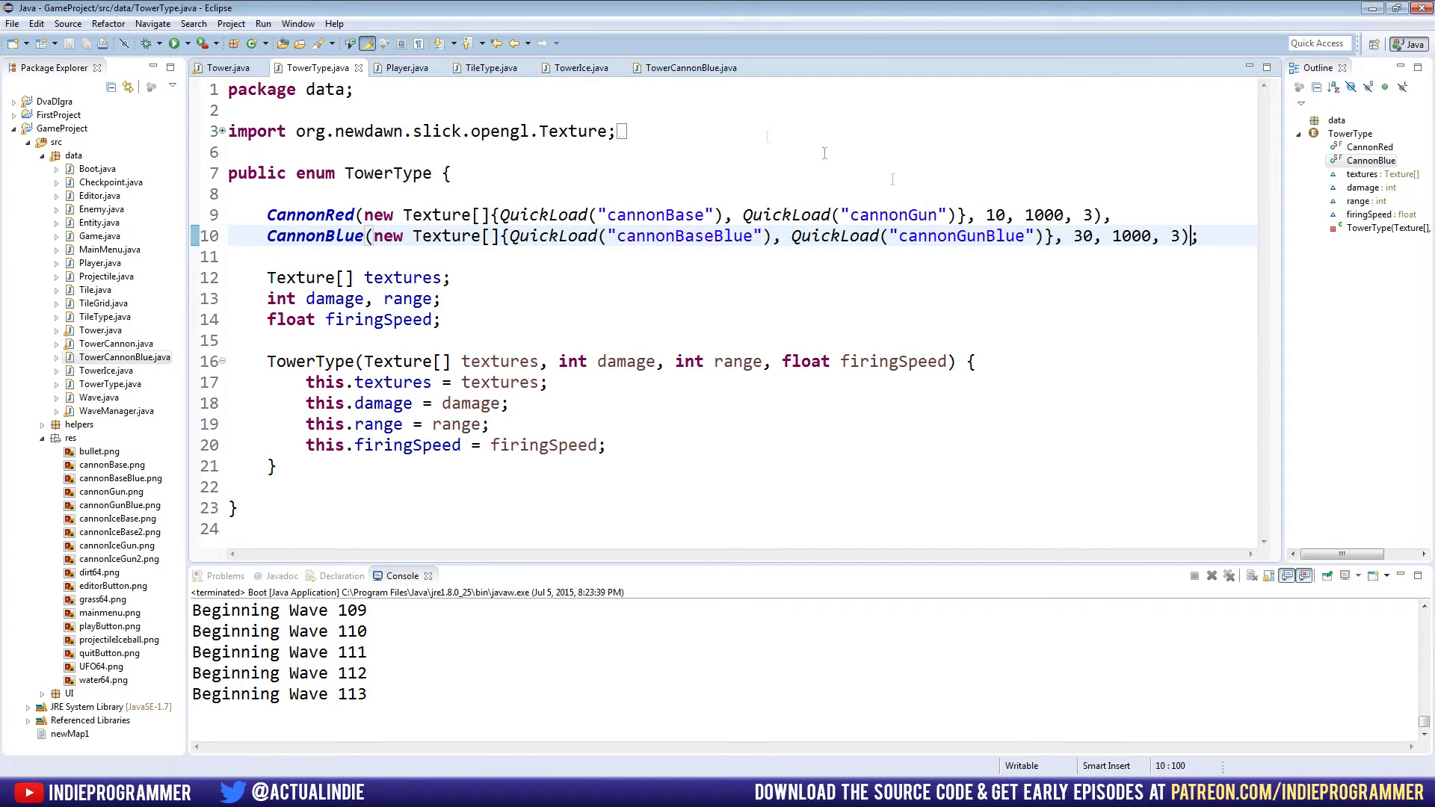
mouse_move(1232, 234)
type(",")
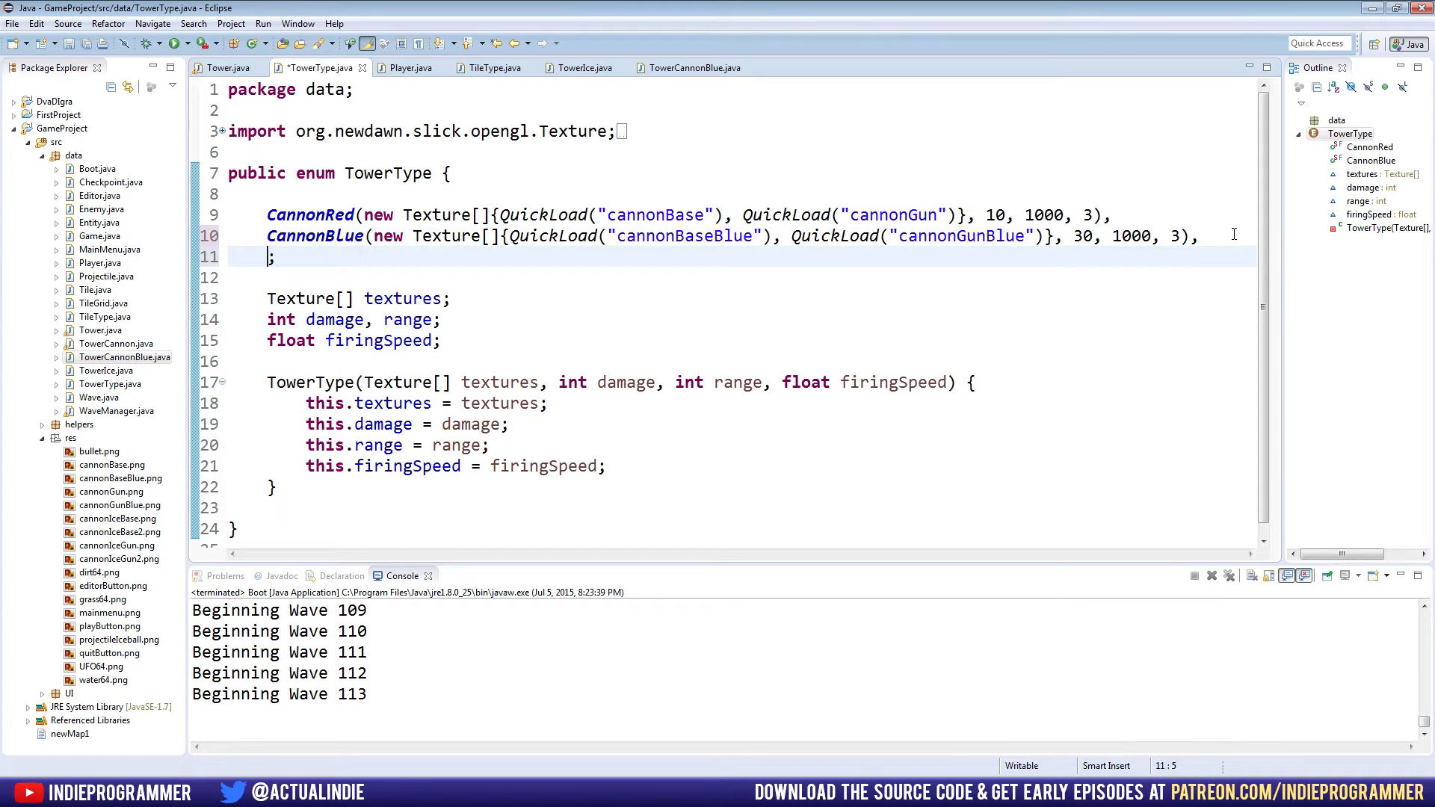
type("CannonIce(new Textur")
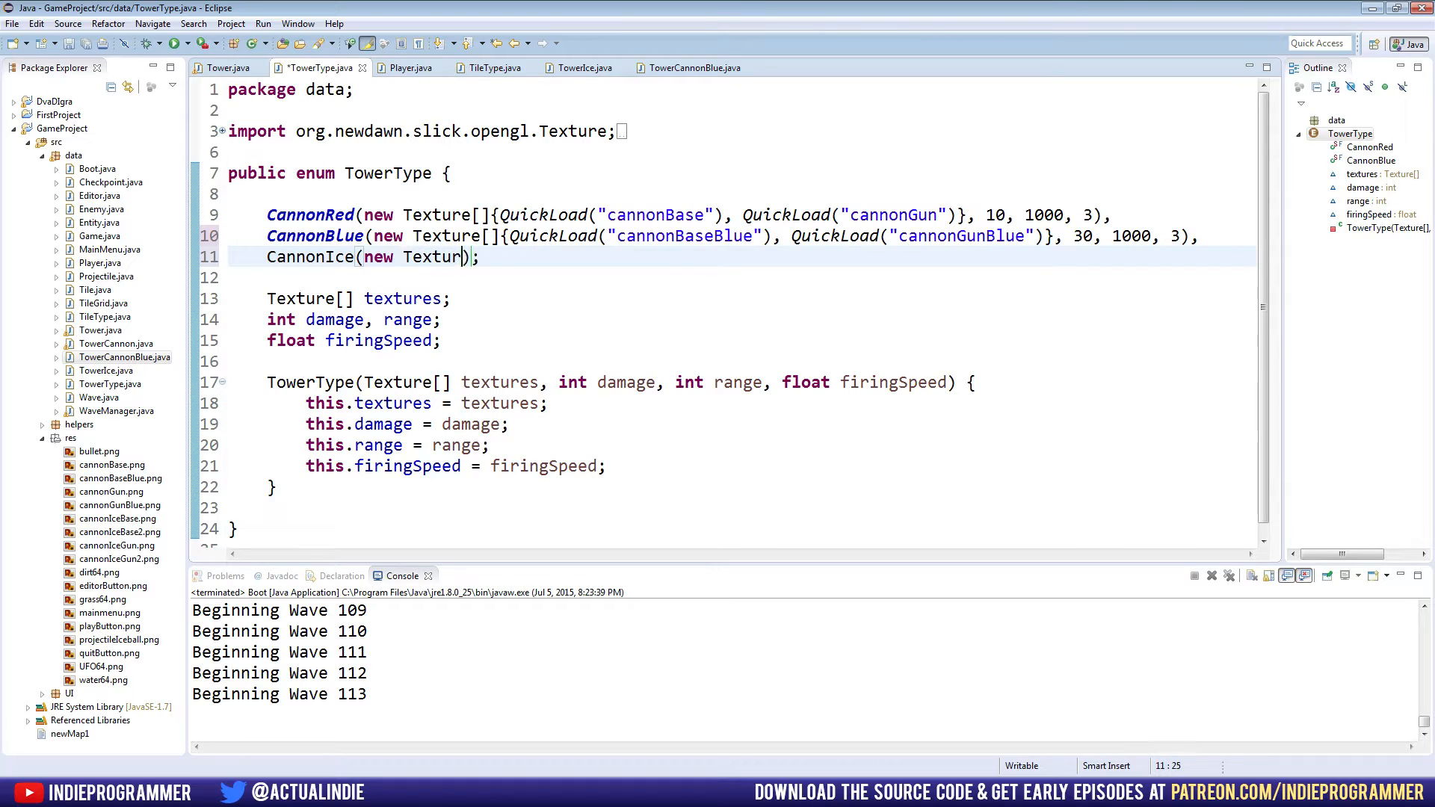
type("e[]{QuickLoad(\"cannon")
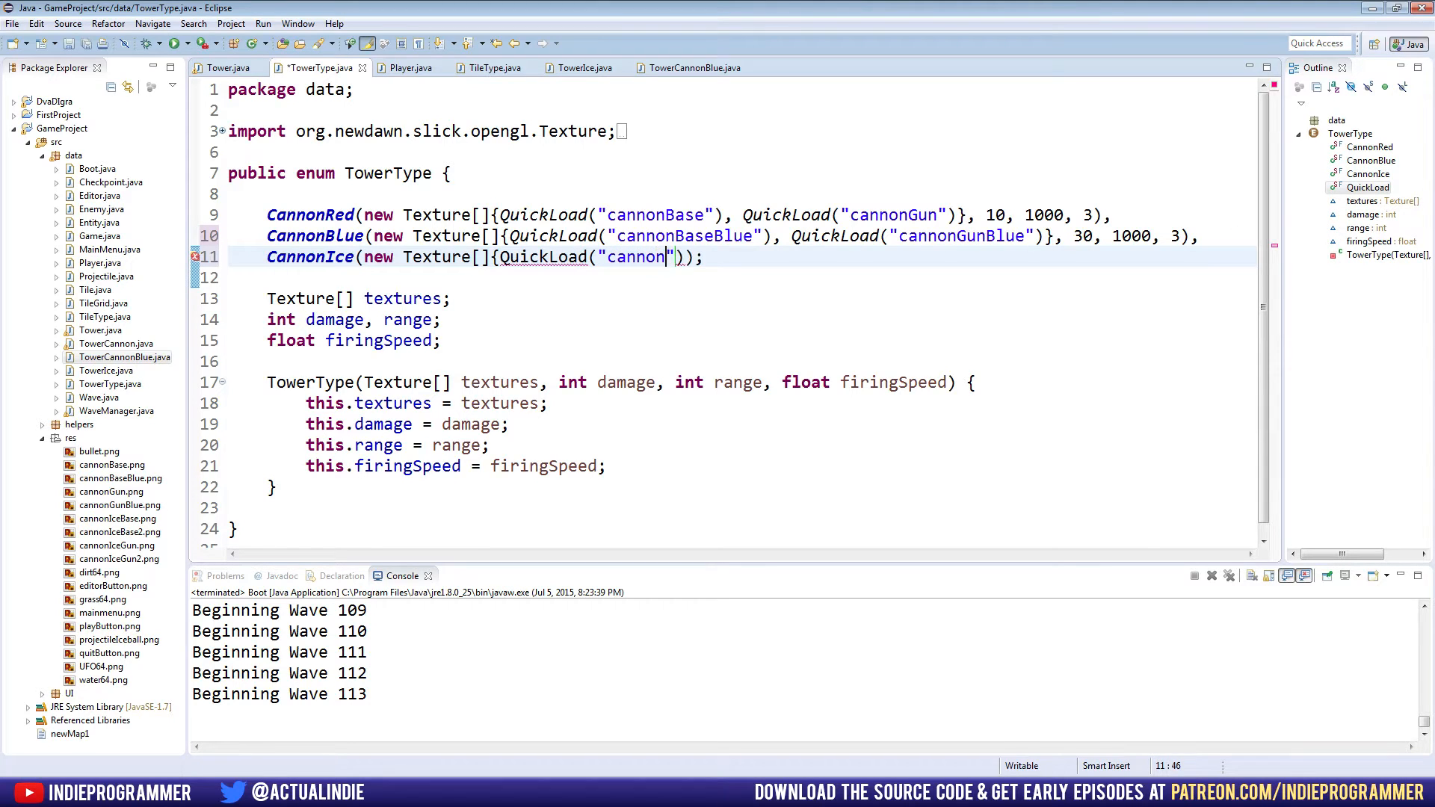
type("IceBas")
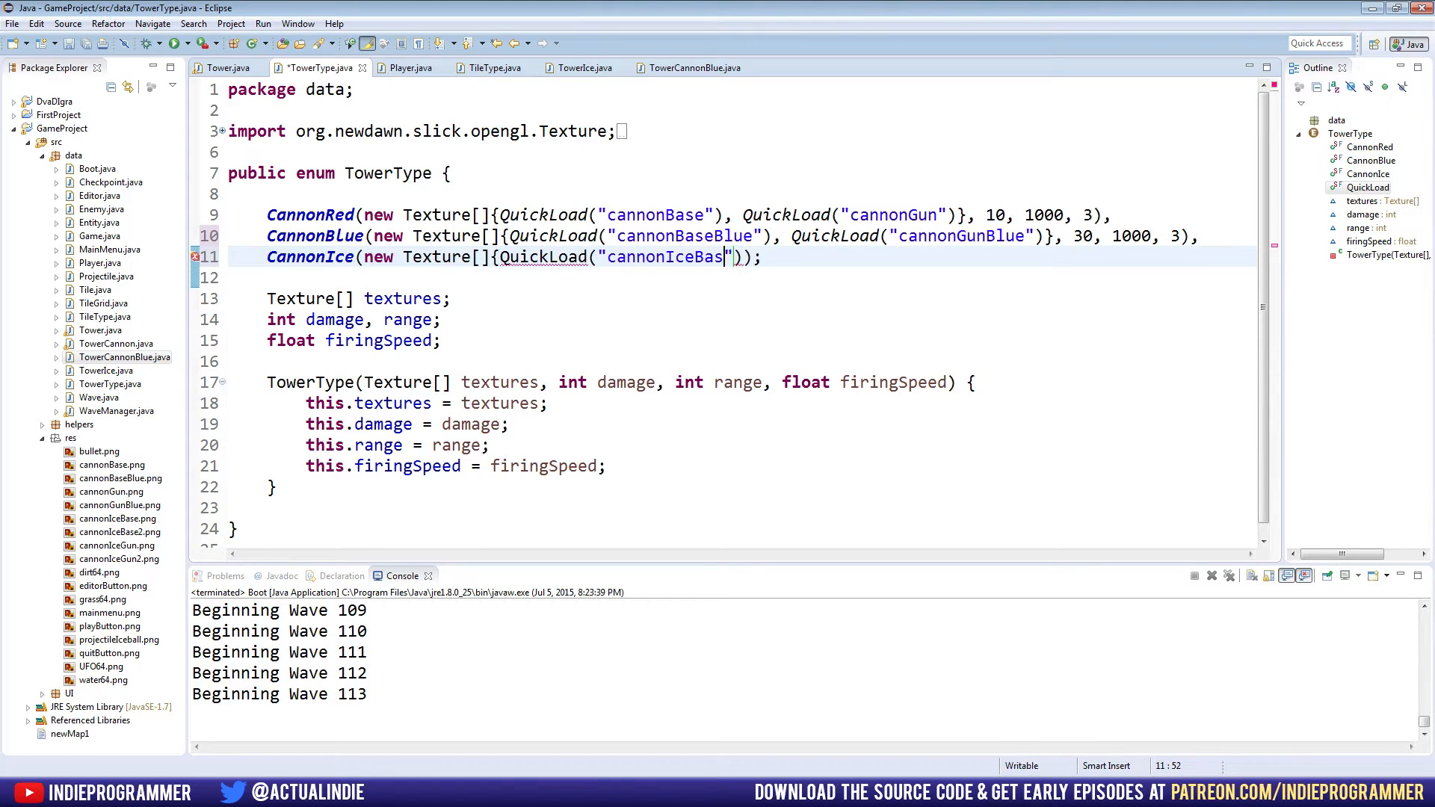
type("e2")
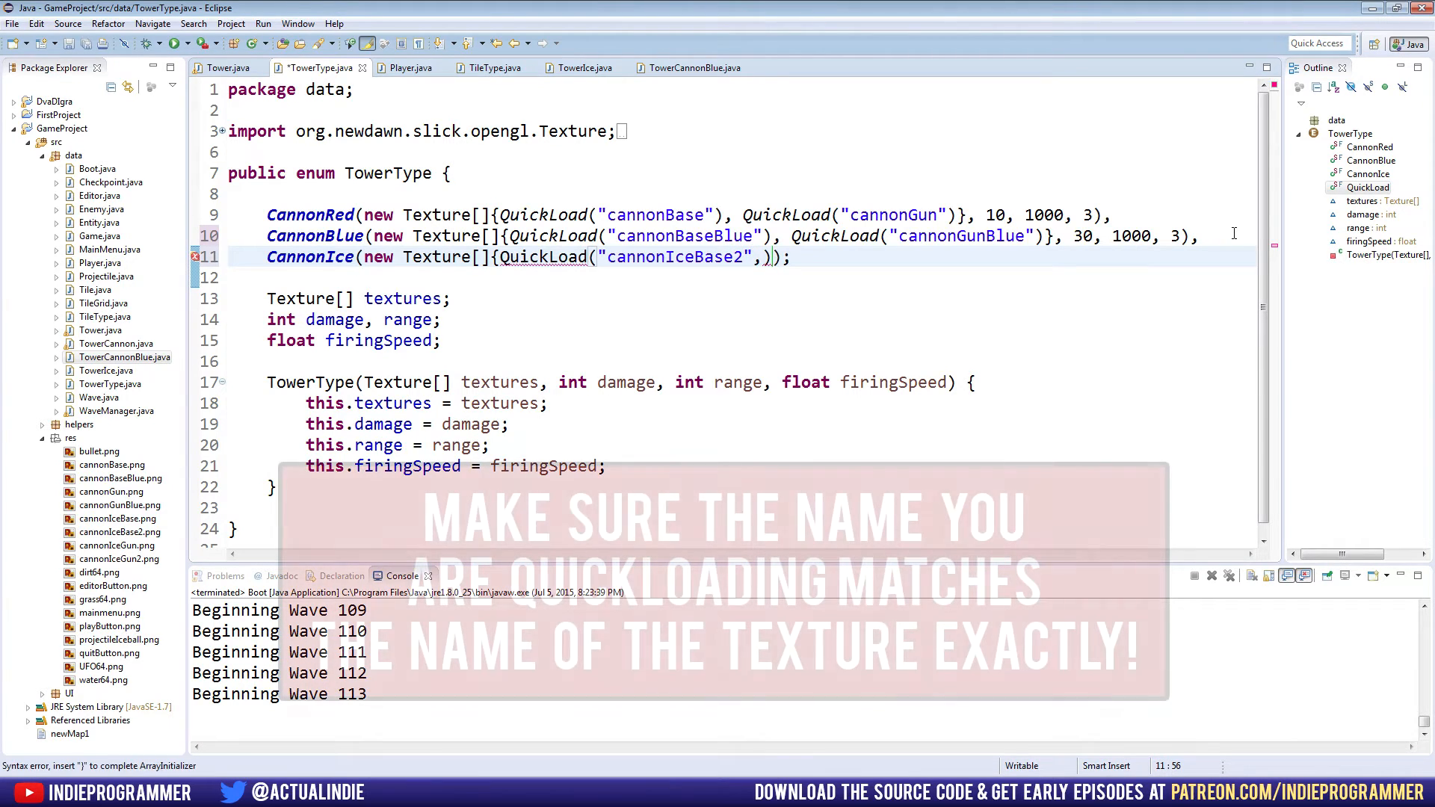
type("QuickLoad(\"cannonIceGun2")
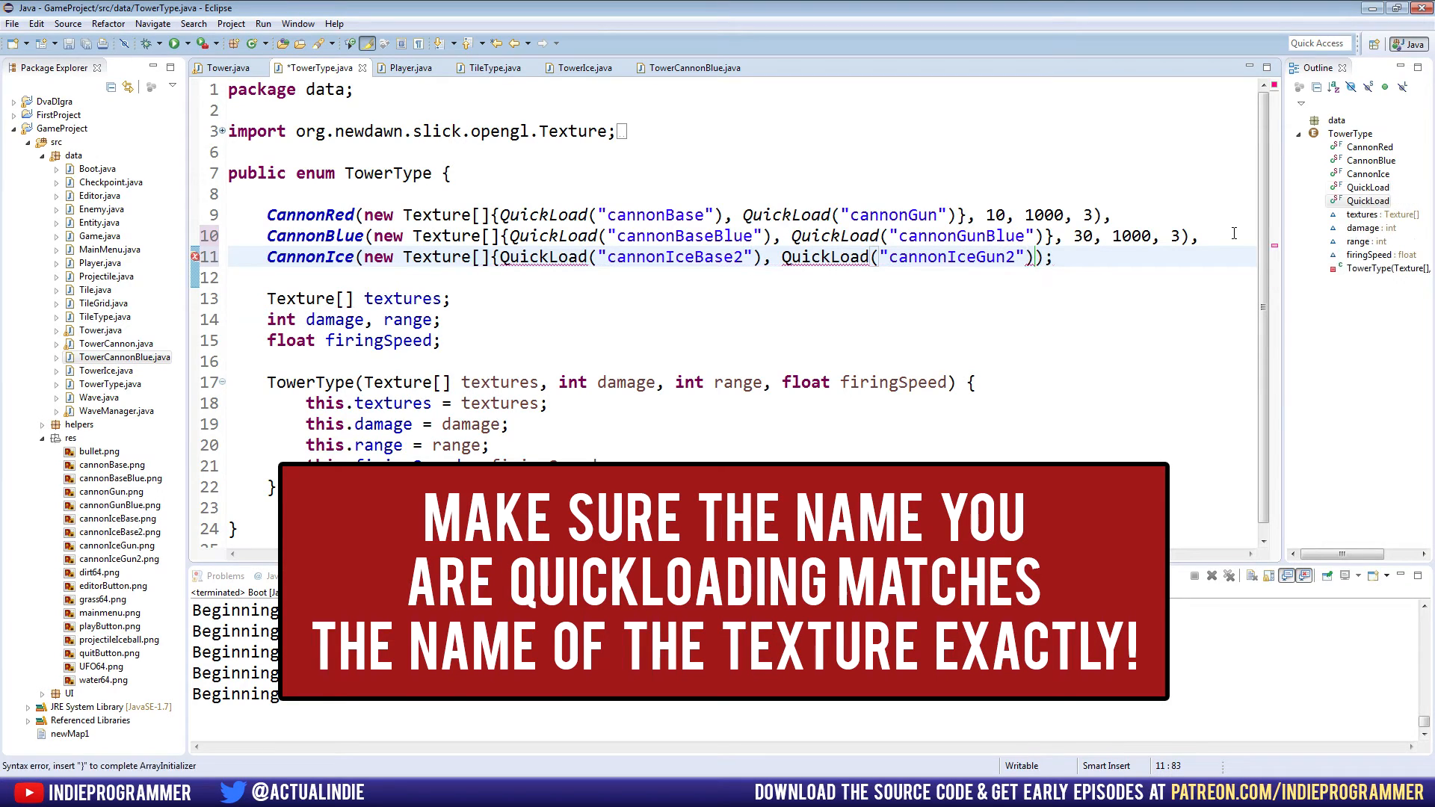
type("}")
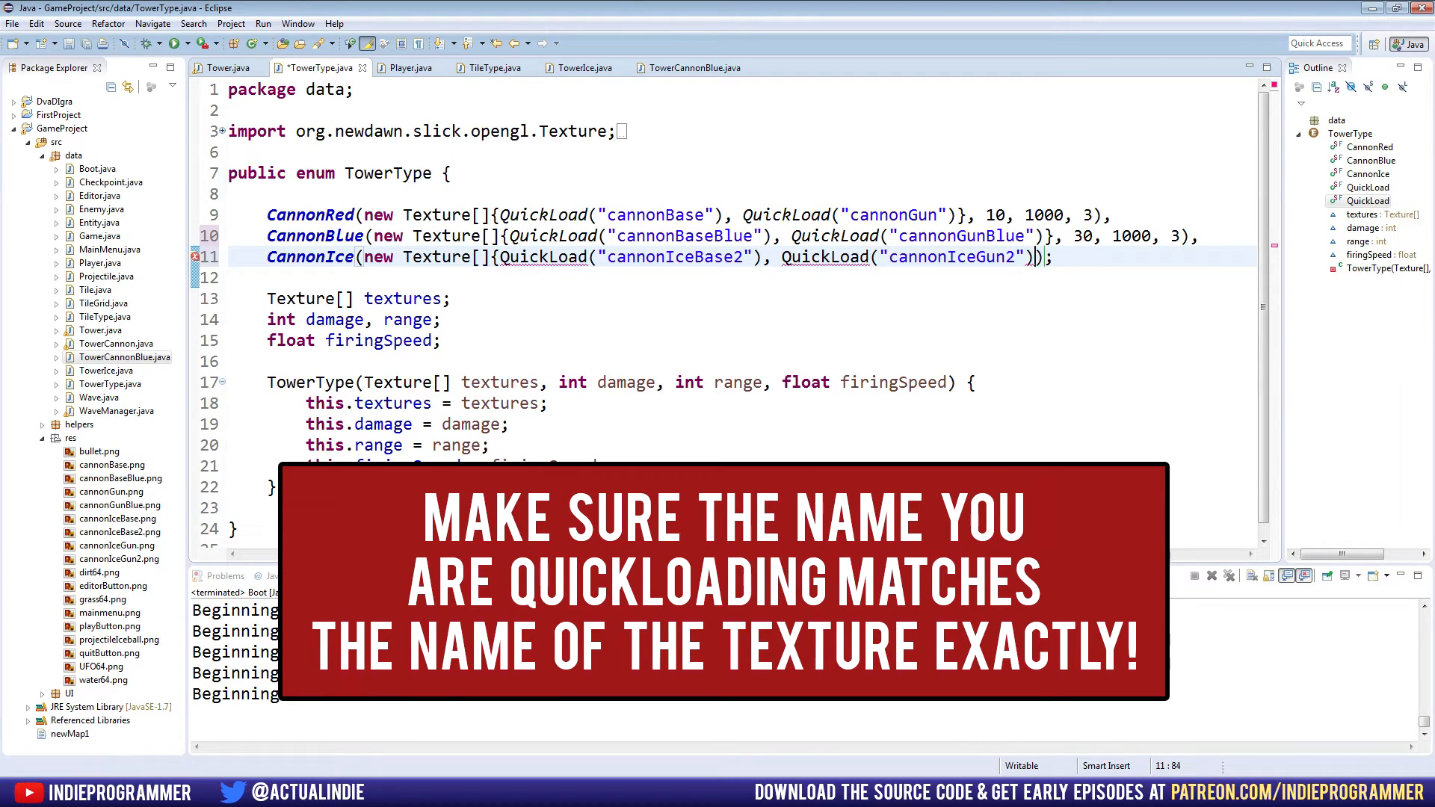
type("},")
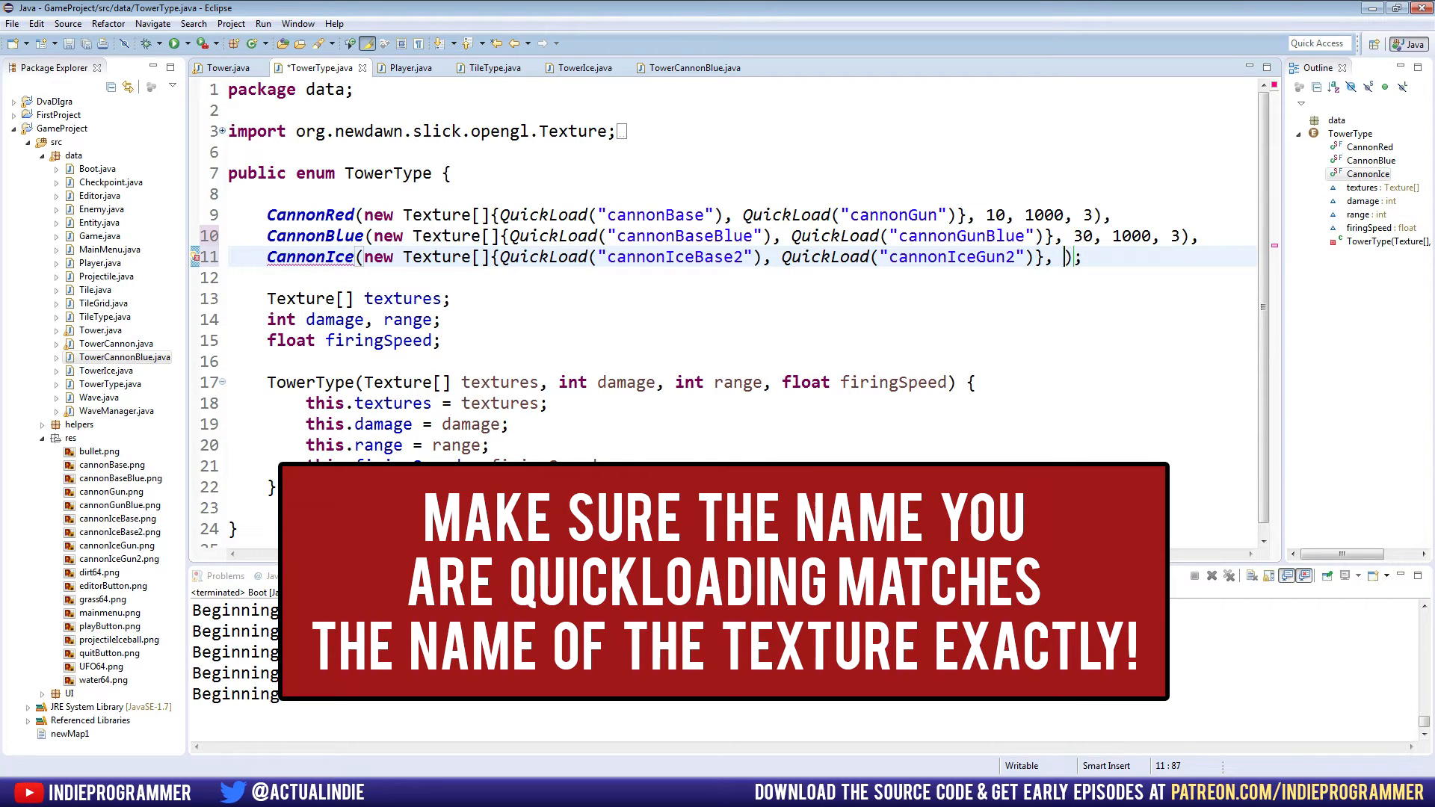
type("30, 1000,")
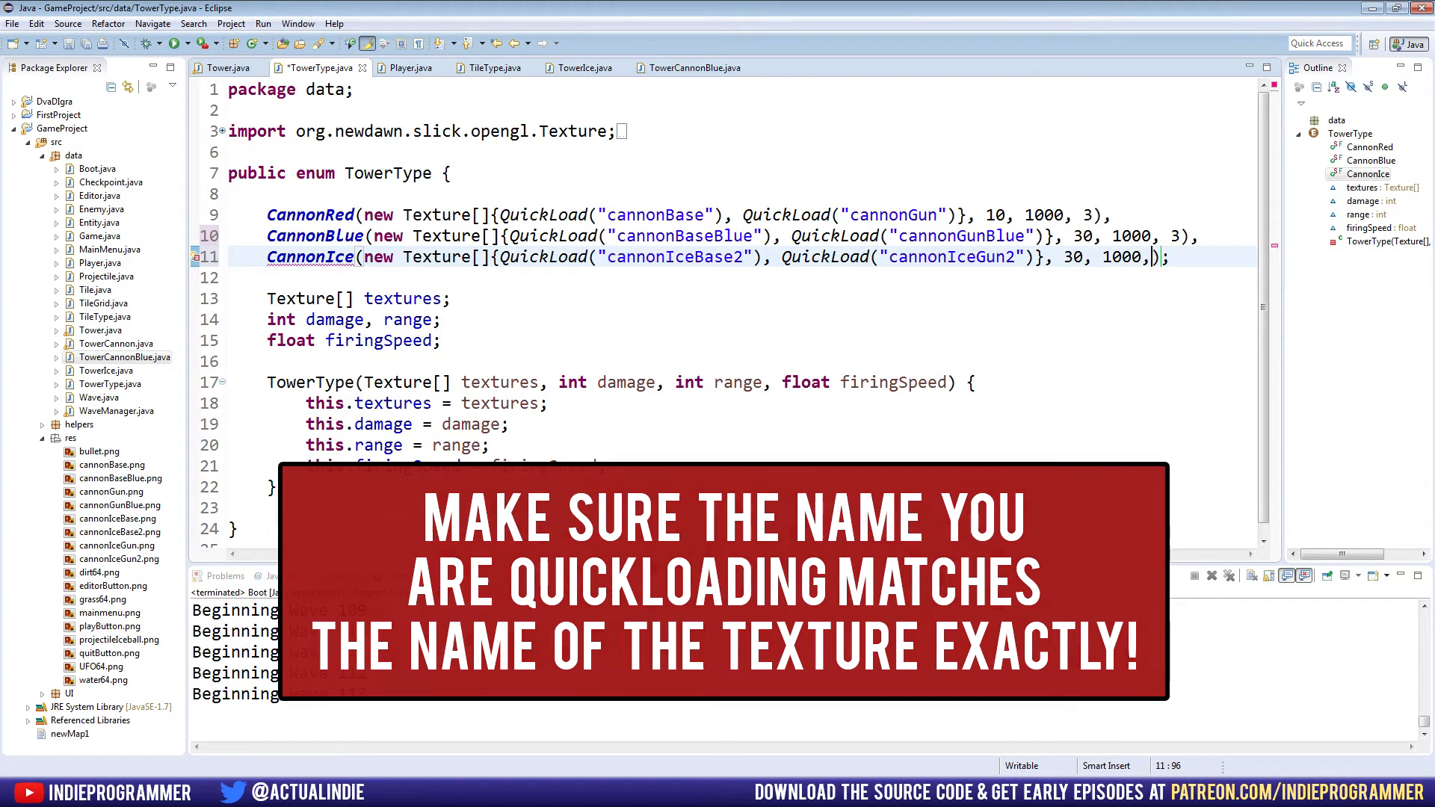
type("3)")
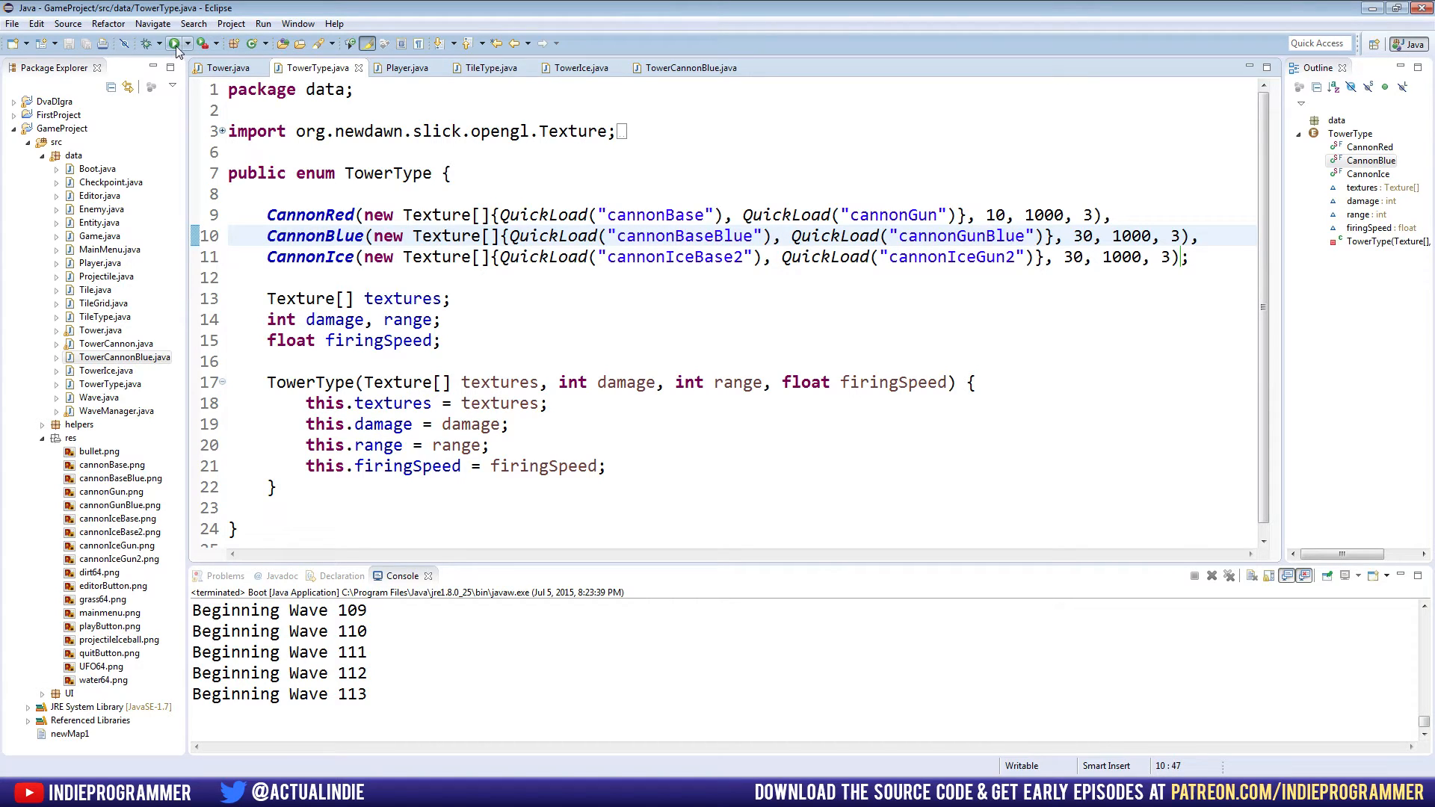
Run Boot, start a game, cancel the Run As dialog, and launch again.
left_click(174, 43)
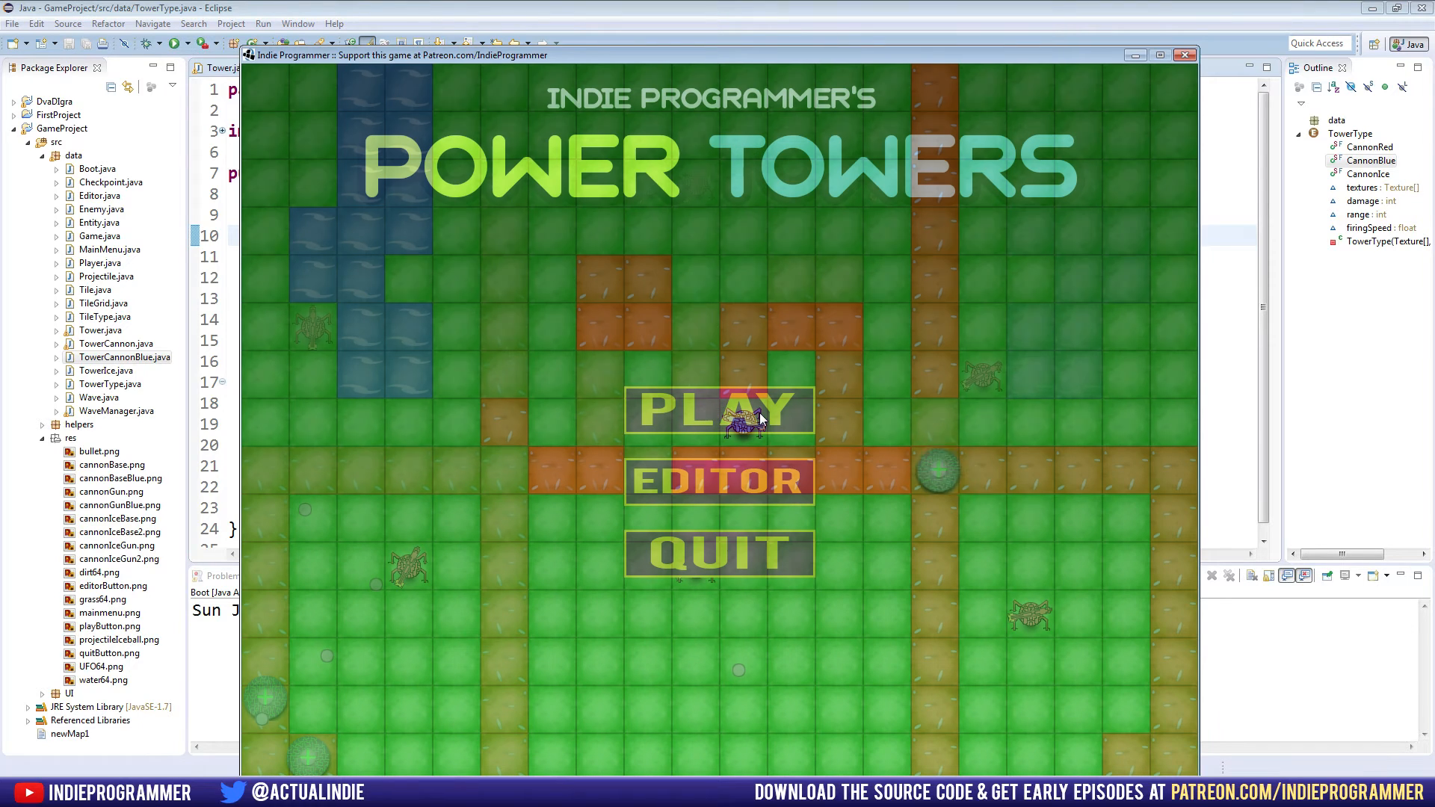
left_click(719, 411)
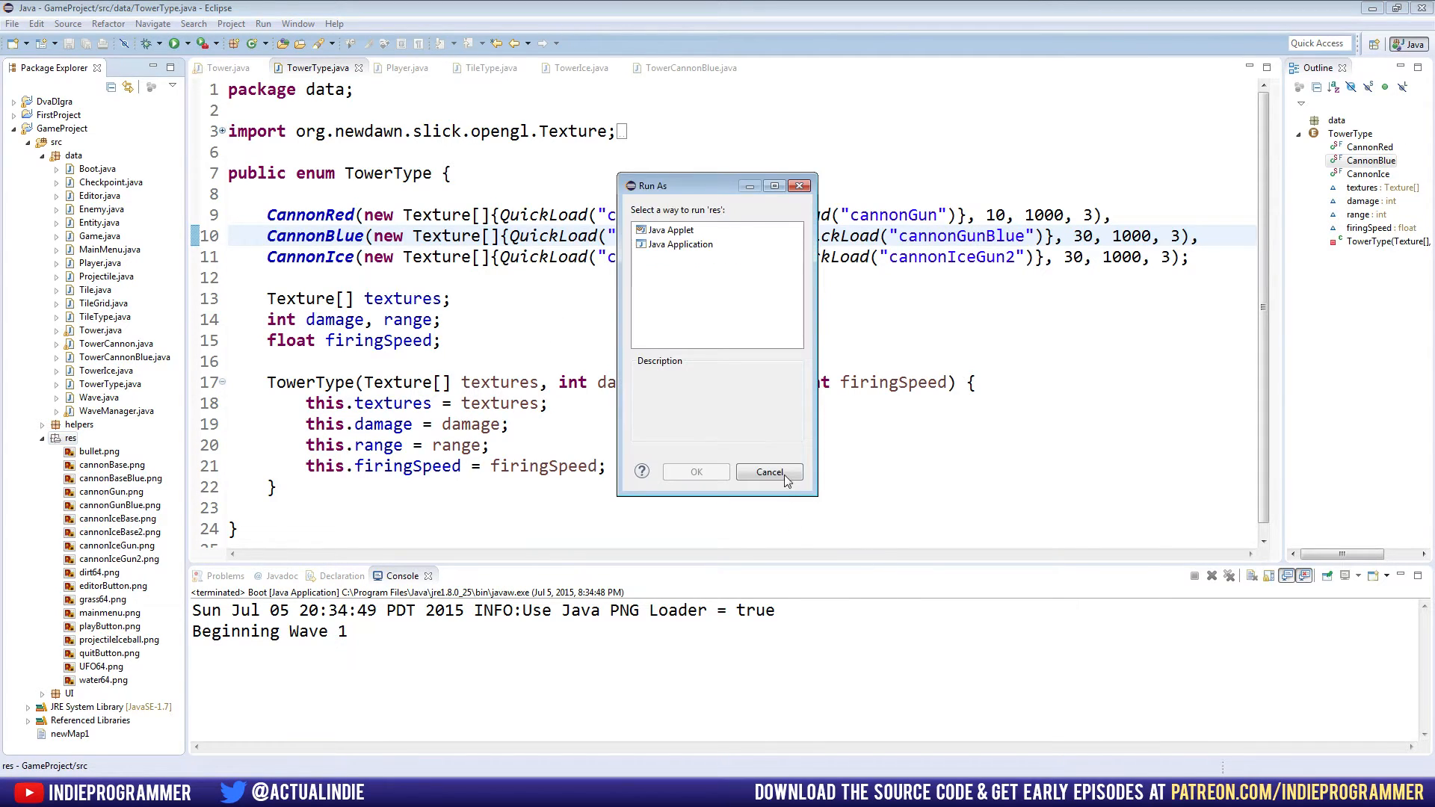
left_click(768, 472)
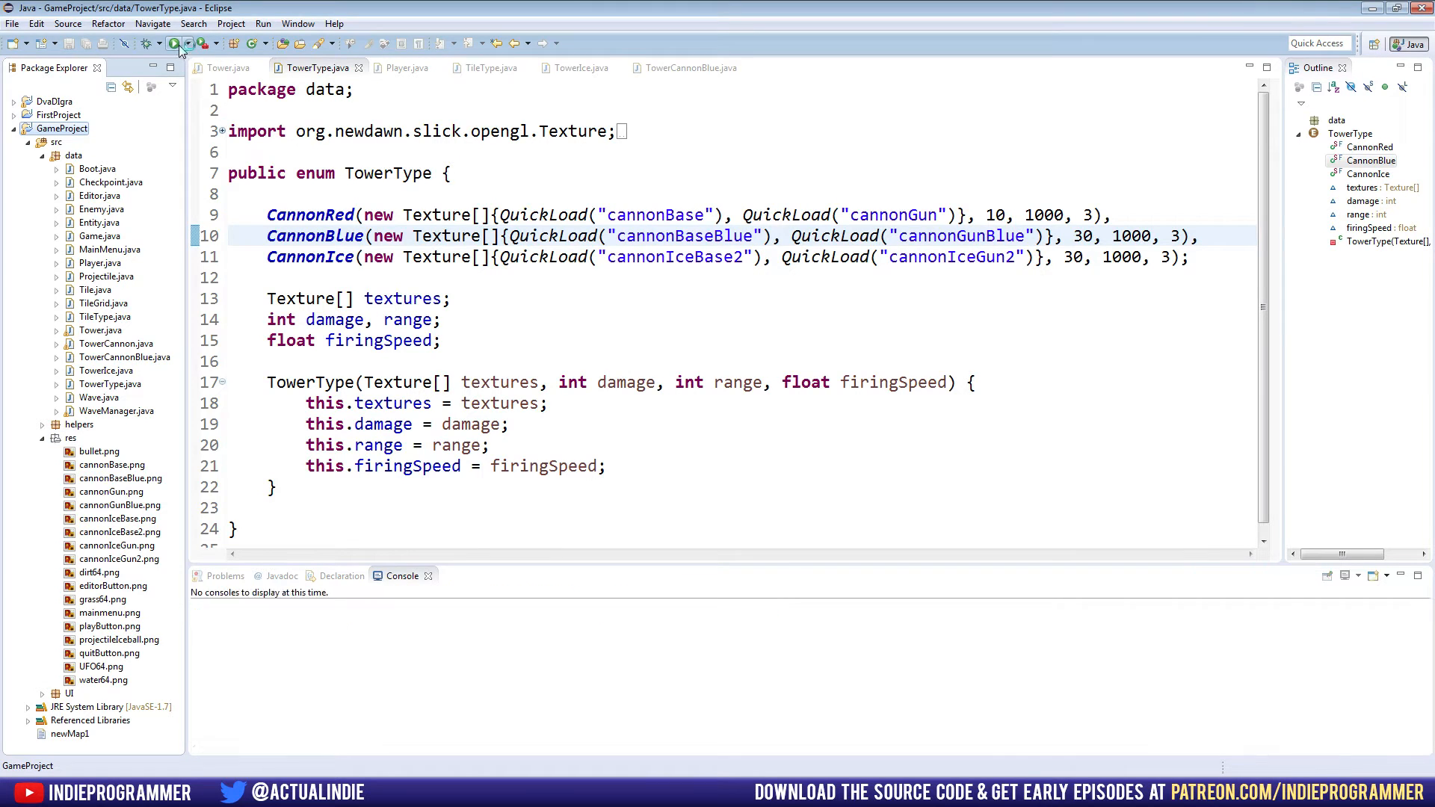
left_click(175, 43)
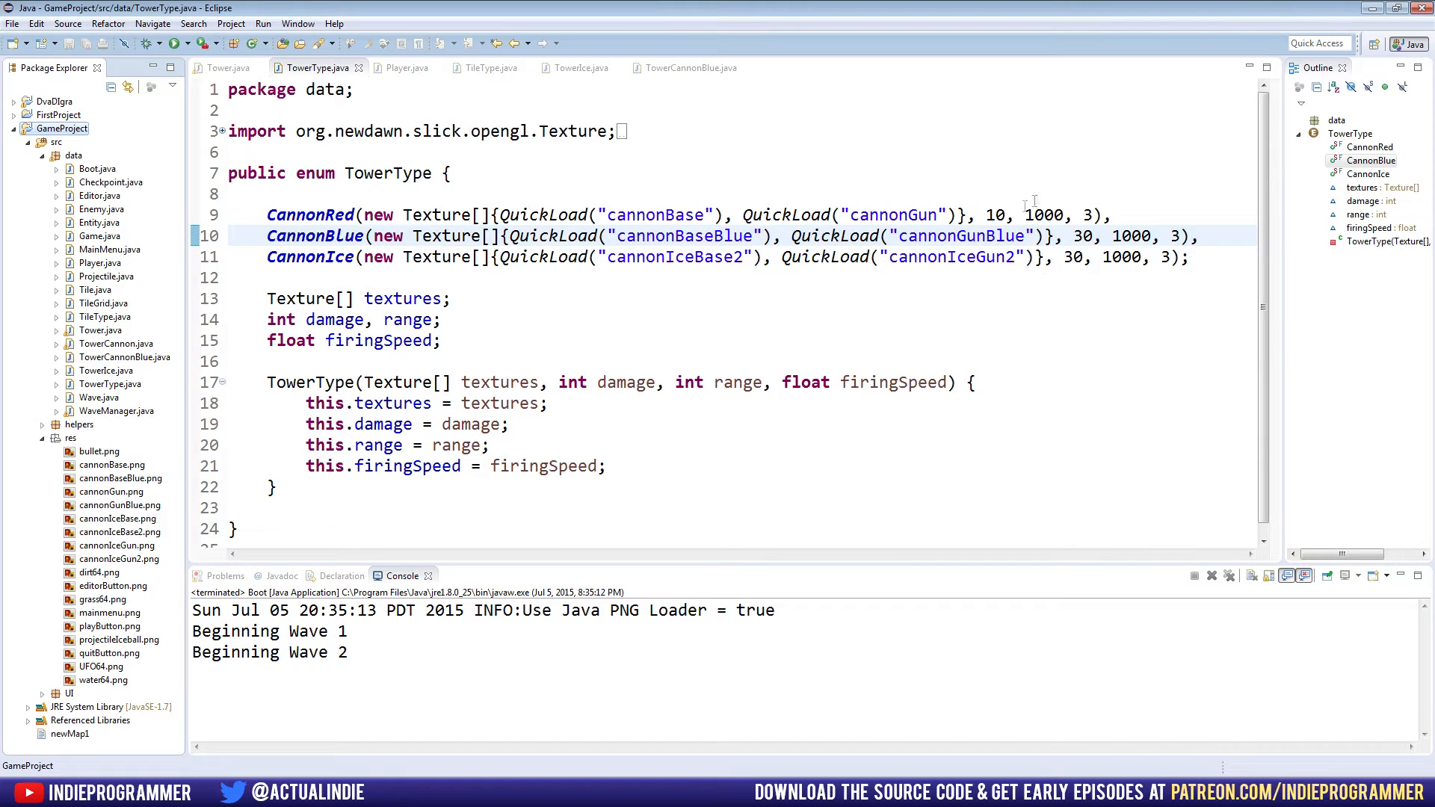
mouse_move(750, 284)
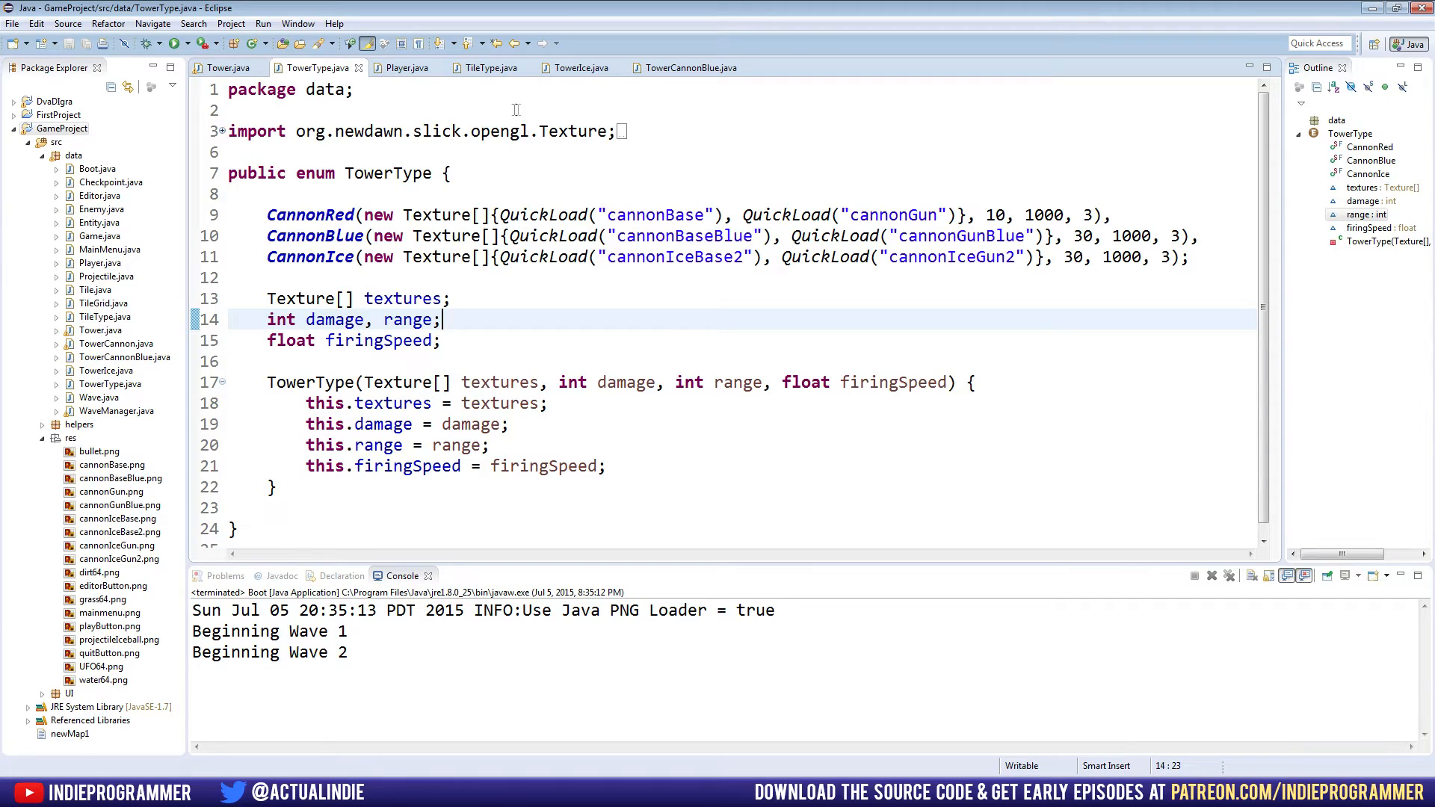
Review TowerIce's Tower parent and super call, comparing against TowerCannonBlue.
left_click(578, 67)
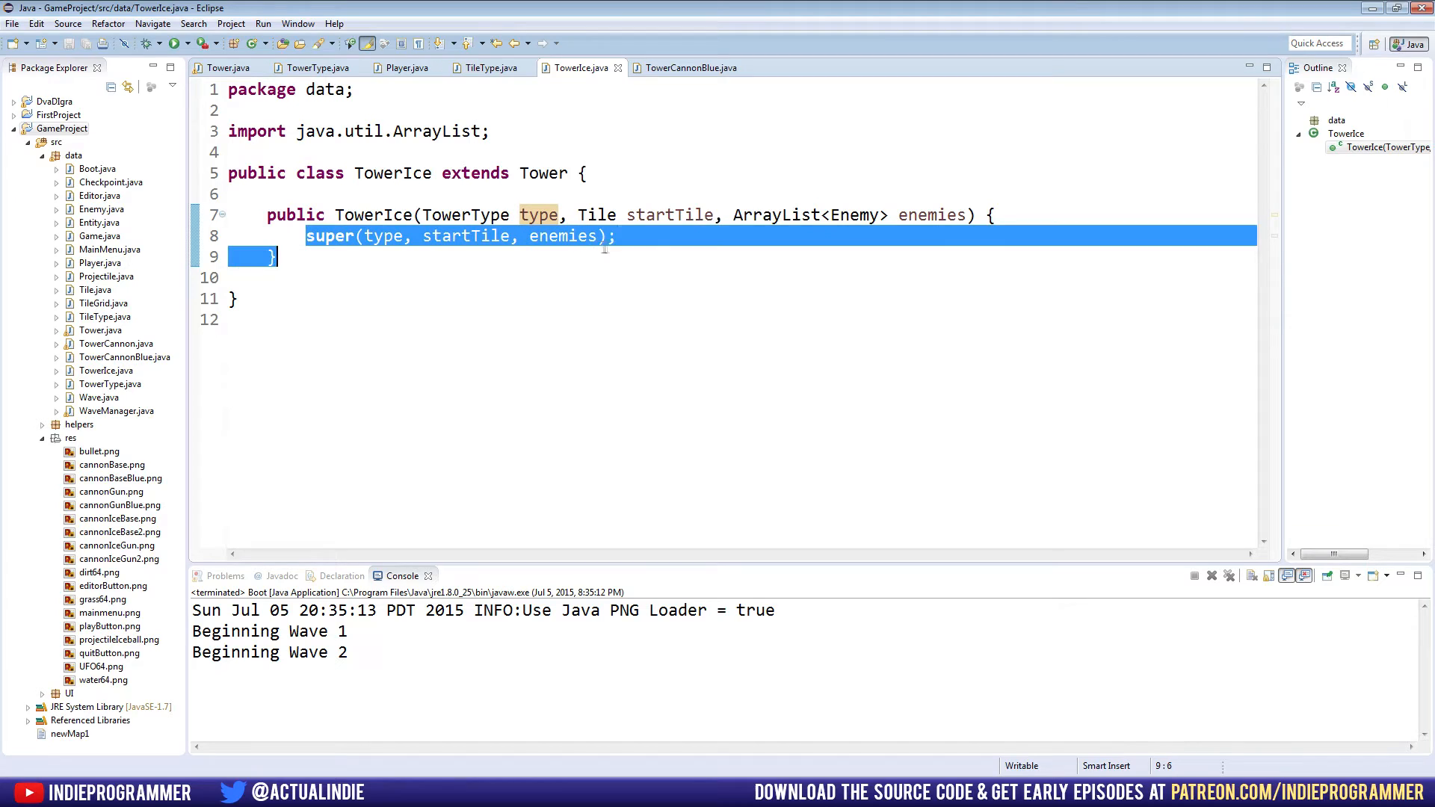
left_click(379, 237)
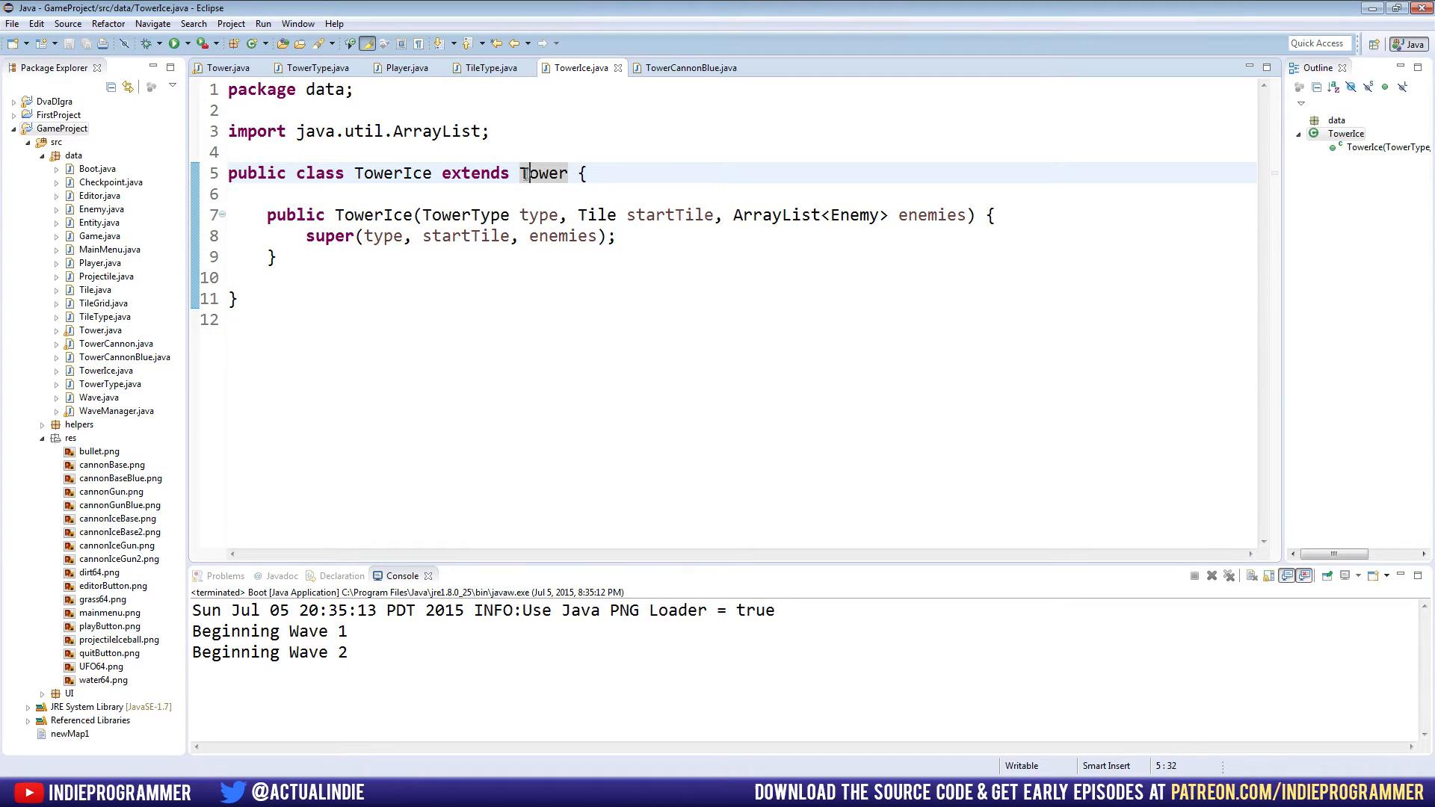
double_click(542, 172)
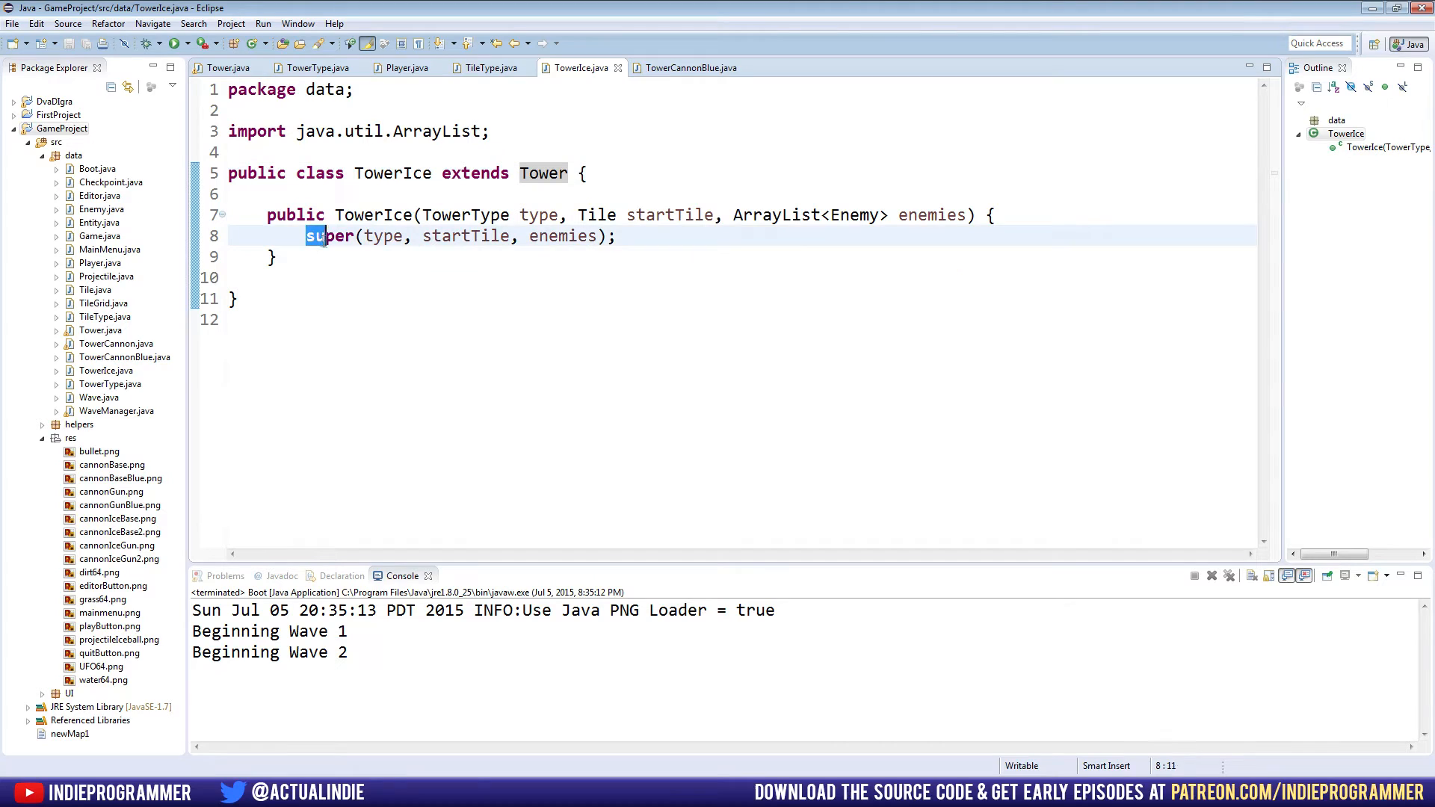
double_click(330, 236)
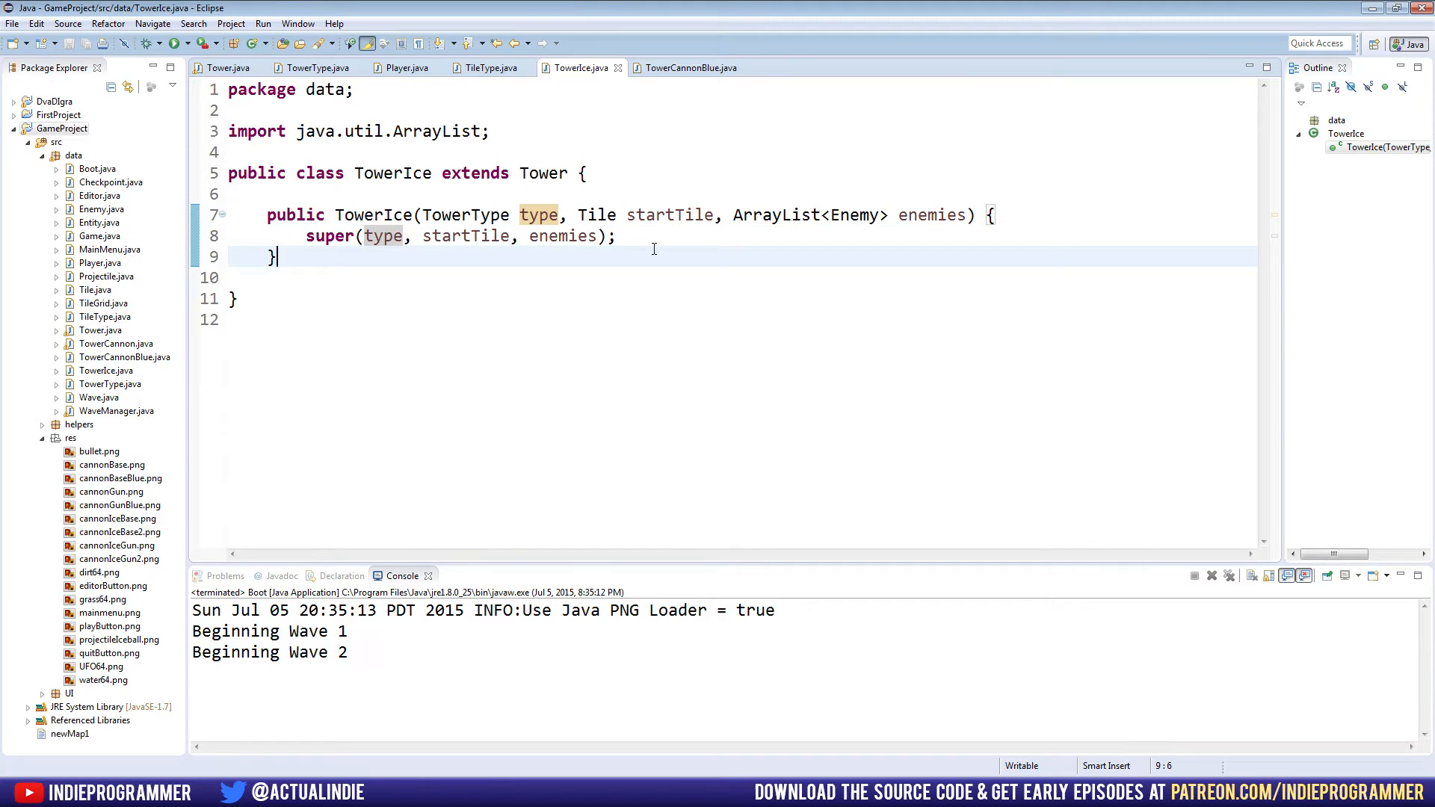
left_click(226, 67)
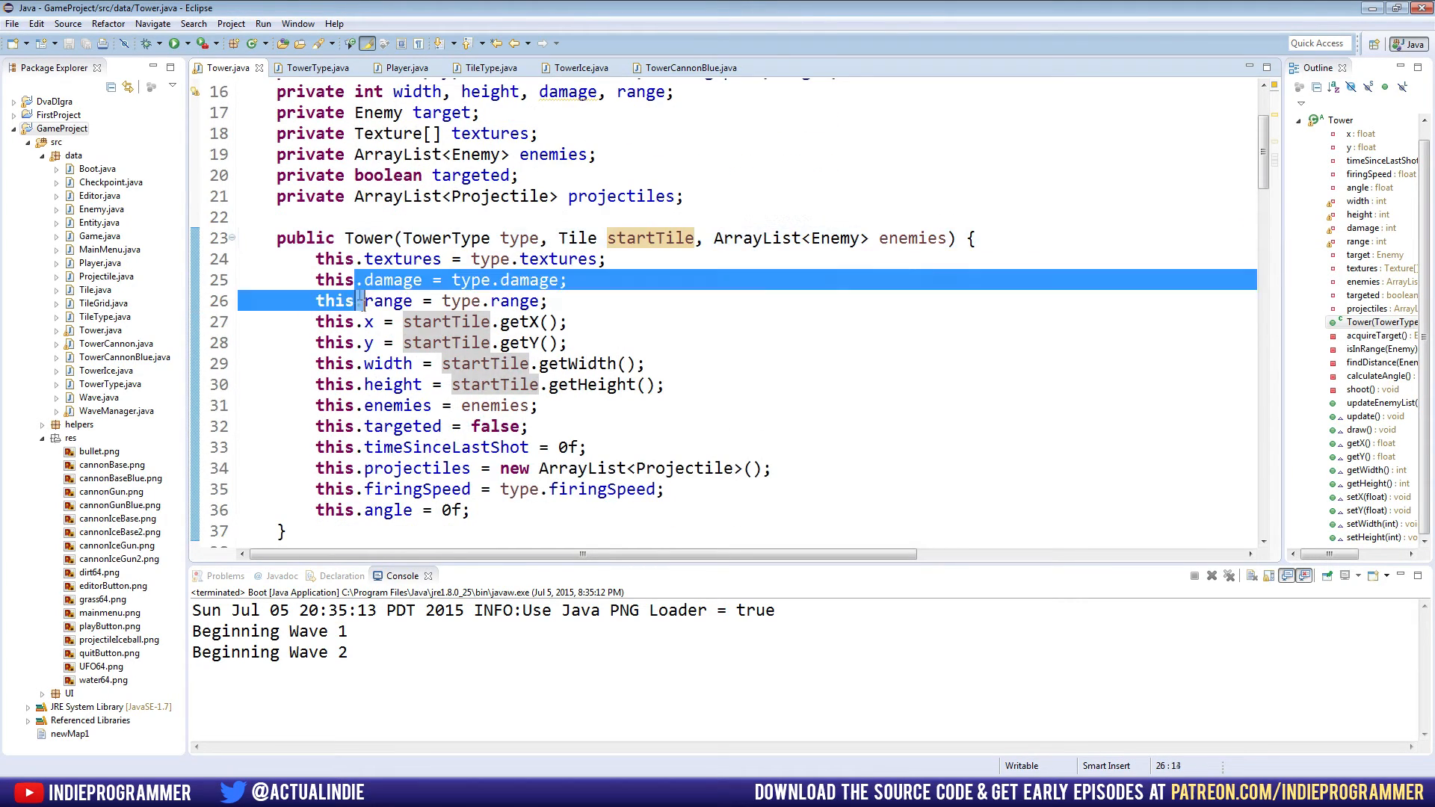
left_click(689, 68)
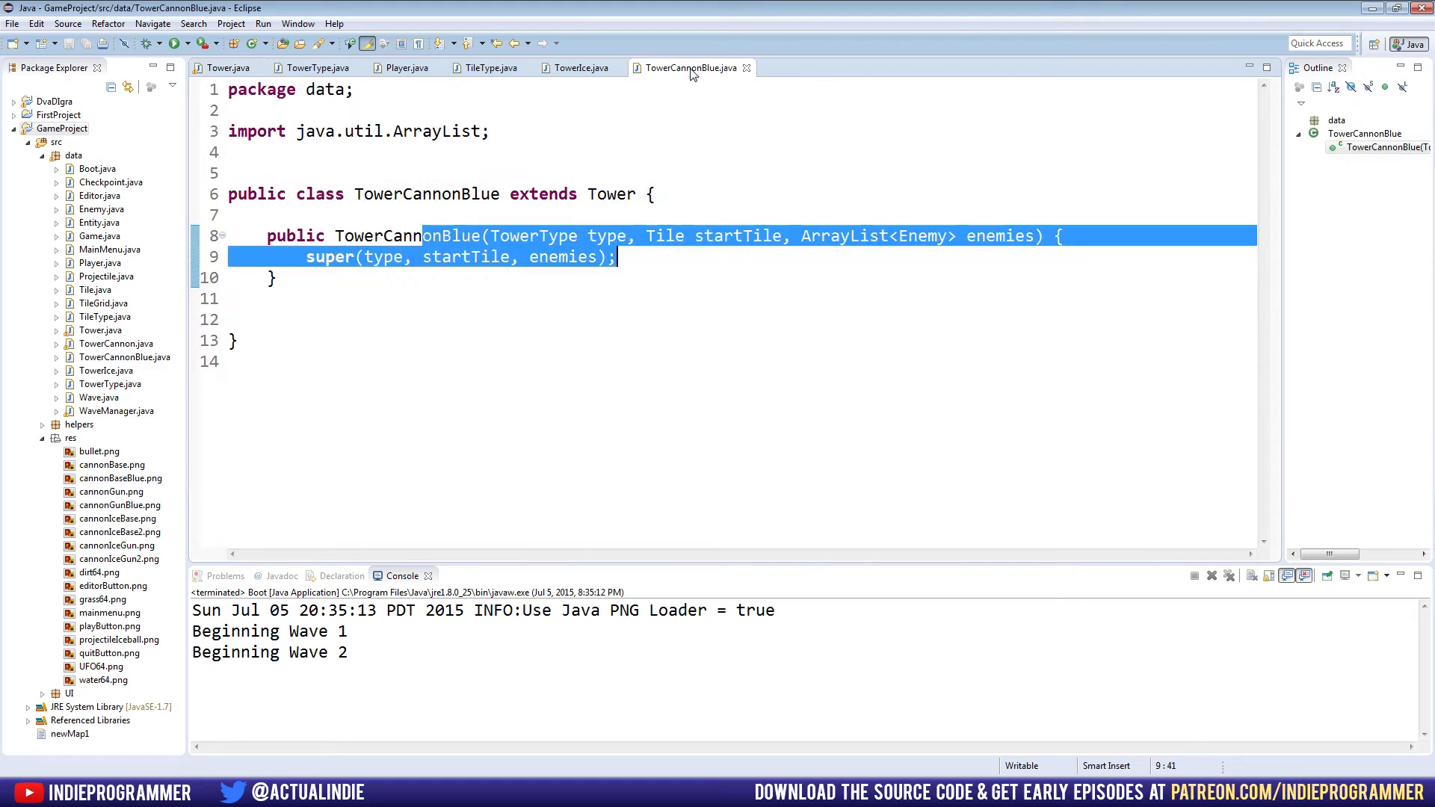
left_click(580, 68)
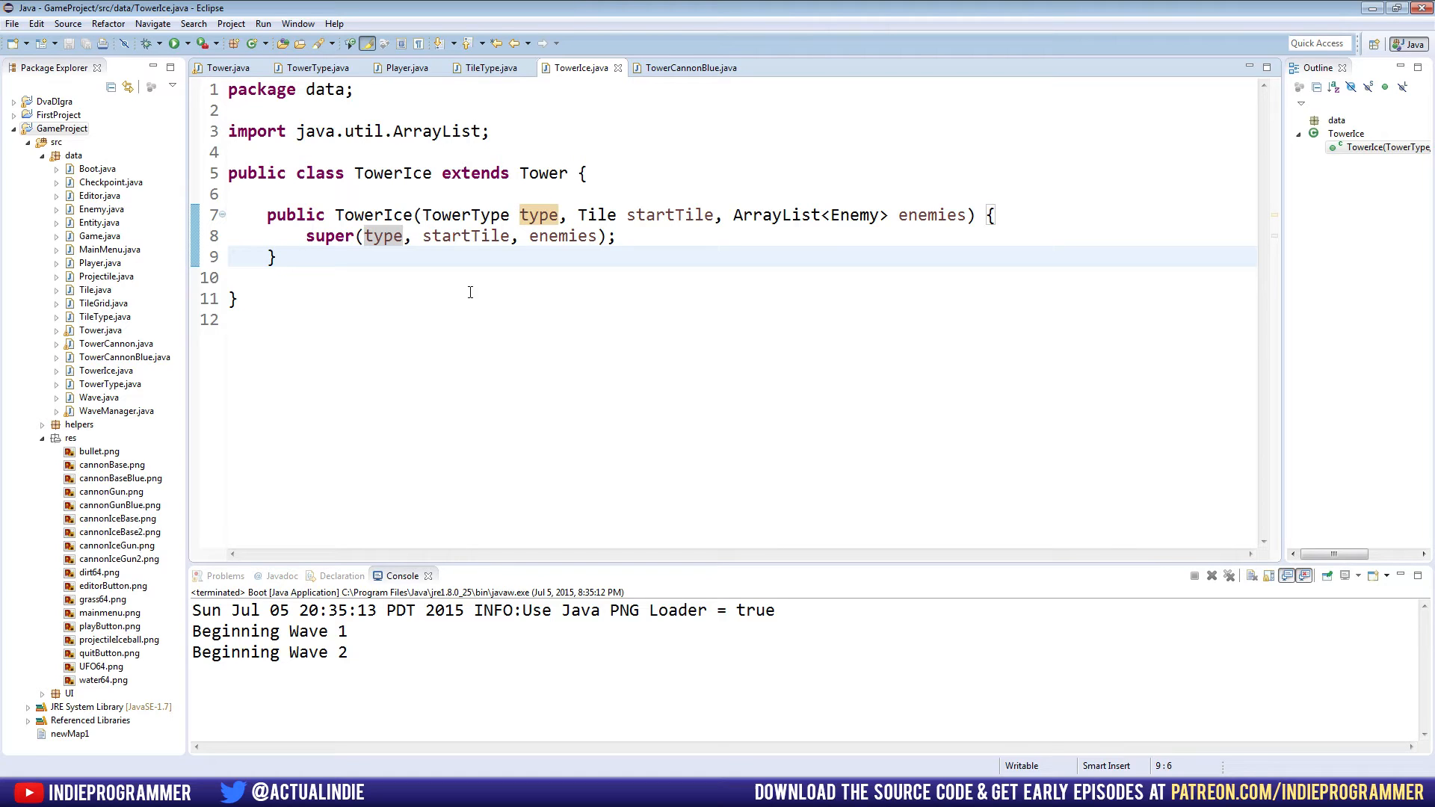
key("Enter")
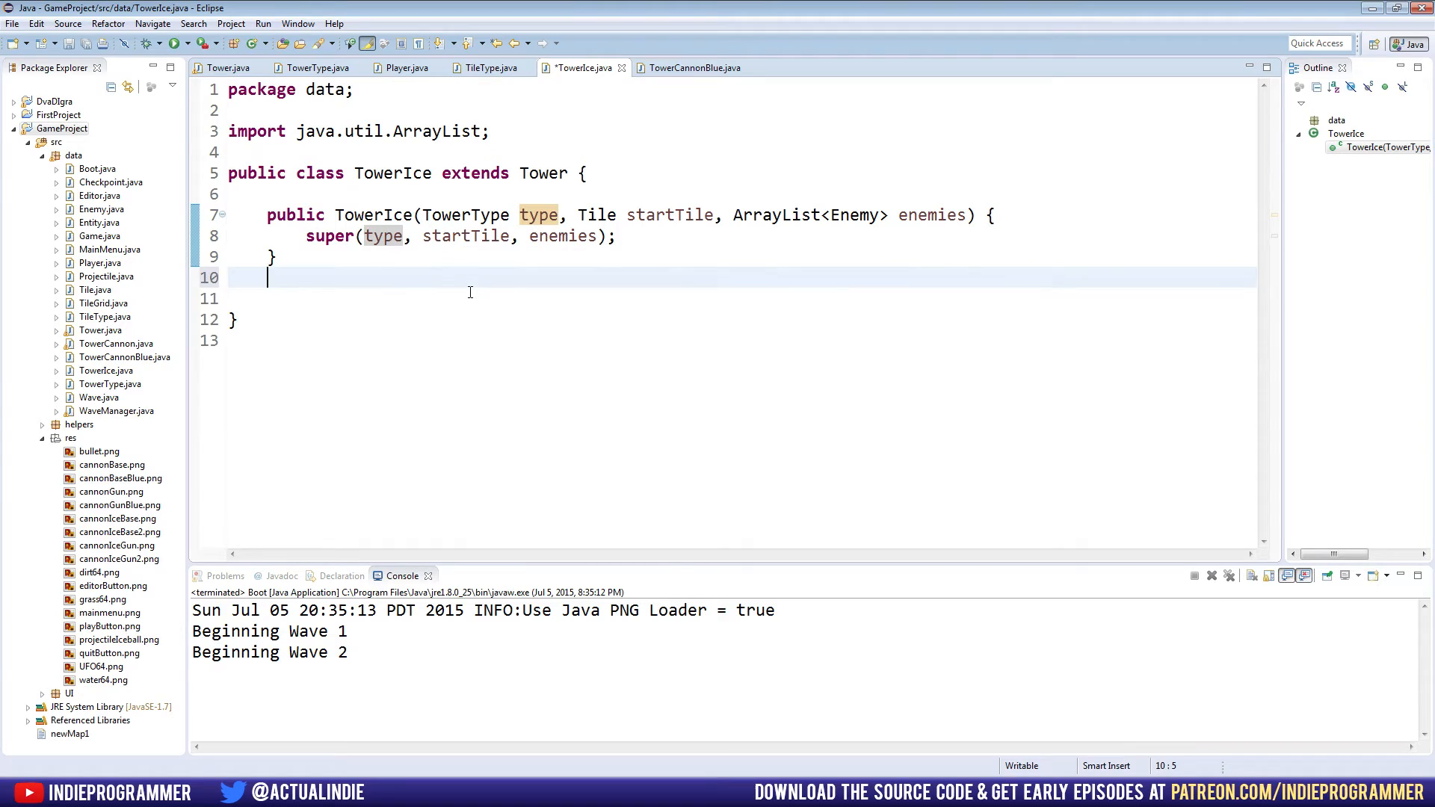
type("pub")
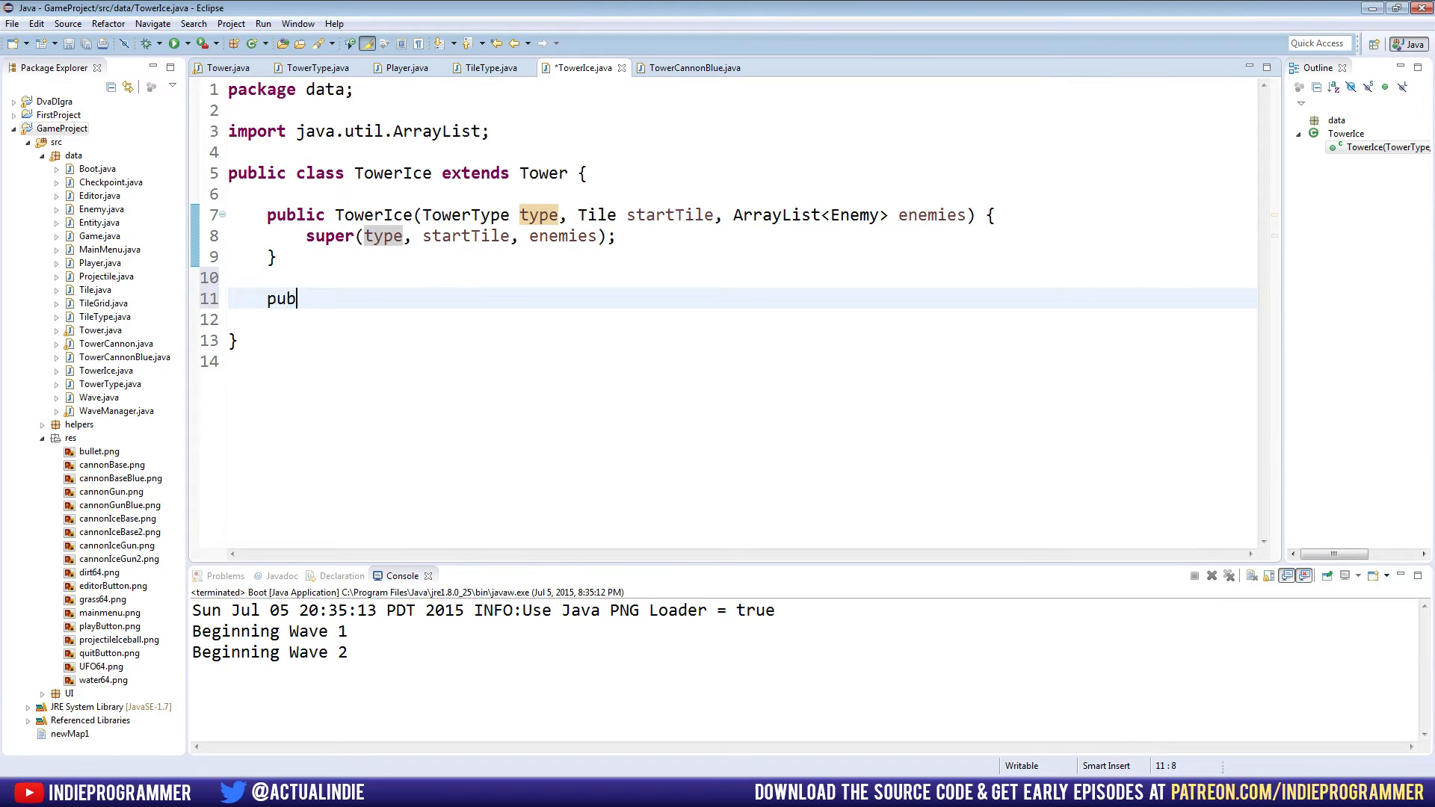
type("lic voi")
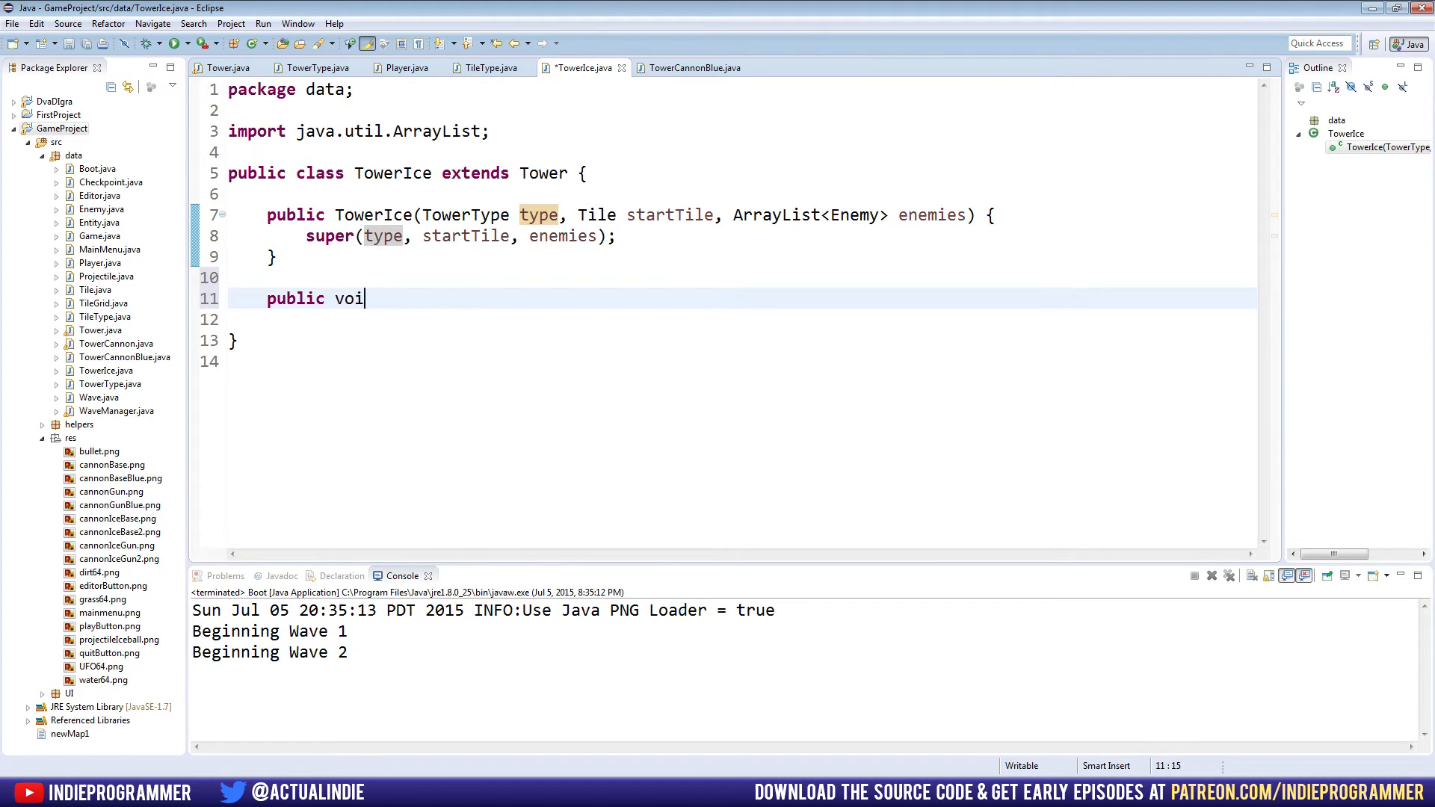
type("d shoot() {")
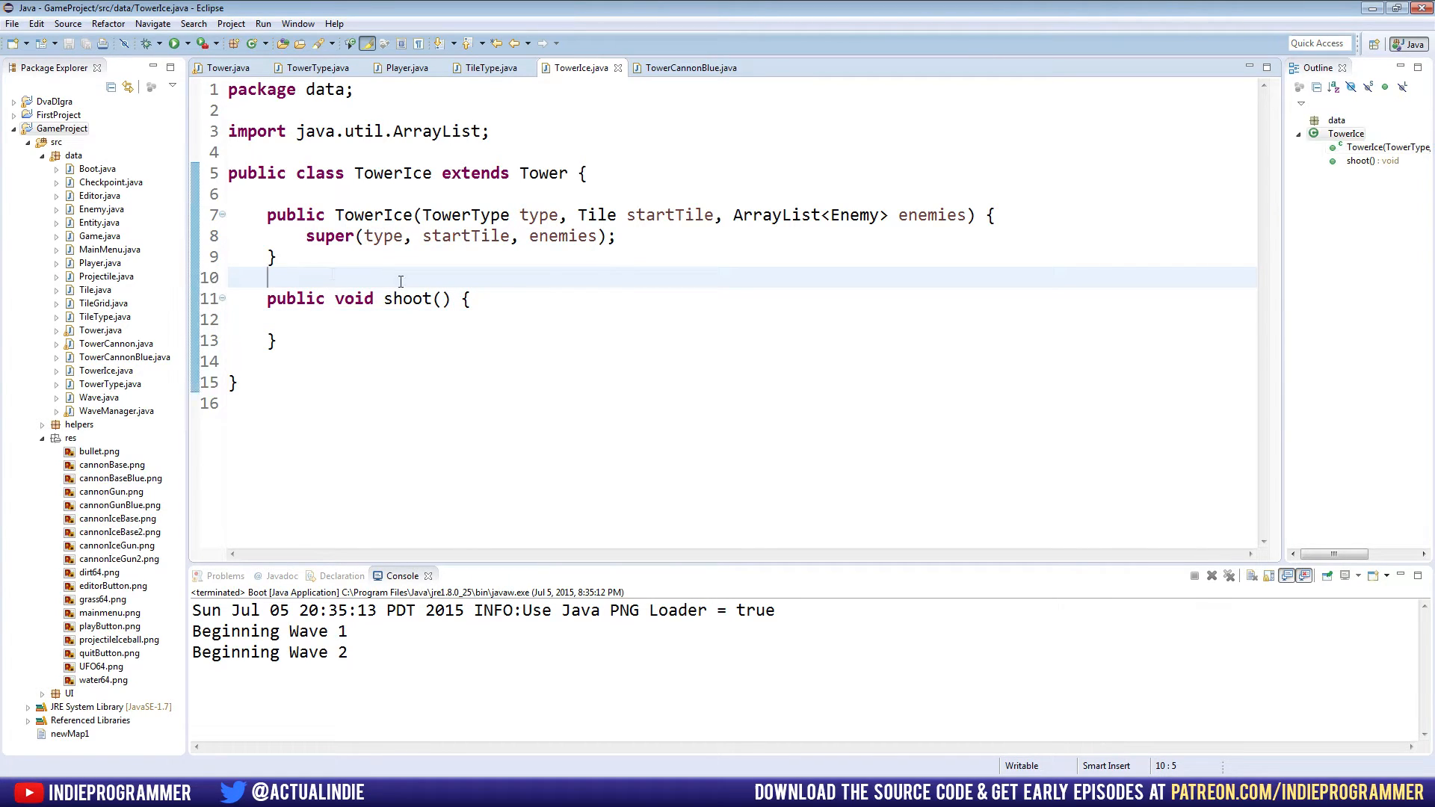
type("@")
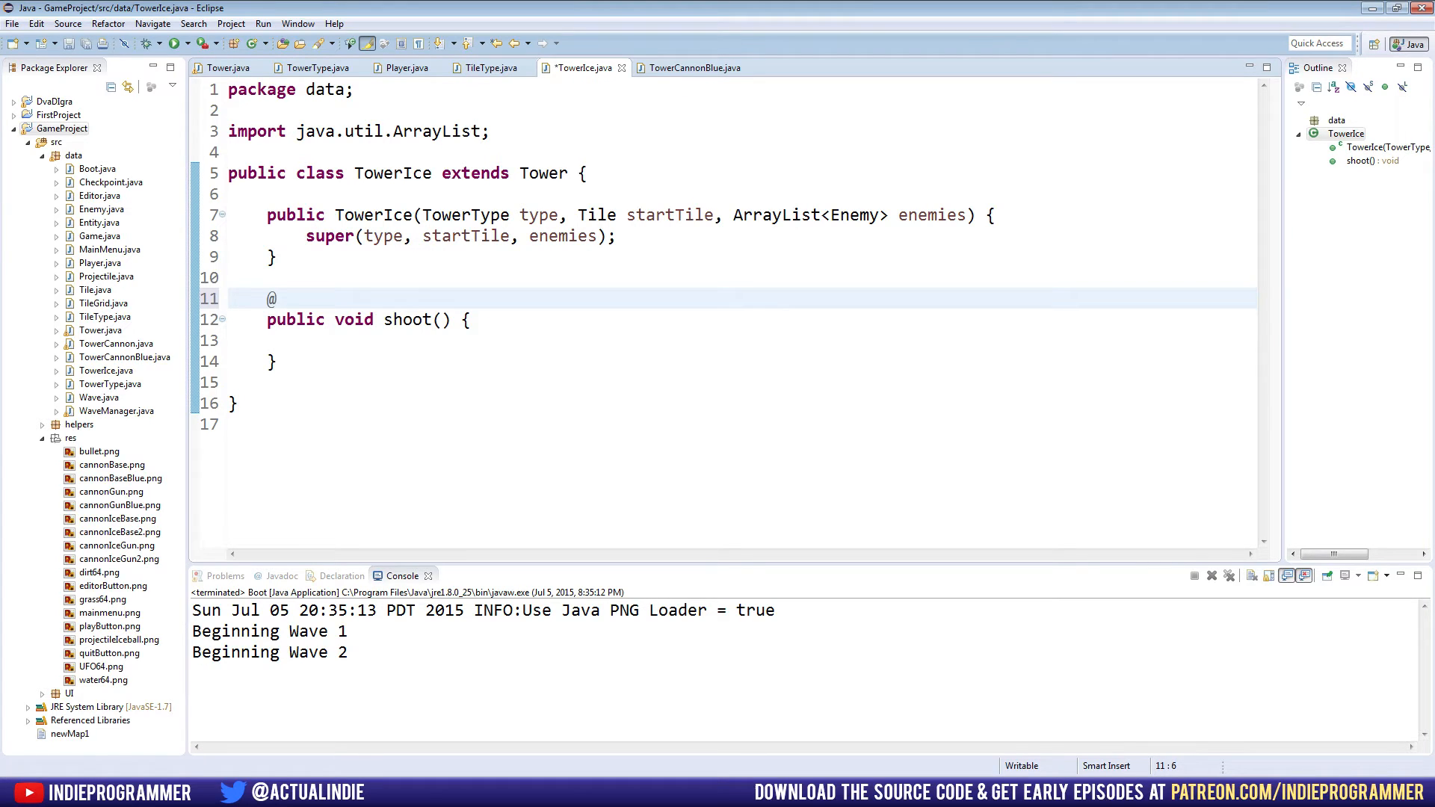
type("Override")
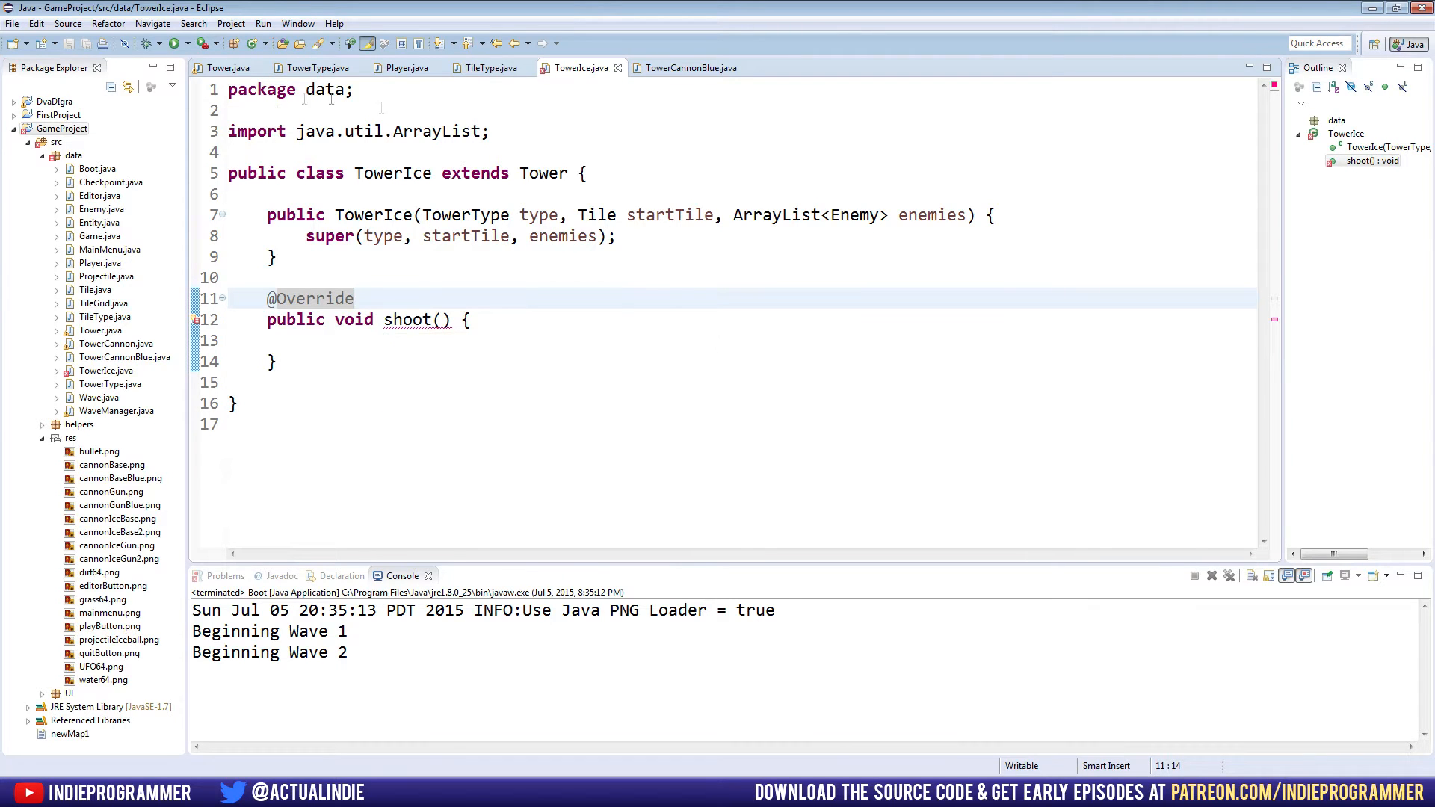
left_click(226, 67)
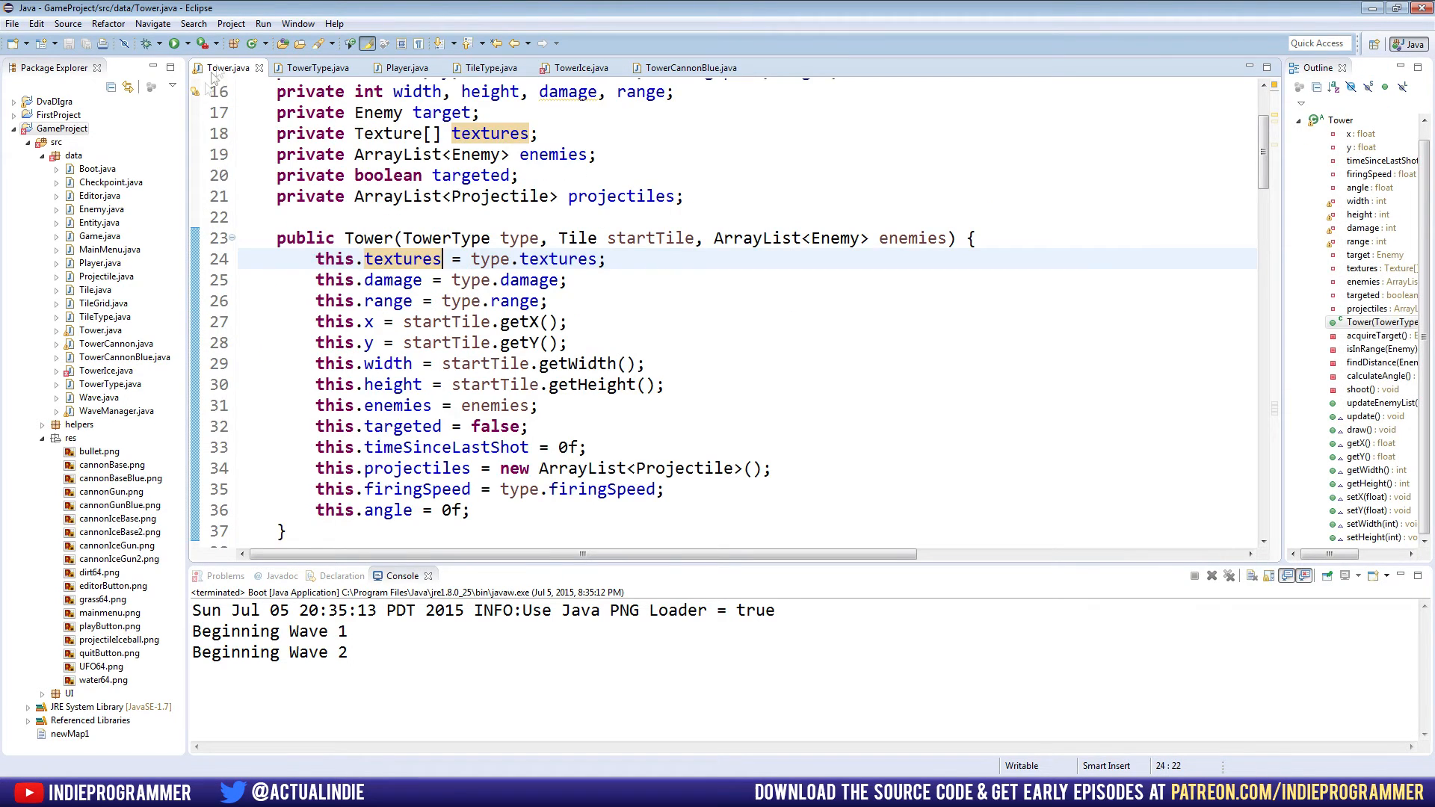
Scroll to Tower's shoot() method and change its modifier from private to public.
scroll("down", 3)
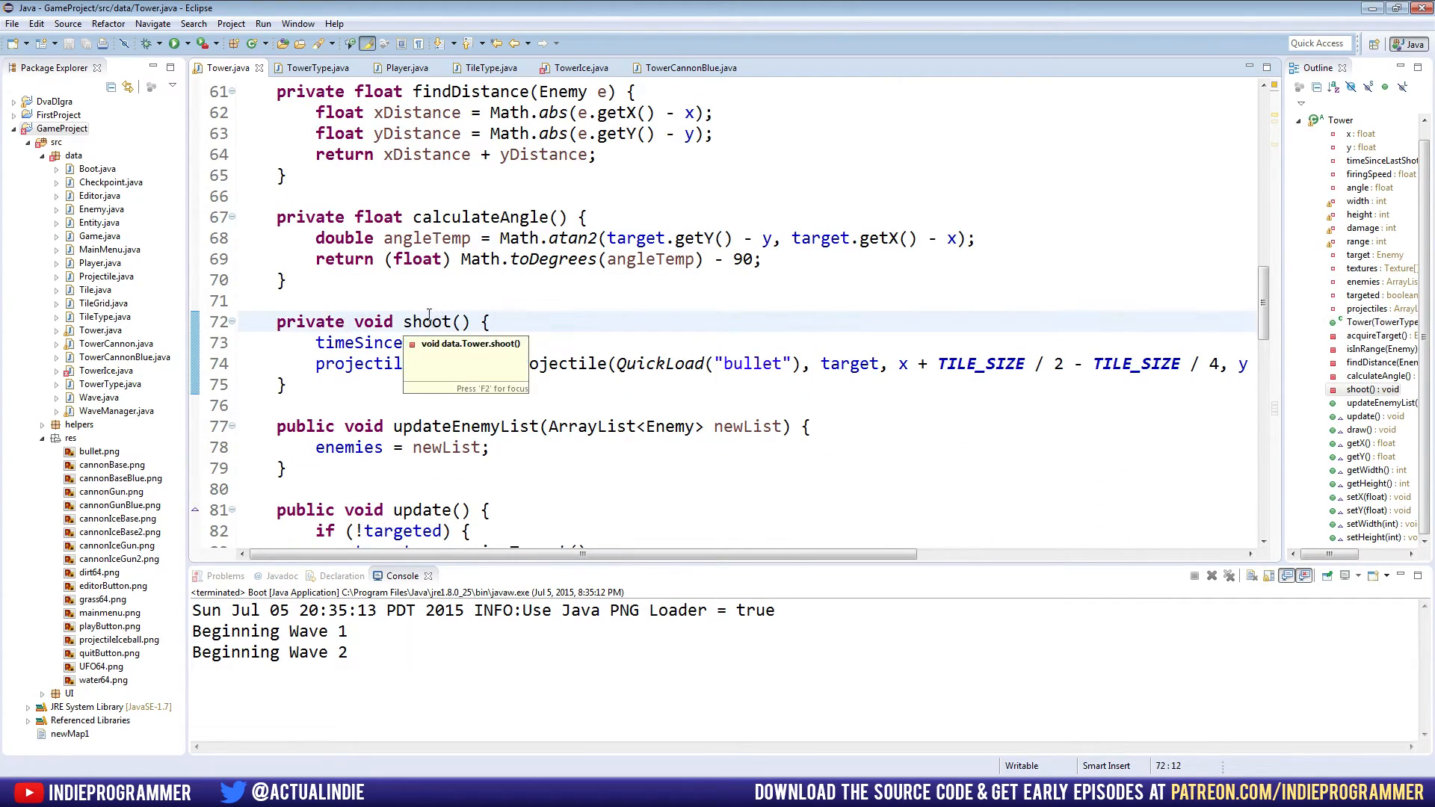
type("publi")
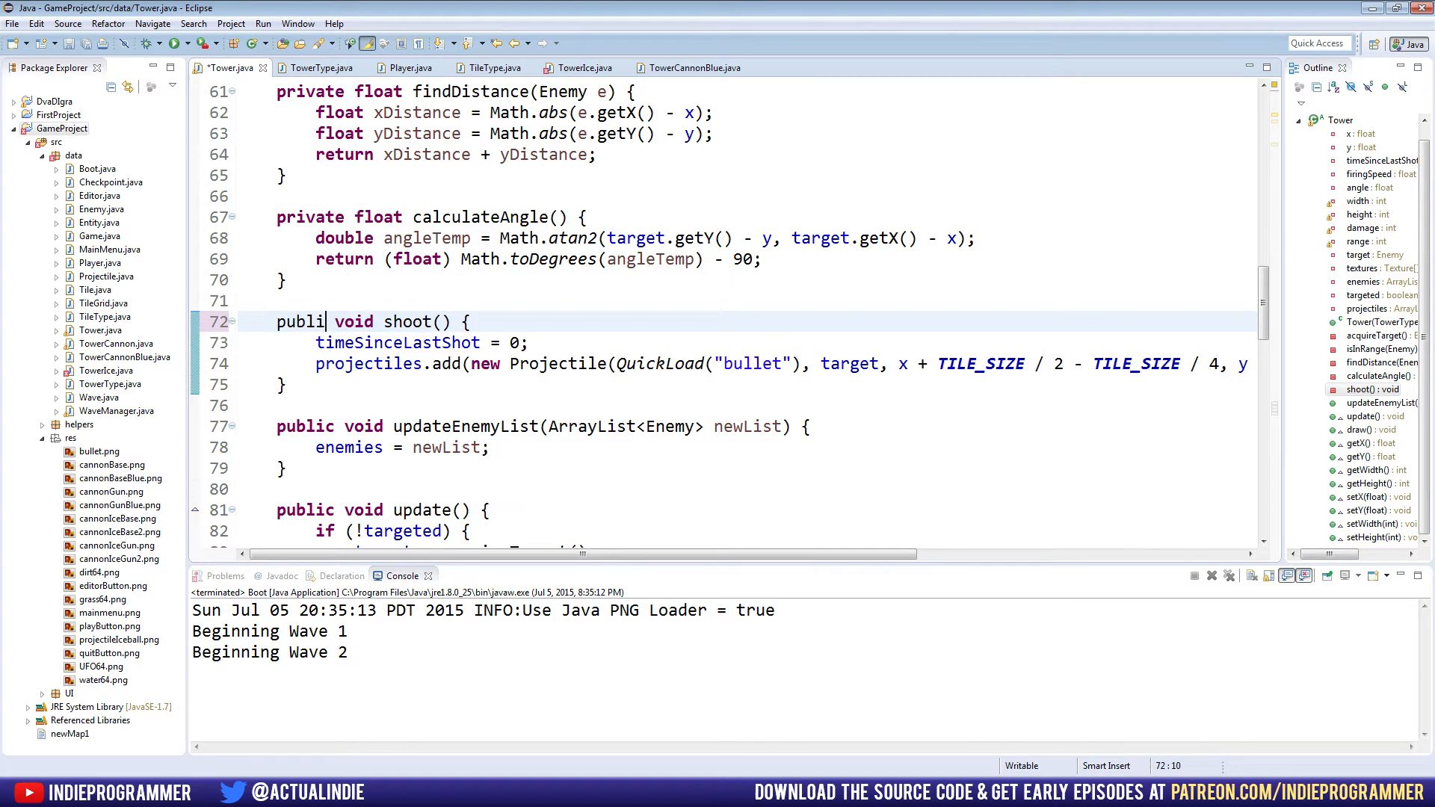
type("c")
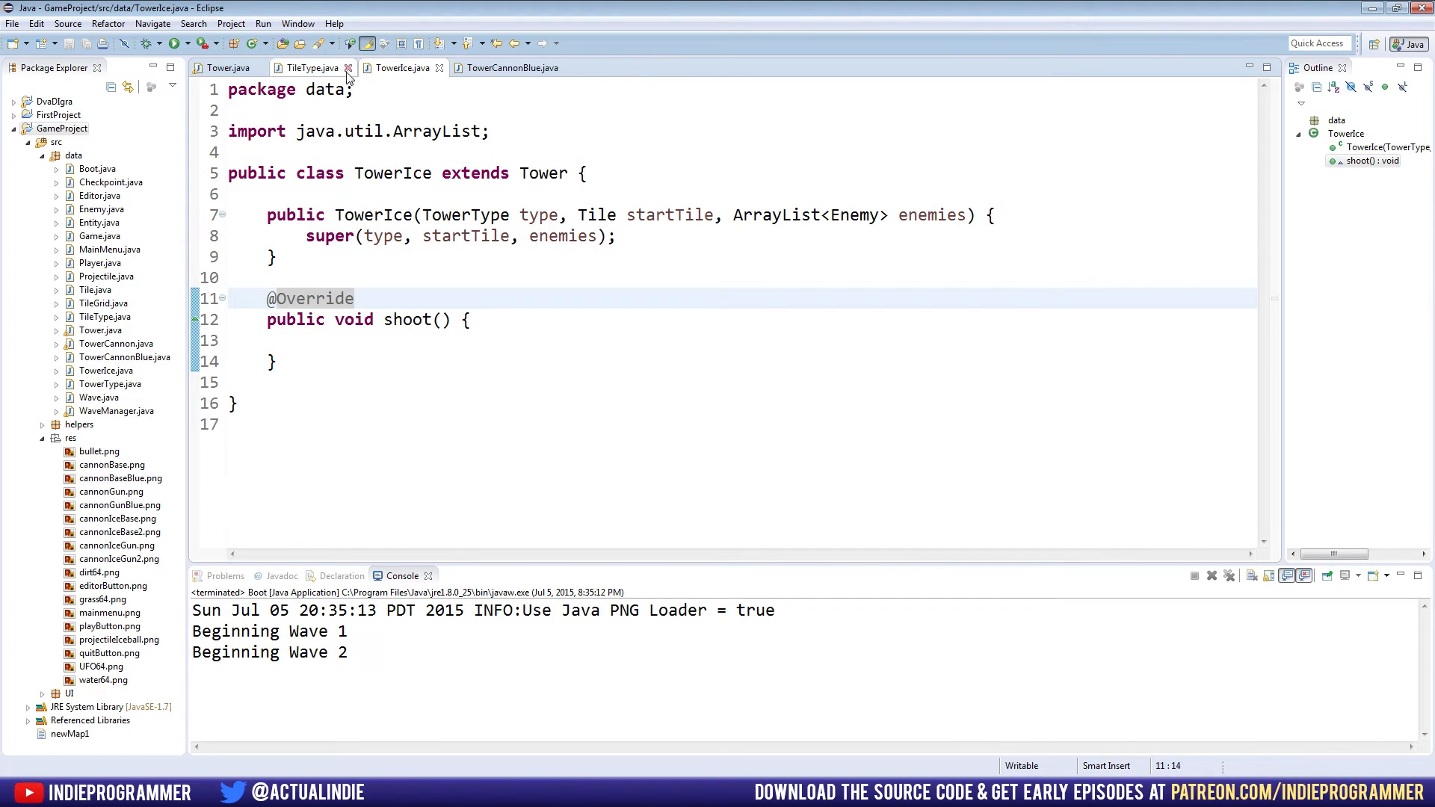
Close the TileType and TowerCannonBlue tabs, check Tower, then come back to TowerIce.
left_click(347, 68)
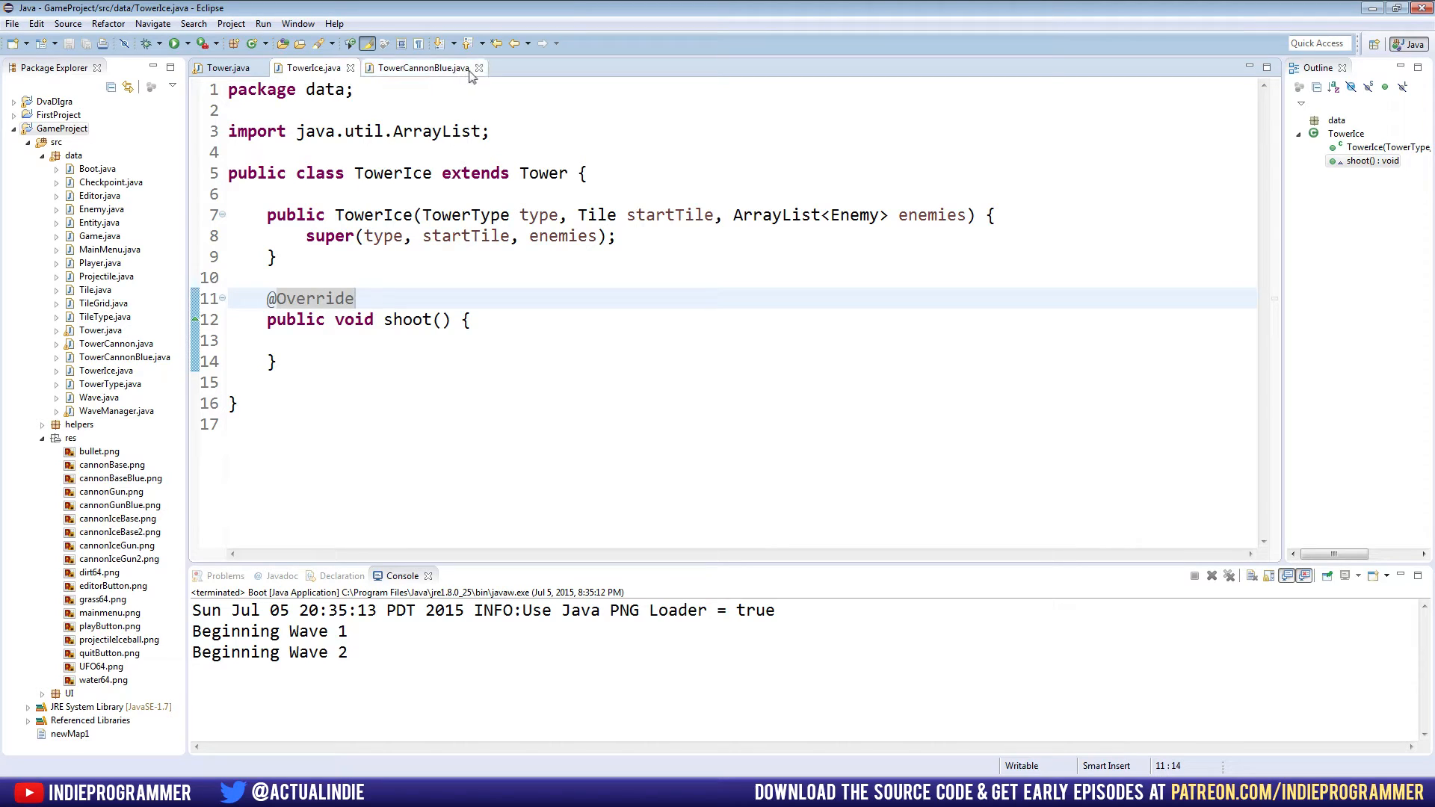
left_click(478, 68)
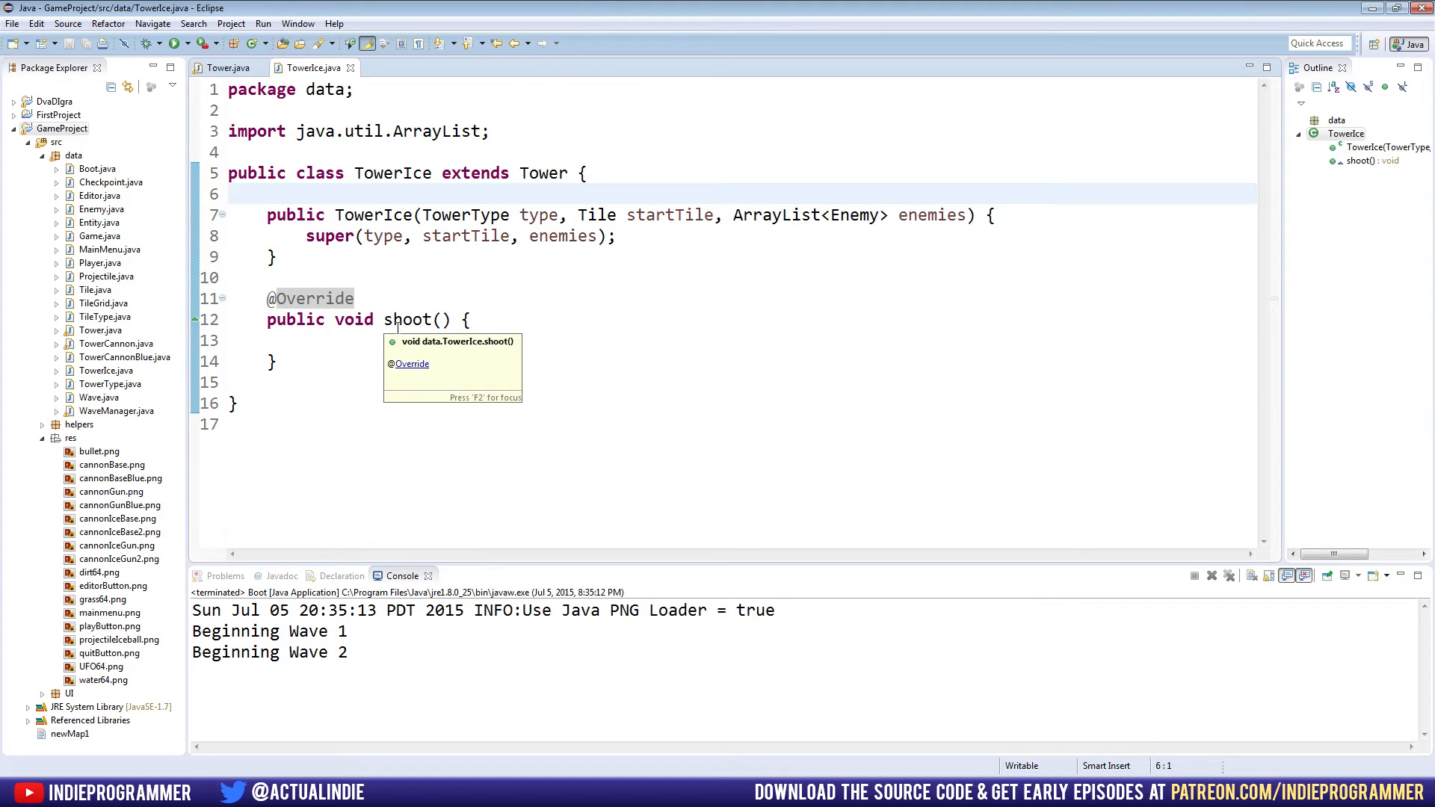
left_click(230, 67)
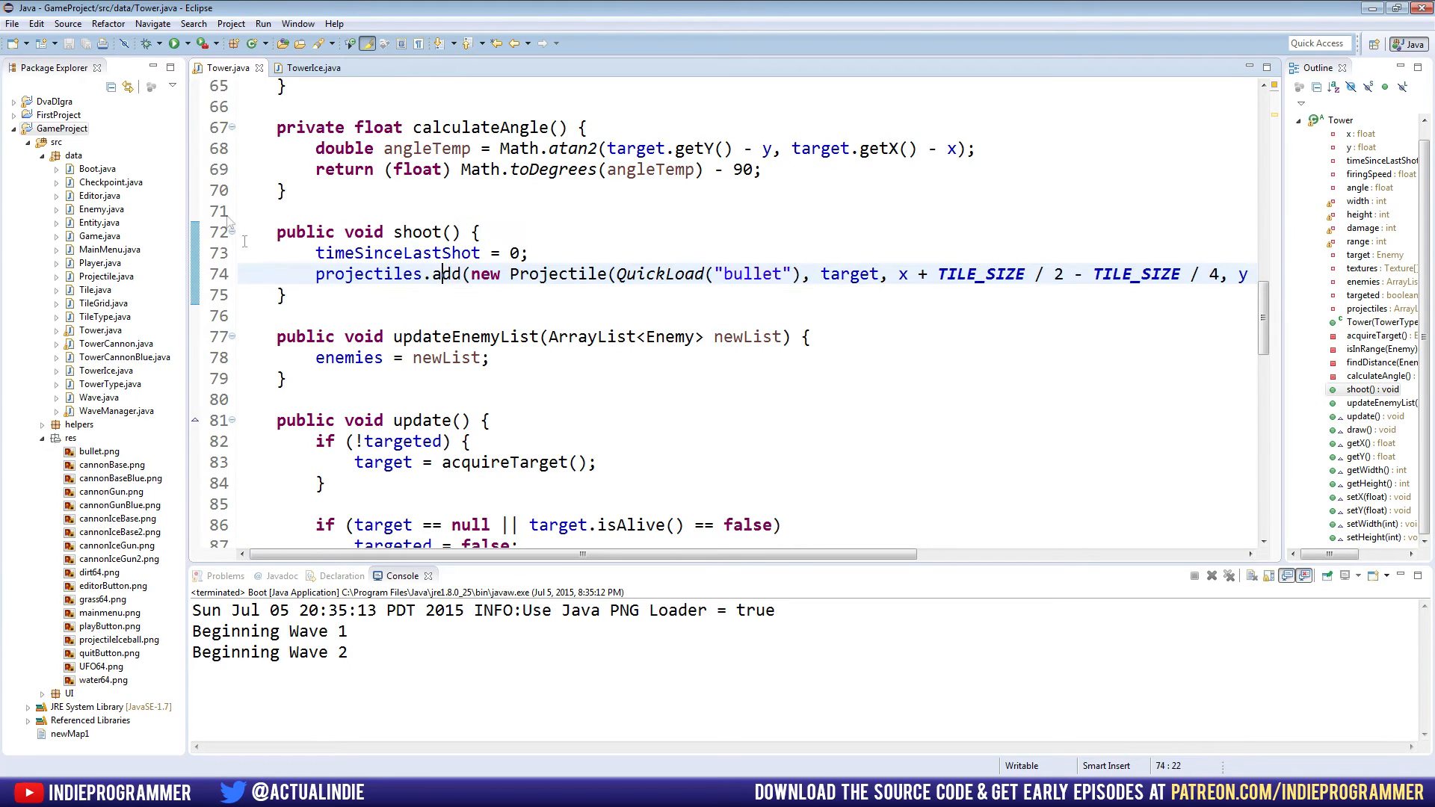
left_click(310, 67)
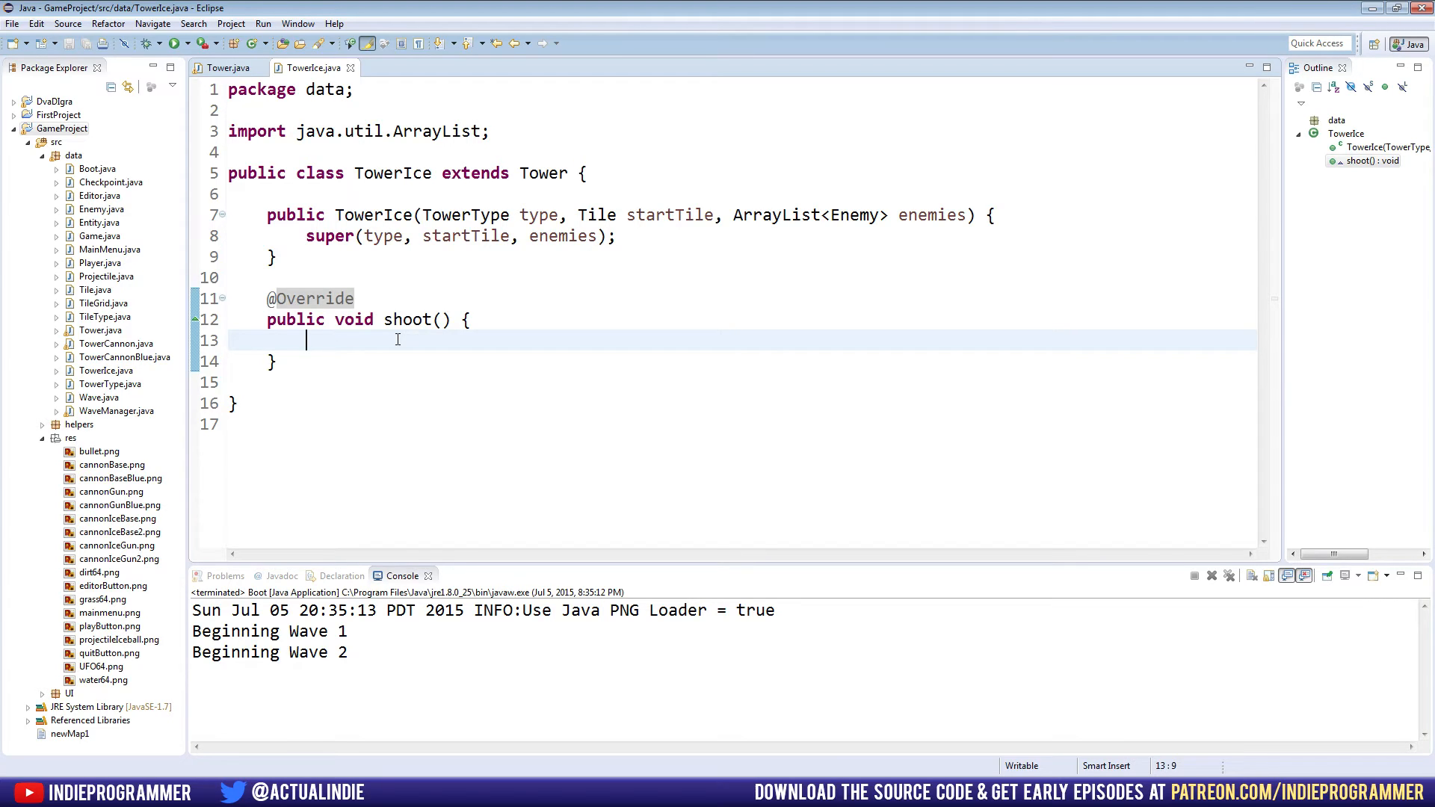
Type 'super.' in TowerIce's shoot() body to list Tower's shoot() completion.
type("super")
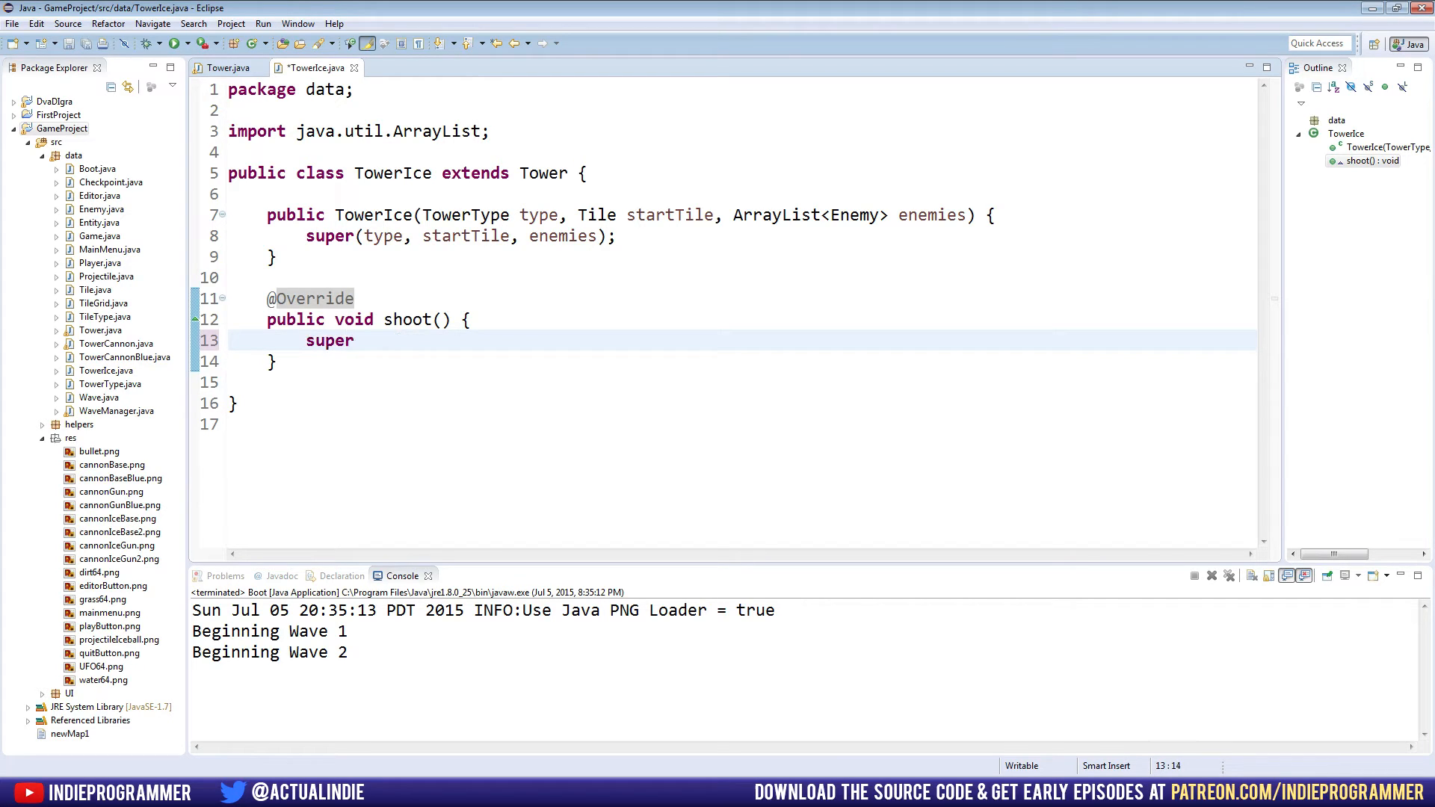
type(".")
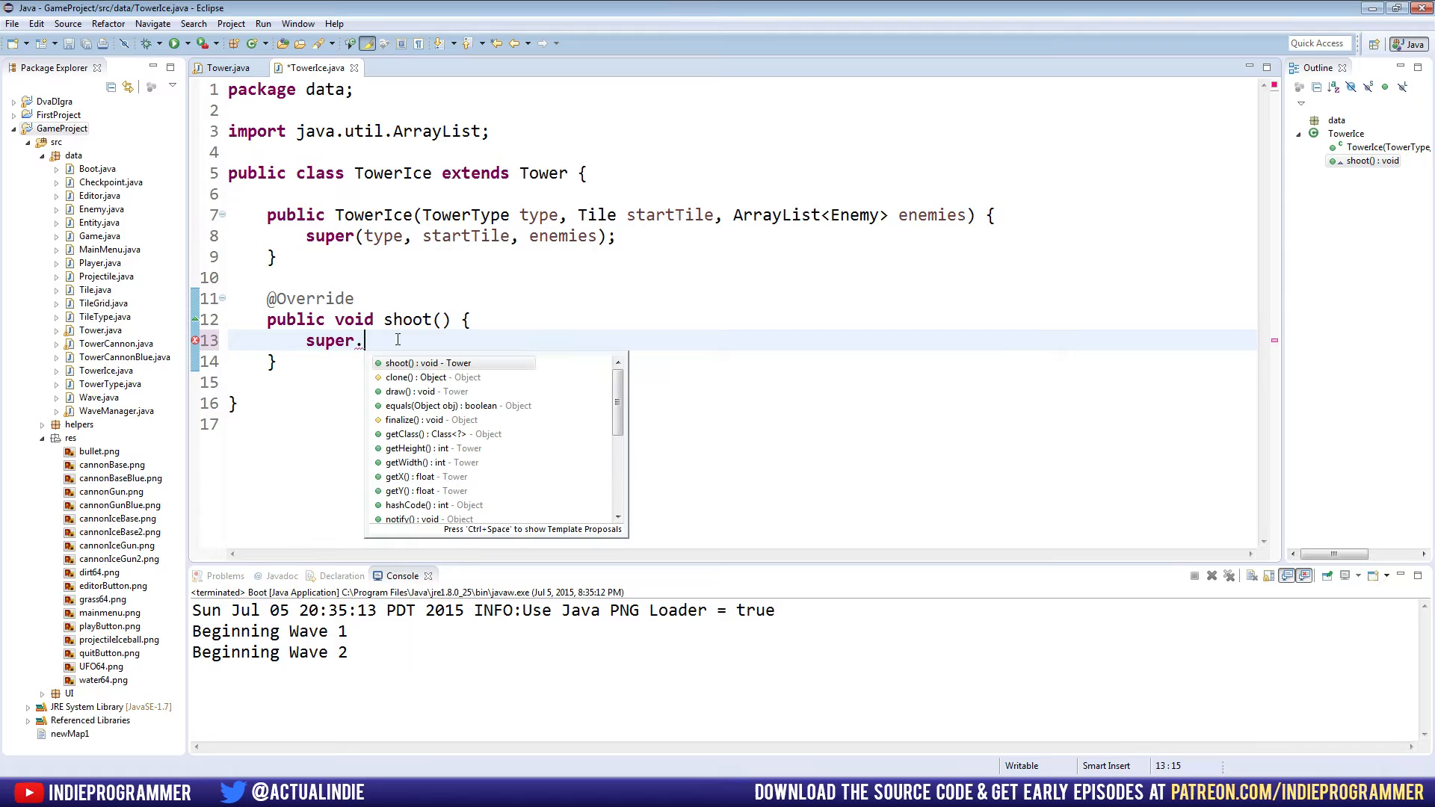
mouse_move(456, 434)
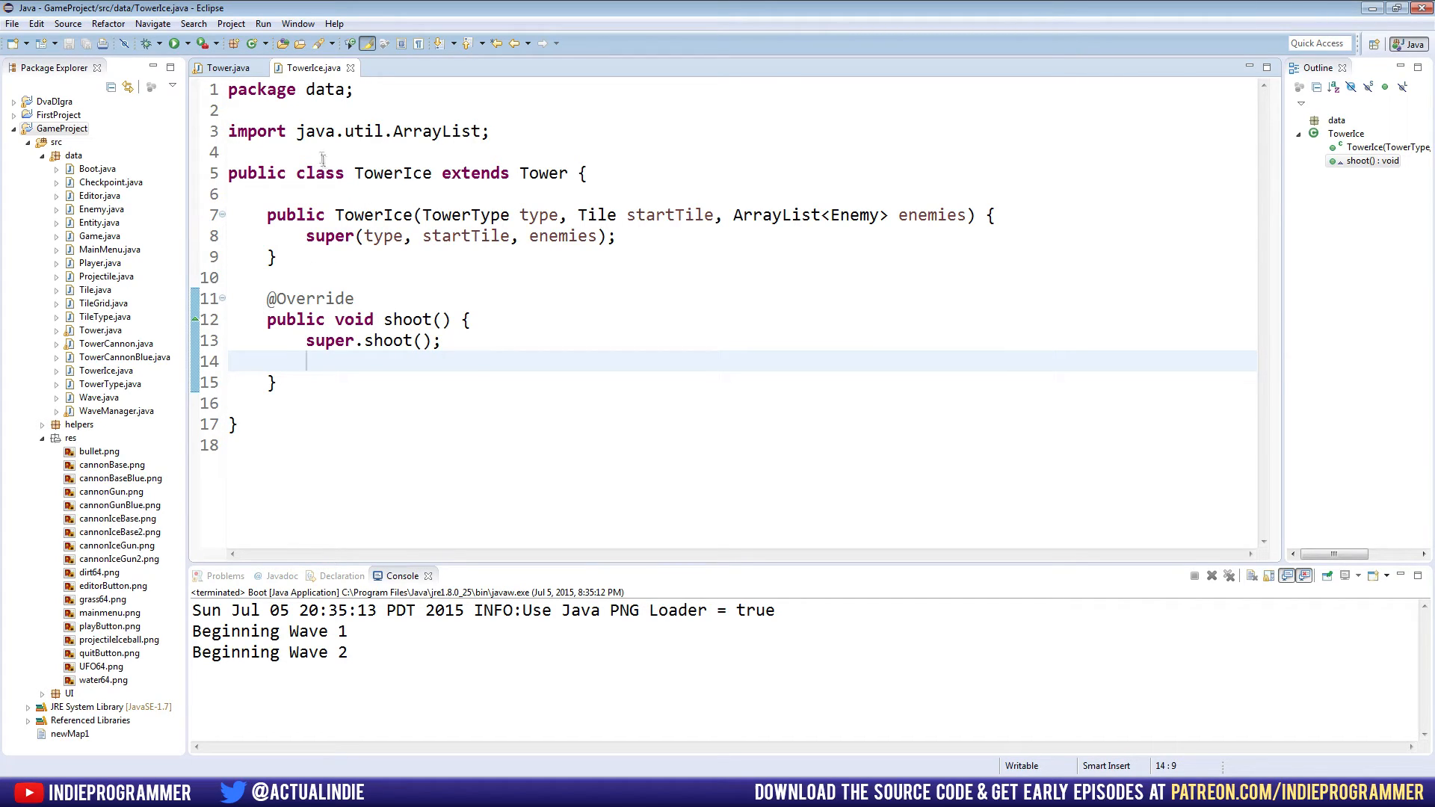
Flip between the Tower and TowerIce sources to compare their shoot() methods.
left_click(229, 66)
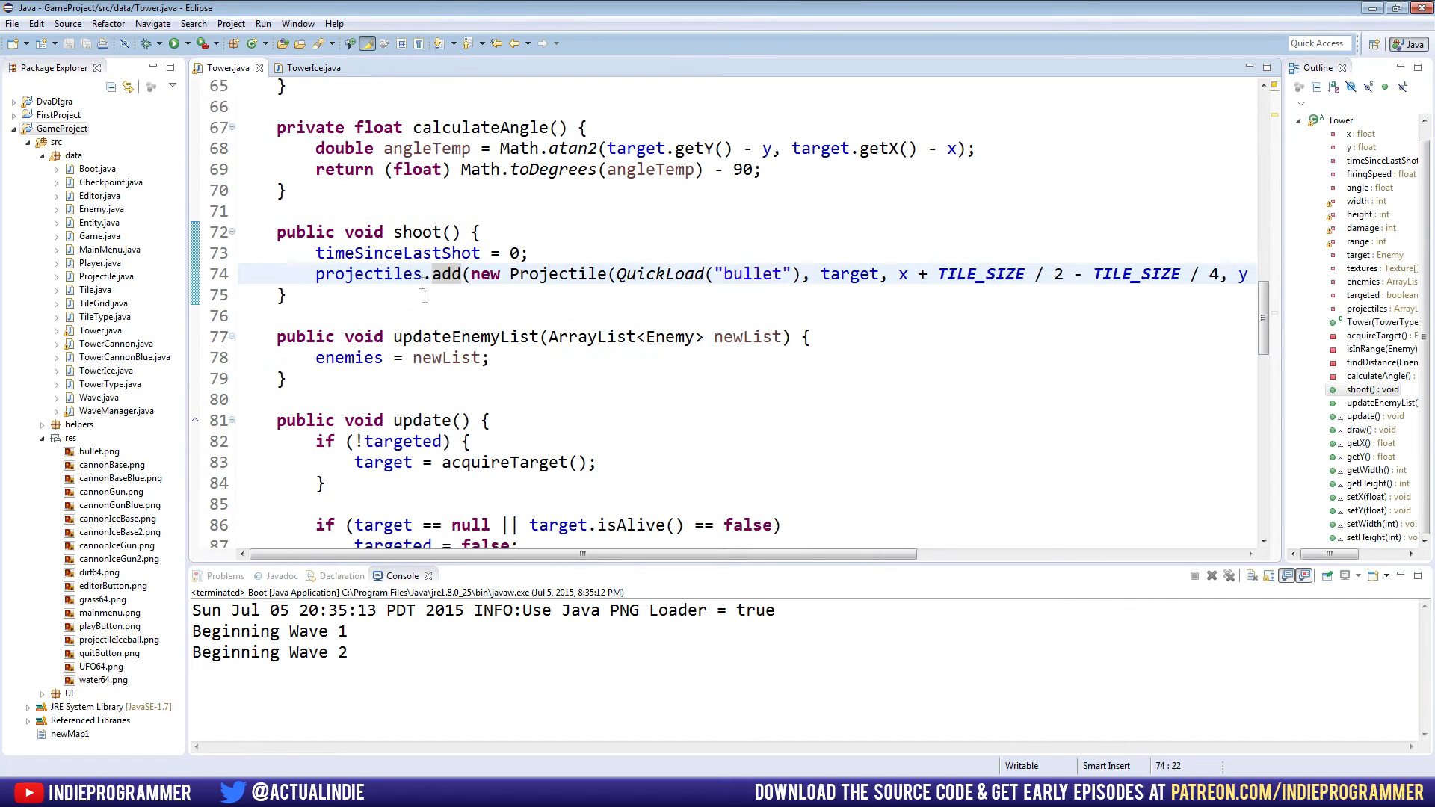
left_click(313, 67)
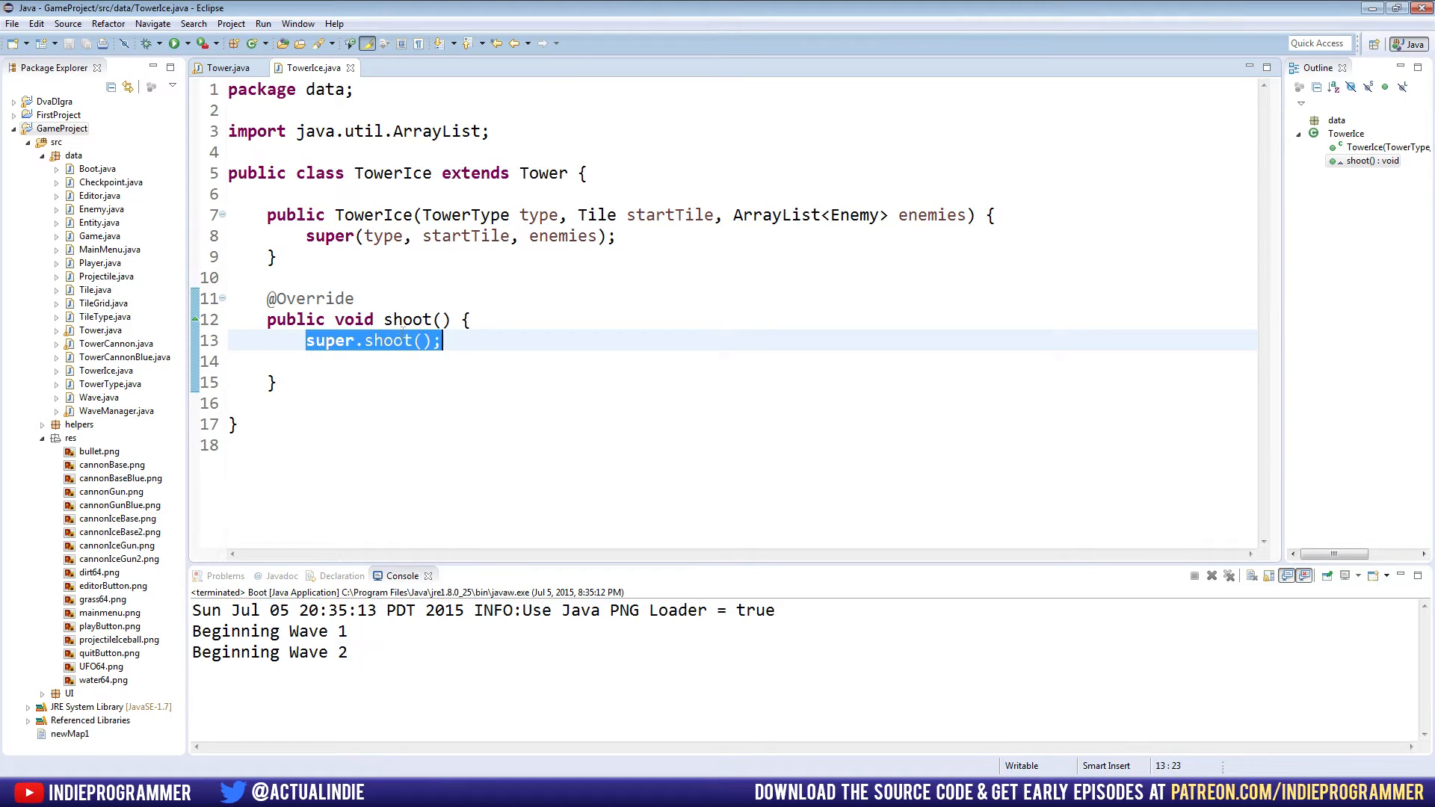
left_click(228, 69)
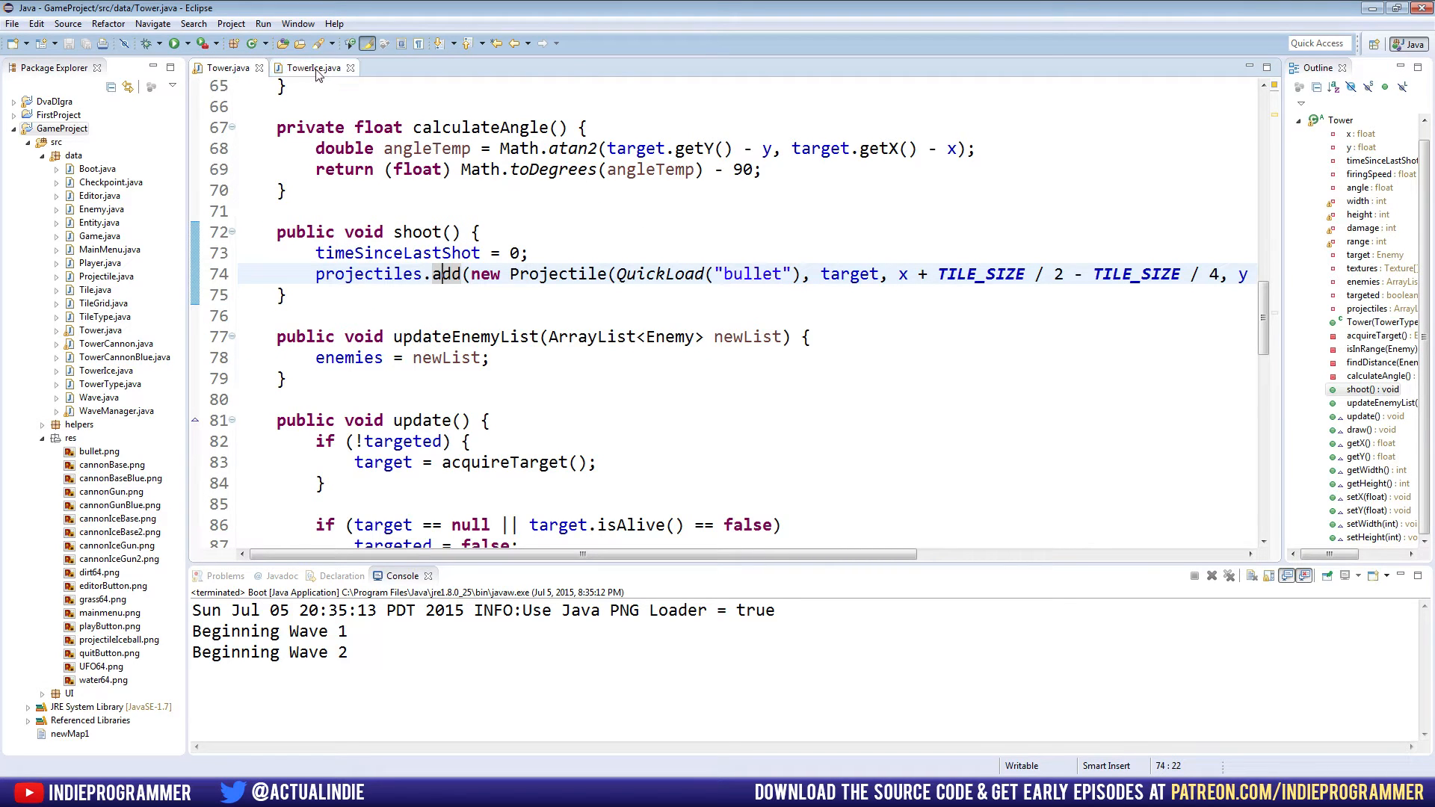
left_click(314, 68)
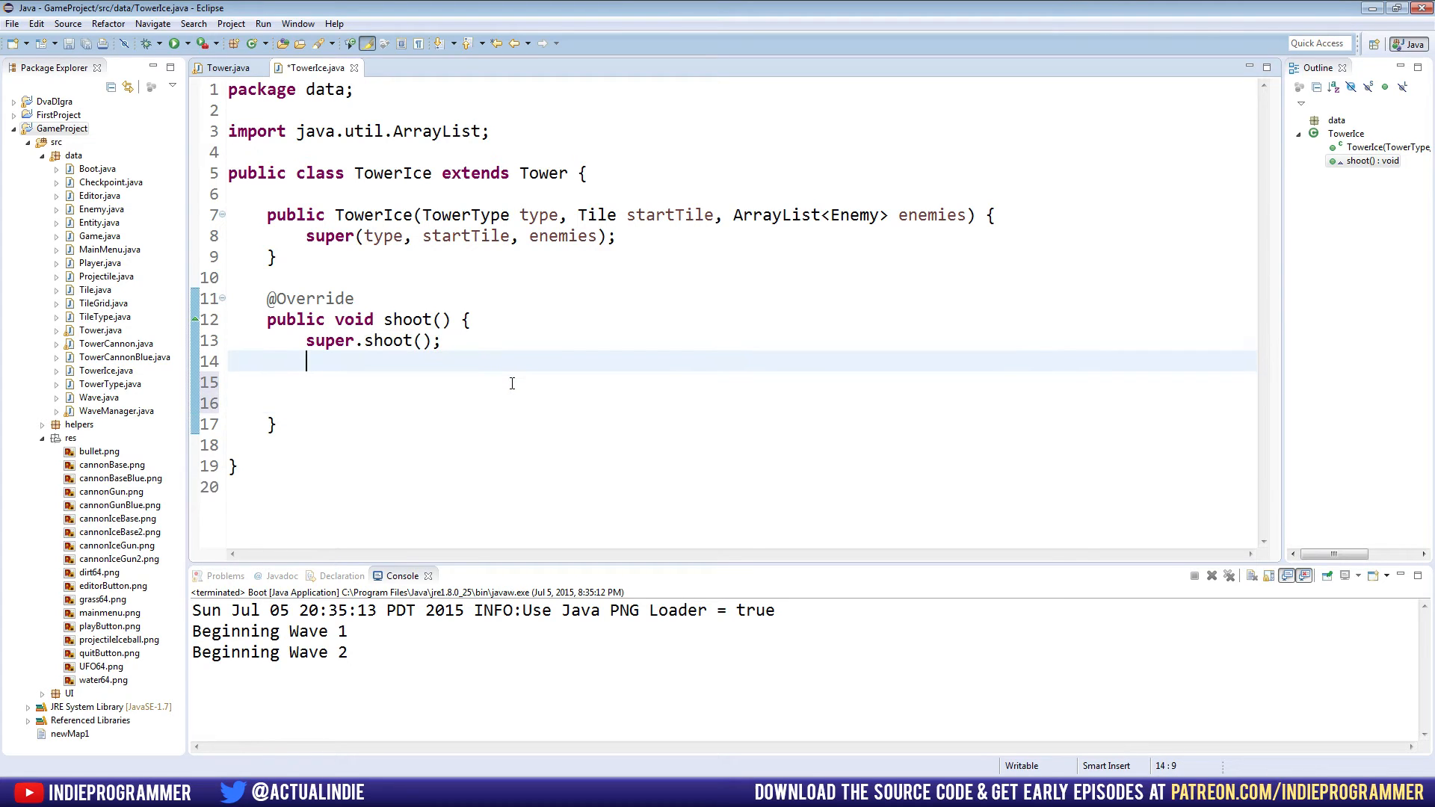
left_click(230, 68)
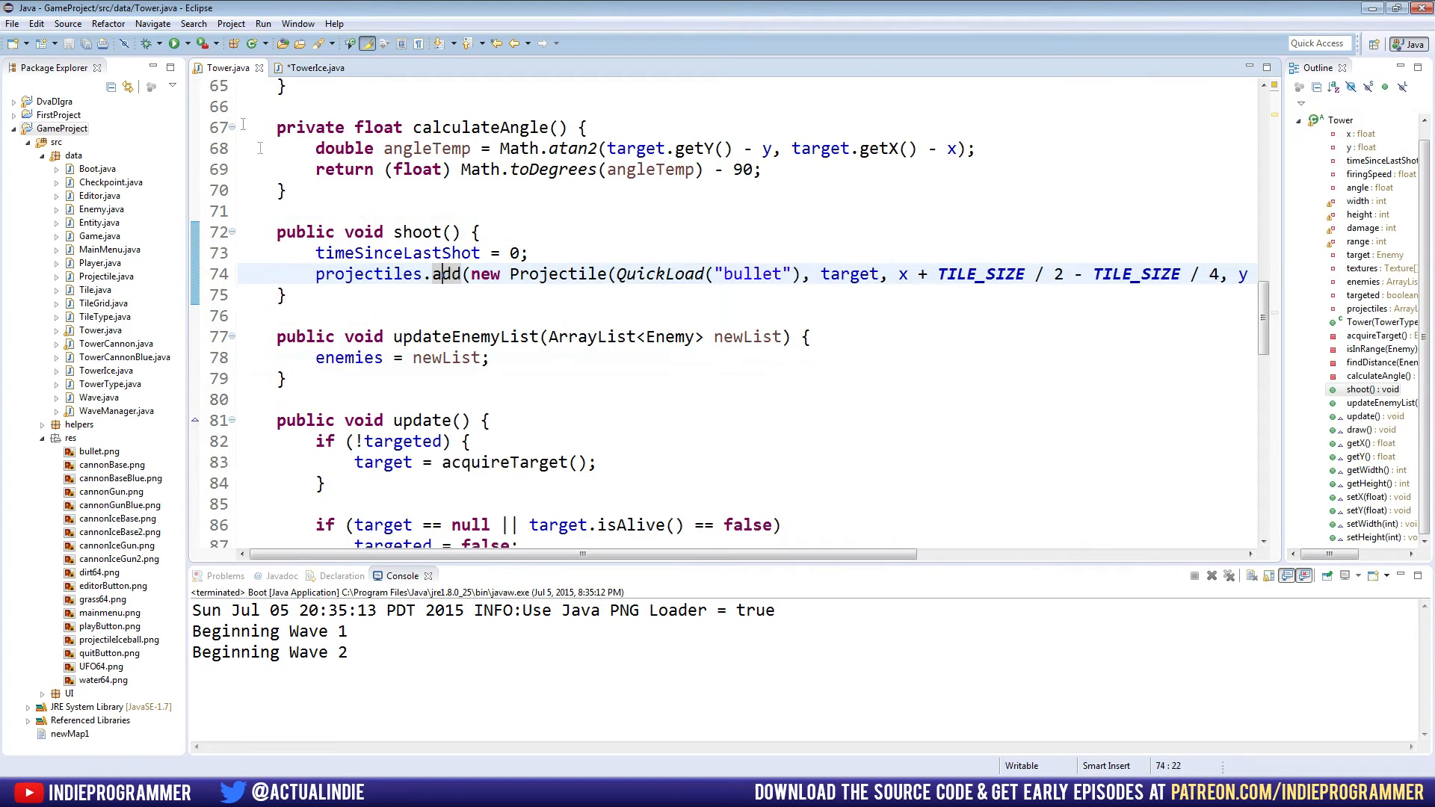
Select Tower's timeSinceLastShot = 0 statement, then start a second 'super.' call in TowerIce.
left_click_drag(440, 273, 285, 295)
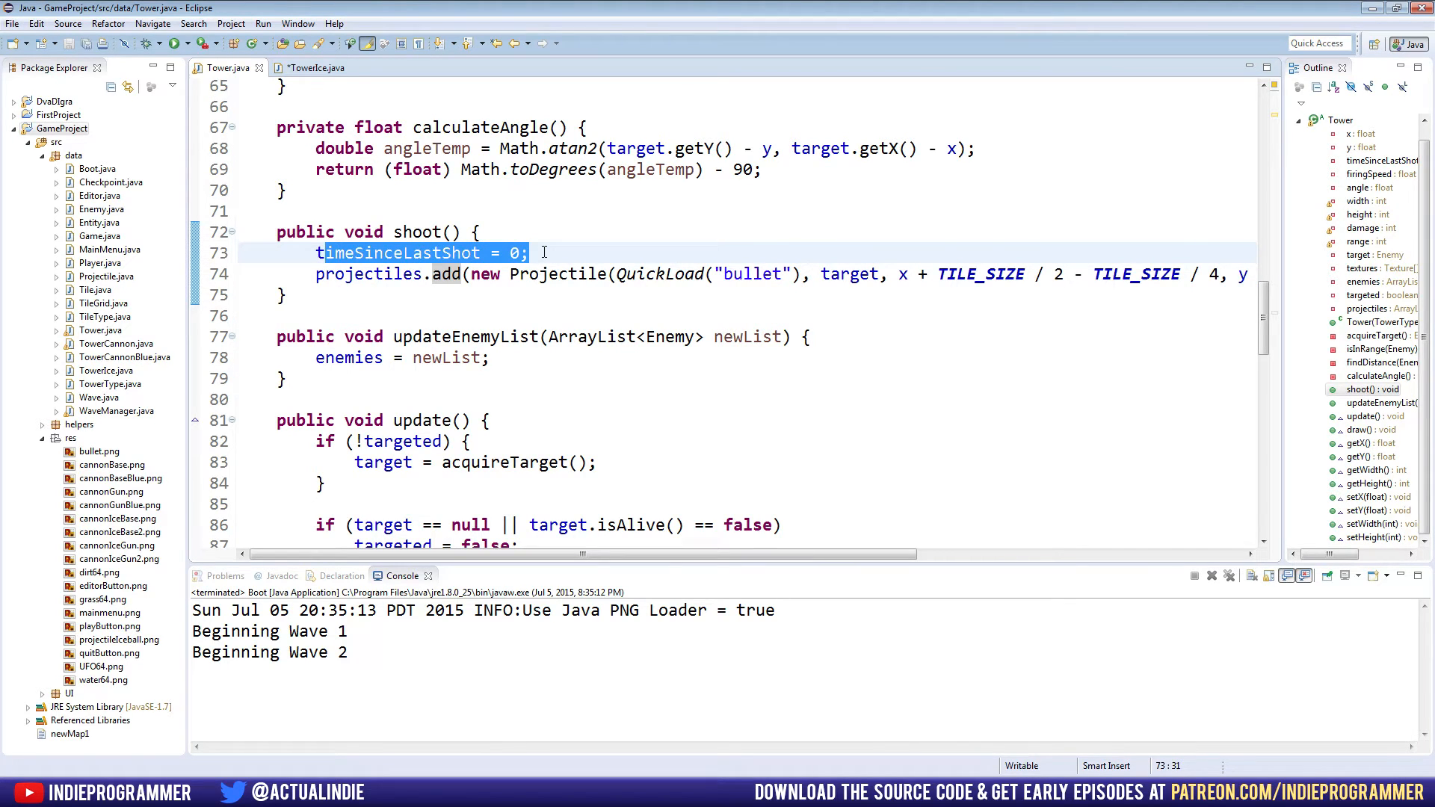
left_click(430, 253)
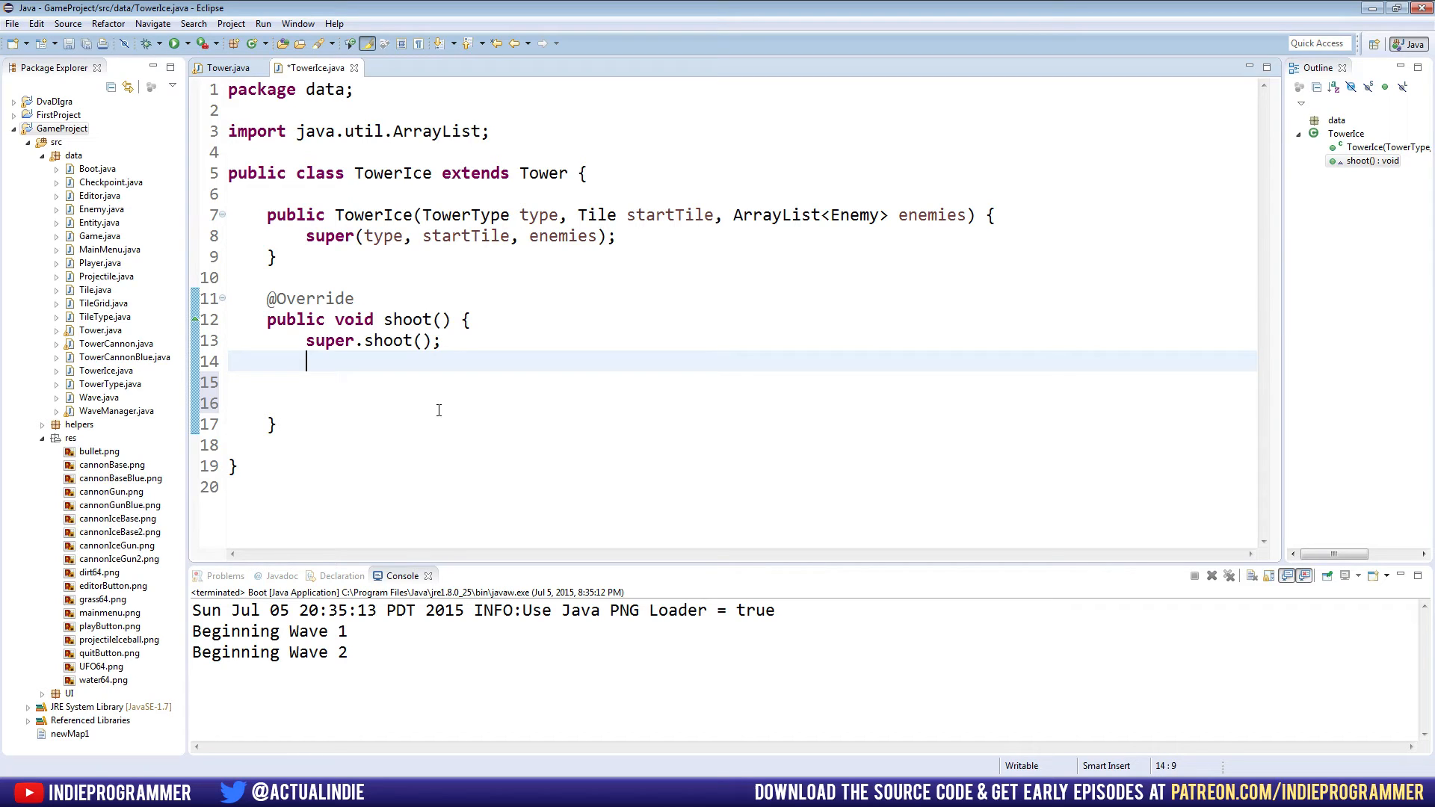
type("super.")
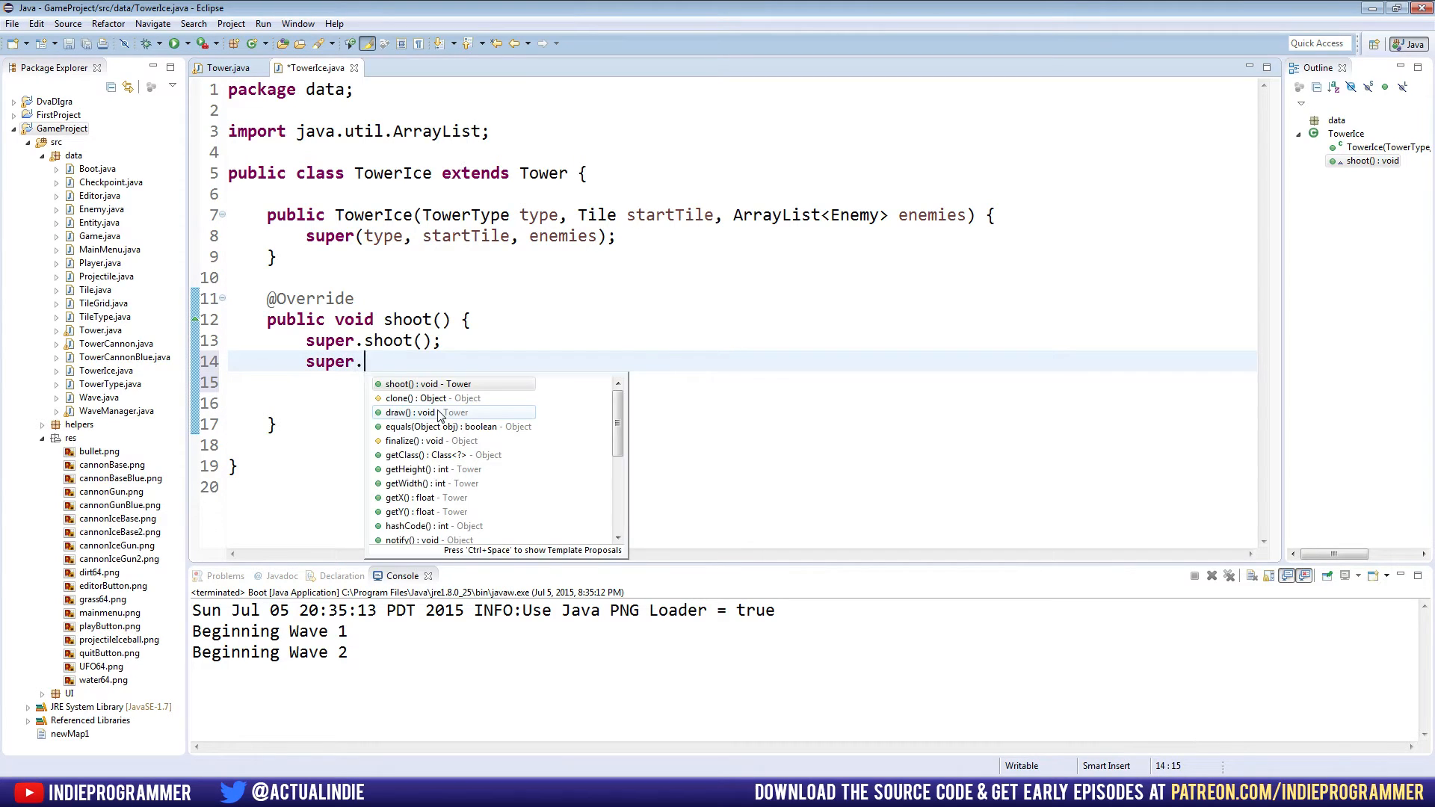
Erase the unfinished 'gett' in TowerIce and scroll through the Tower class source.
type("gett")
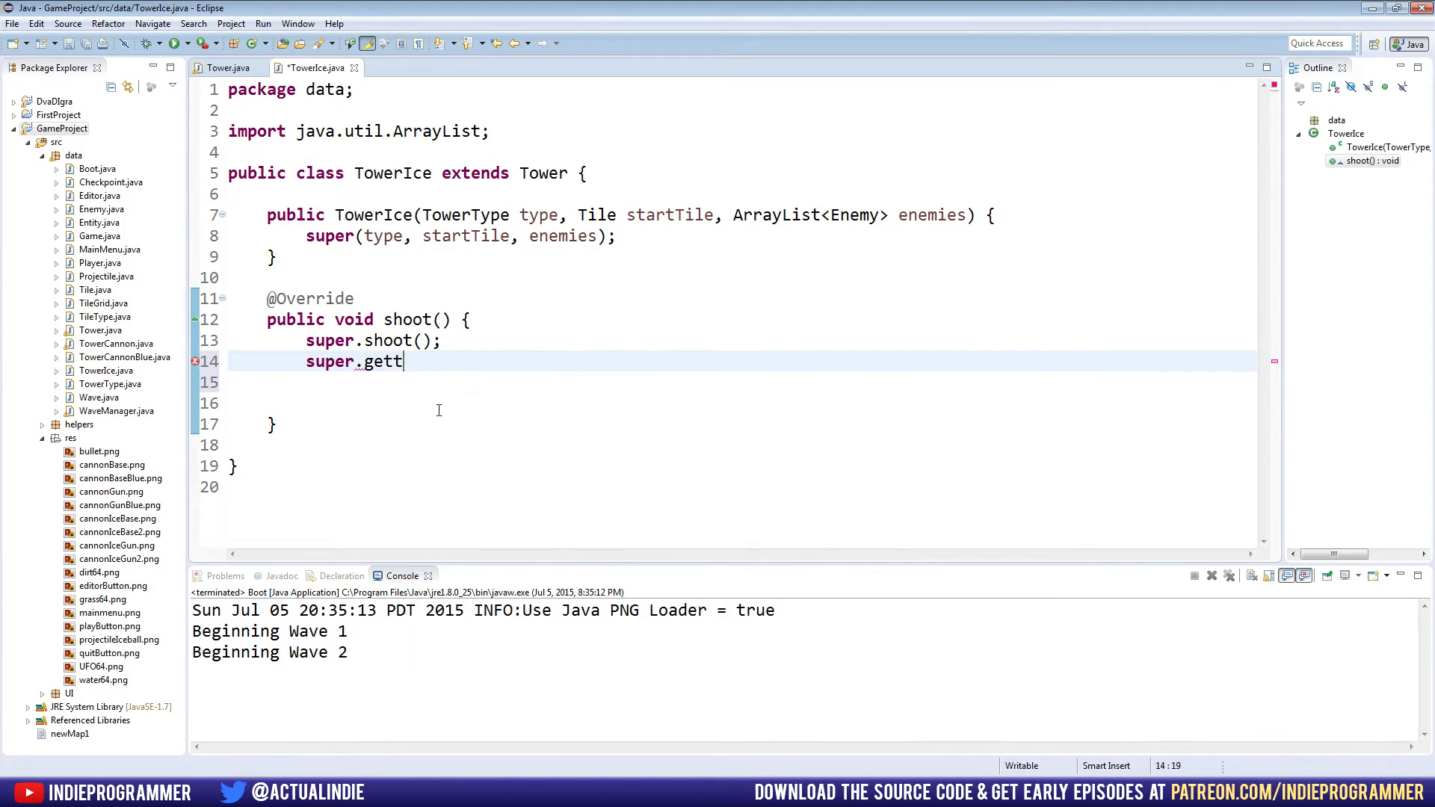
key("BackSpace")
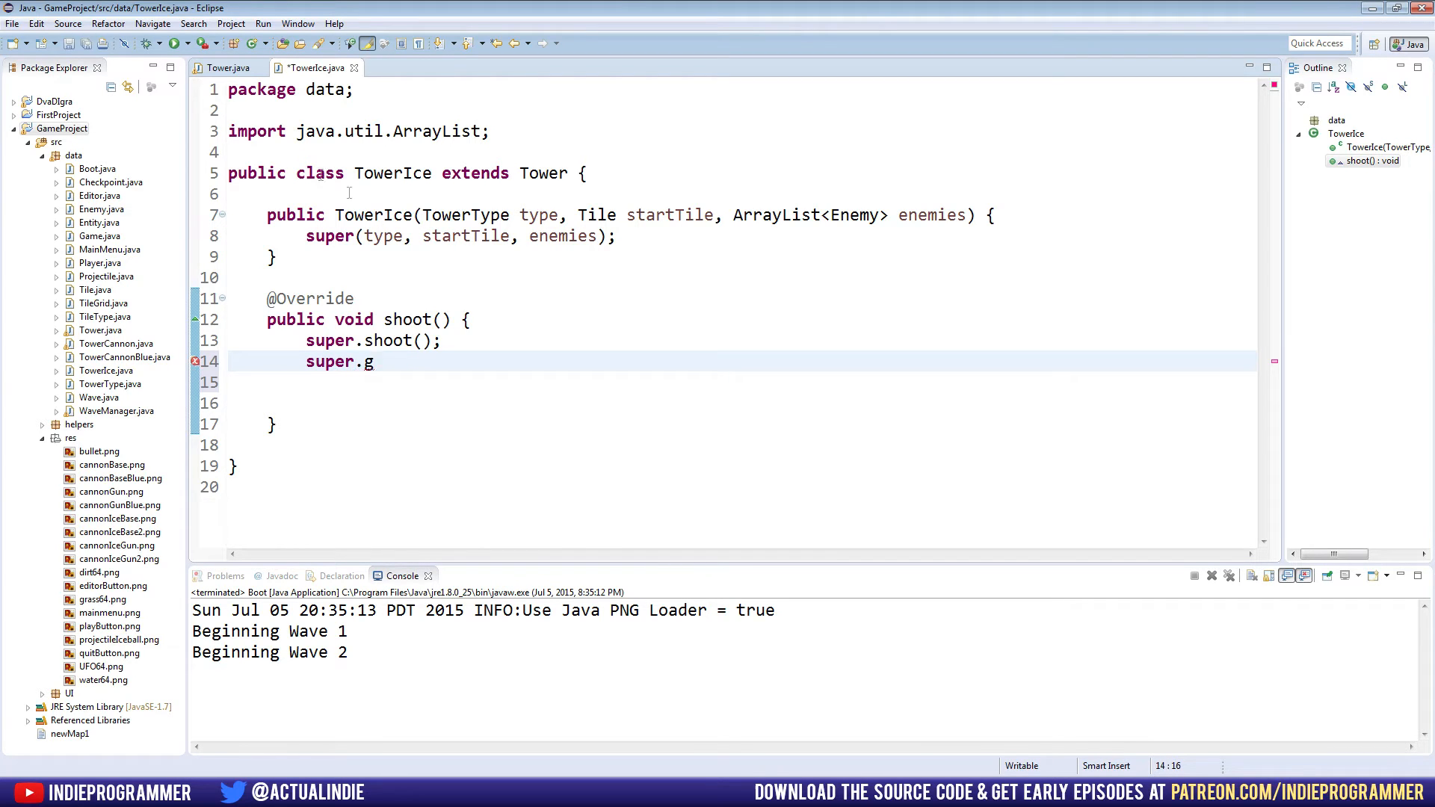
left_click(228, 67)
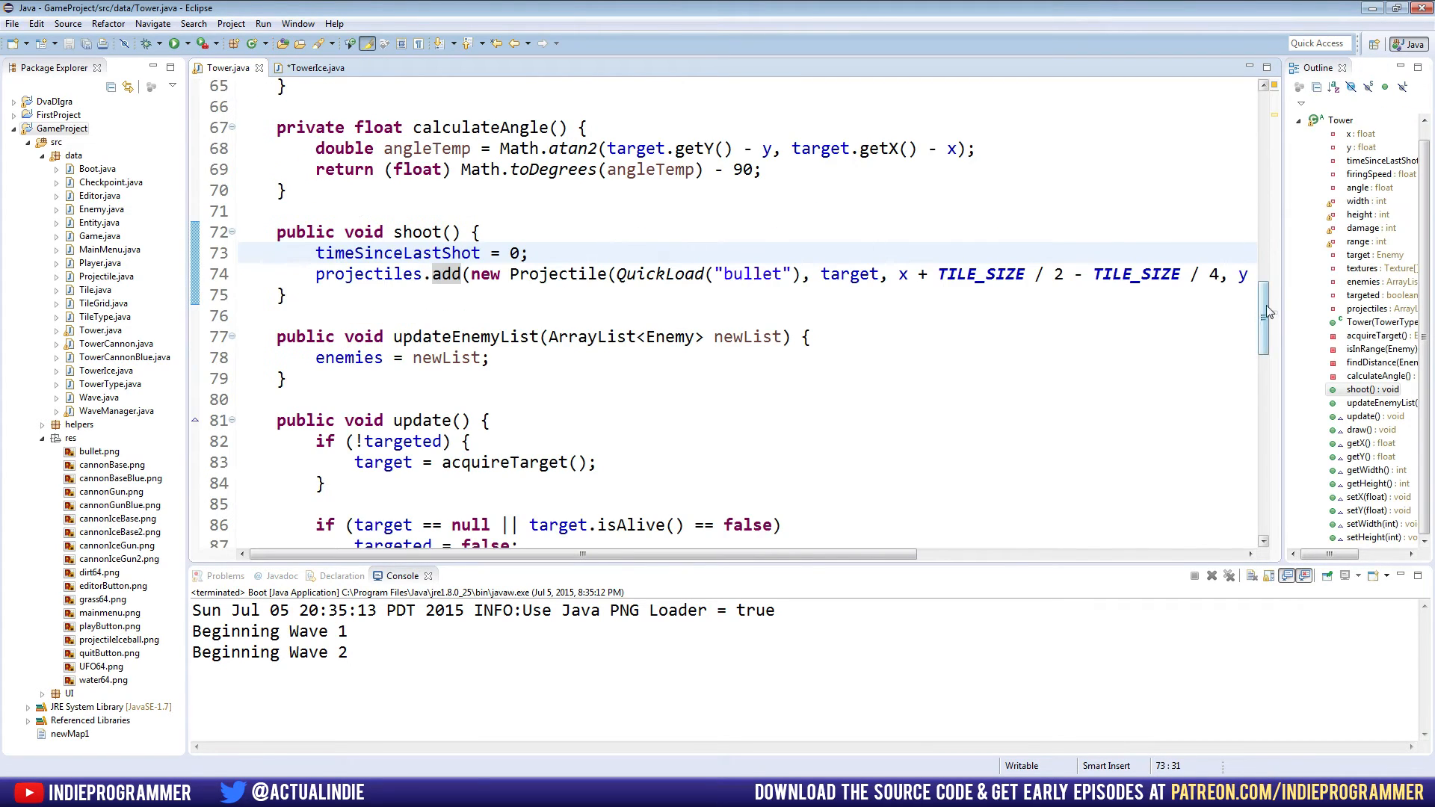
scroll("down", 3)
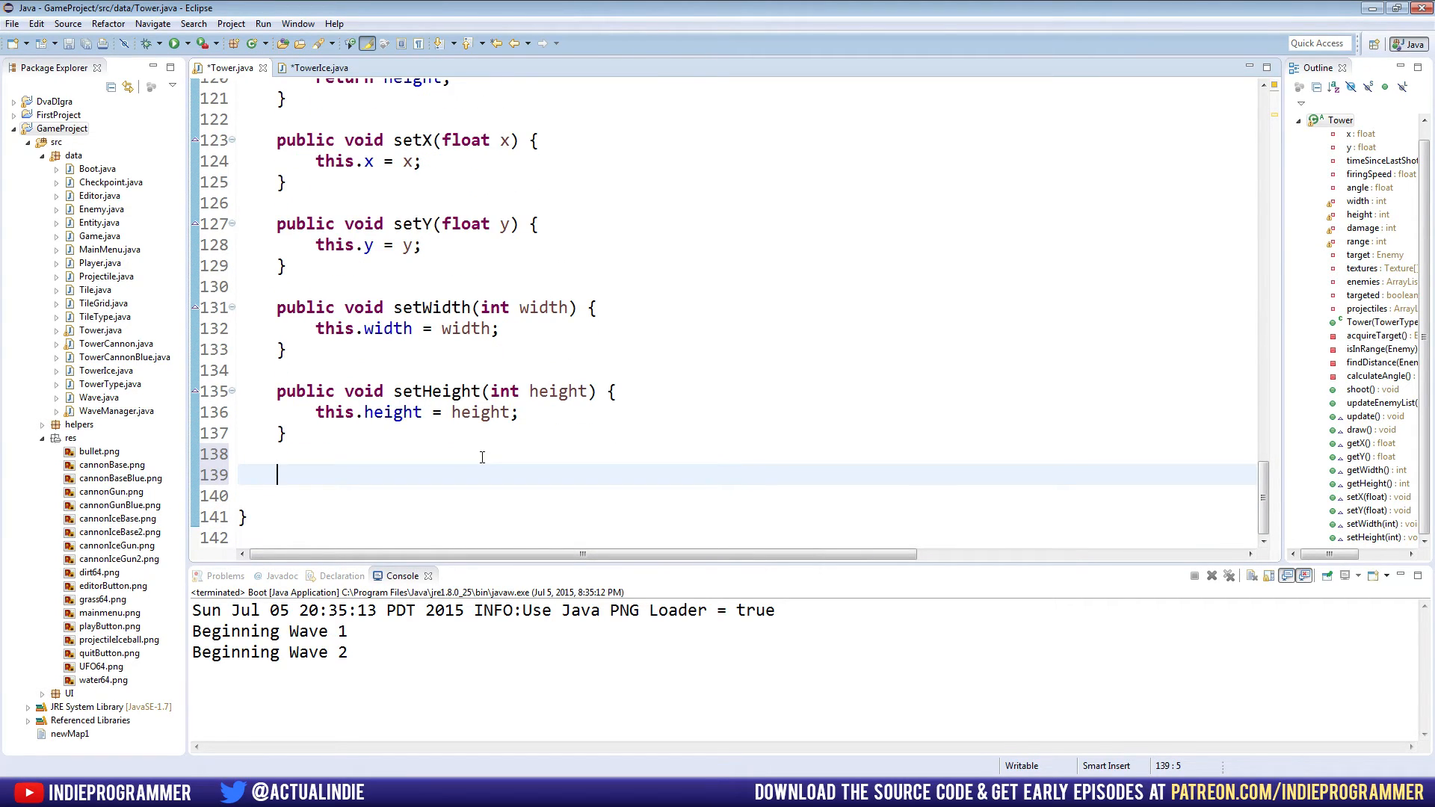
Add 'public Enemy getTarget() { return target; }' at the bottom of Tower.
type("public")
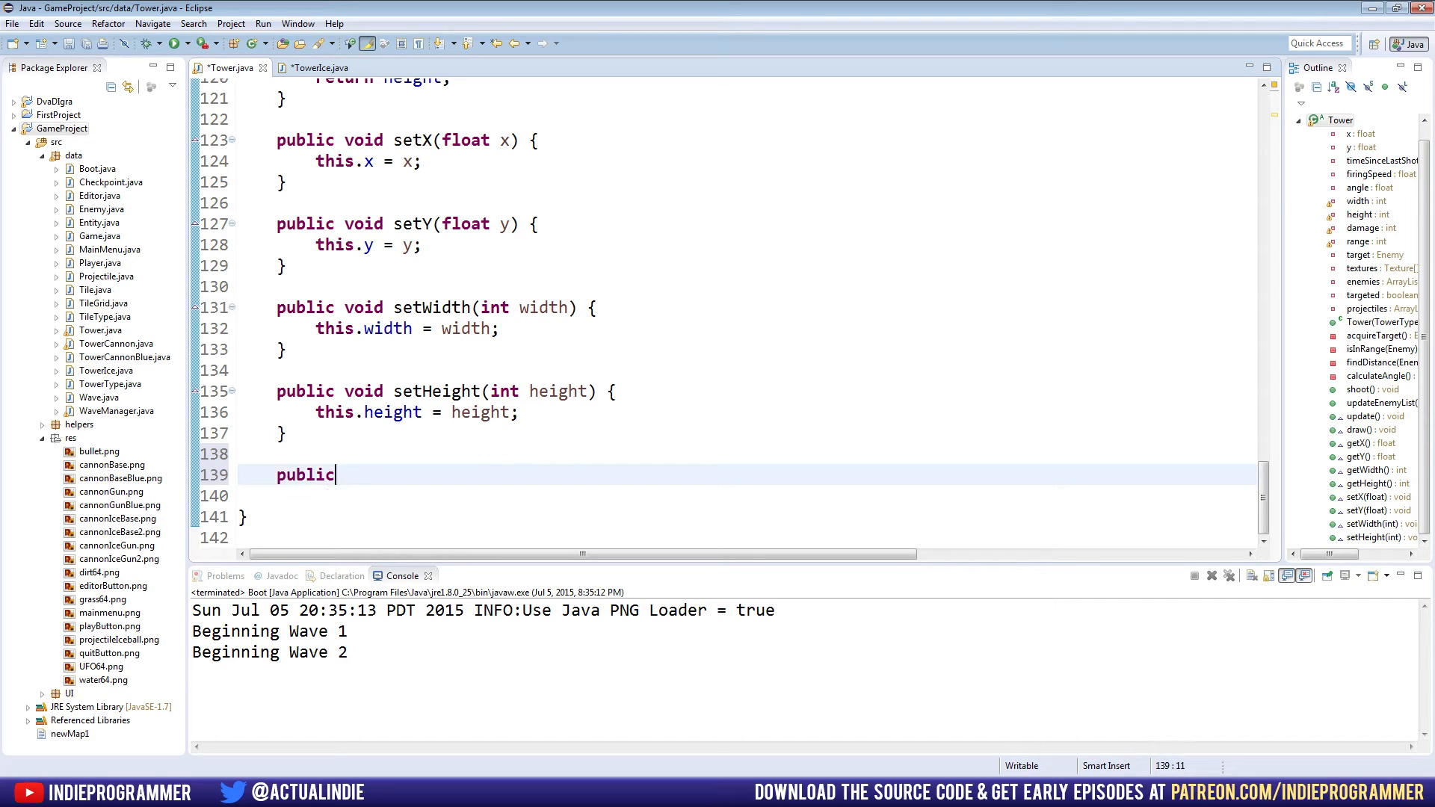
type("Enemy")
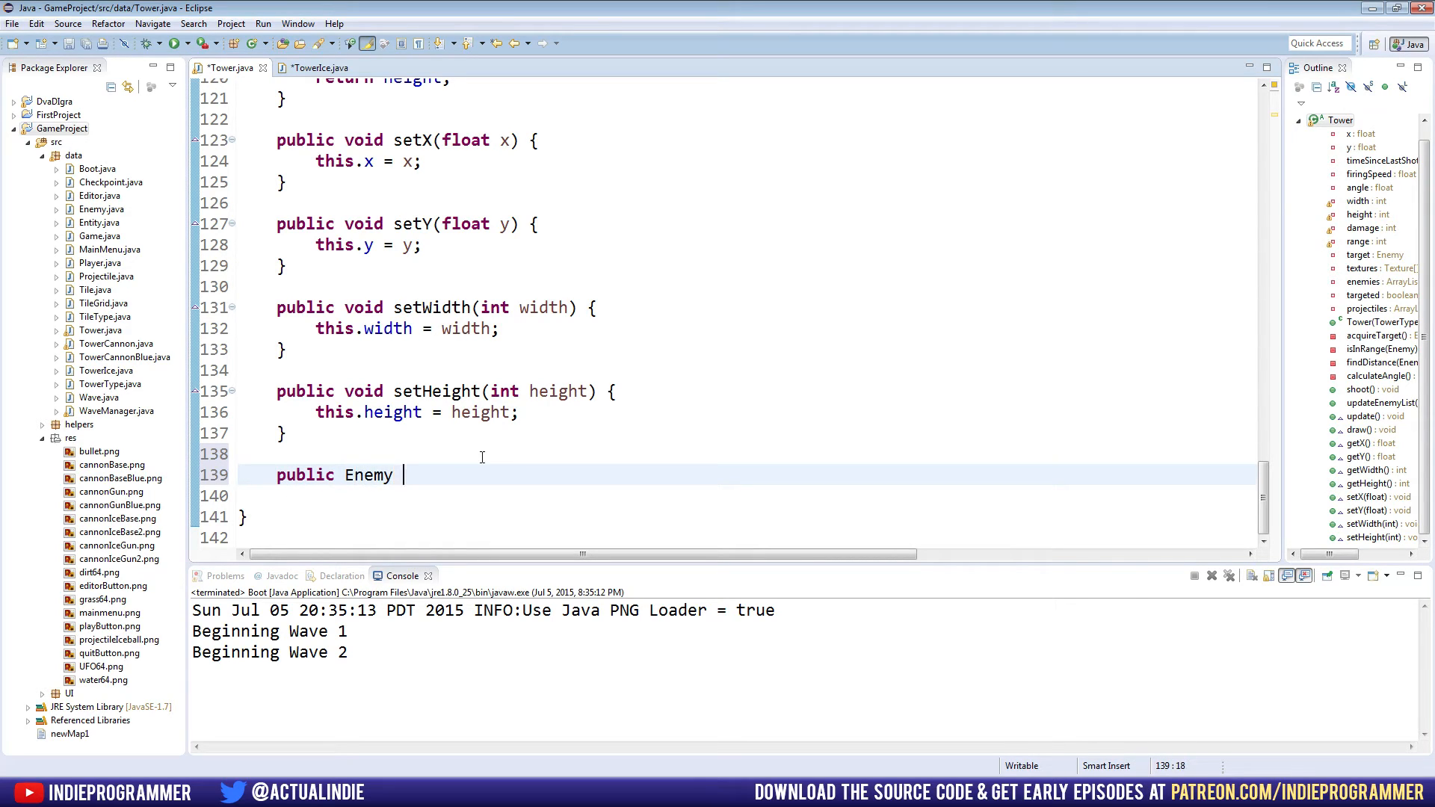
type("getTarget()")
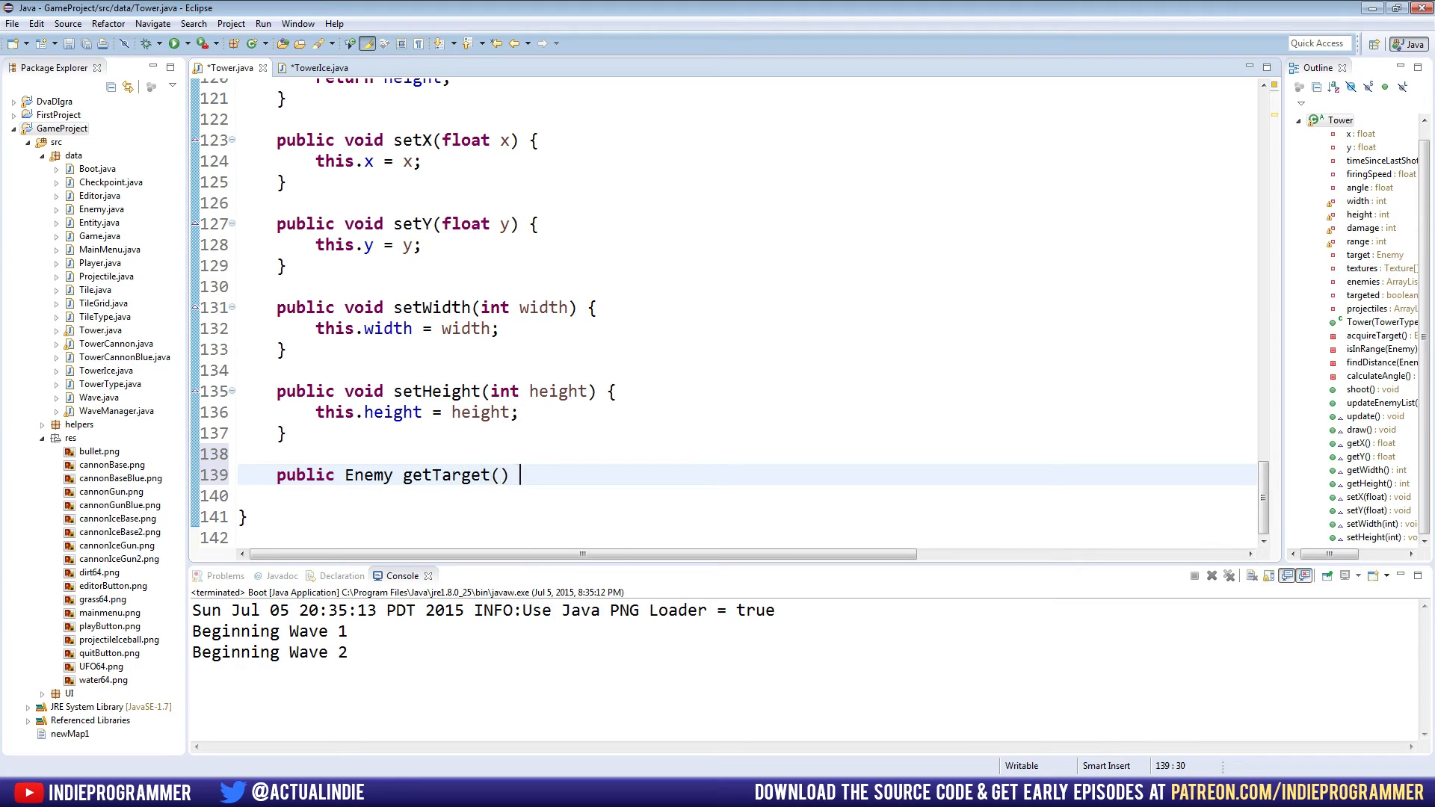
type("{")
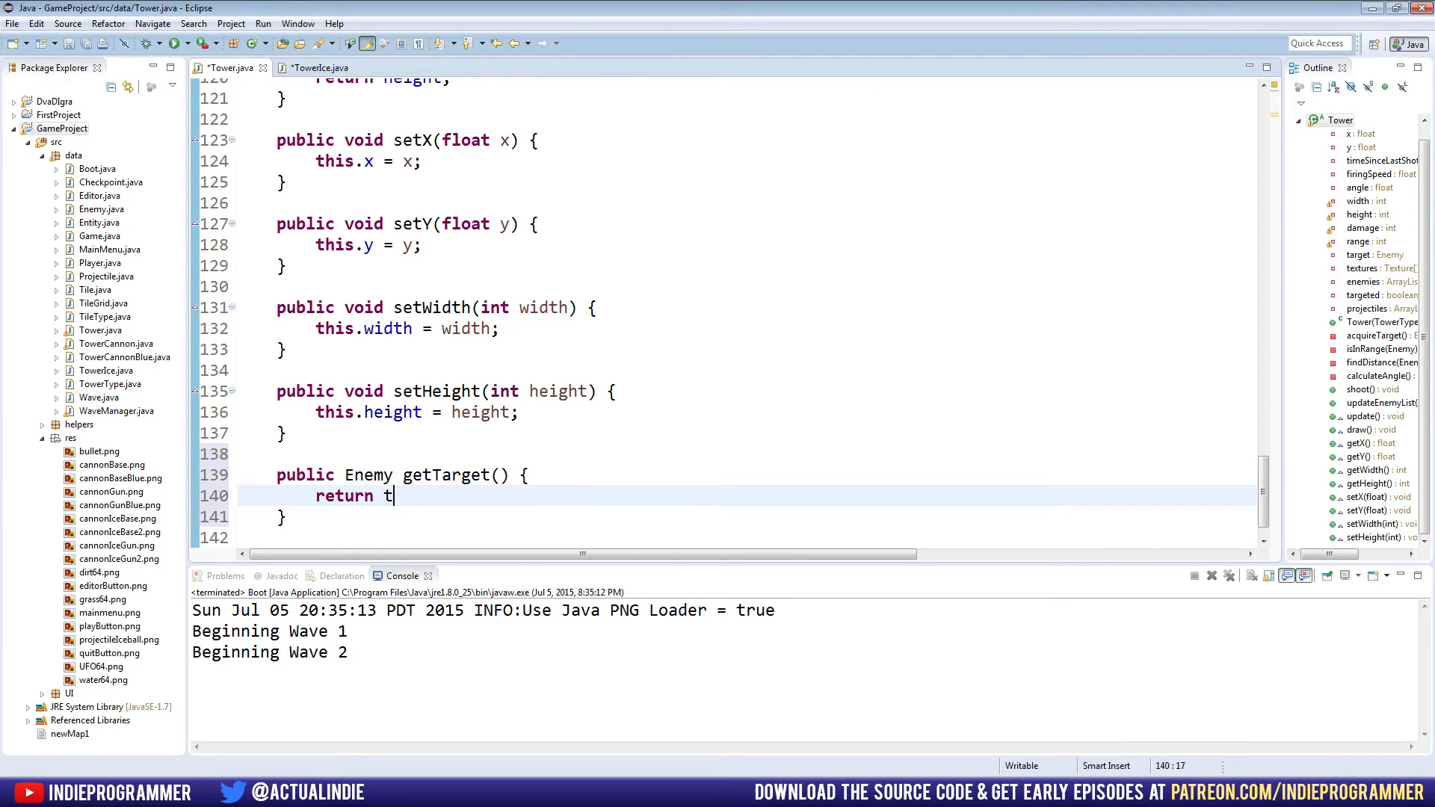
type("arget;")
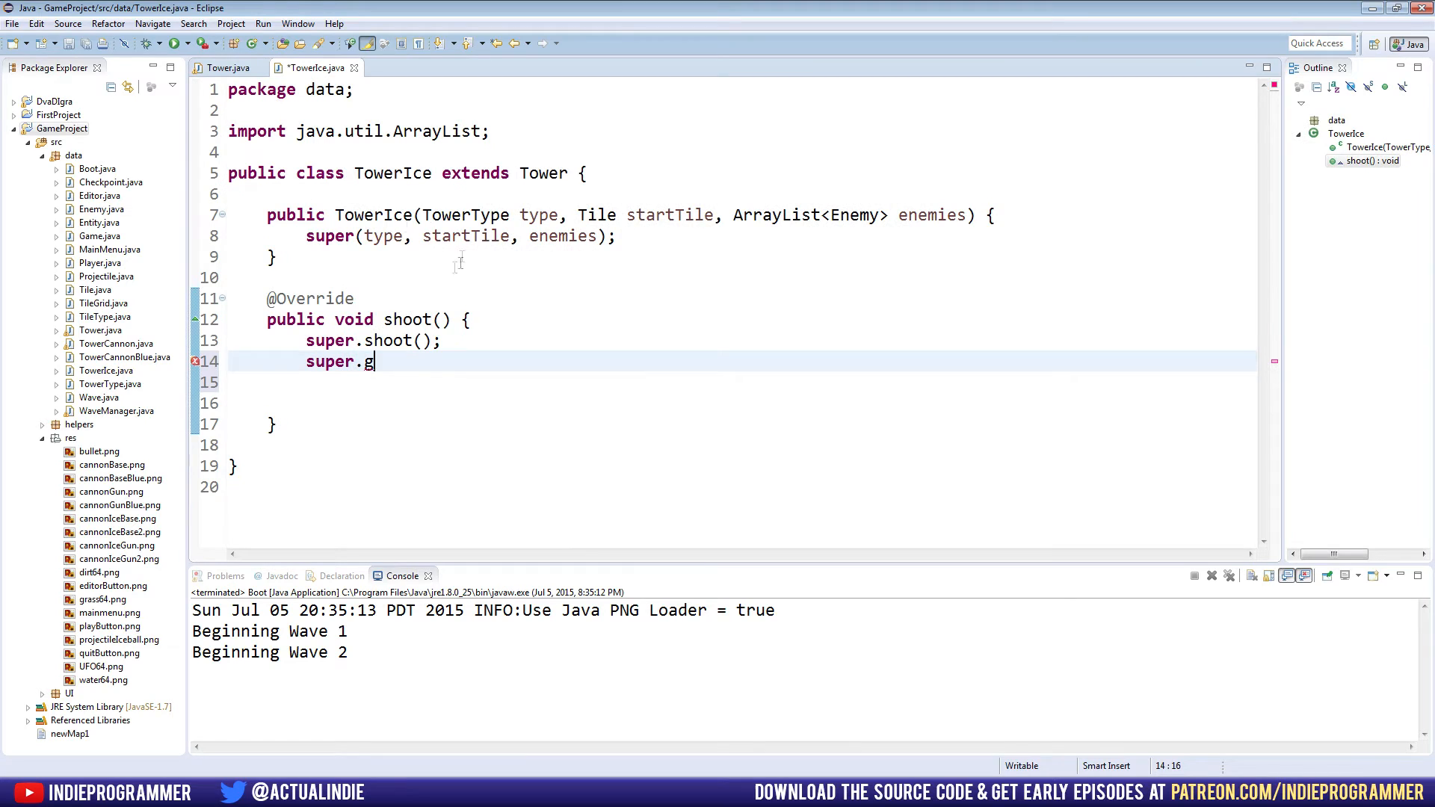
Write super.getTarget().setSpeed(4) as the second call in TowerIce's shoot().
key("BackSpace")
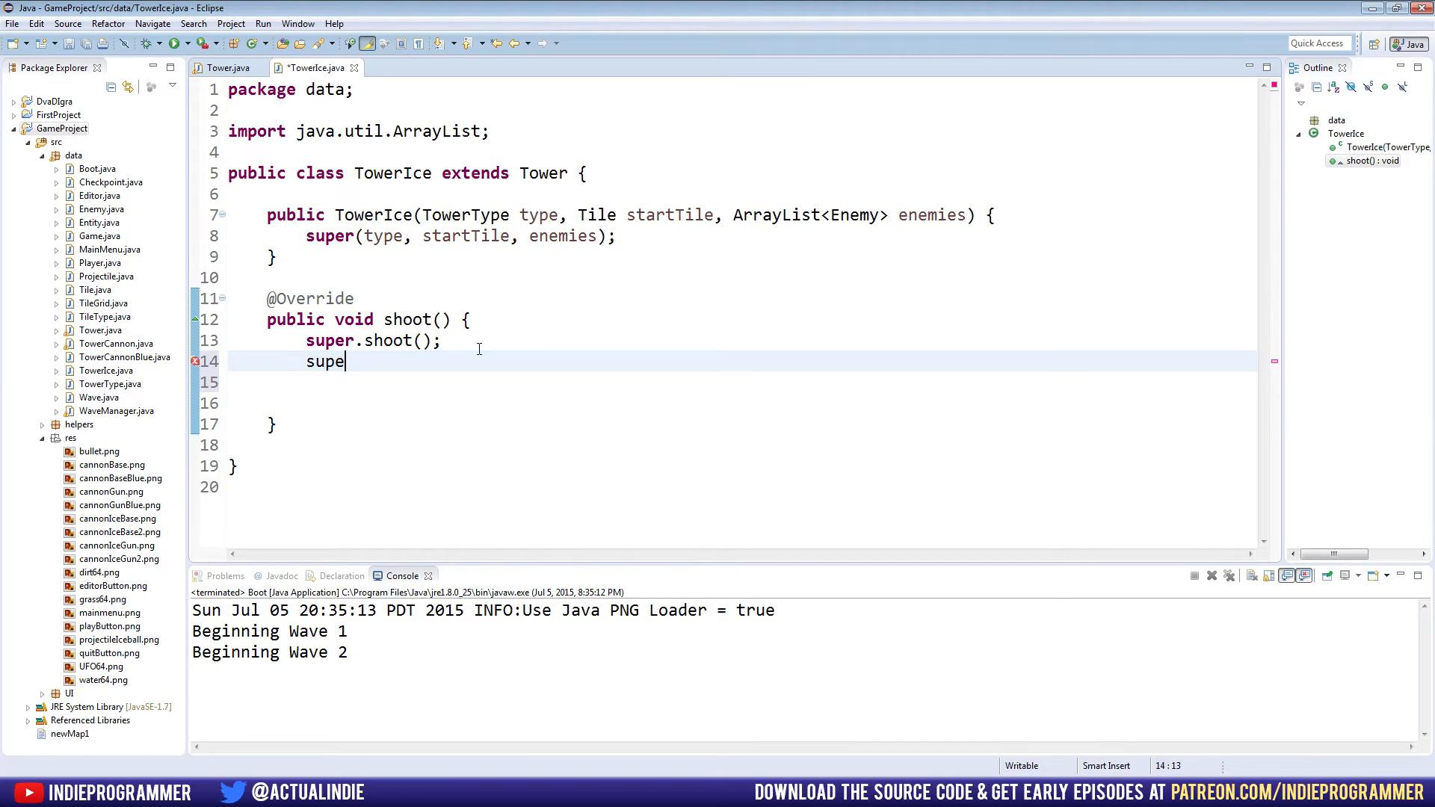
type("r.getTarget(")
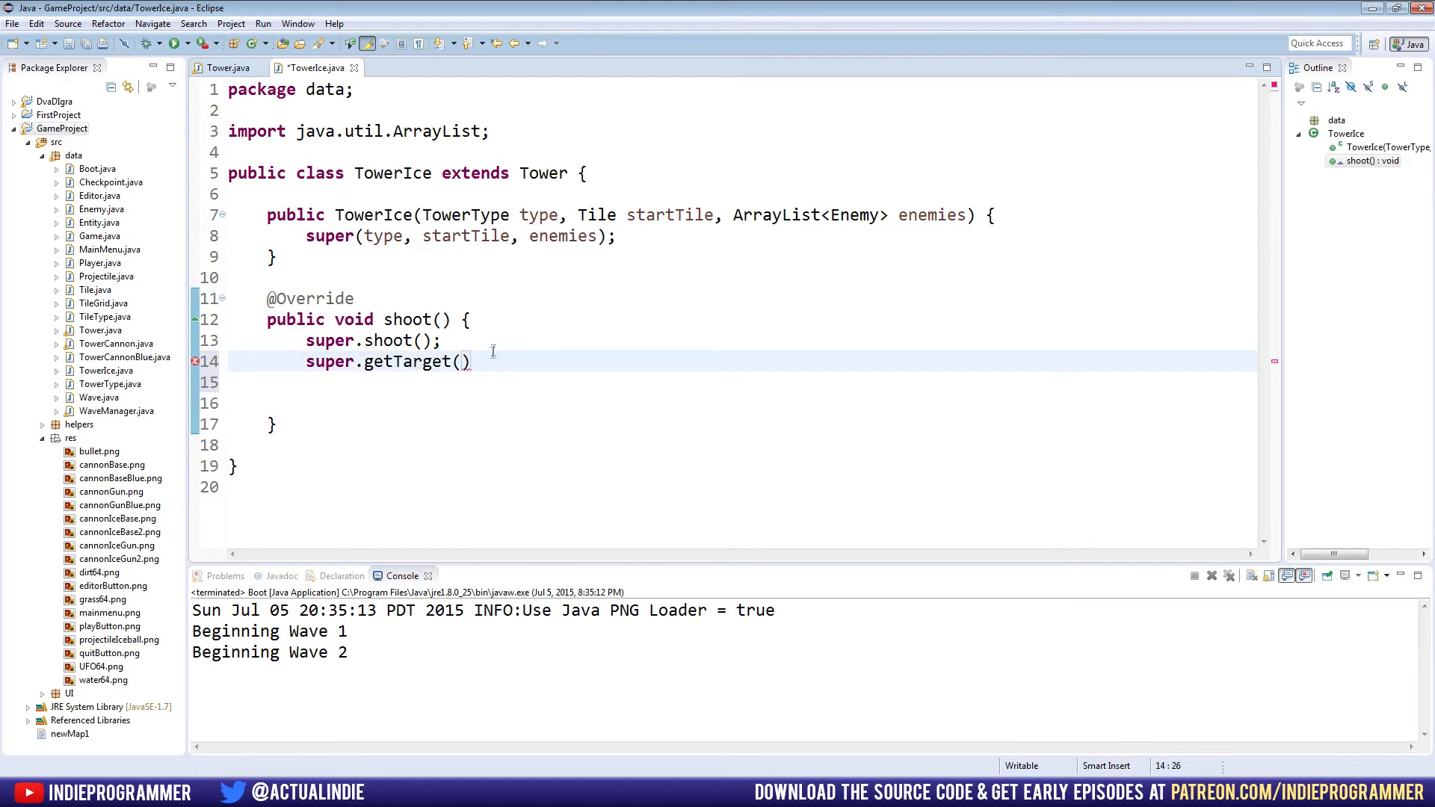
mouse_move(41, 267)
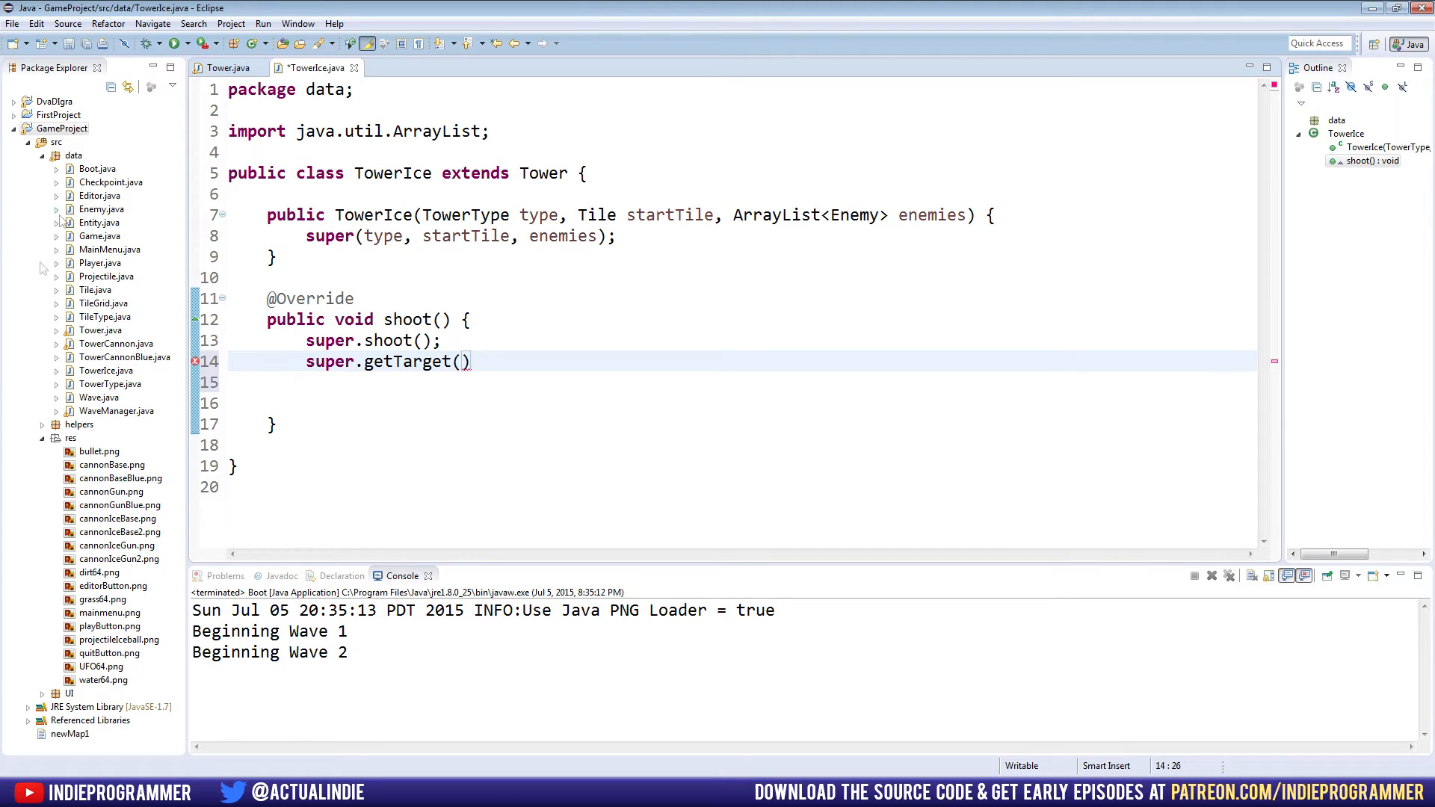
type(".")
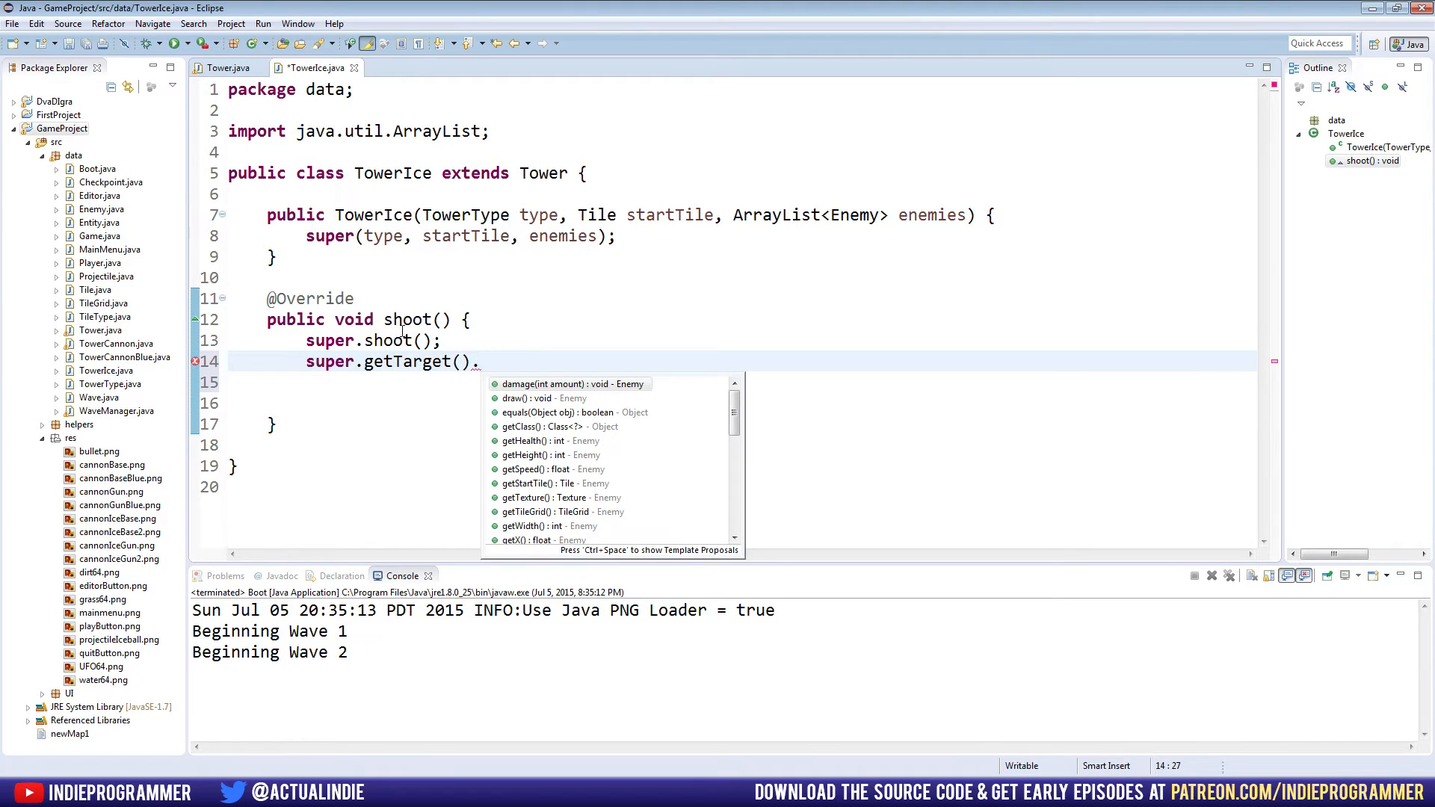
type("sets")
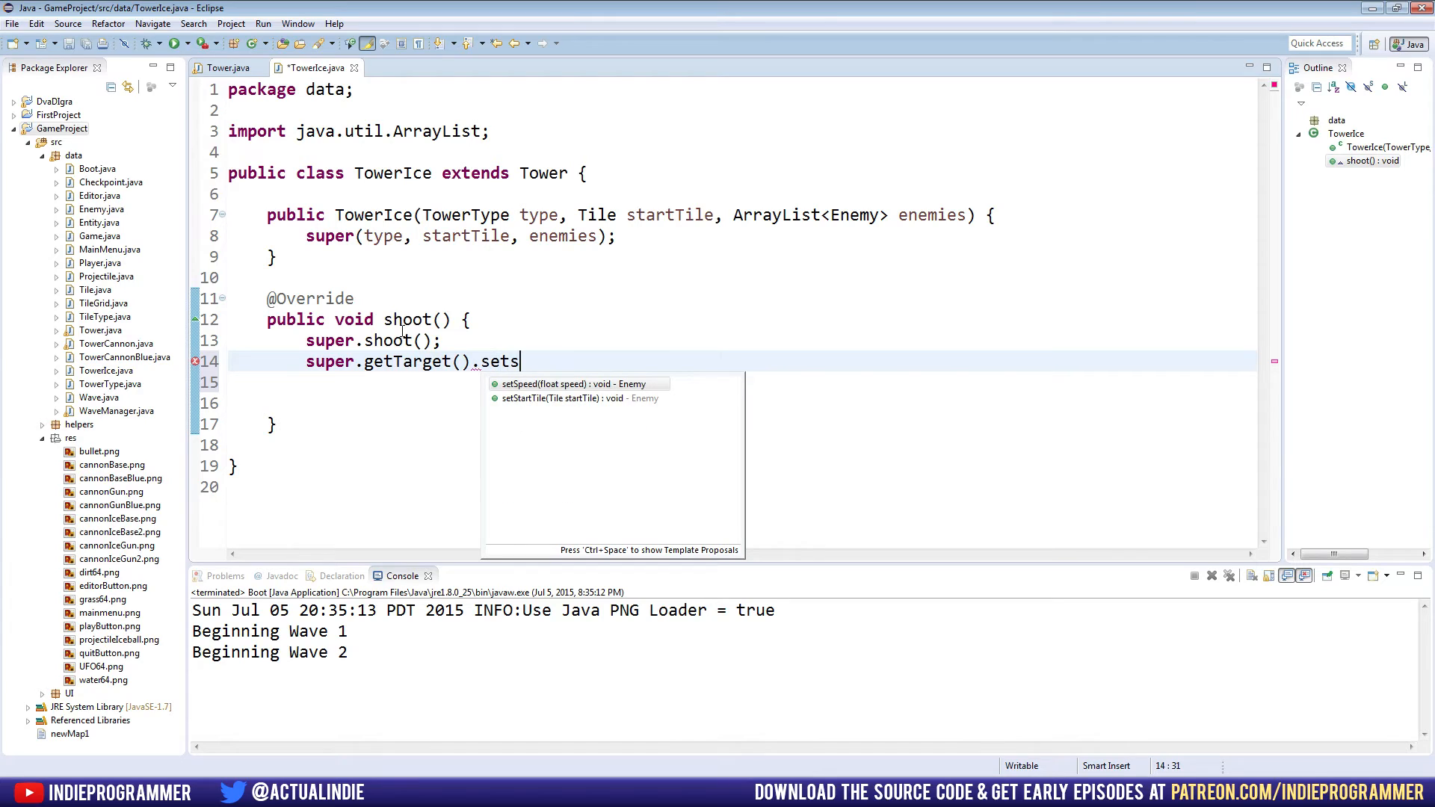
left_click(578, 384)
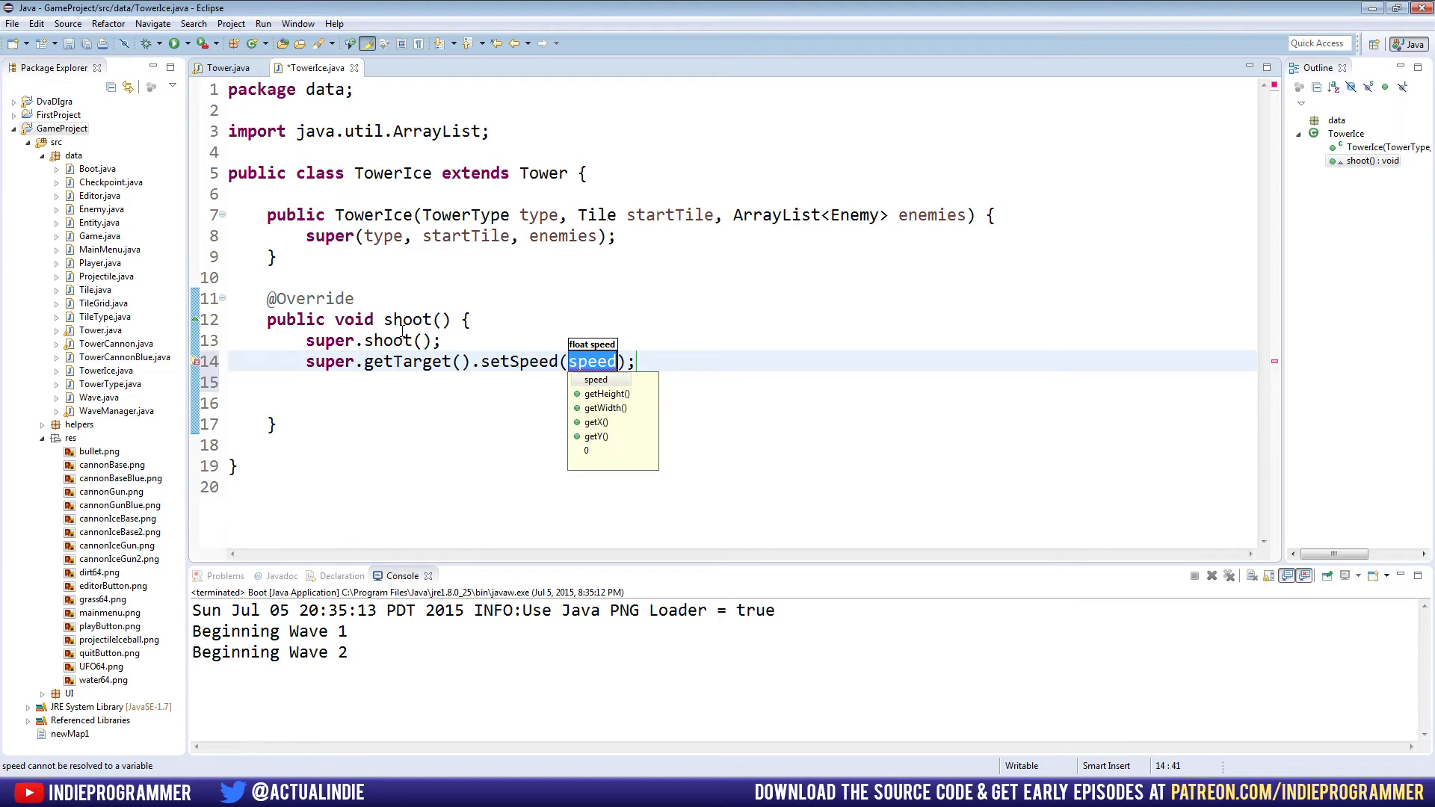
type("4")
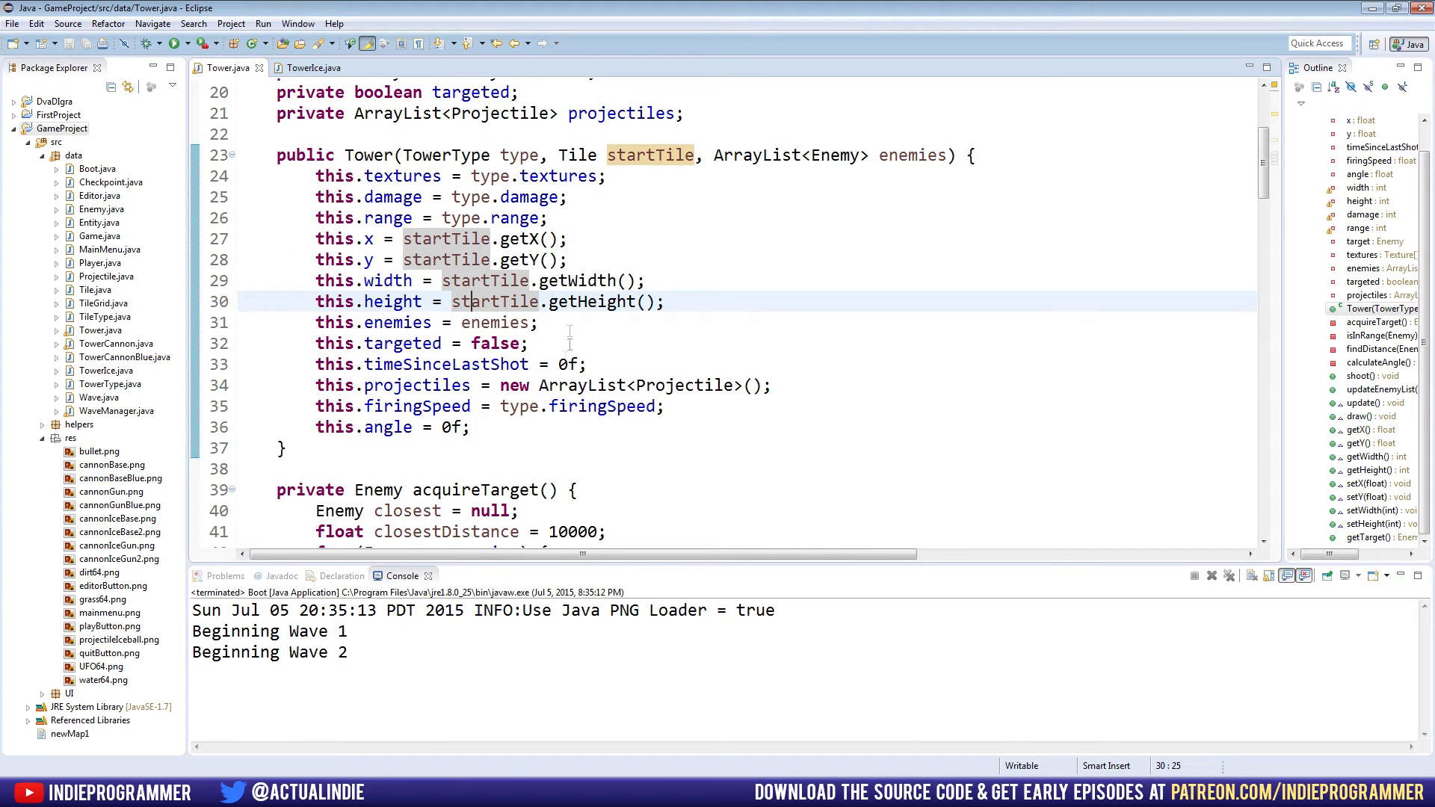
Scroll Tower down to the shoot() call in update(), then return to TowerIce.
scroll("down", 3)
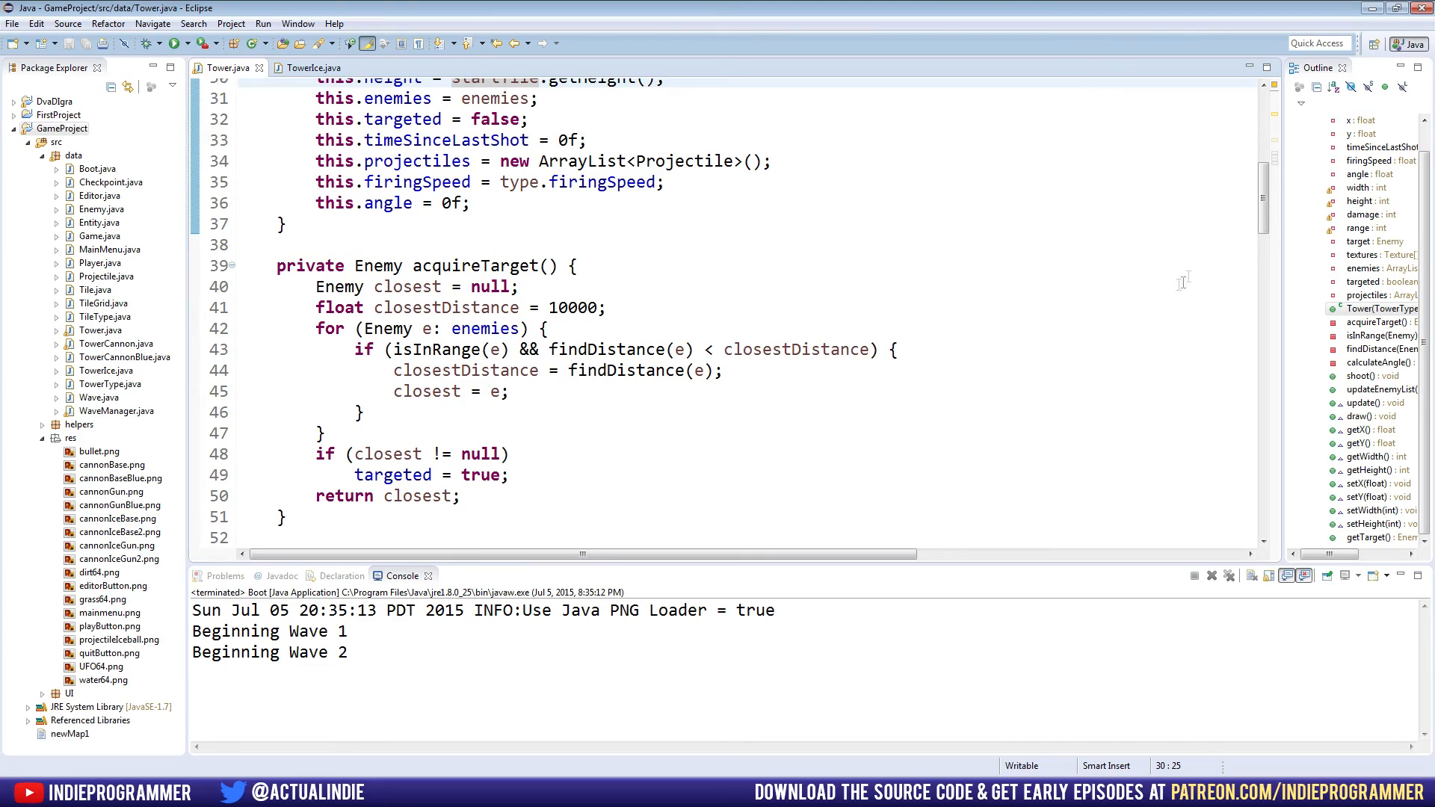
scroll("down", 3)
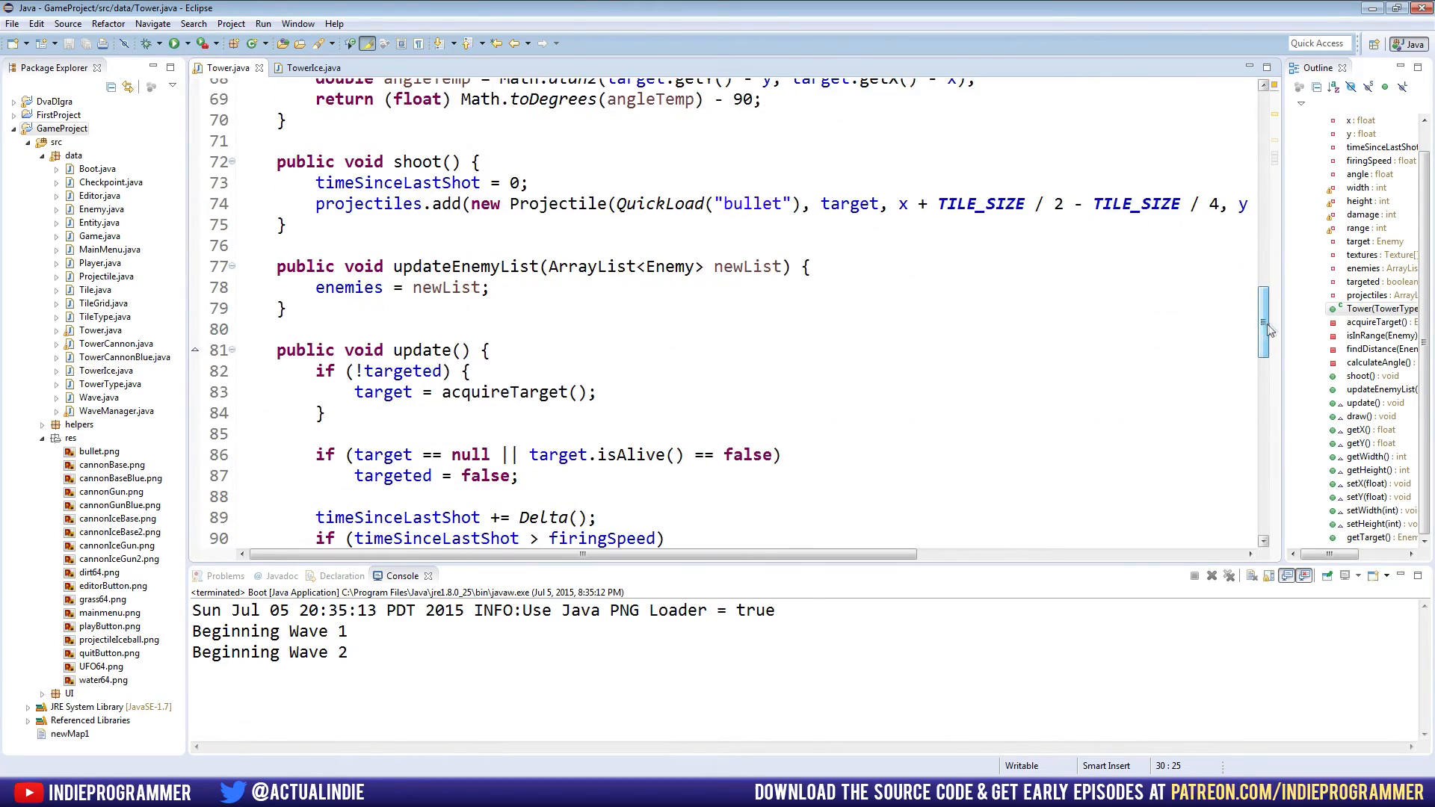
scroll("down", 3)
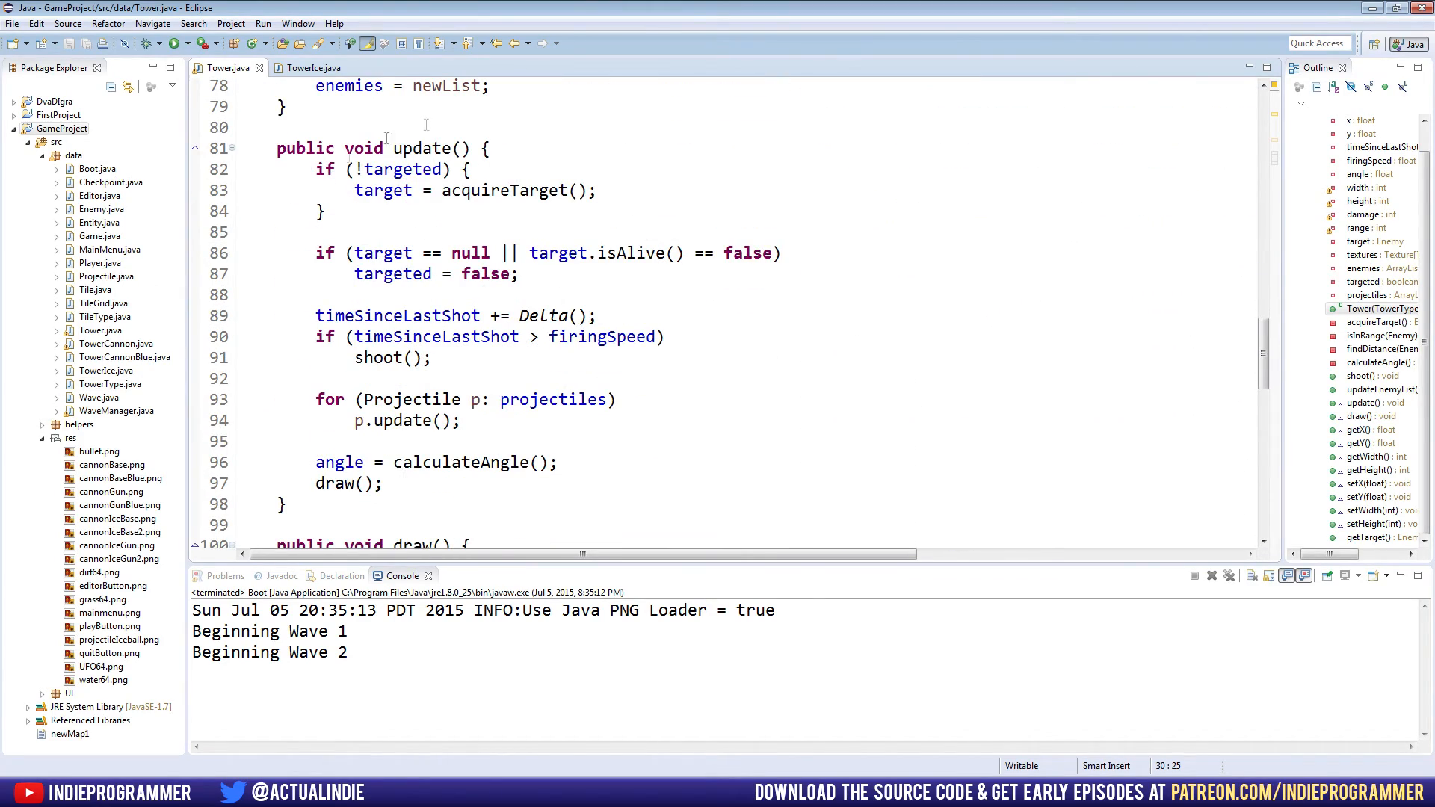
left_click(336, 336)
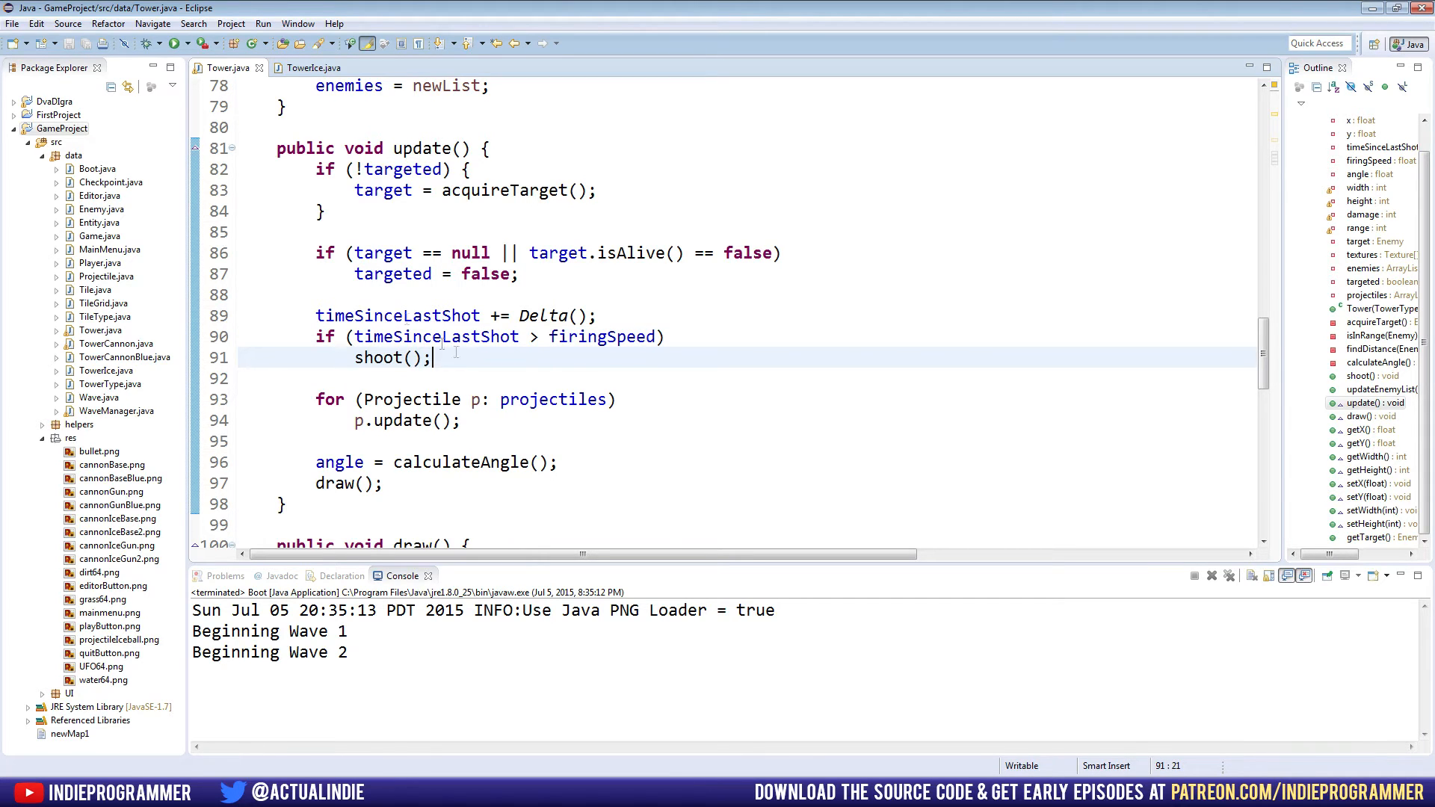
left_click(315, 66)
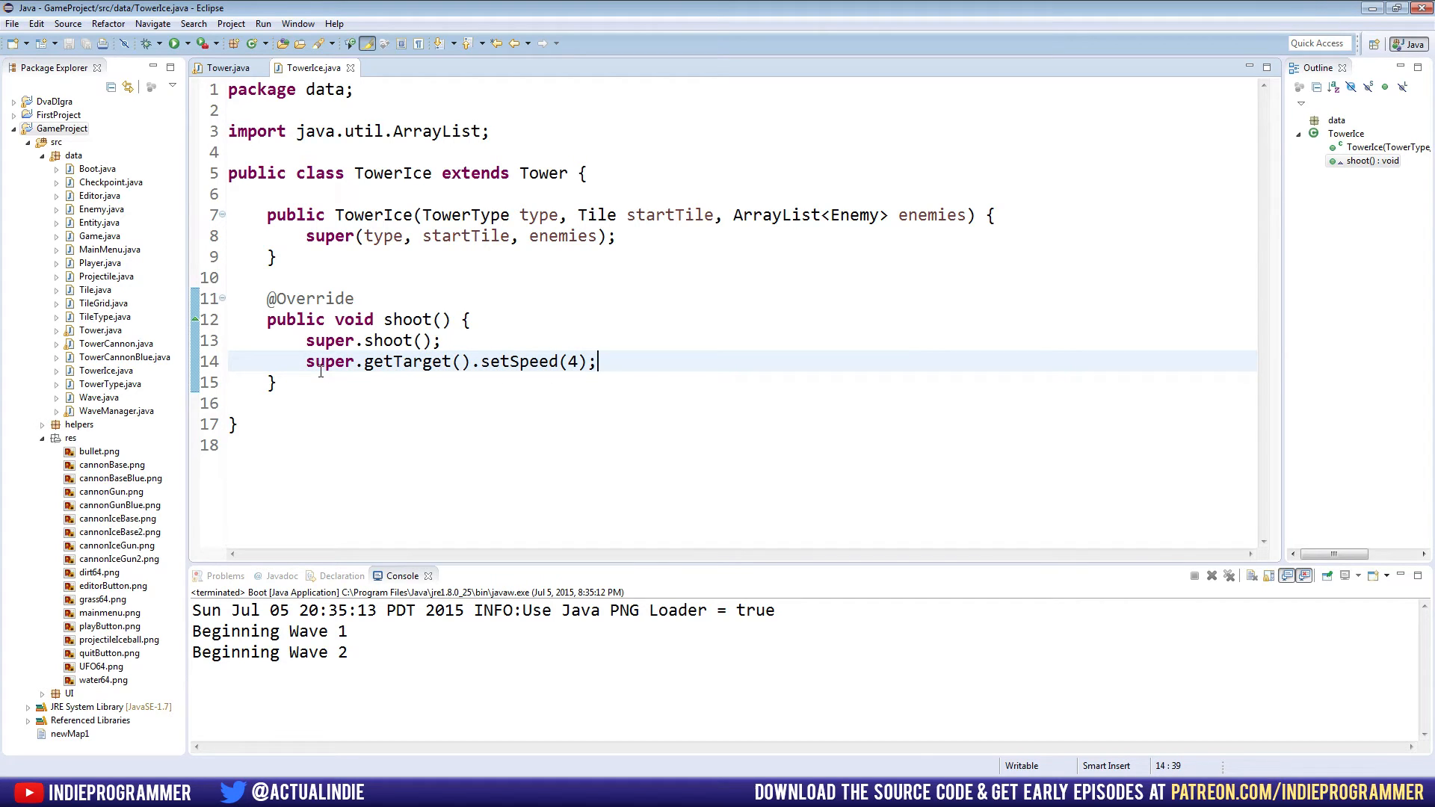
mouse_move(501, 289)
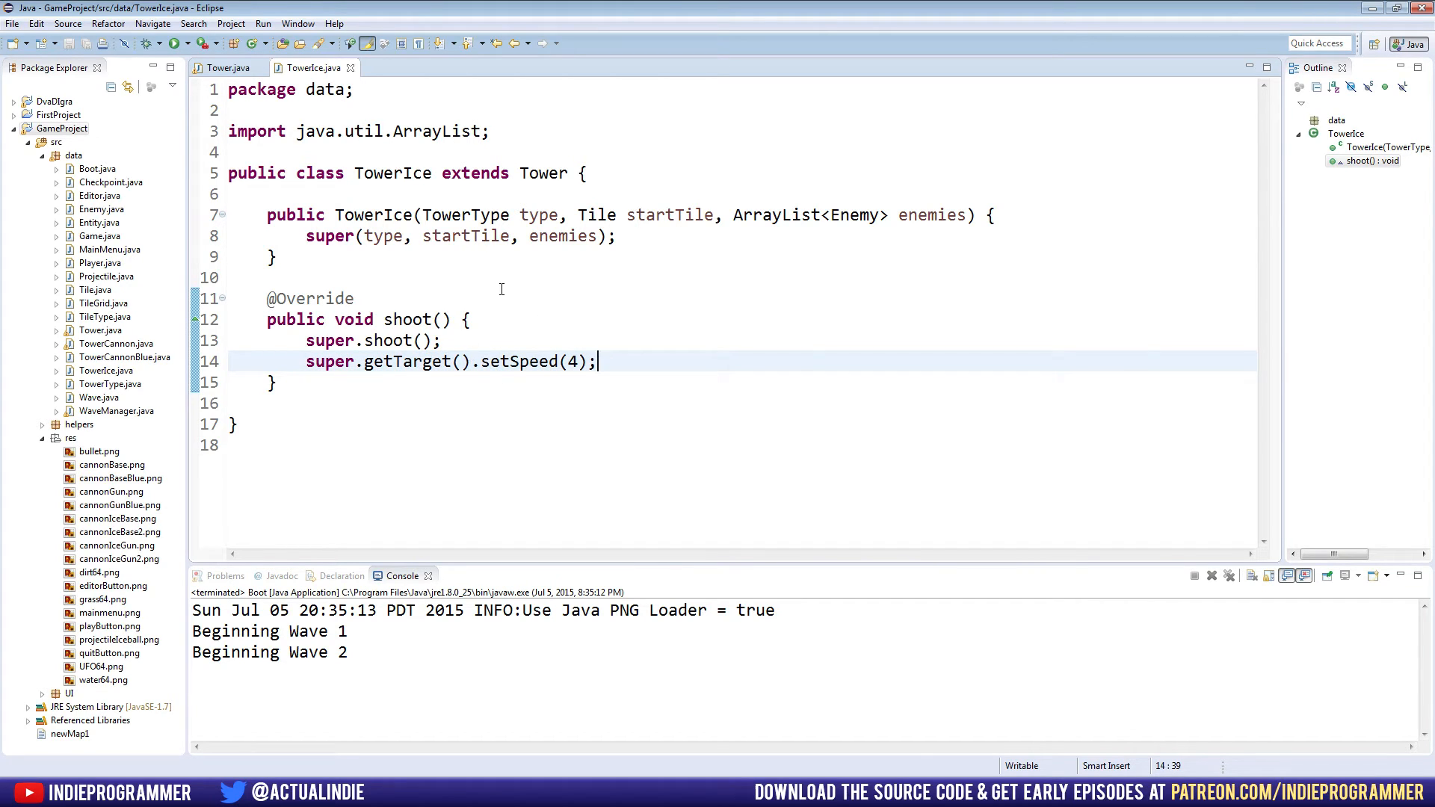
Open Player.java and select TowerCannonBlue in the right-button handler on line 47.
left_click(98, 263)
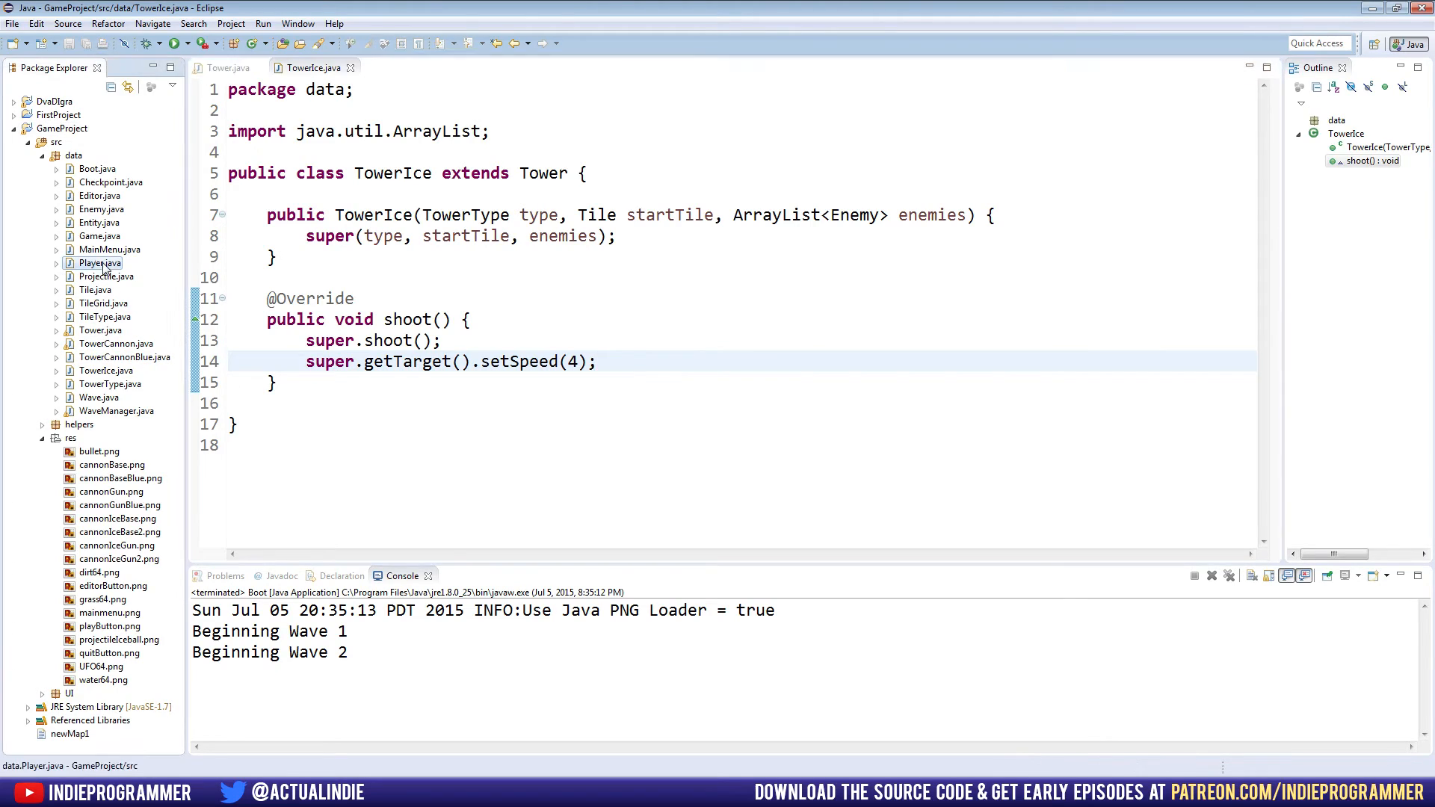
double_click(98, 263)
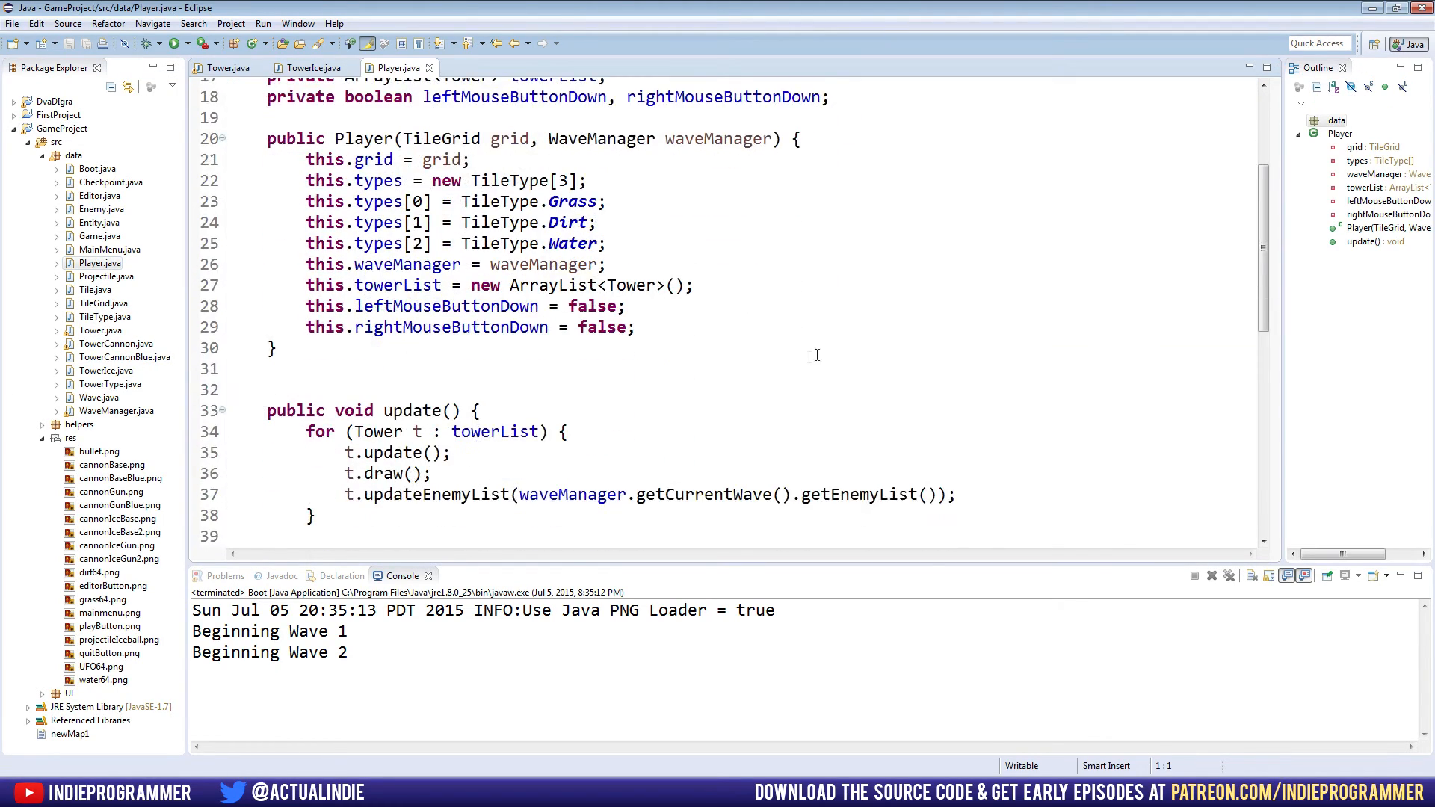
scroll("down", 3)
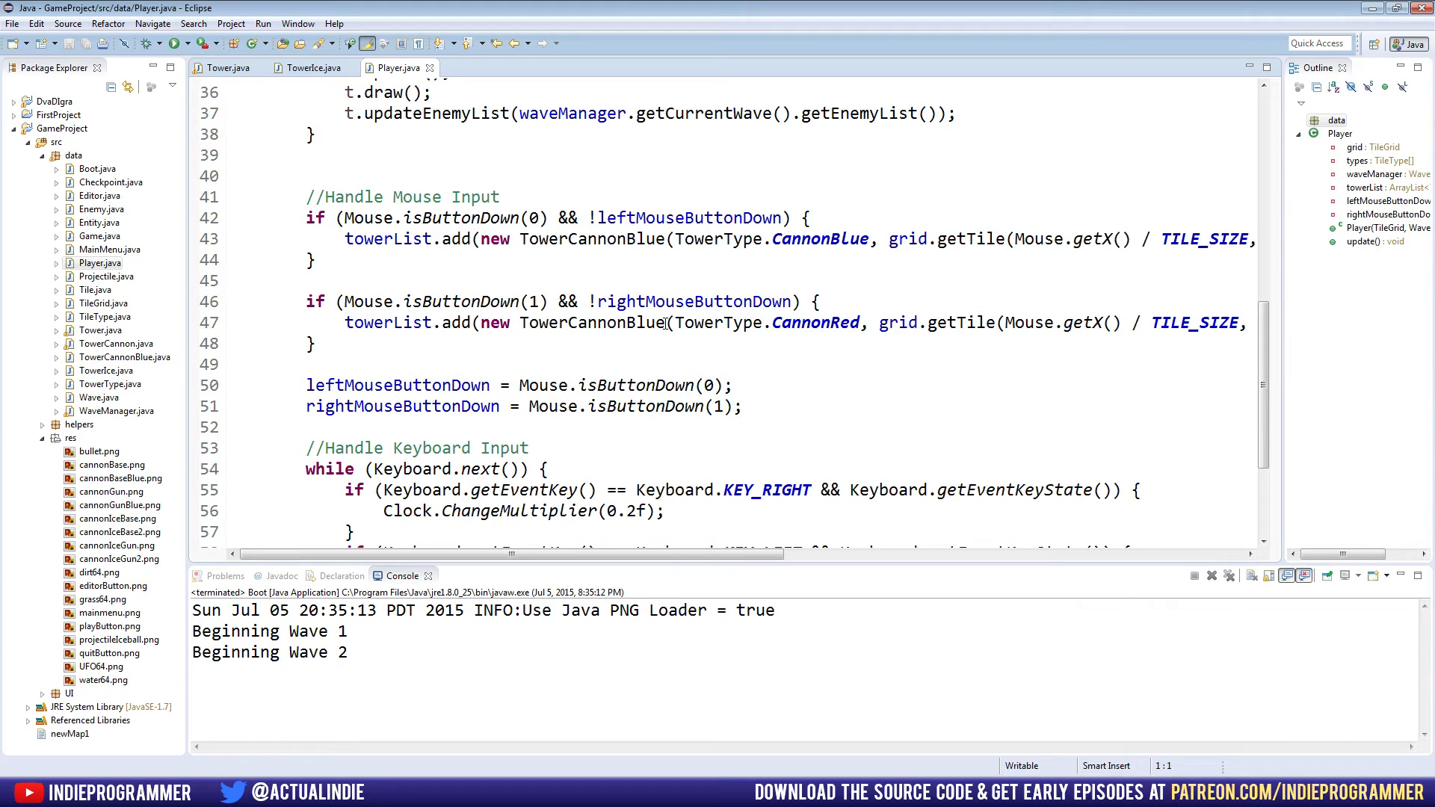
double_click(618, 322)
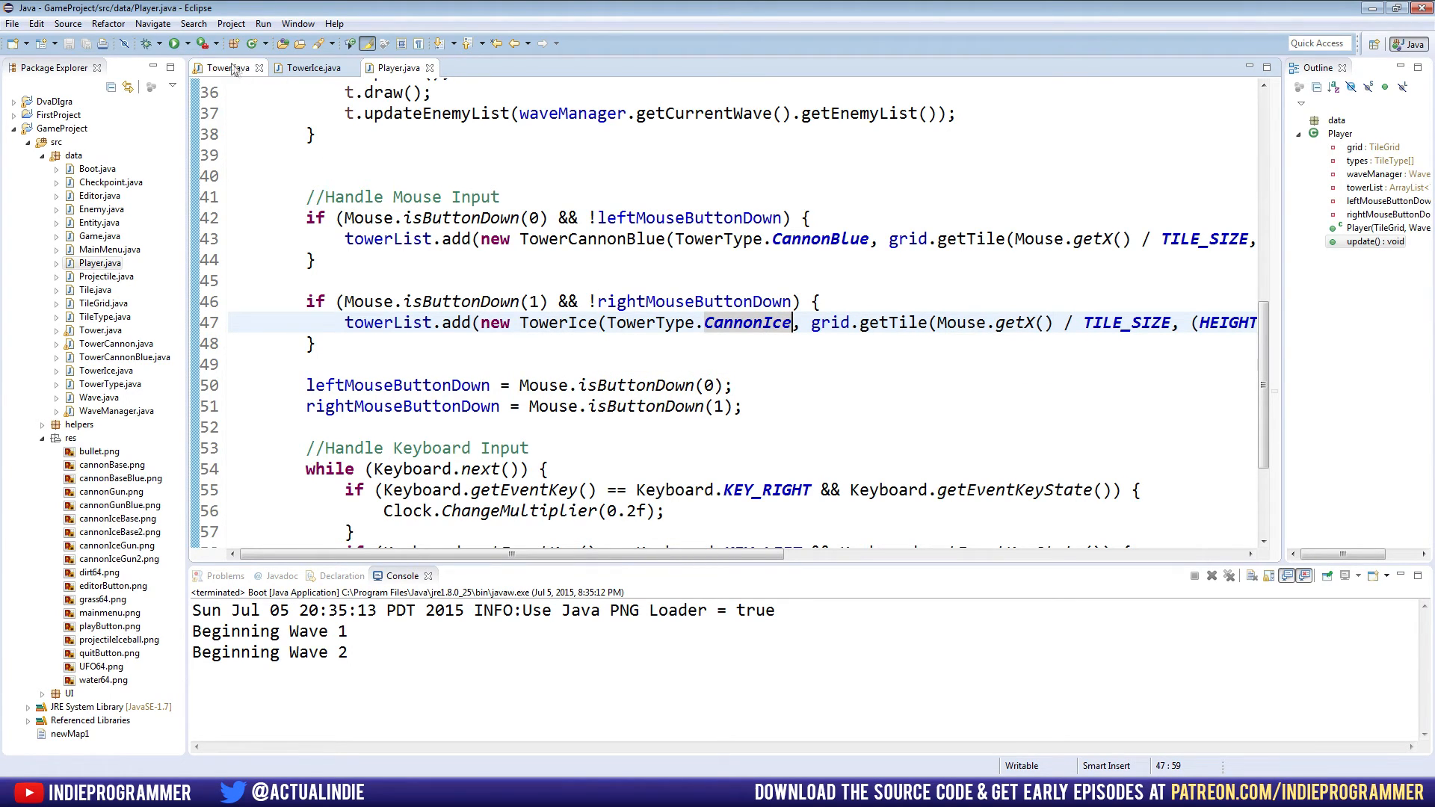
In Tower's shoot(), change the projectile texture from 'bullet' to 'projectileIceball'.
left_click(225, 68)
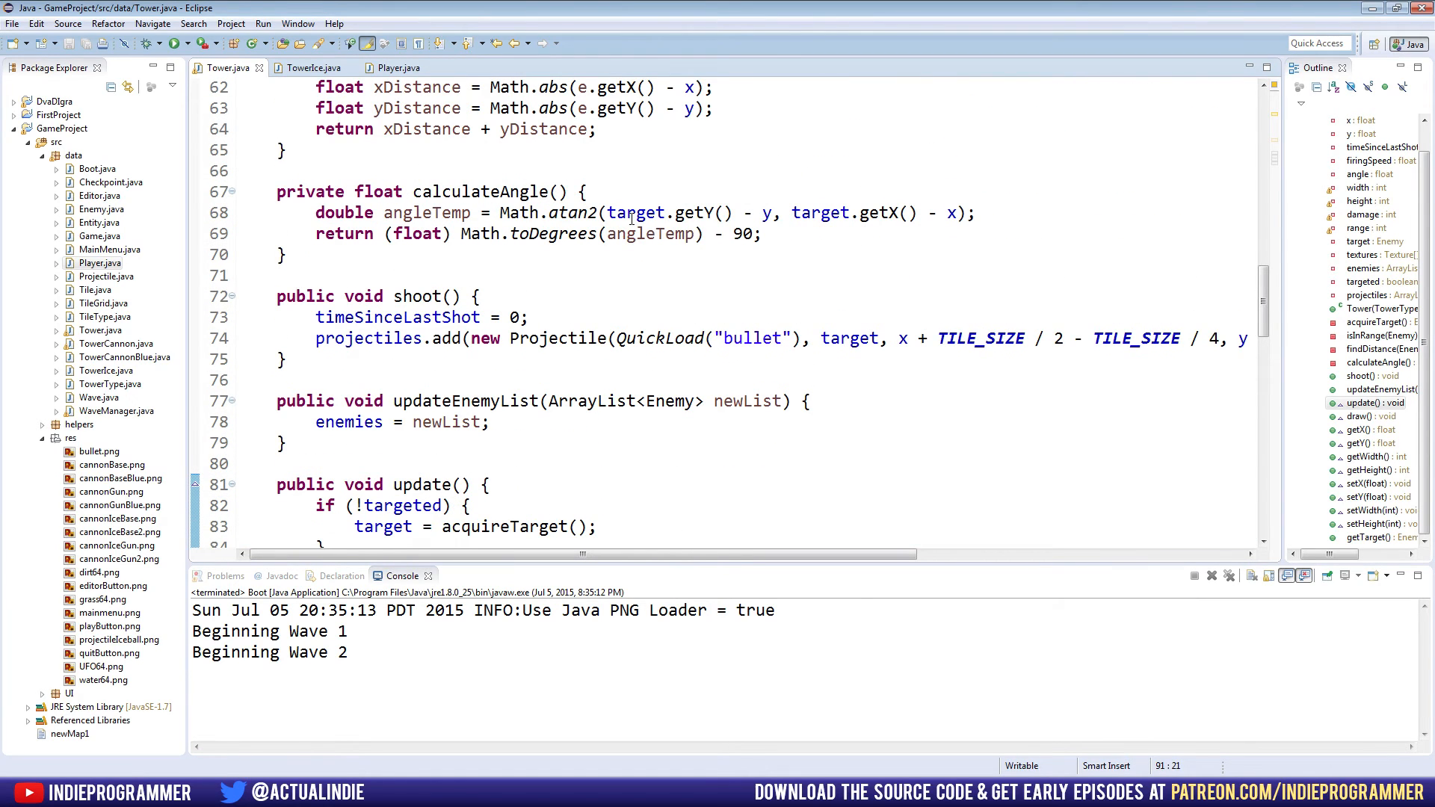
mouse_move(624, 328)
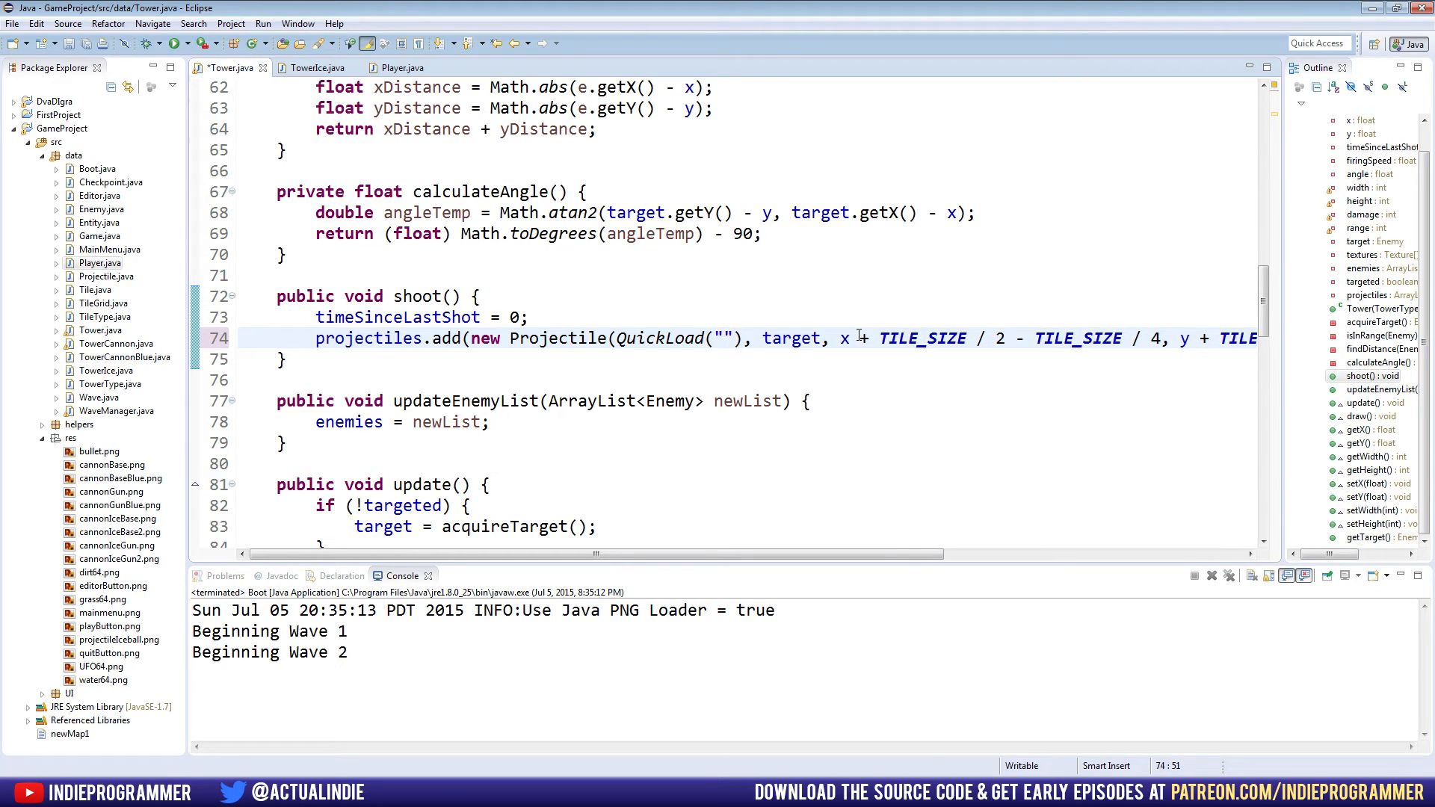
type("pr")
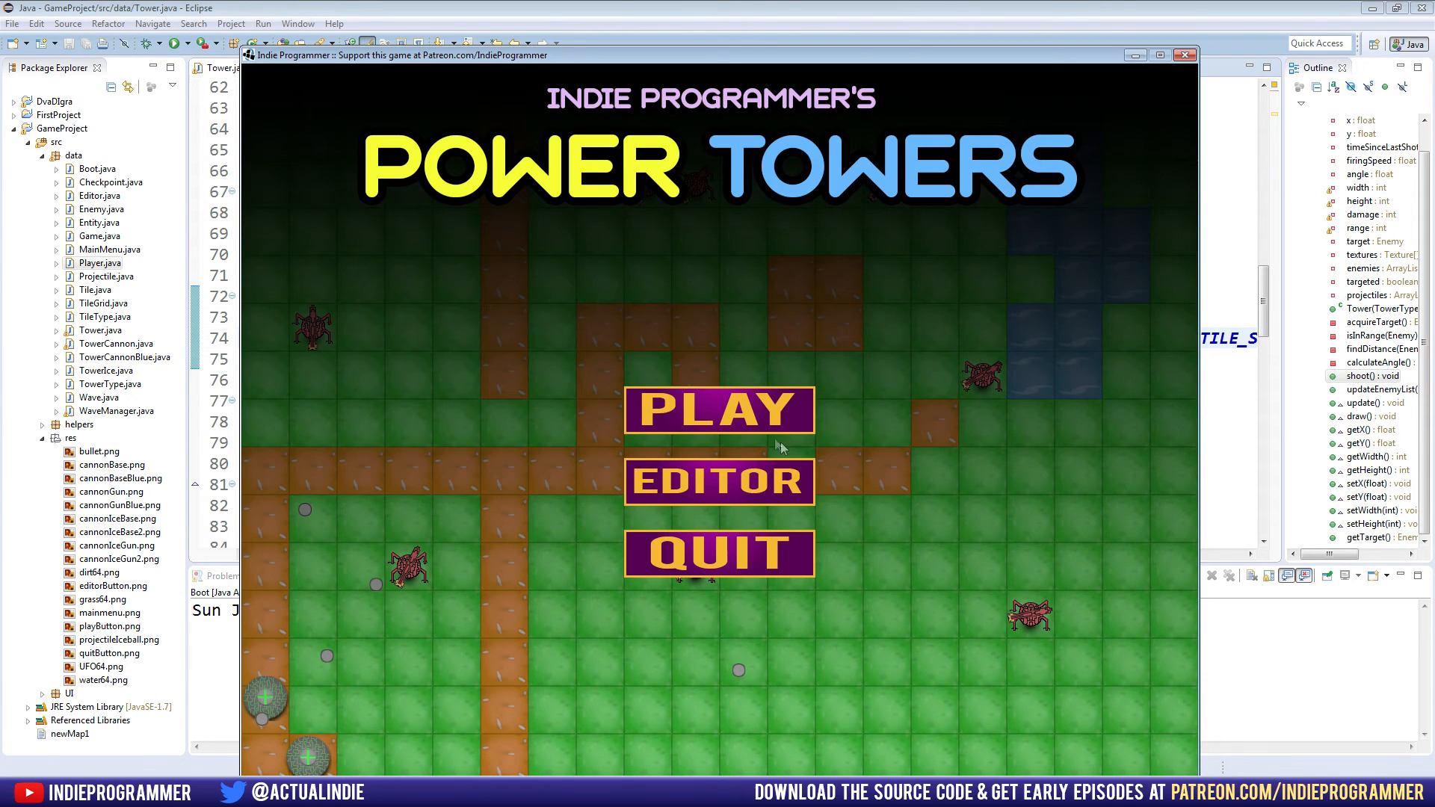
Start a game, restart it, and place an ice tower beside the enemy path.
left_click(718, 408)
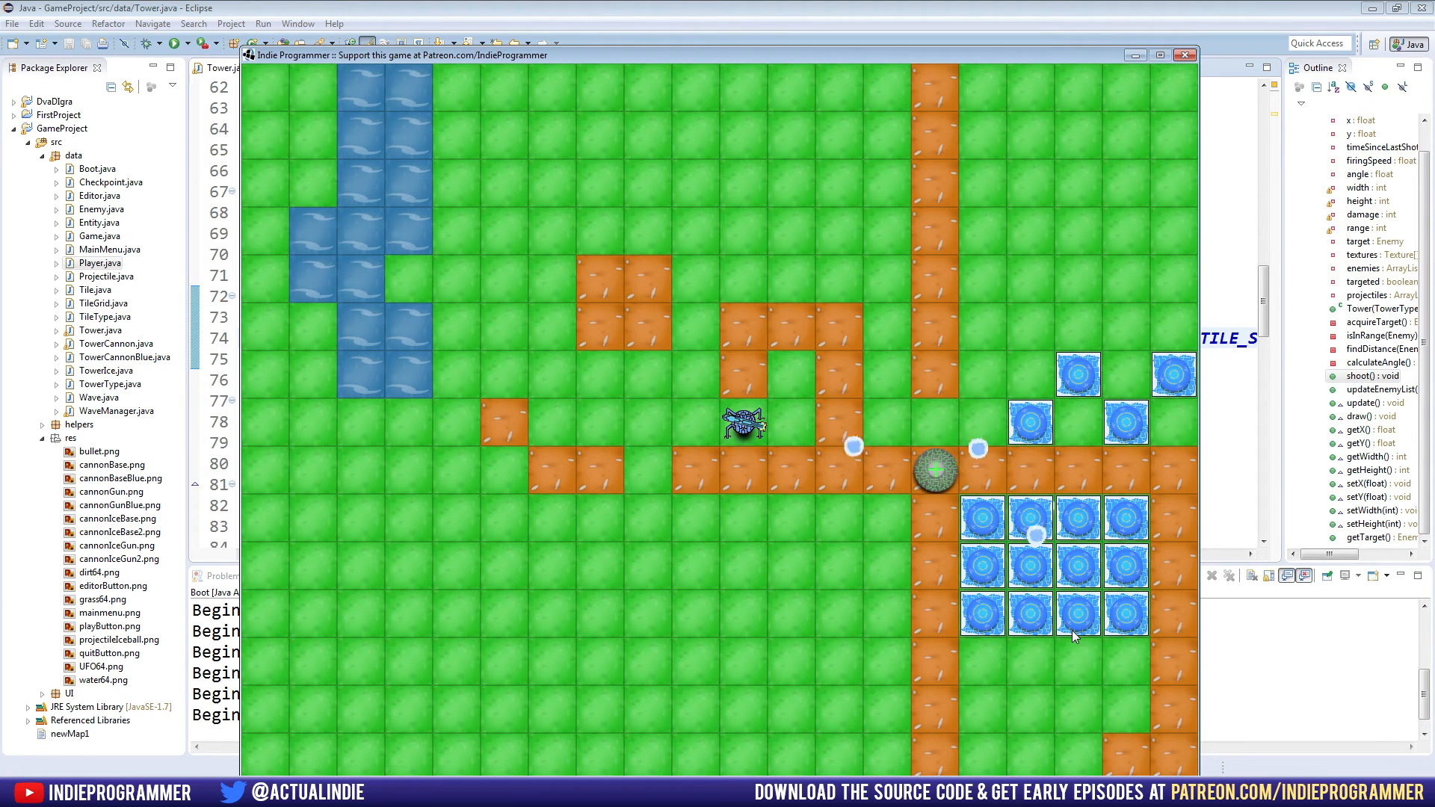
left_click(1184, 54)
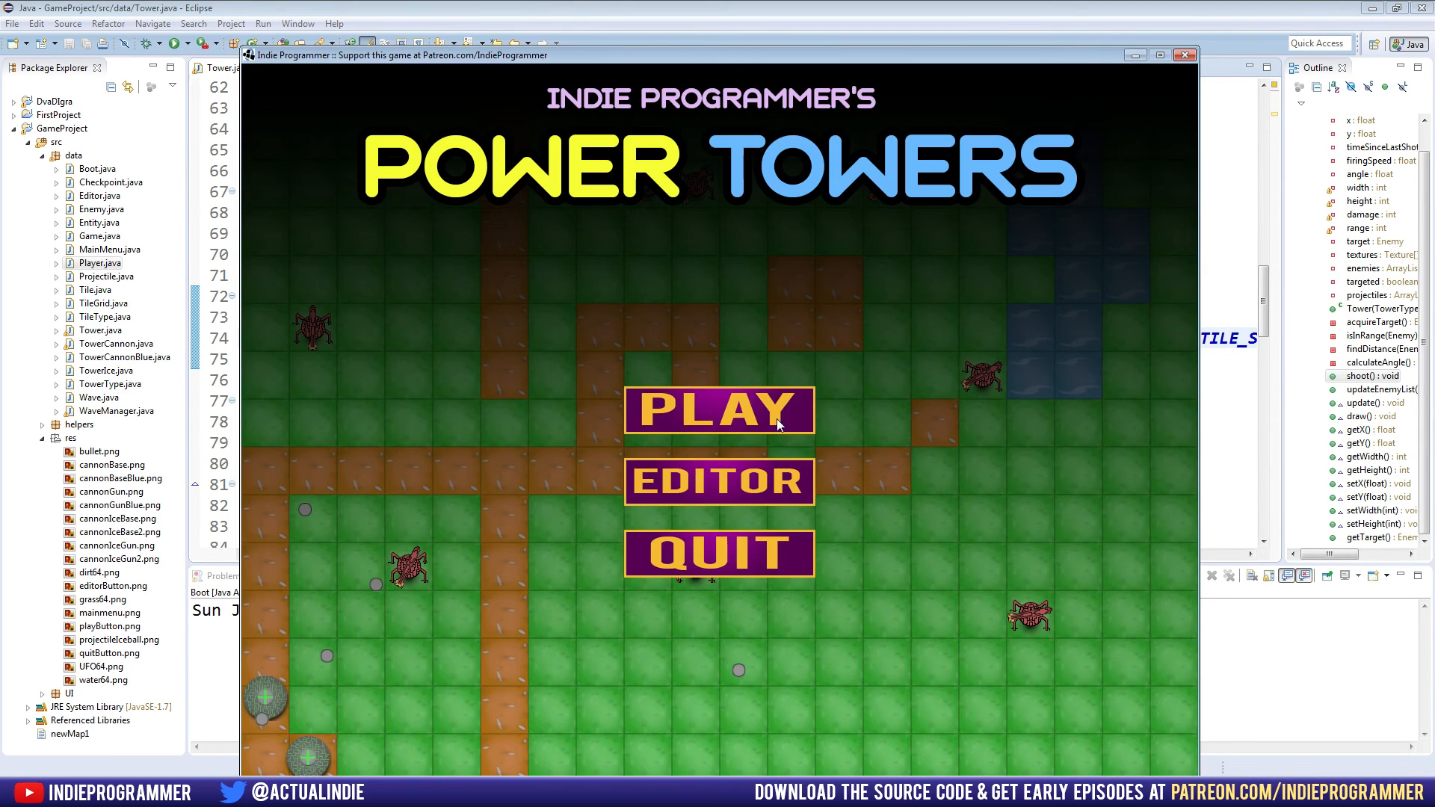
left_click(719, 408)
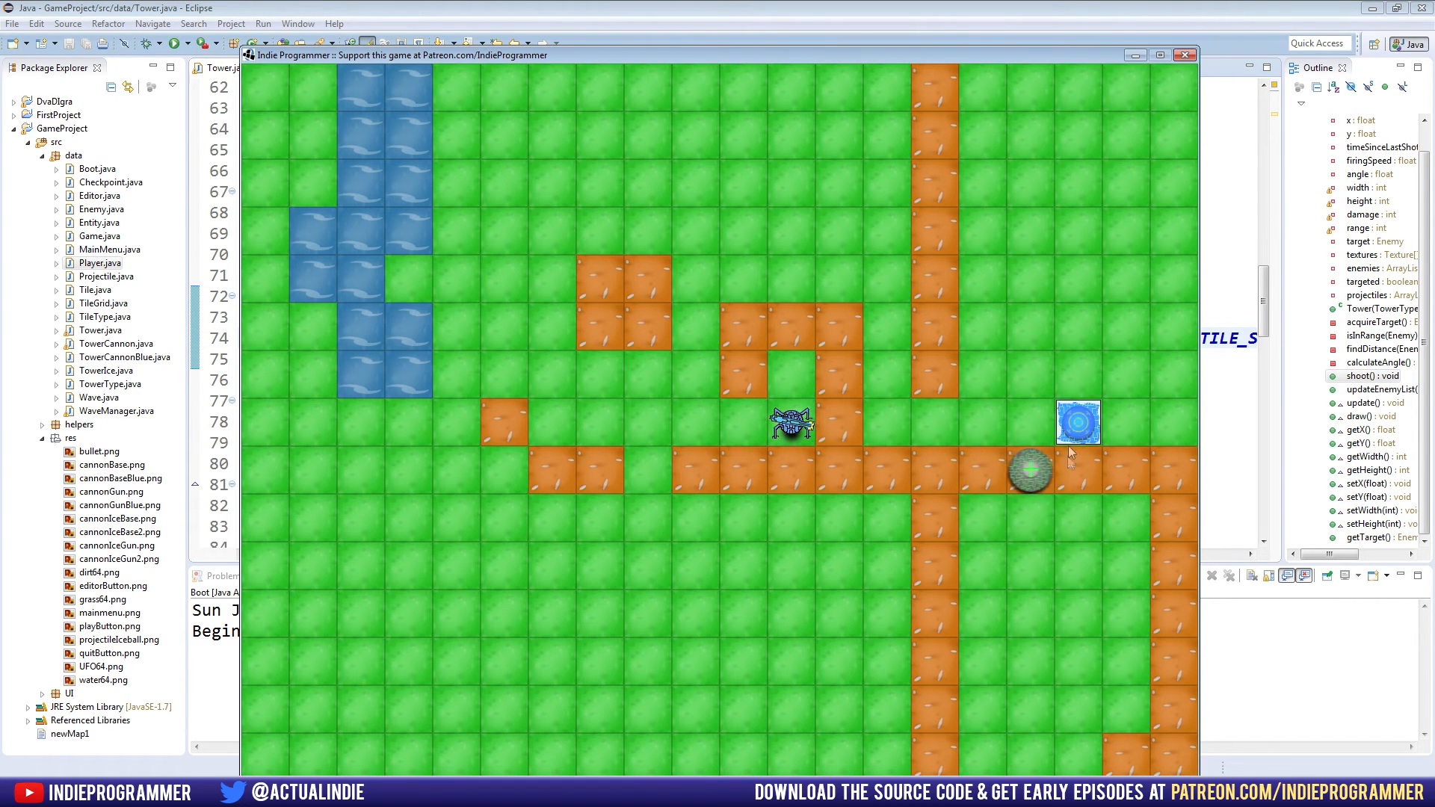
left_click(1122, 470)
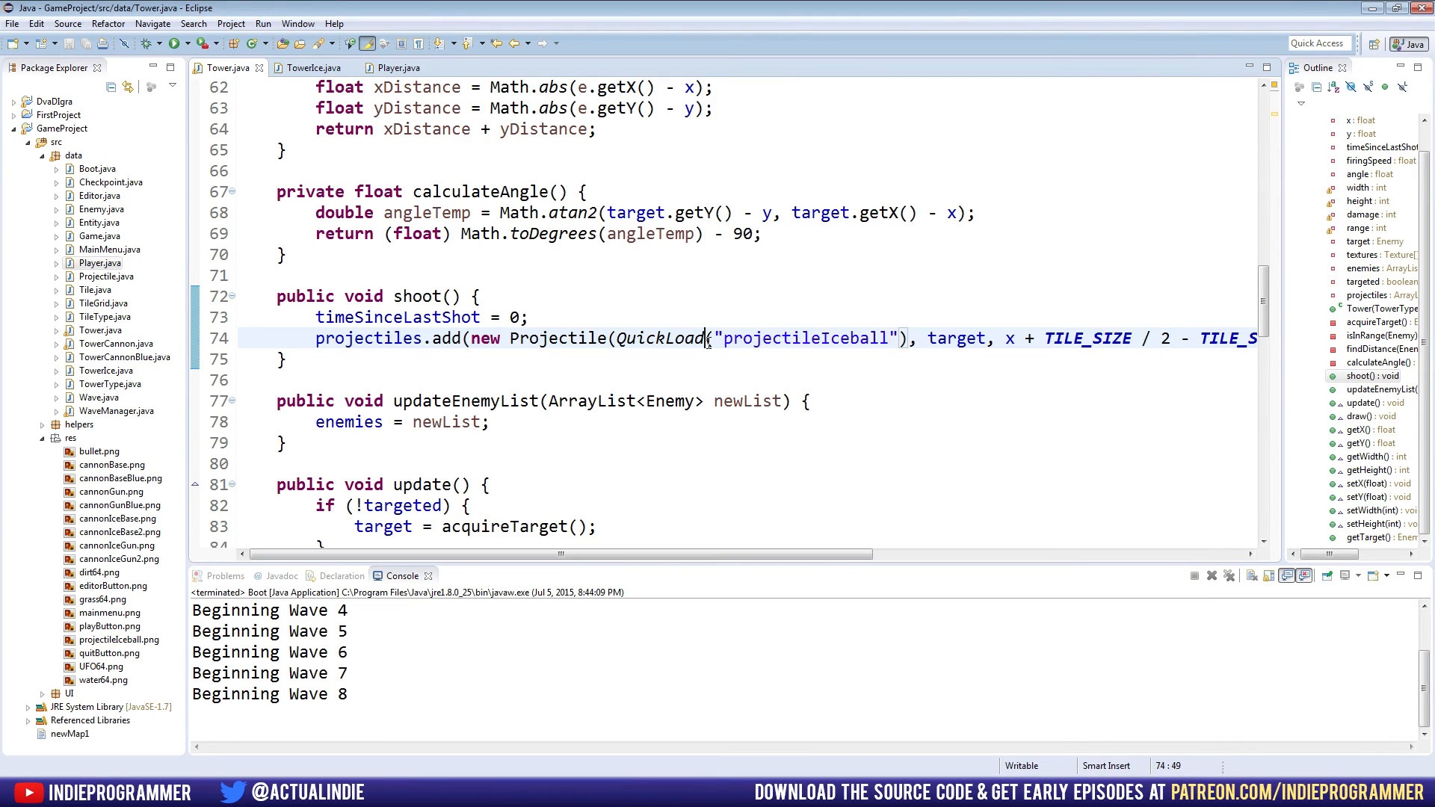
double_click(660, 339)
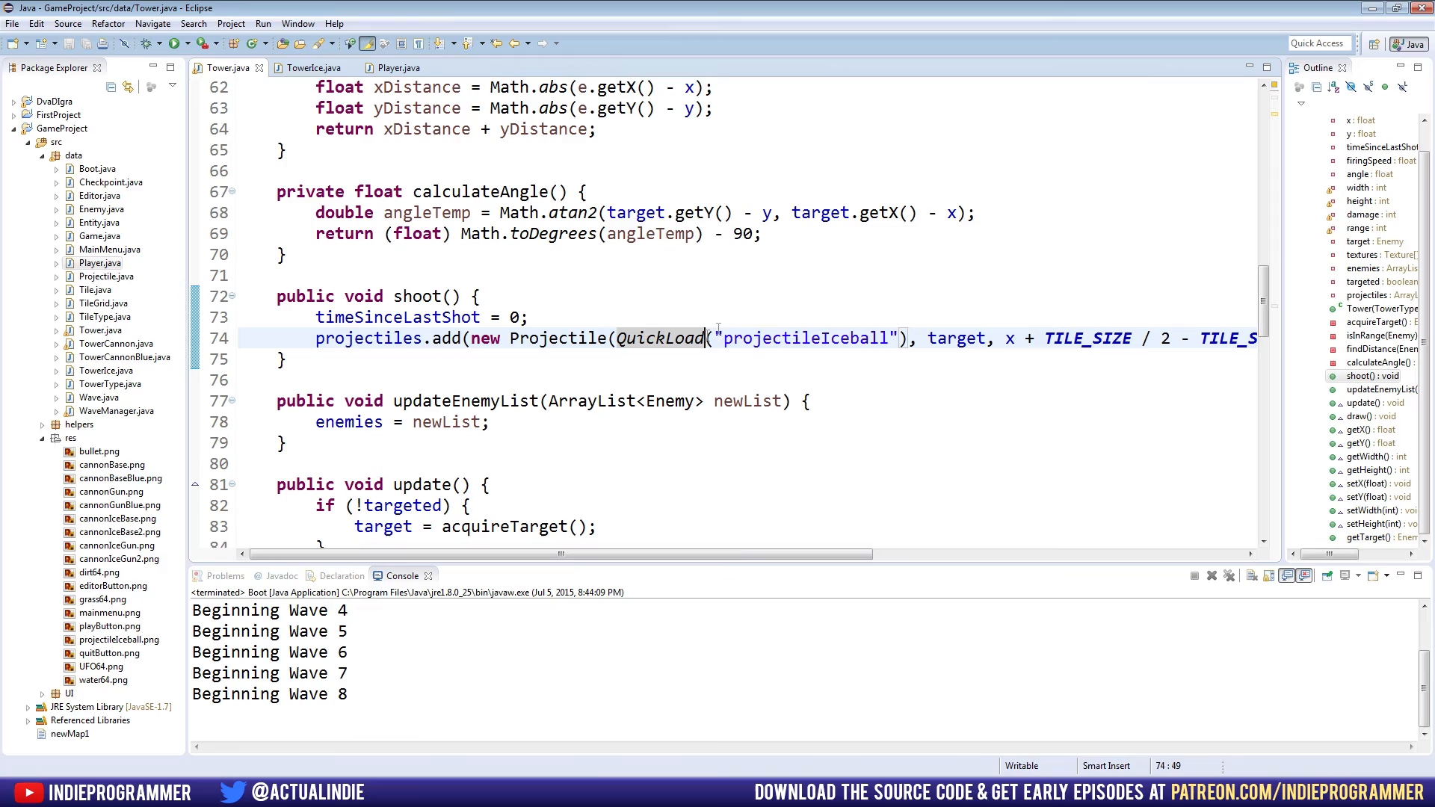
scroll("down", 3)
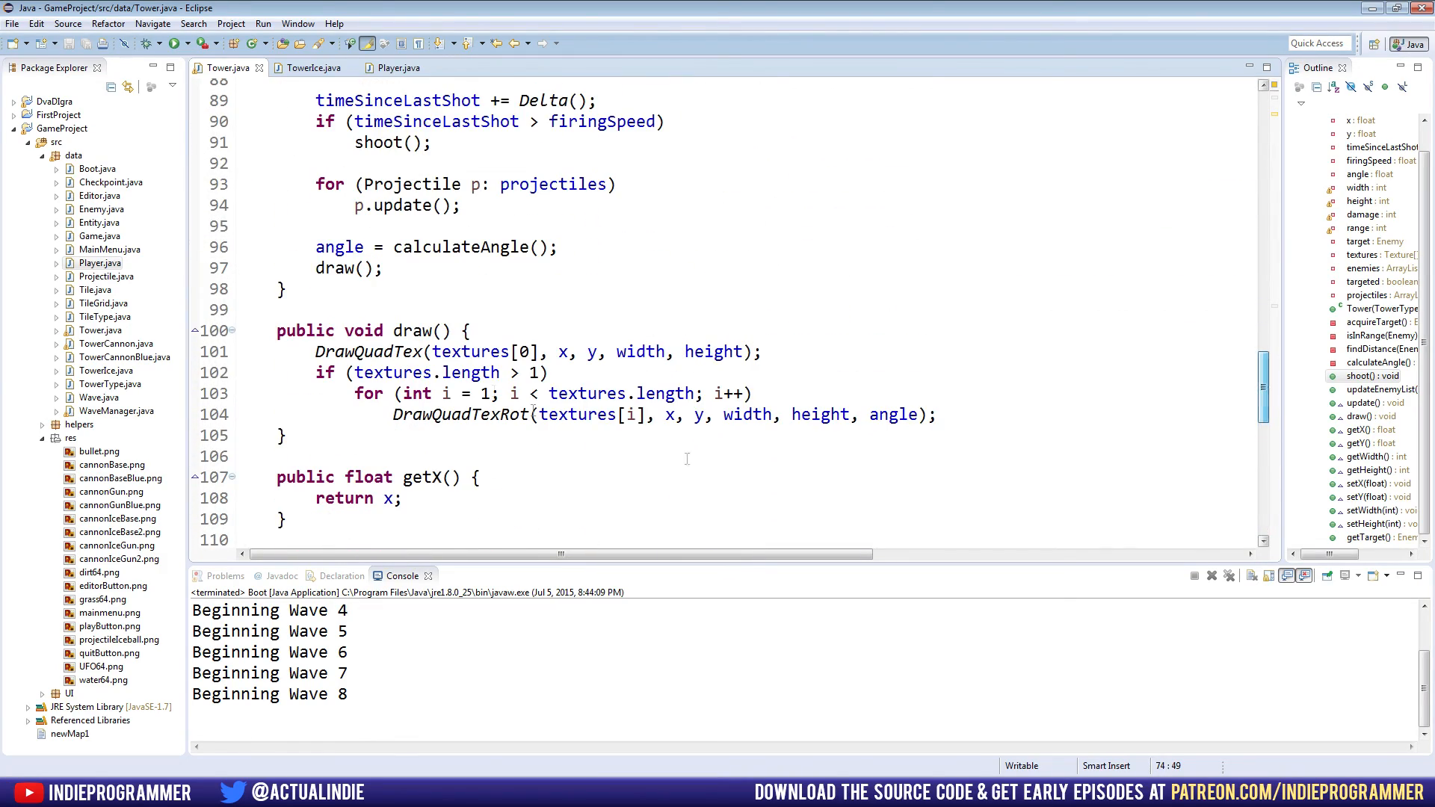
left_click(310, 67)
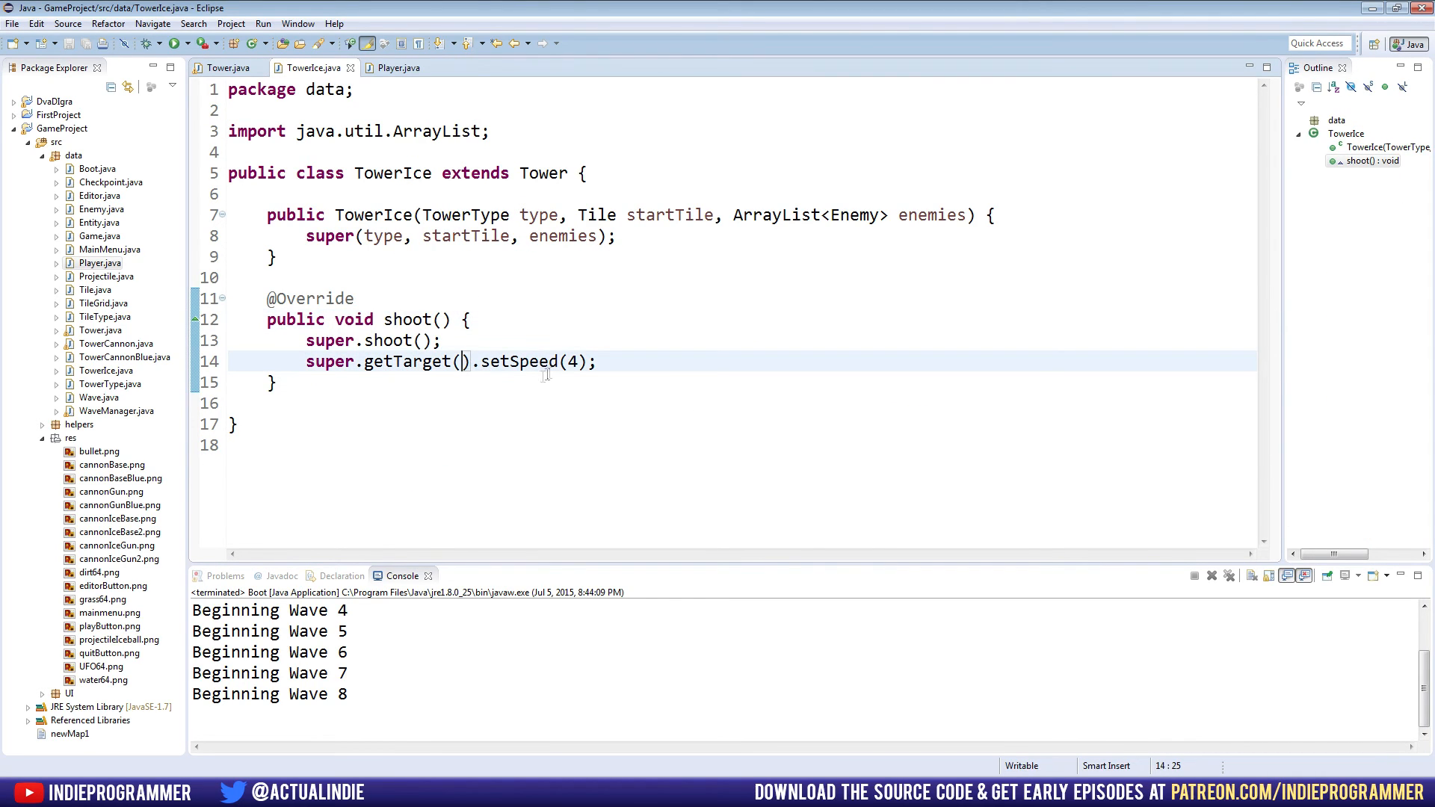
mouse_move(531, 360)
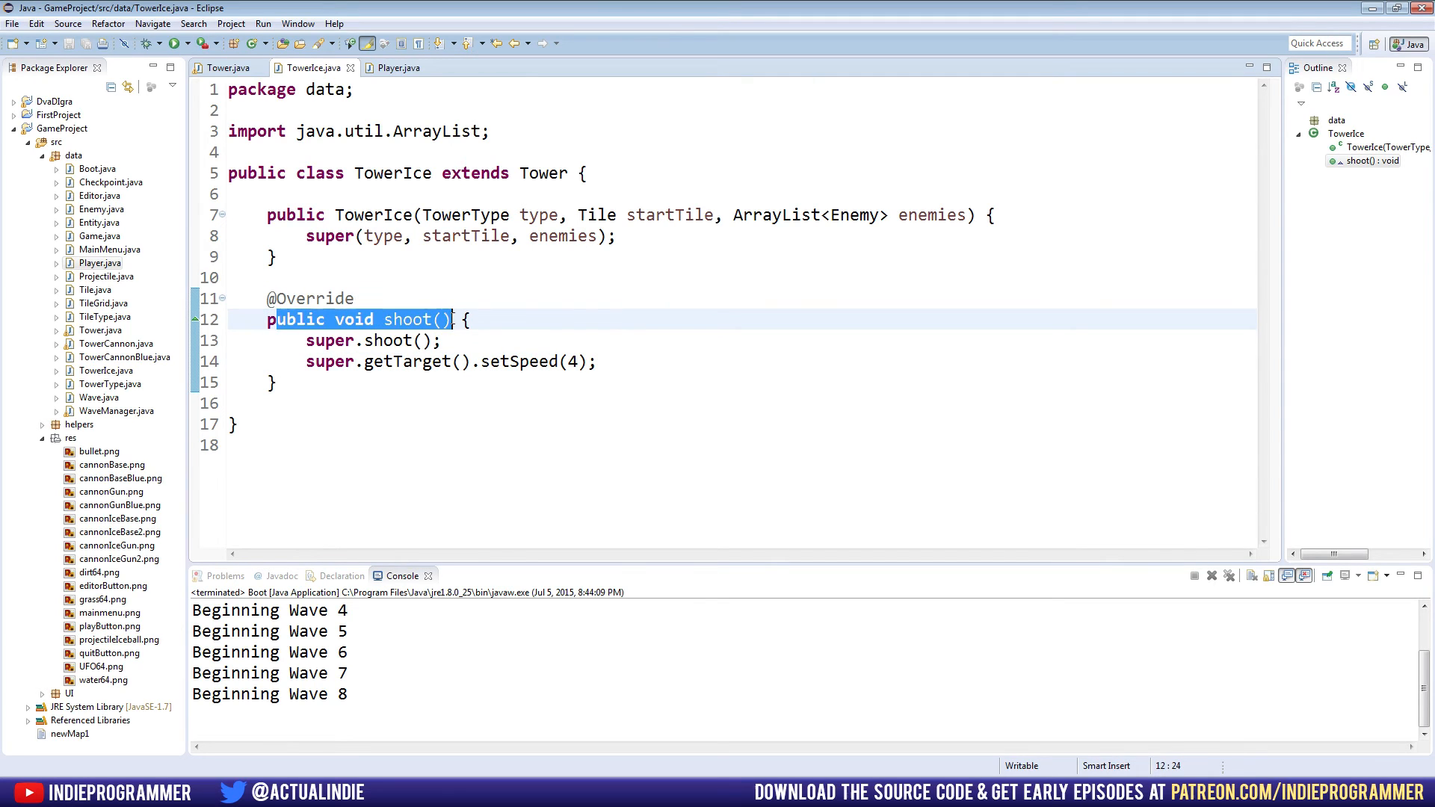
left_click(465, 362)
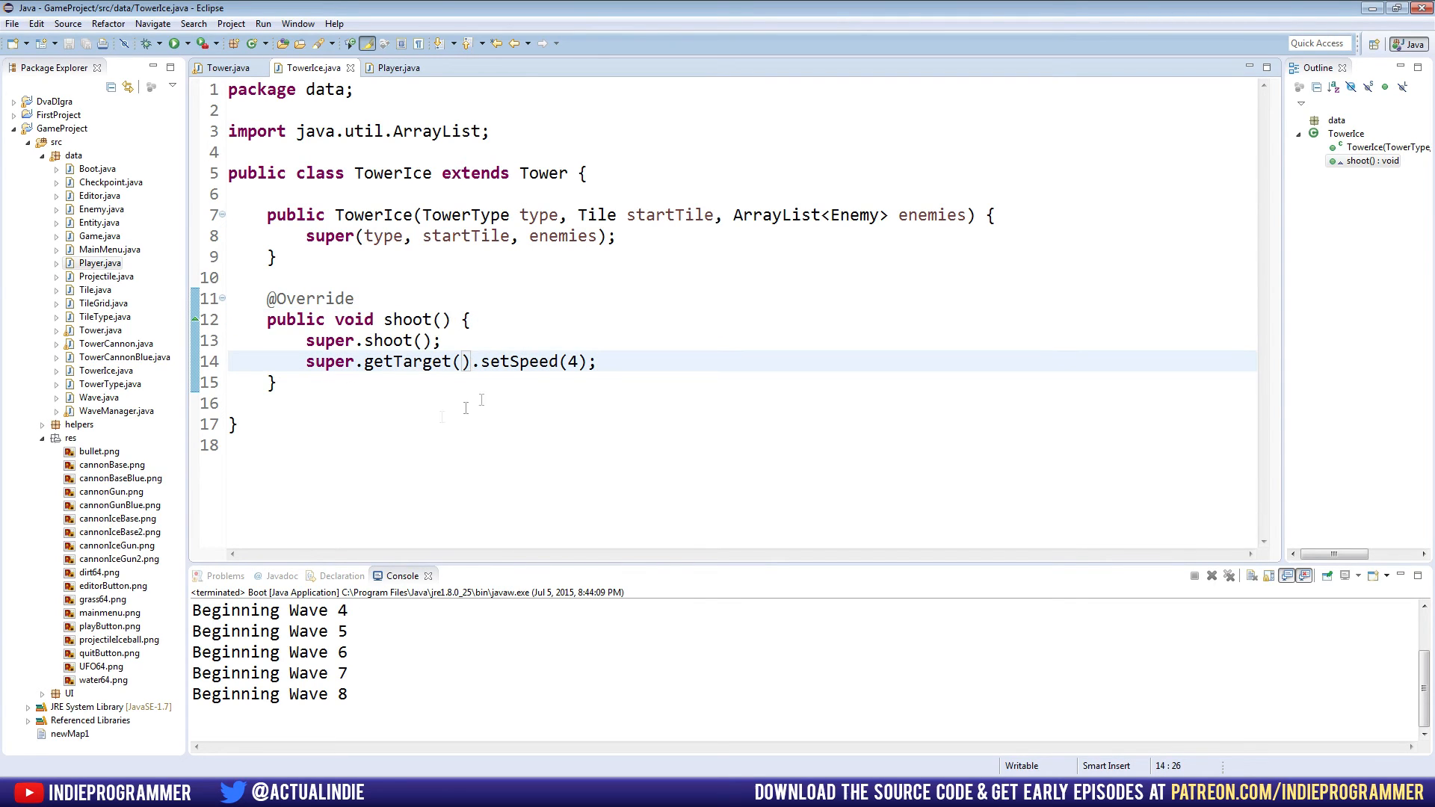
left_click(228, 68)
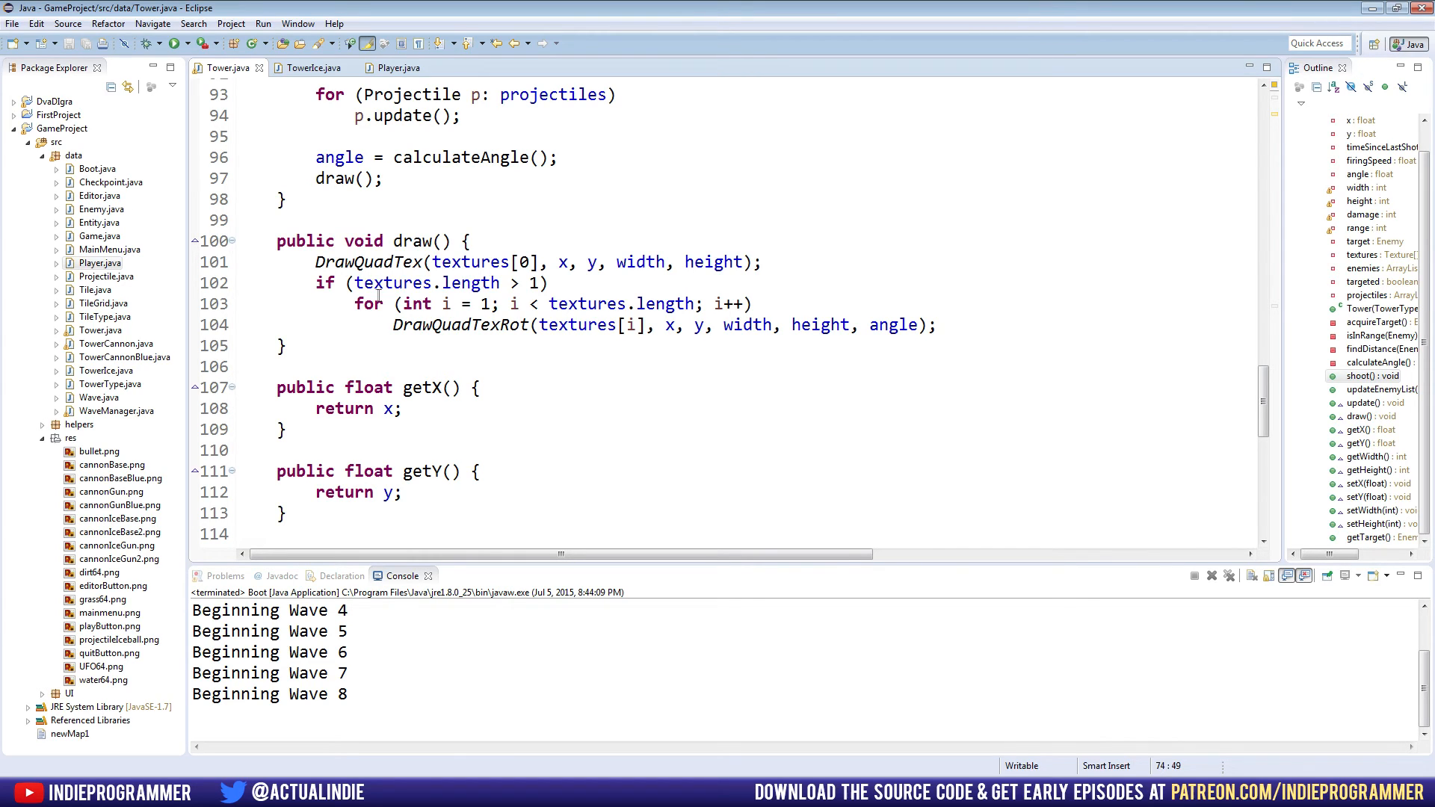
Check the data package and TowerIce's shoot method, then open TowerType.java.
left_click(74, 156)
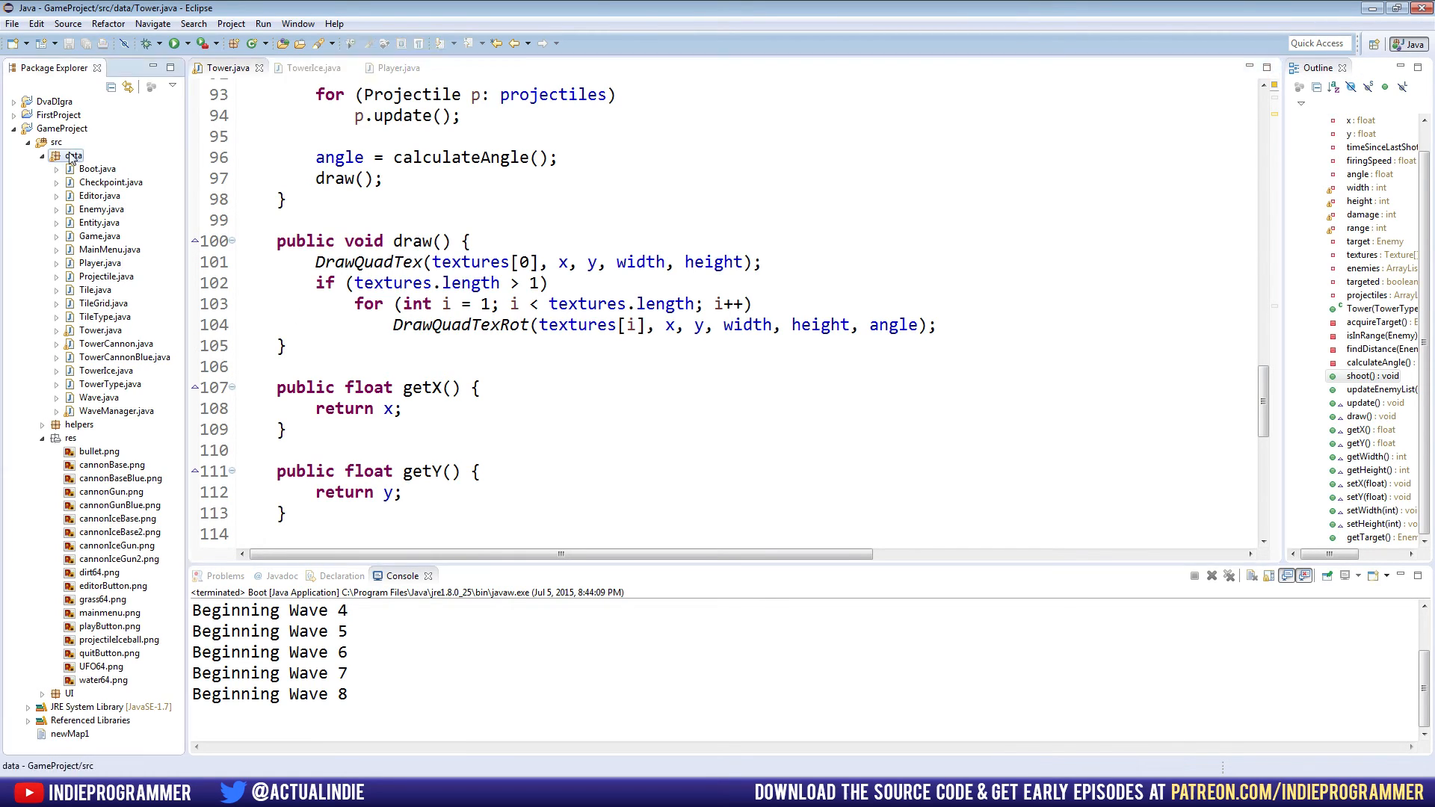
right_click(74, 155)
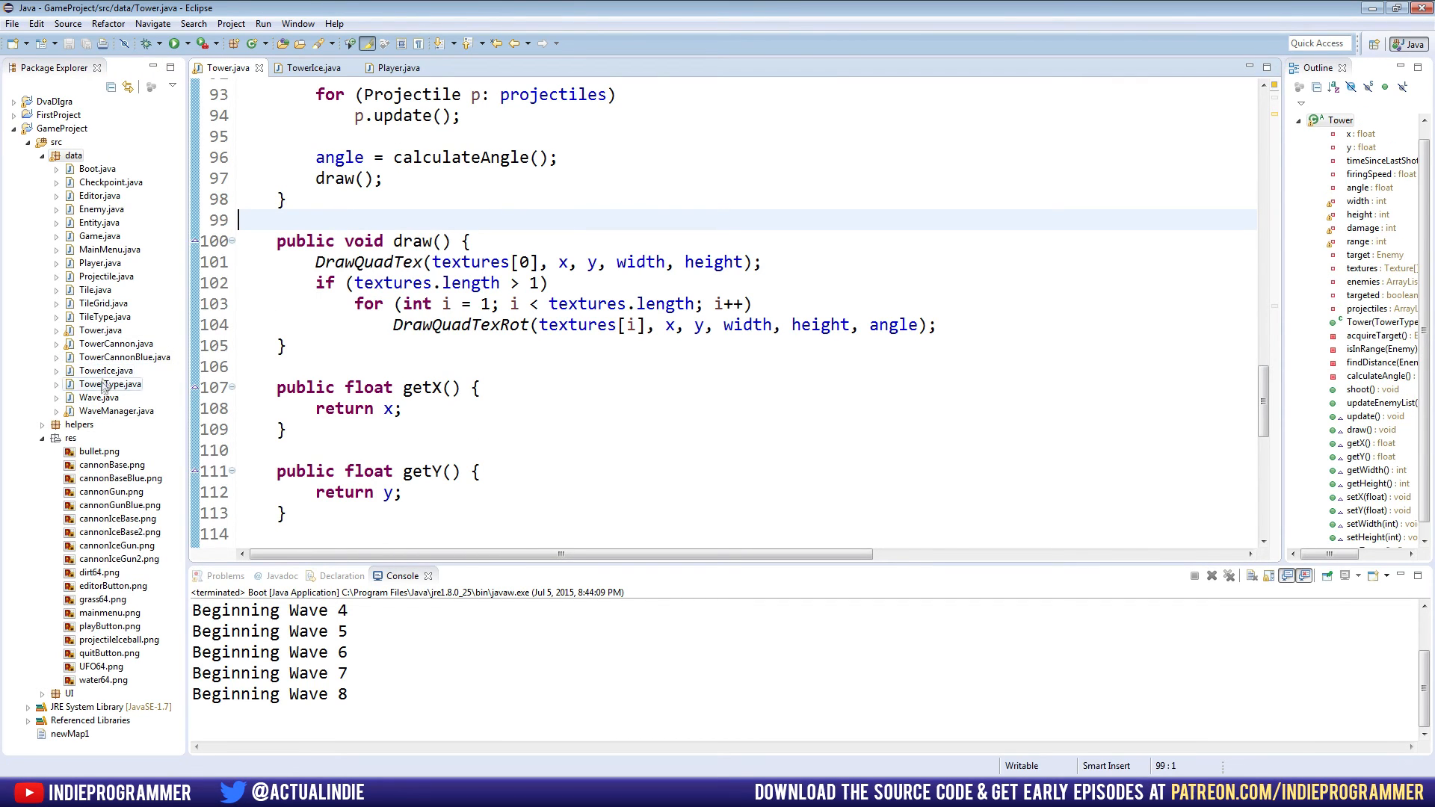
left_click(310, 68)
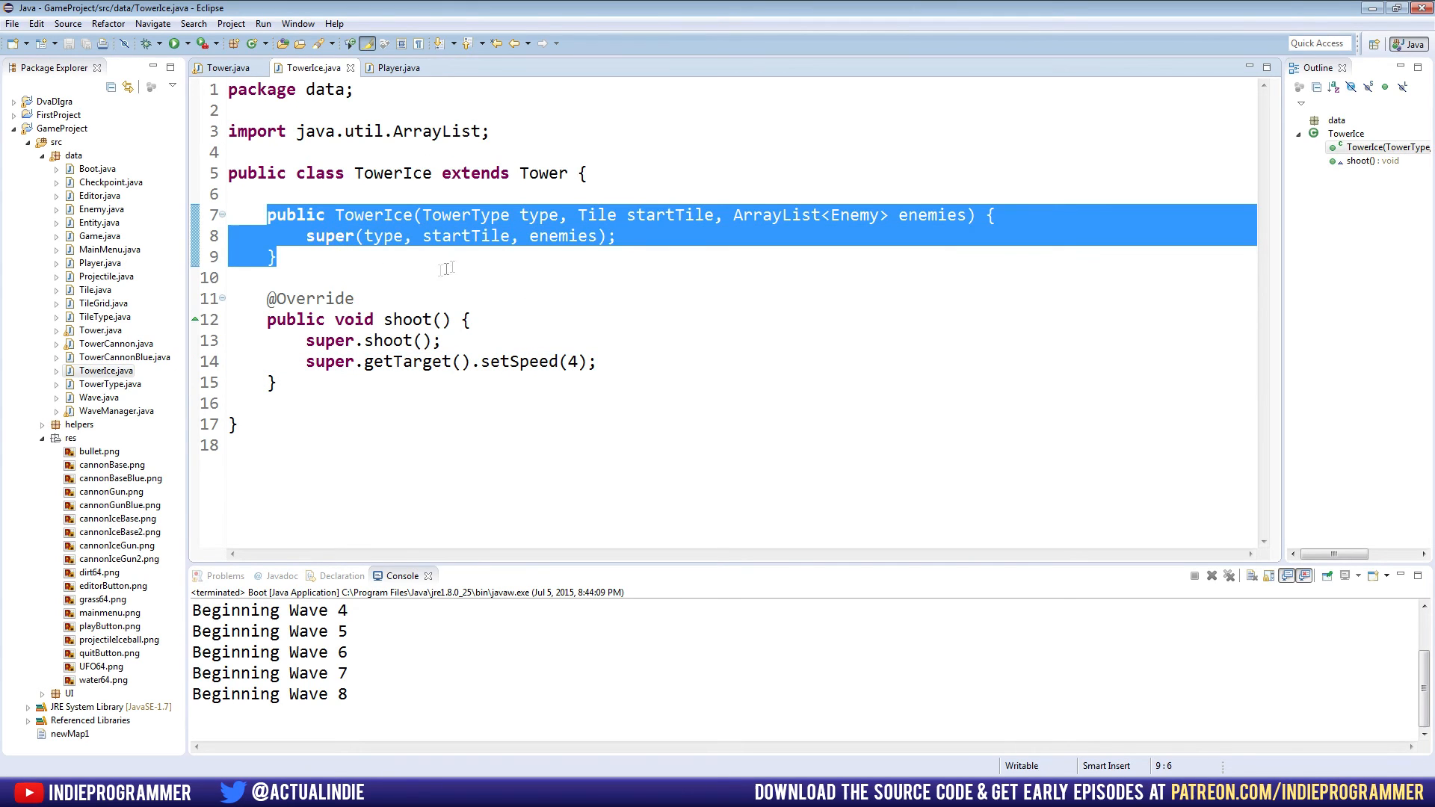
mouse_move(392, 172)
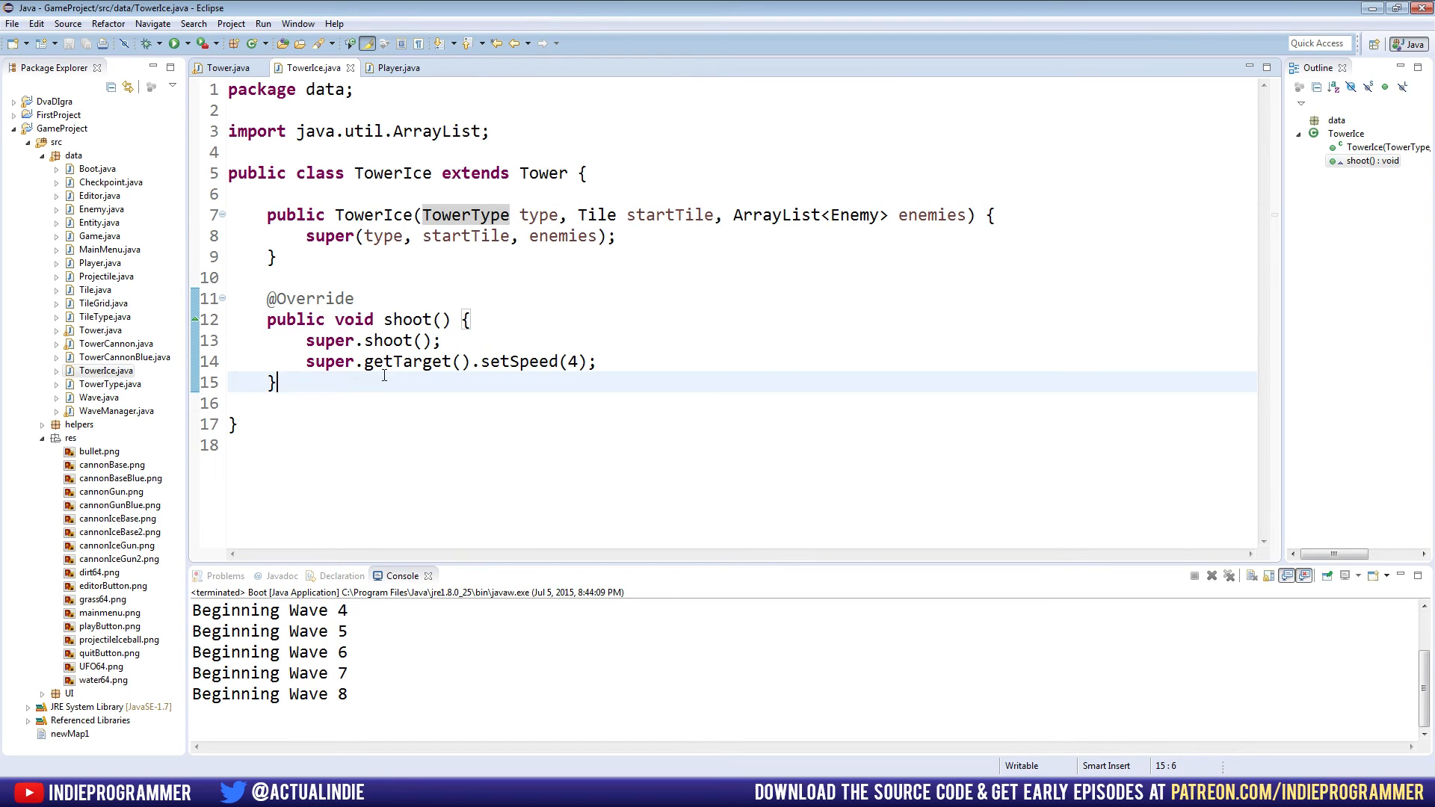
left_click(106, 371)
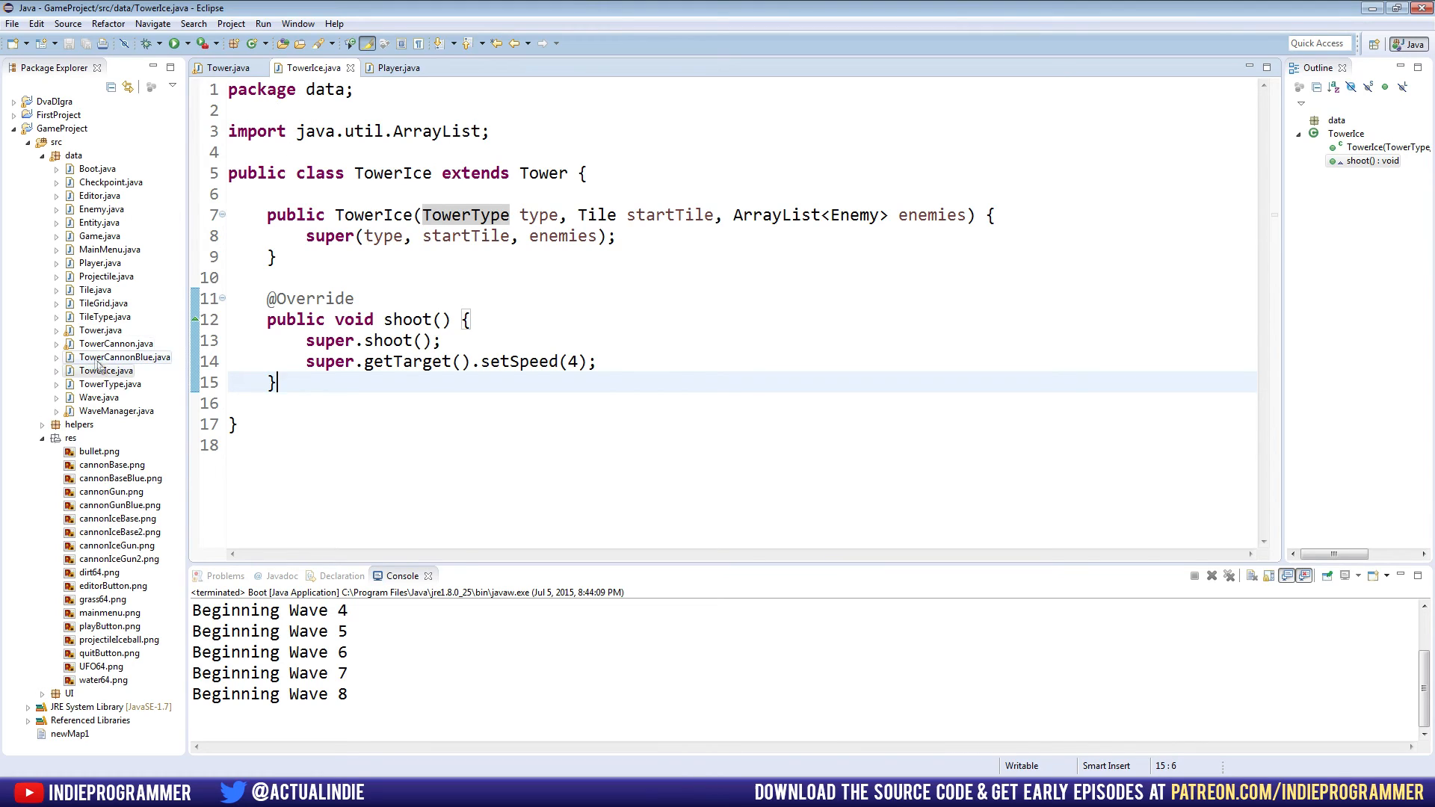
left_click(103, 315)
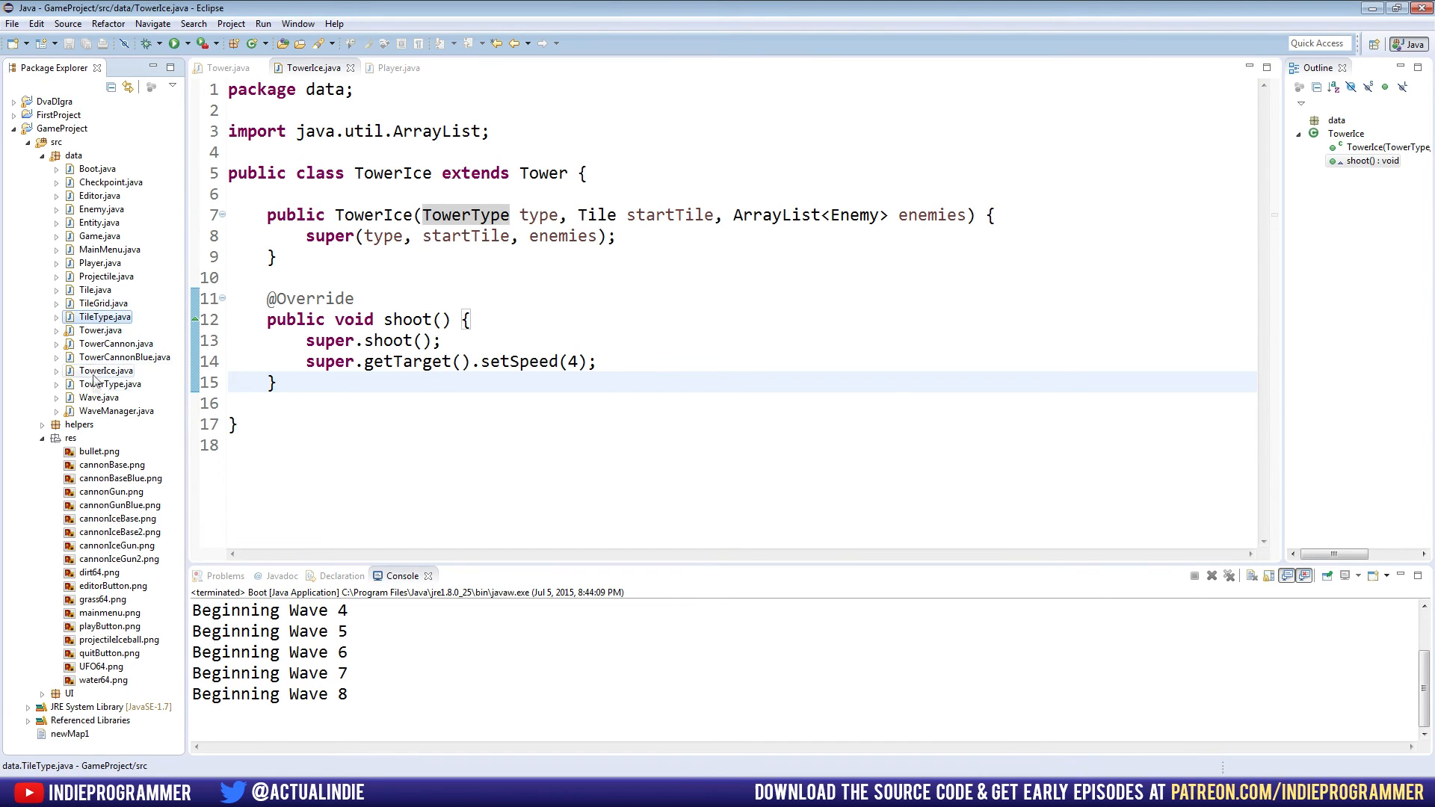
double_click(110, 383)
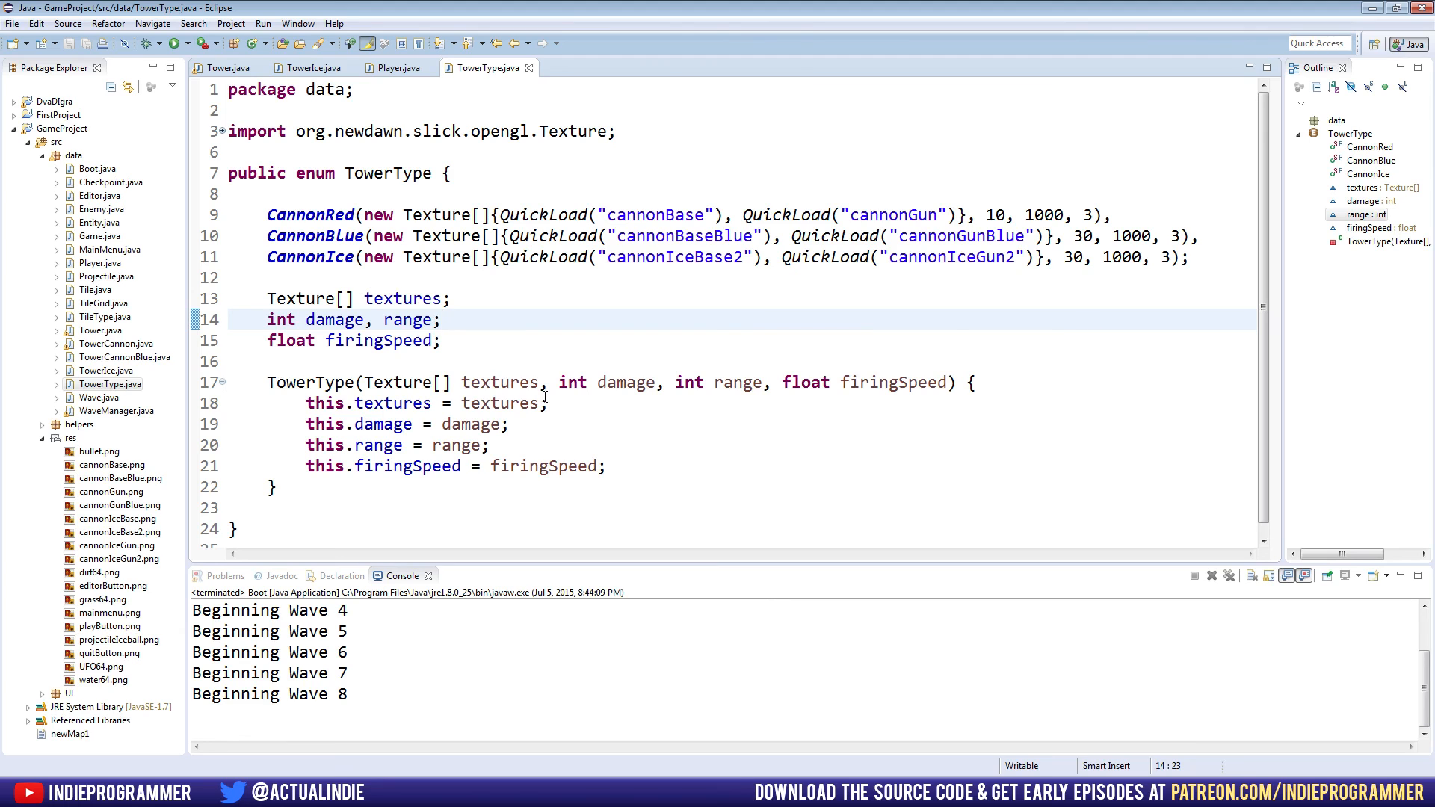
left_click(519, 257)
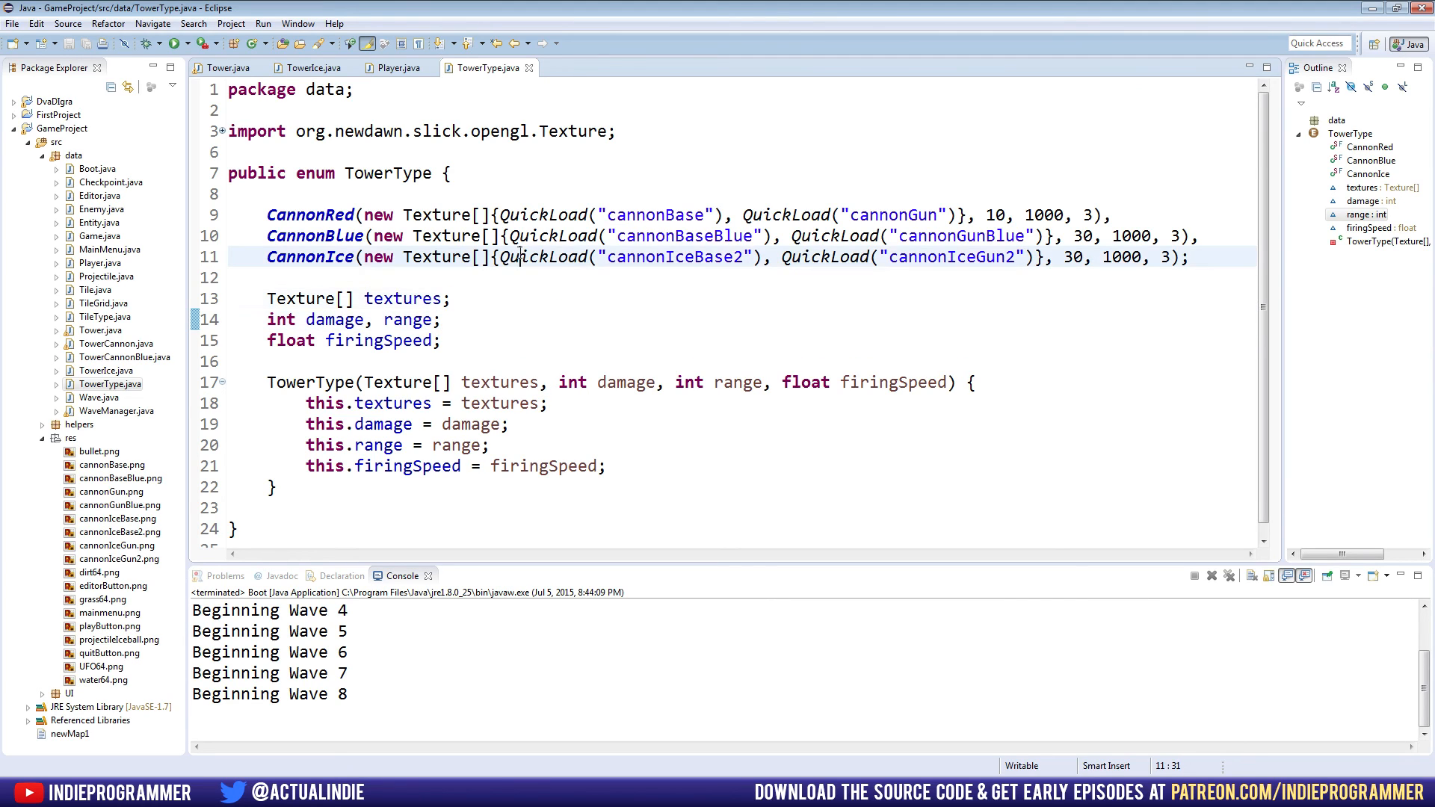
mouse_move(550, 257)
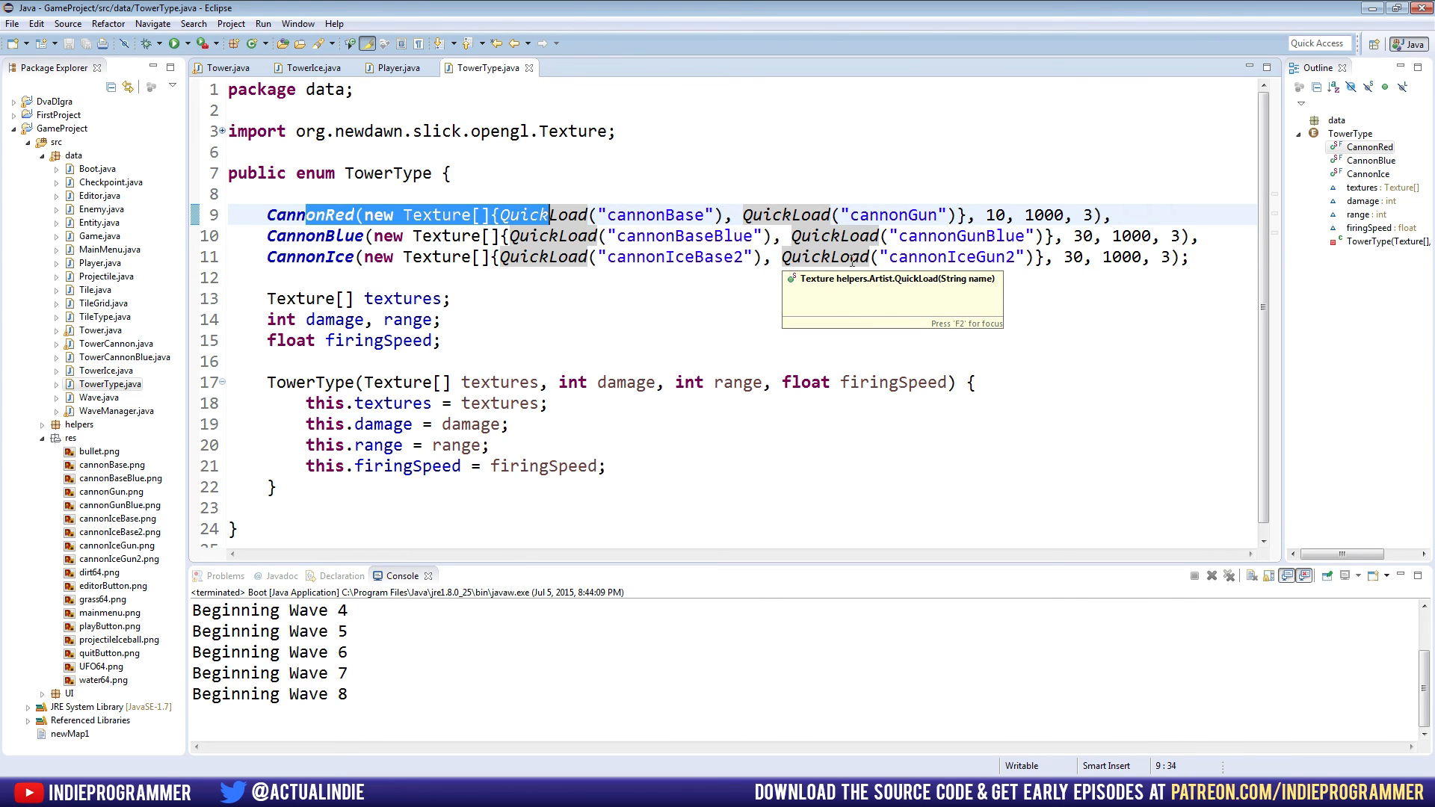
left_click(172, 43)
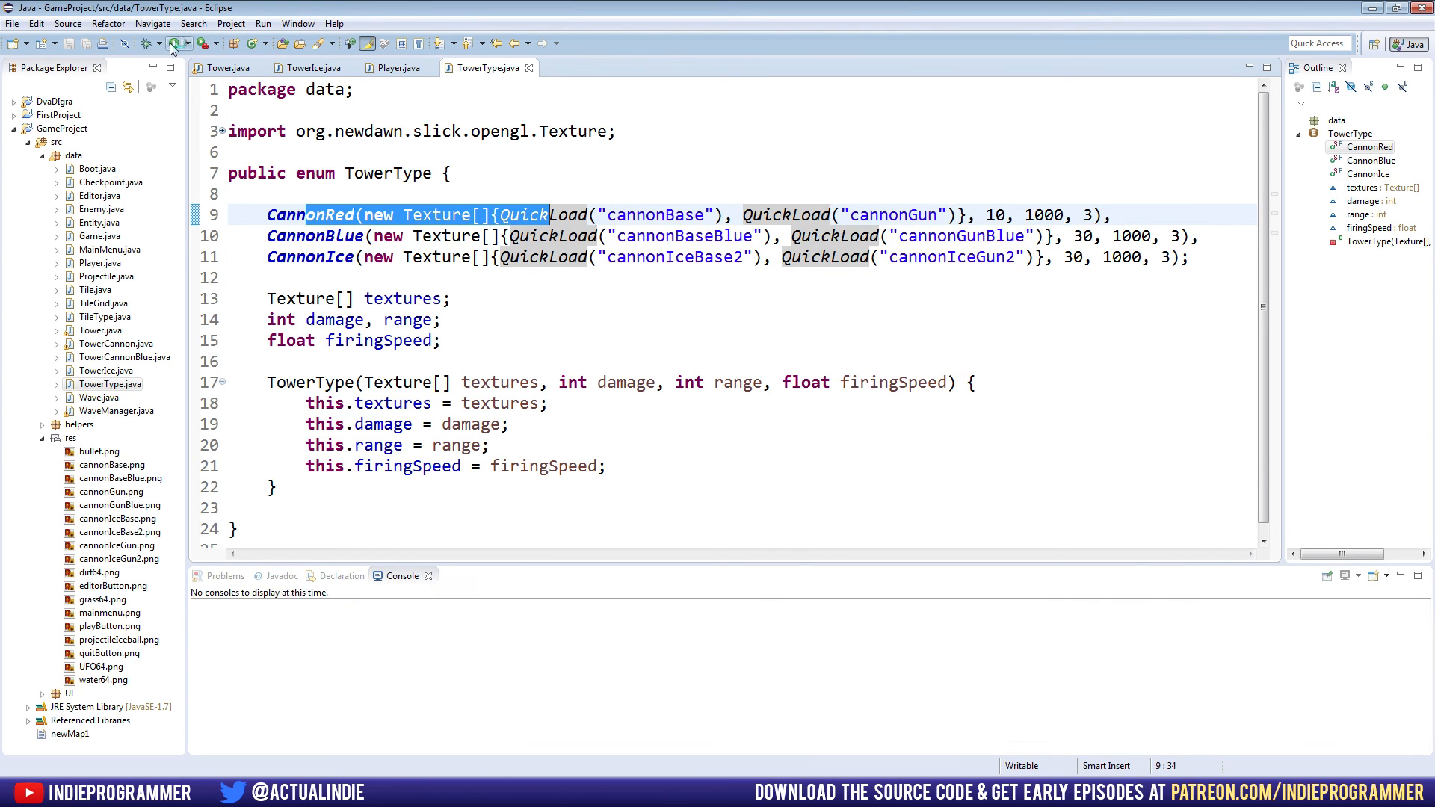
Briefly test ice towers against the enemy waves, then quit the game.
left_click(170, 43)
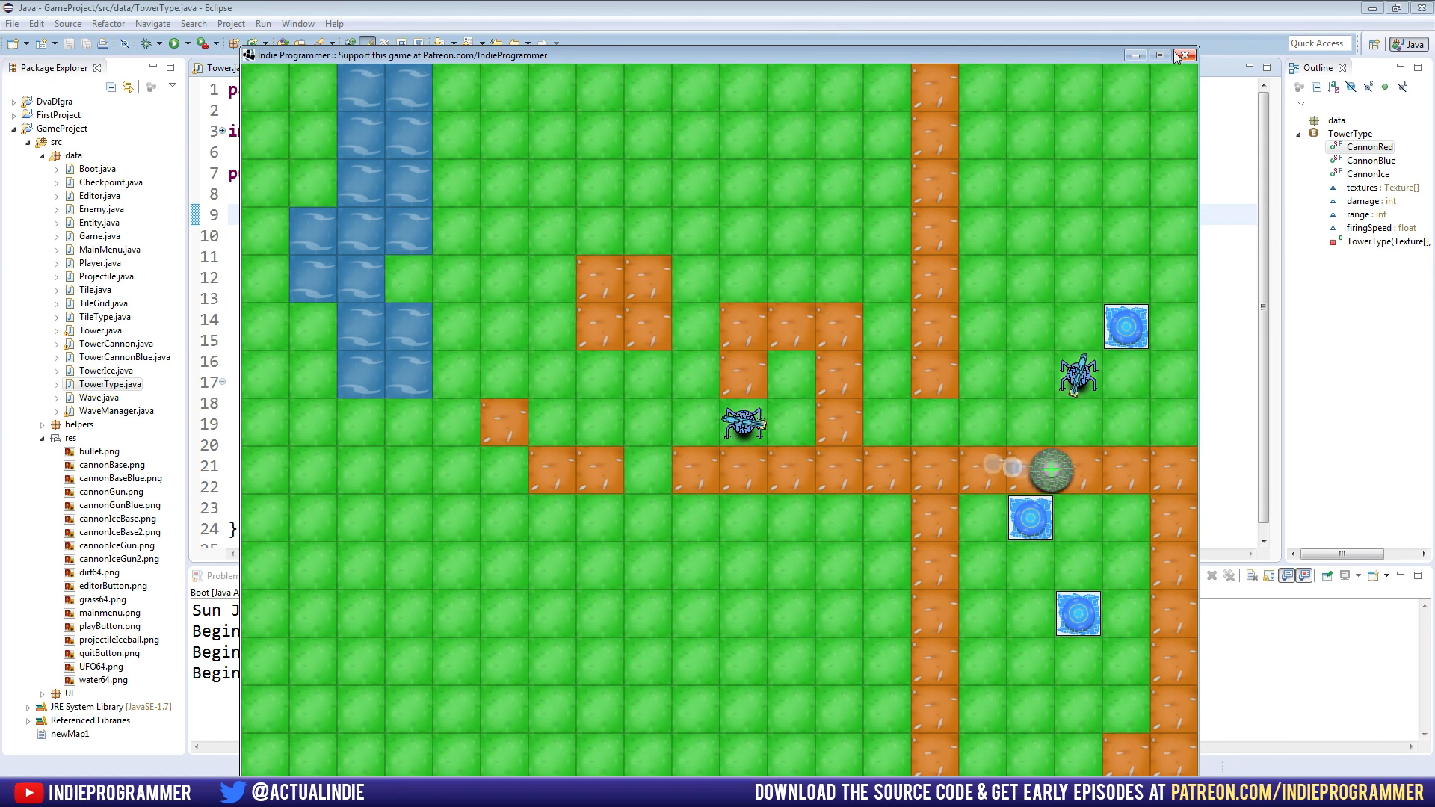
left_click(1184, 55)
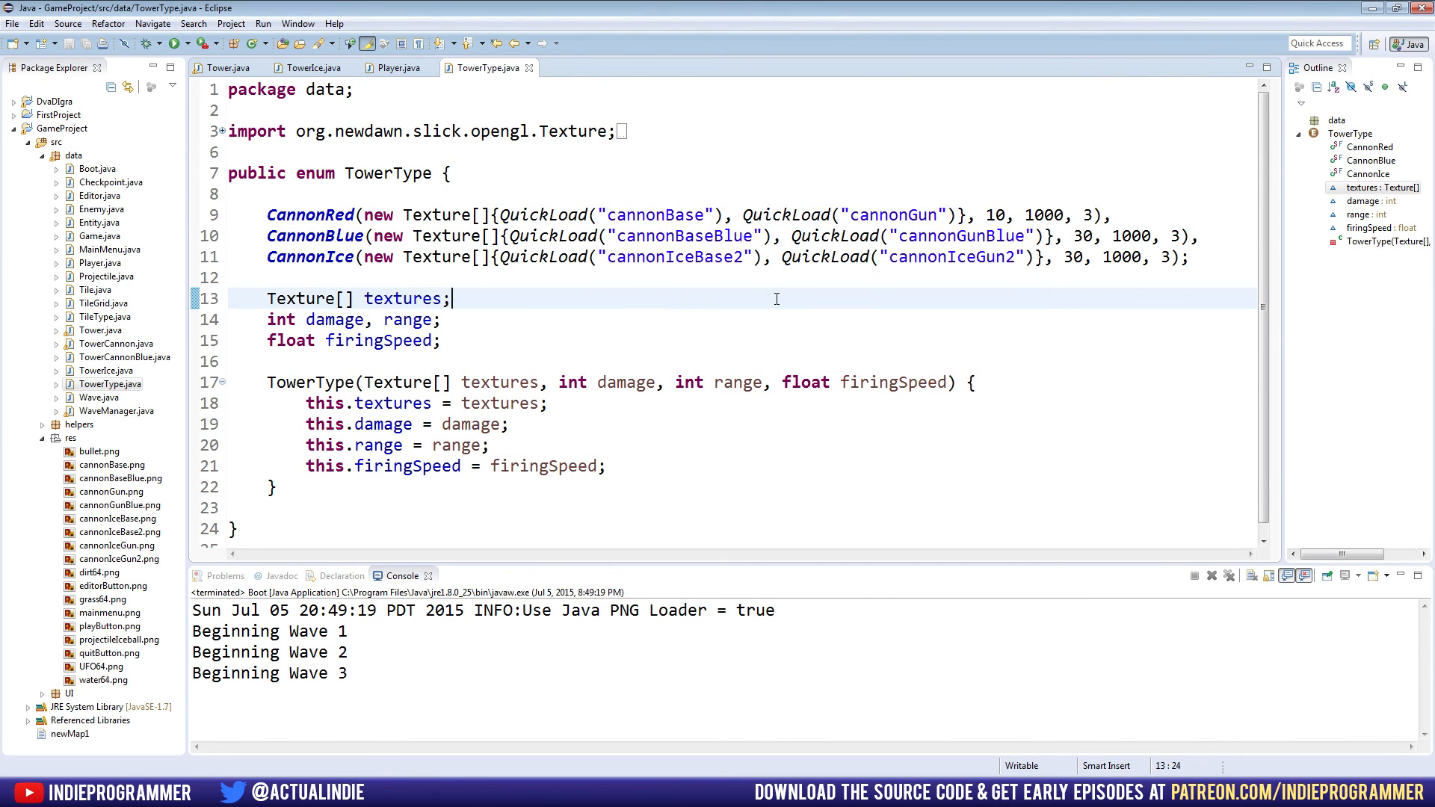